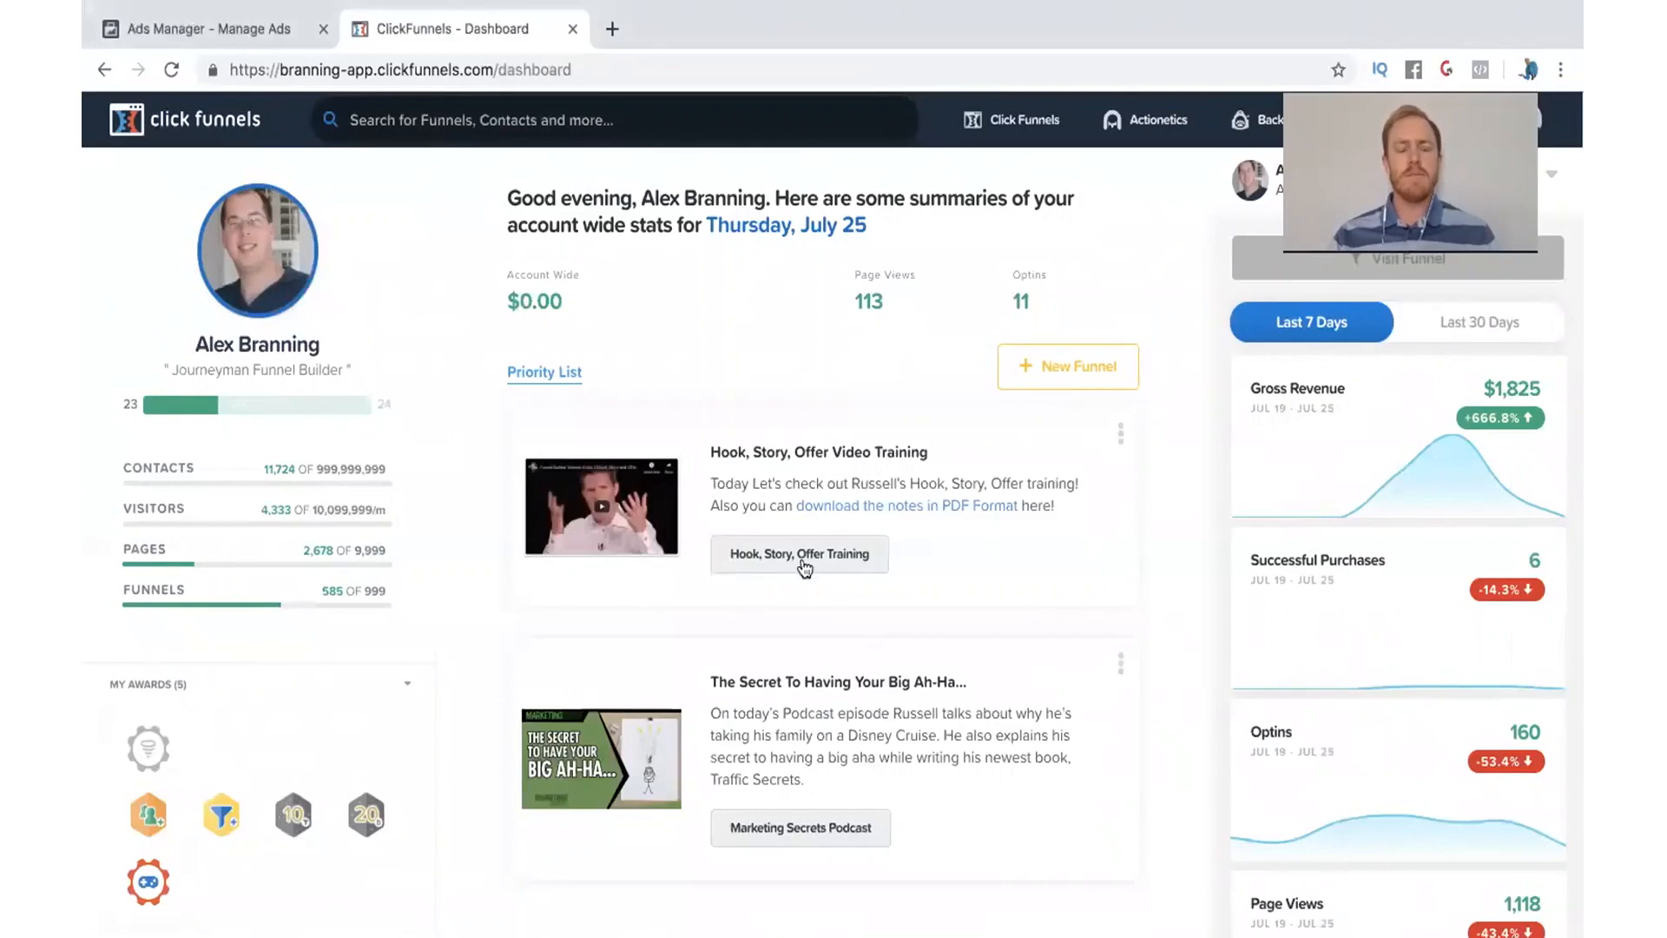
Go from the dashboard to the Actionetics Broadcasts overview listing sent broadcasts.
left_click(1146, 120)
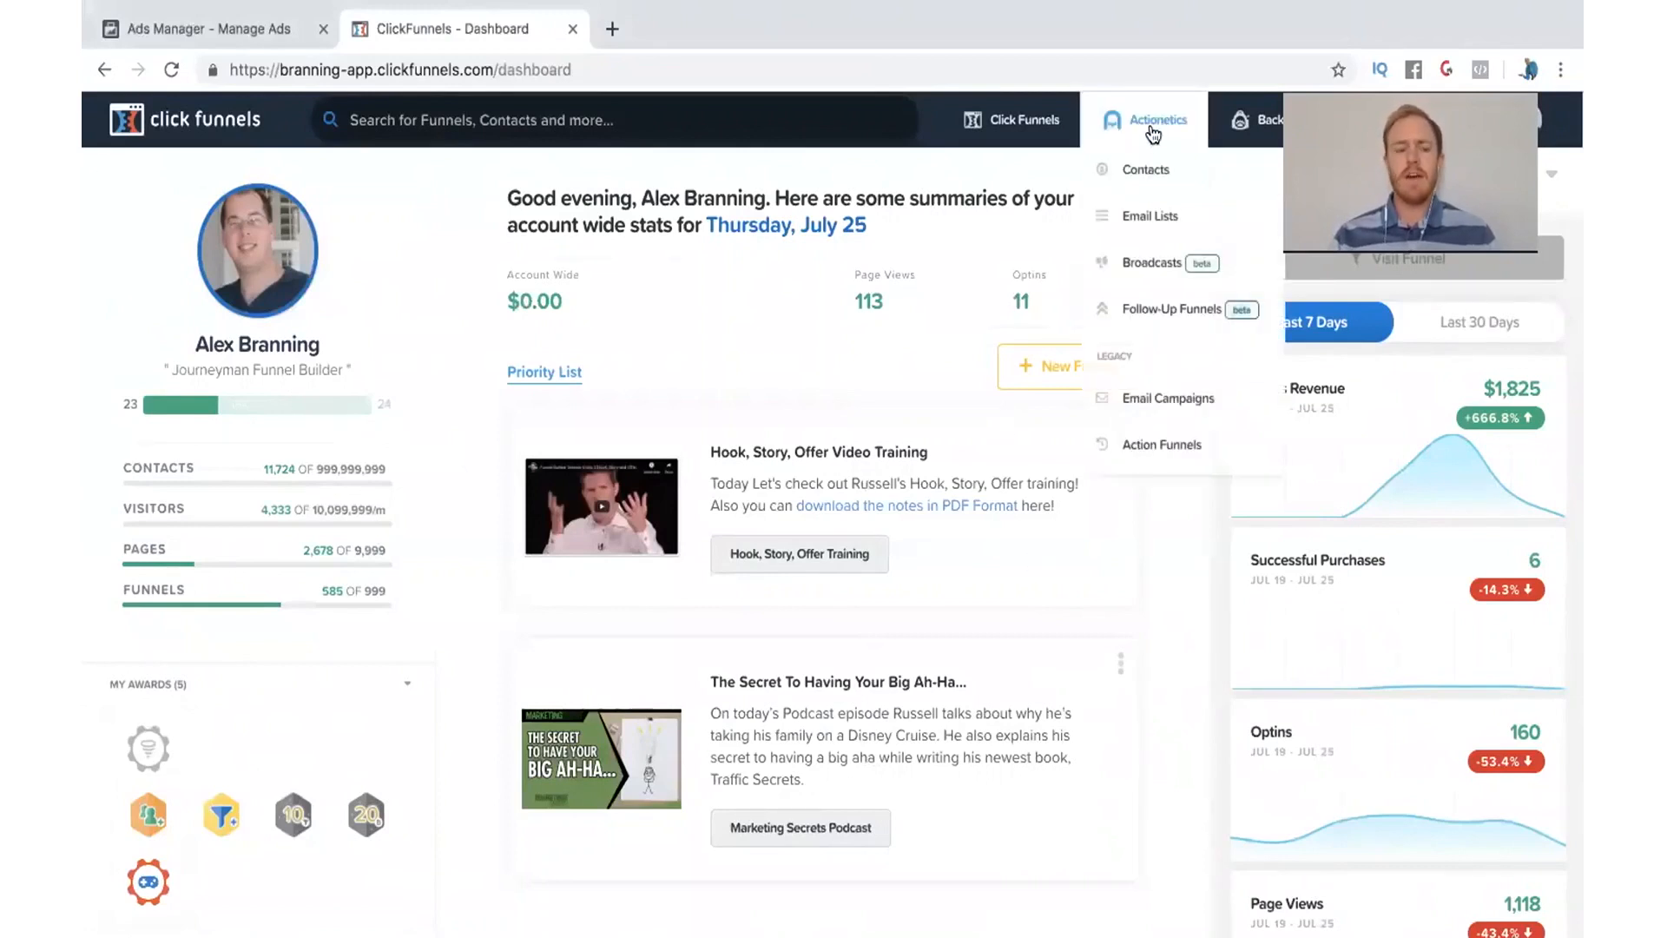
mouse_move(1159, 262)
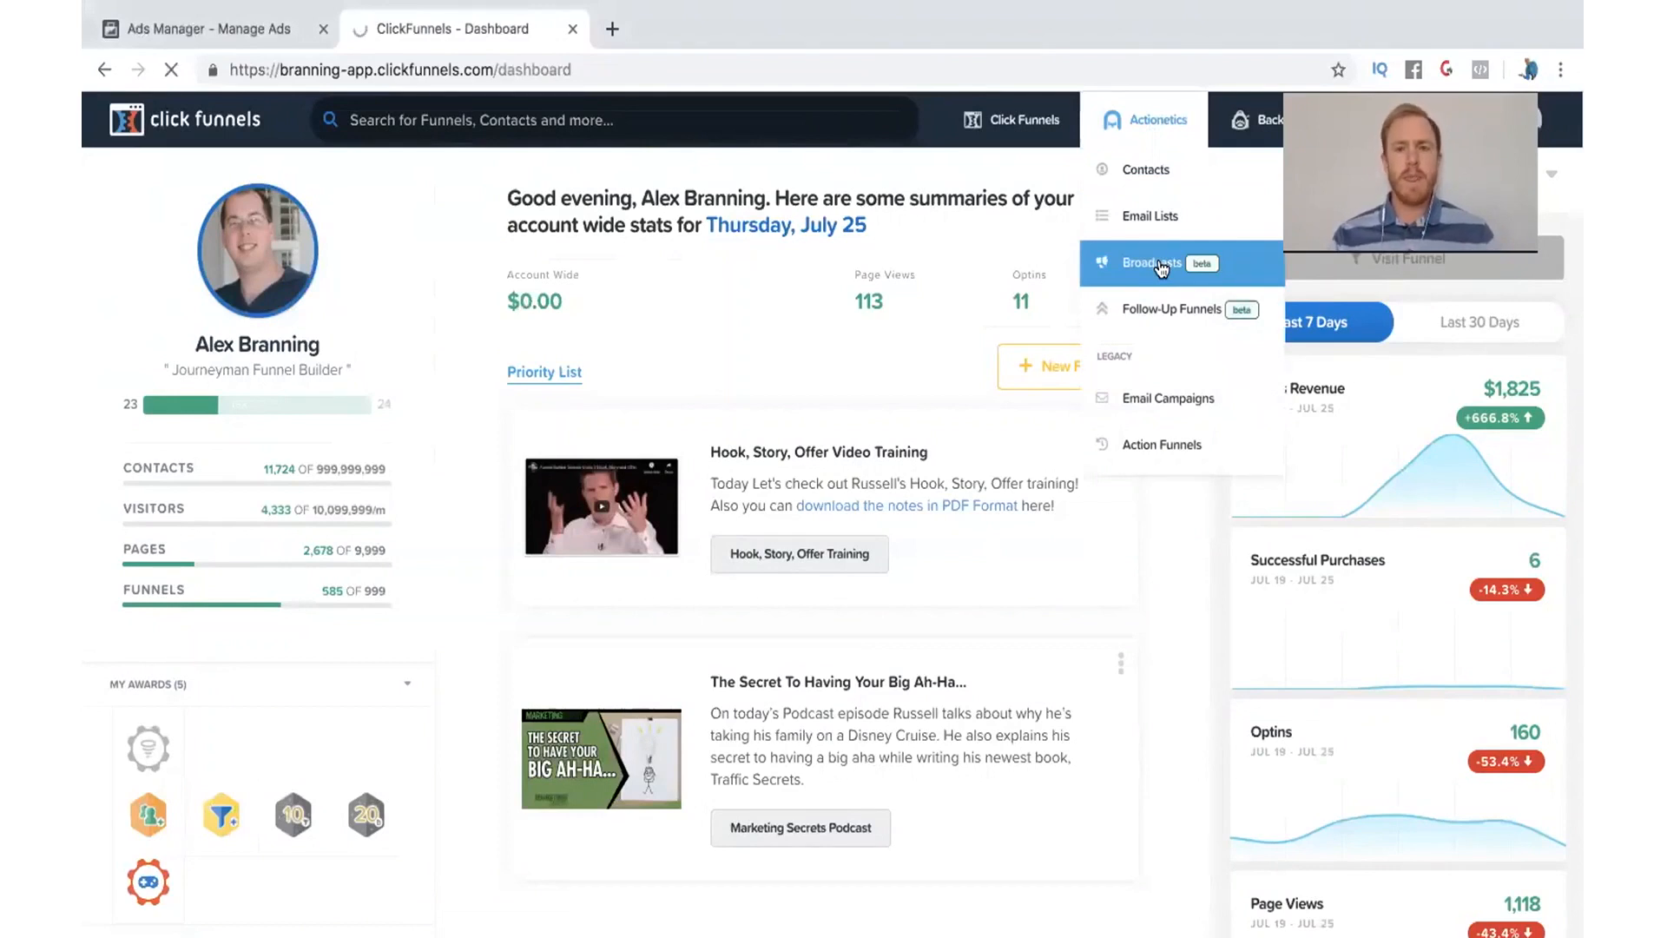
left_click(1150, 262)
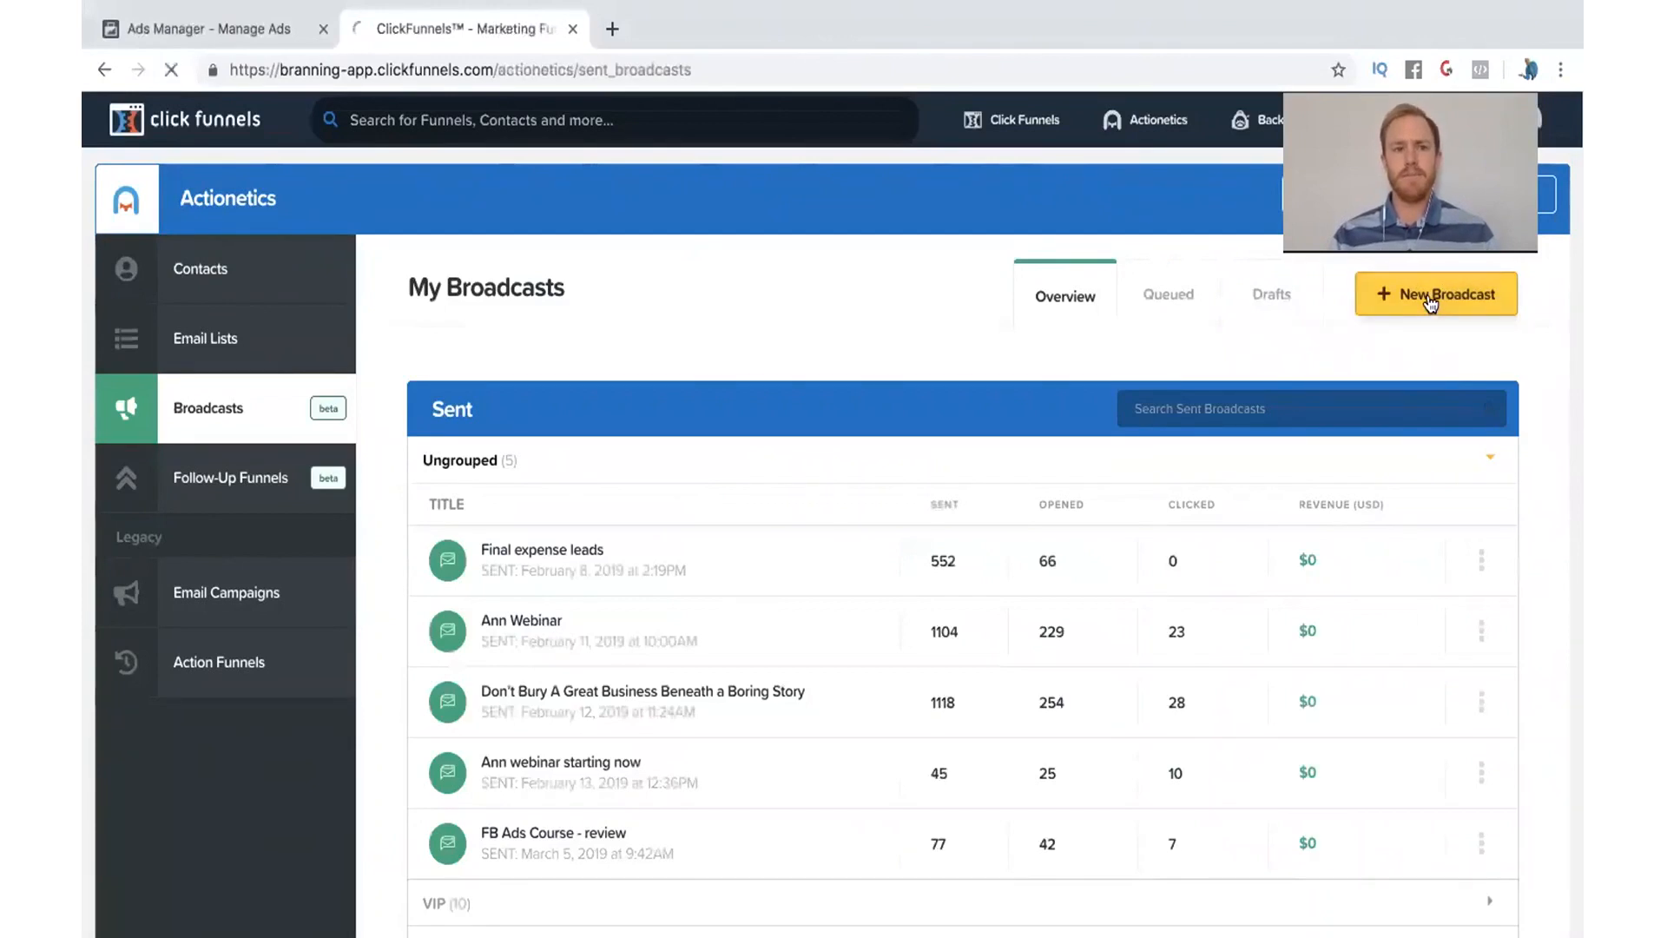
Create a new broadcast named 'Video Training' using the Email Messenger built-in app.
left_click(1434, 294)
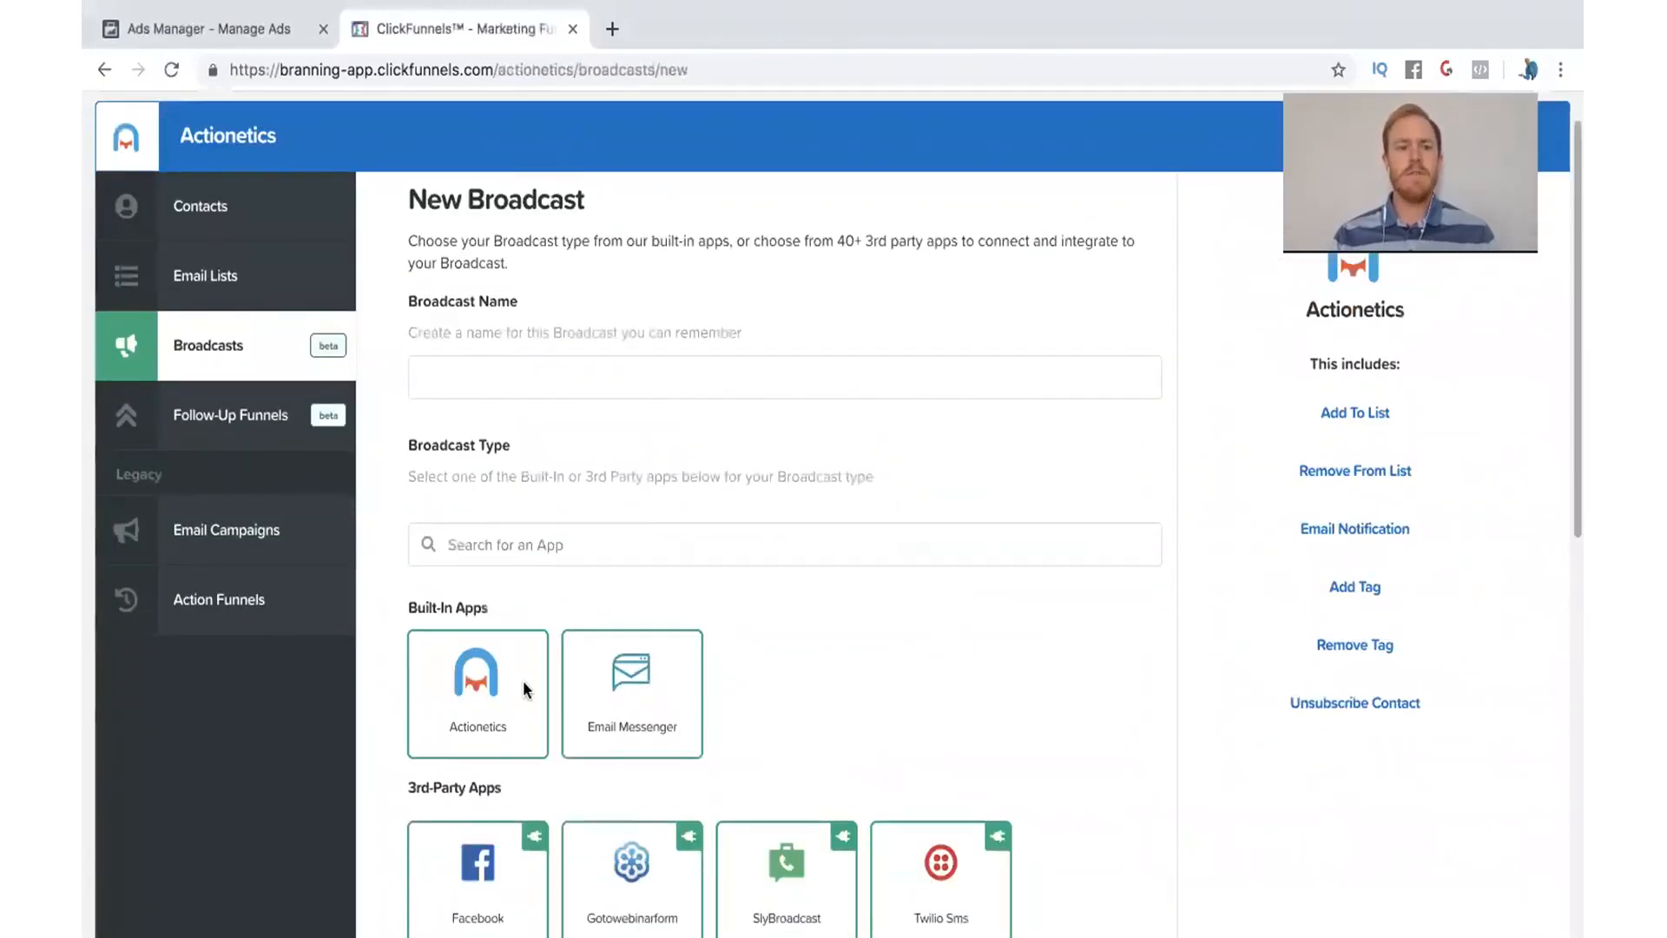
left_click(783, 377)
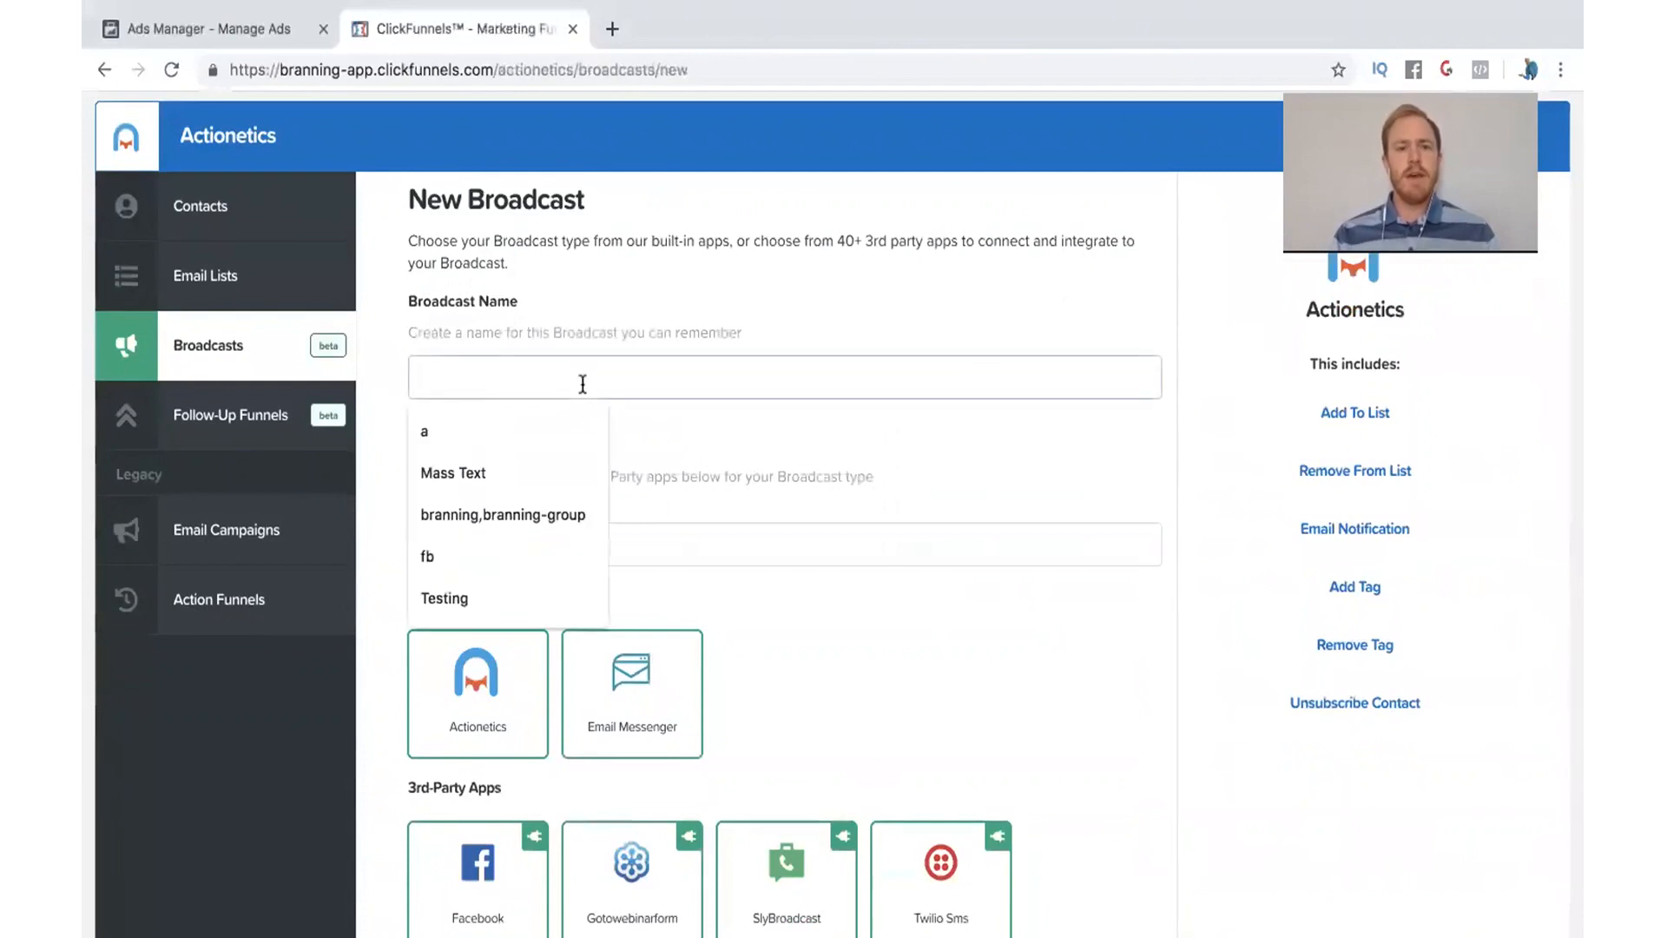
mouse_move(531, 315)
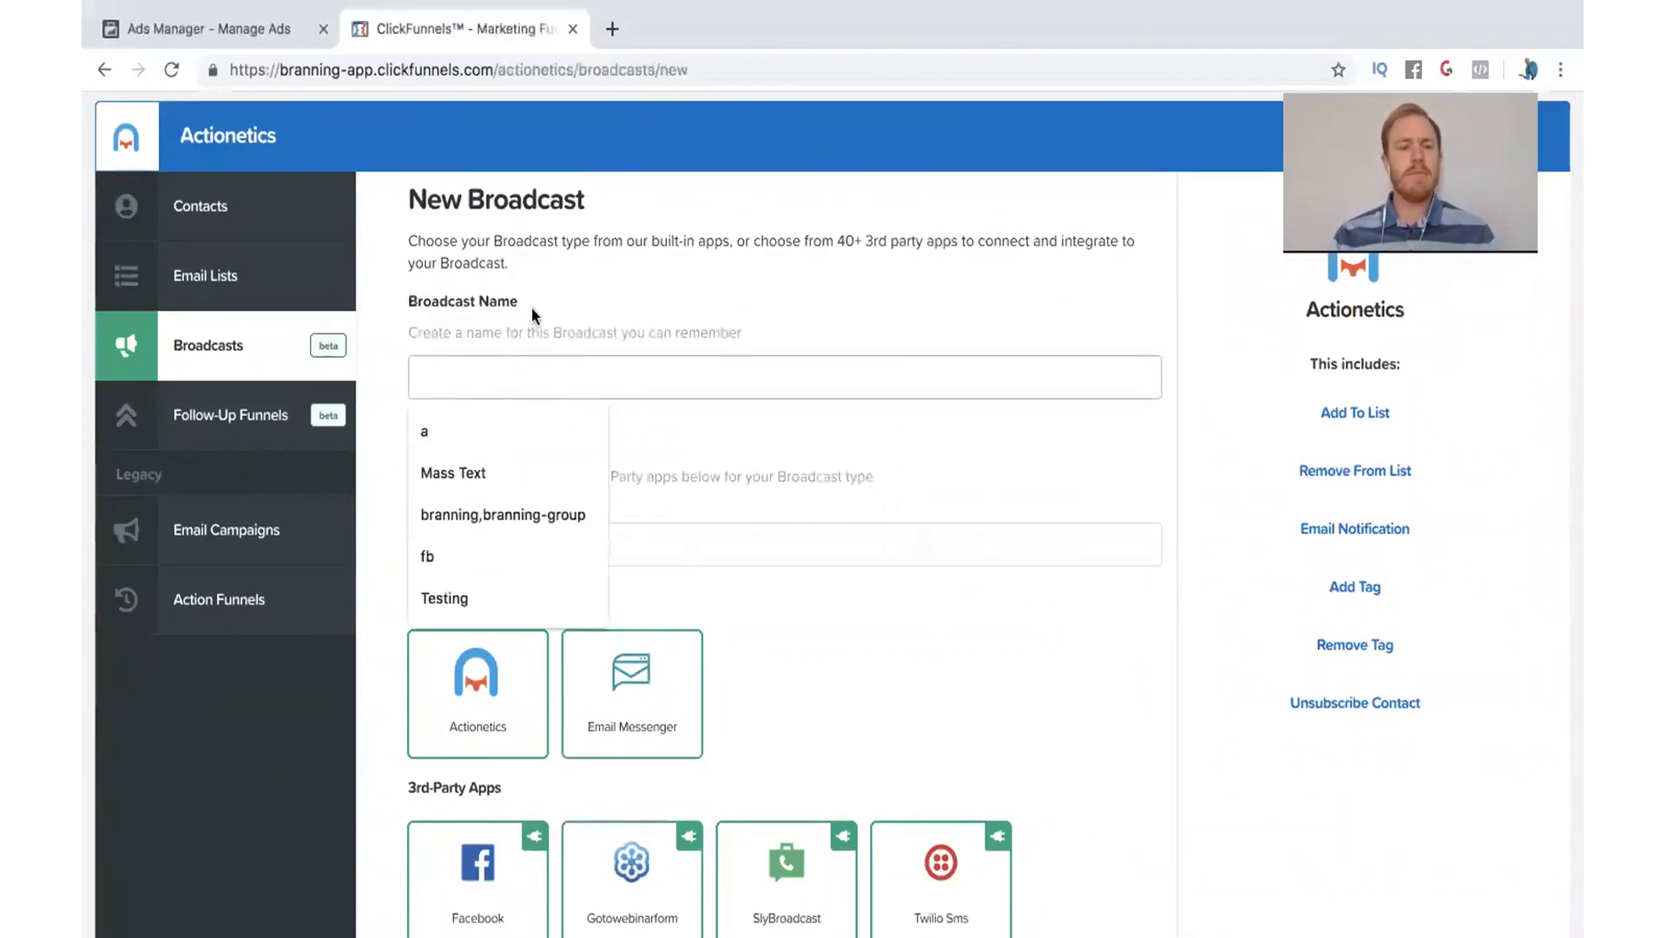
mouse_move(473, 322)
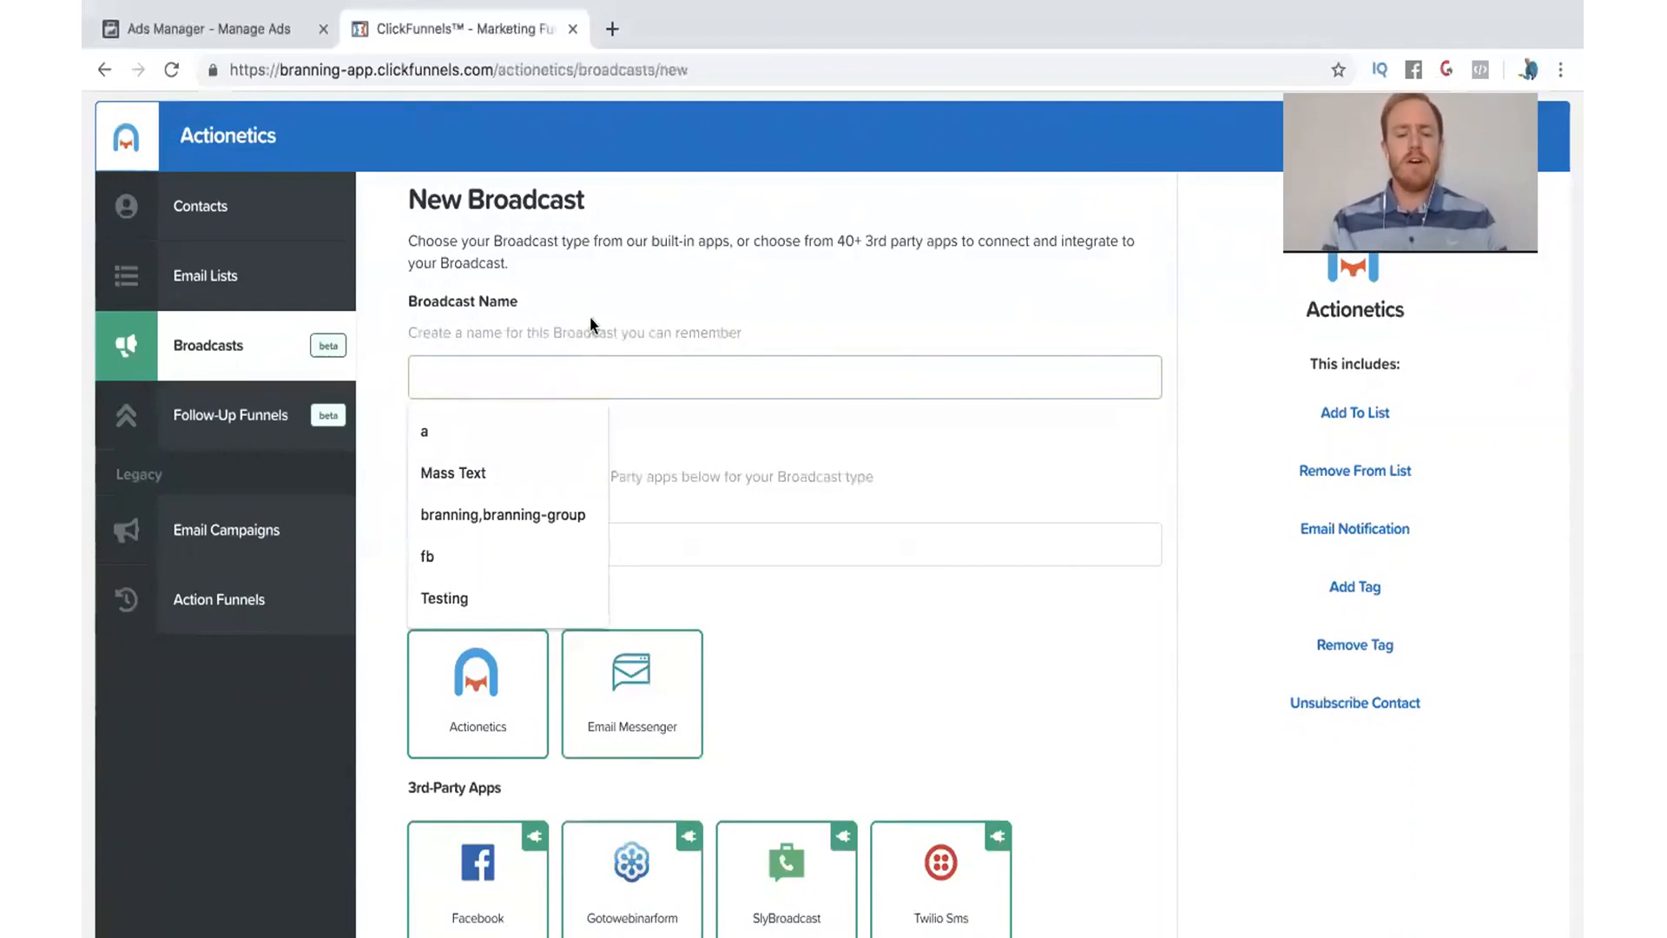
type("Video Training")
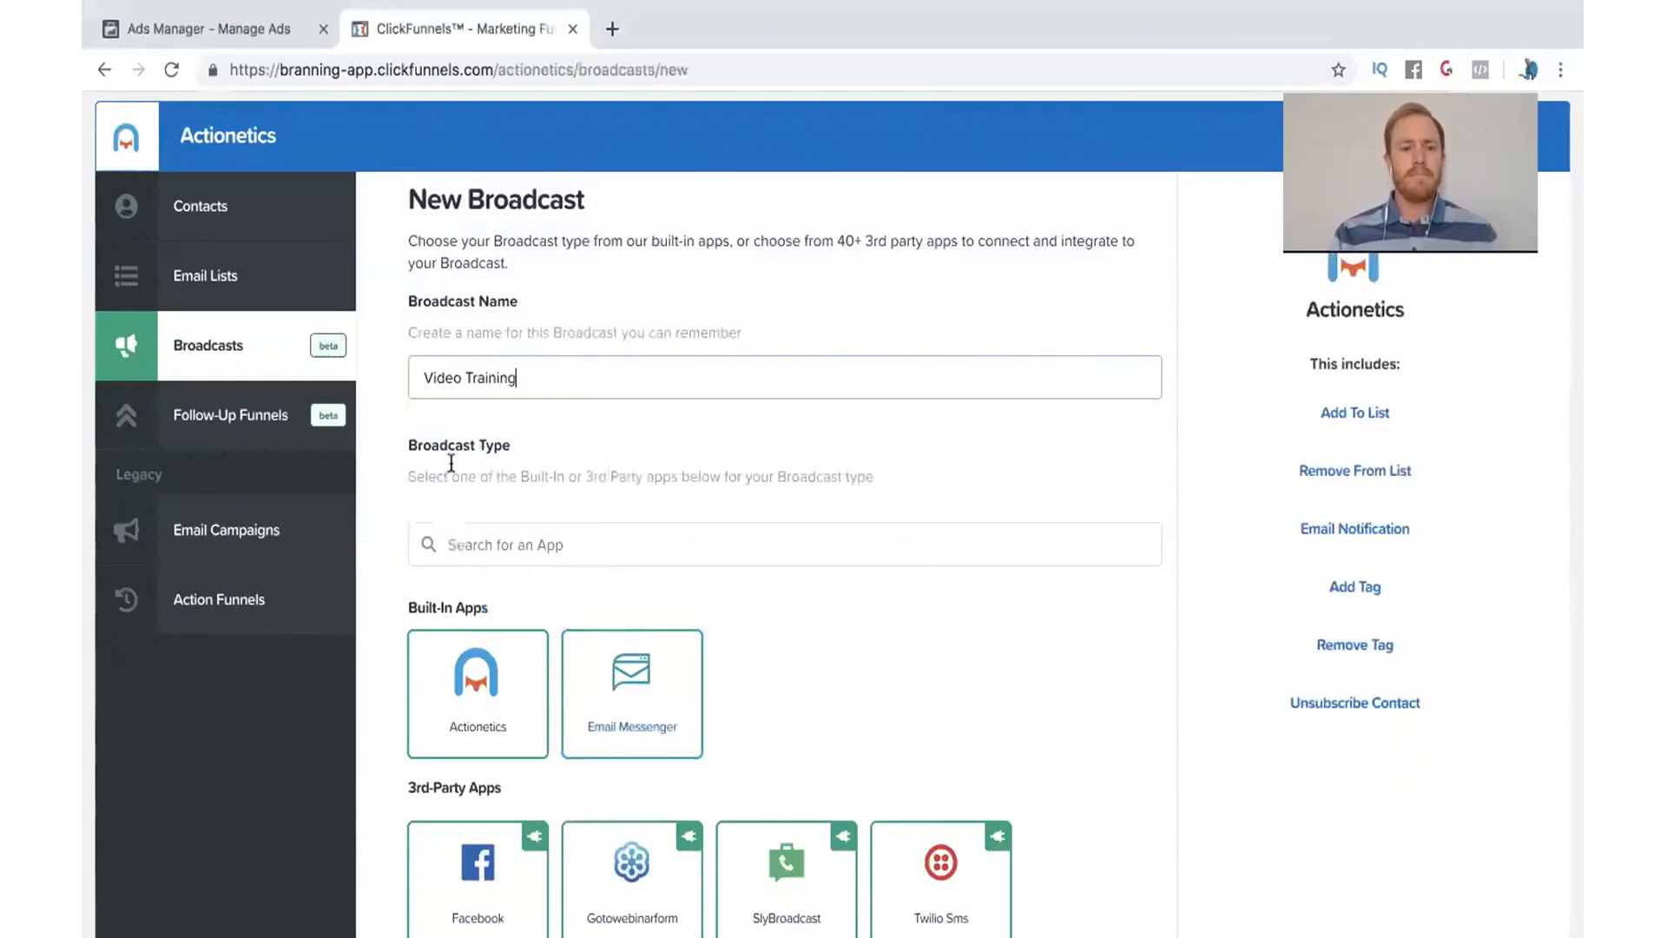
left_click(631, 692)
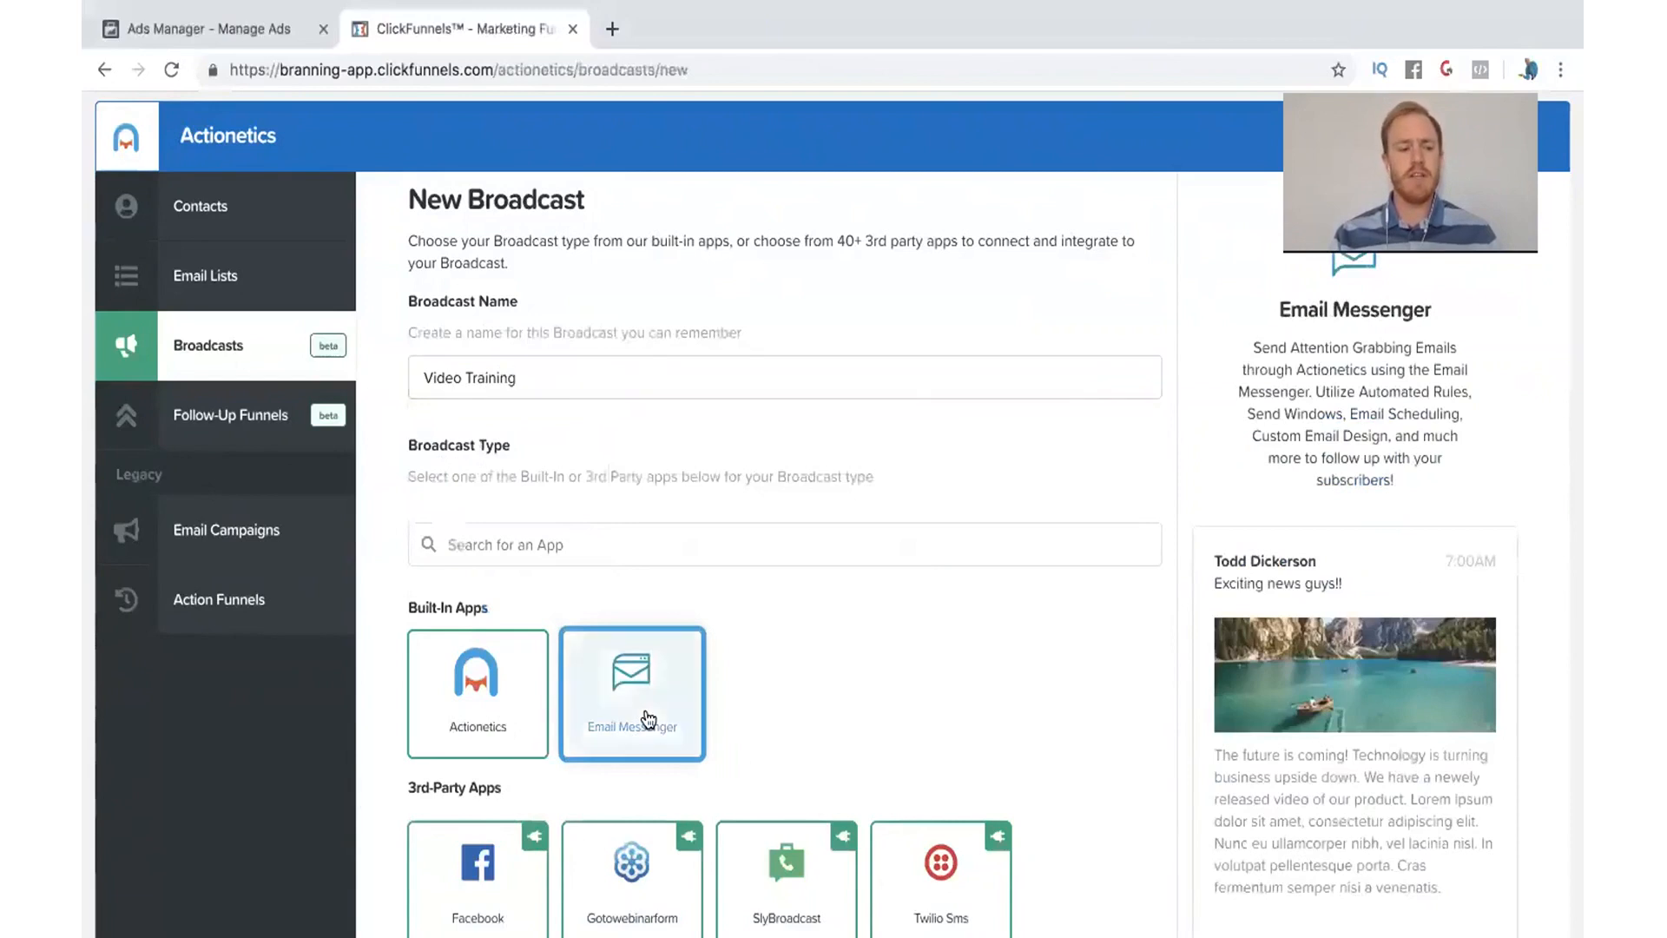
left_click(632, 693)
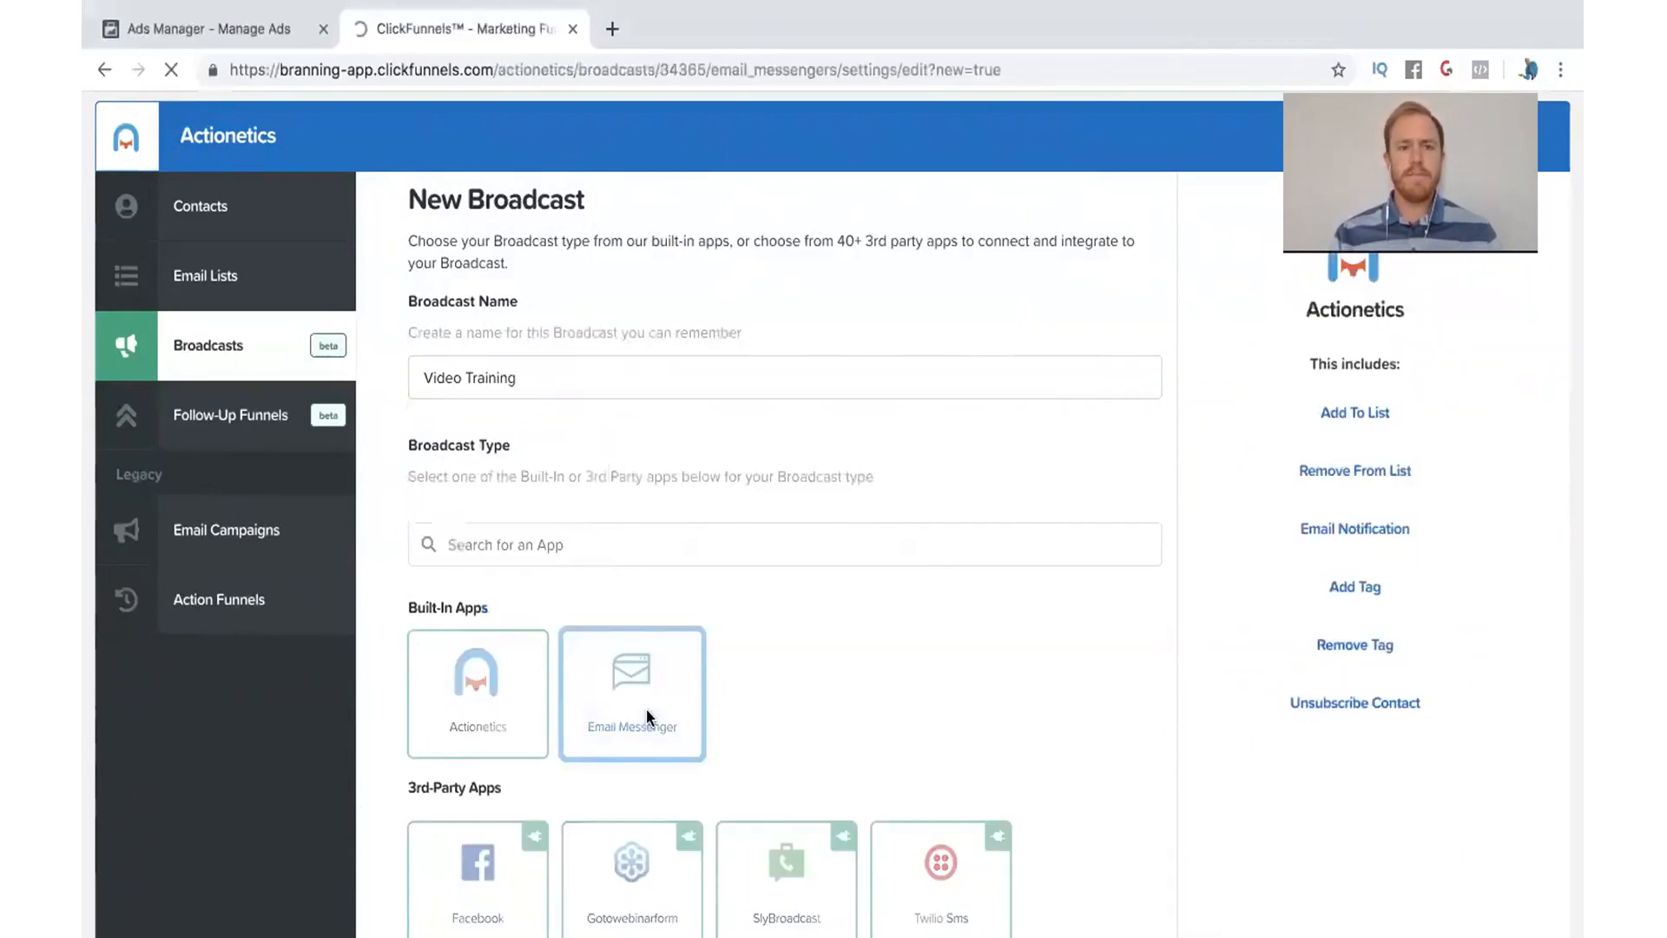
In General Settings, create and apply a new 'Training' group tag to the broadcast.
left_click(630, 693)
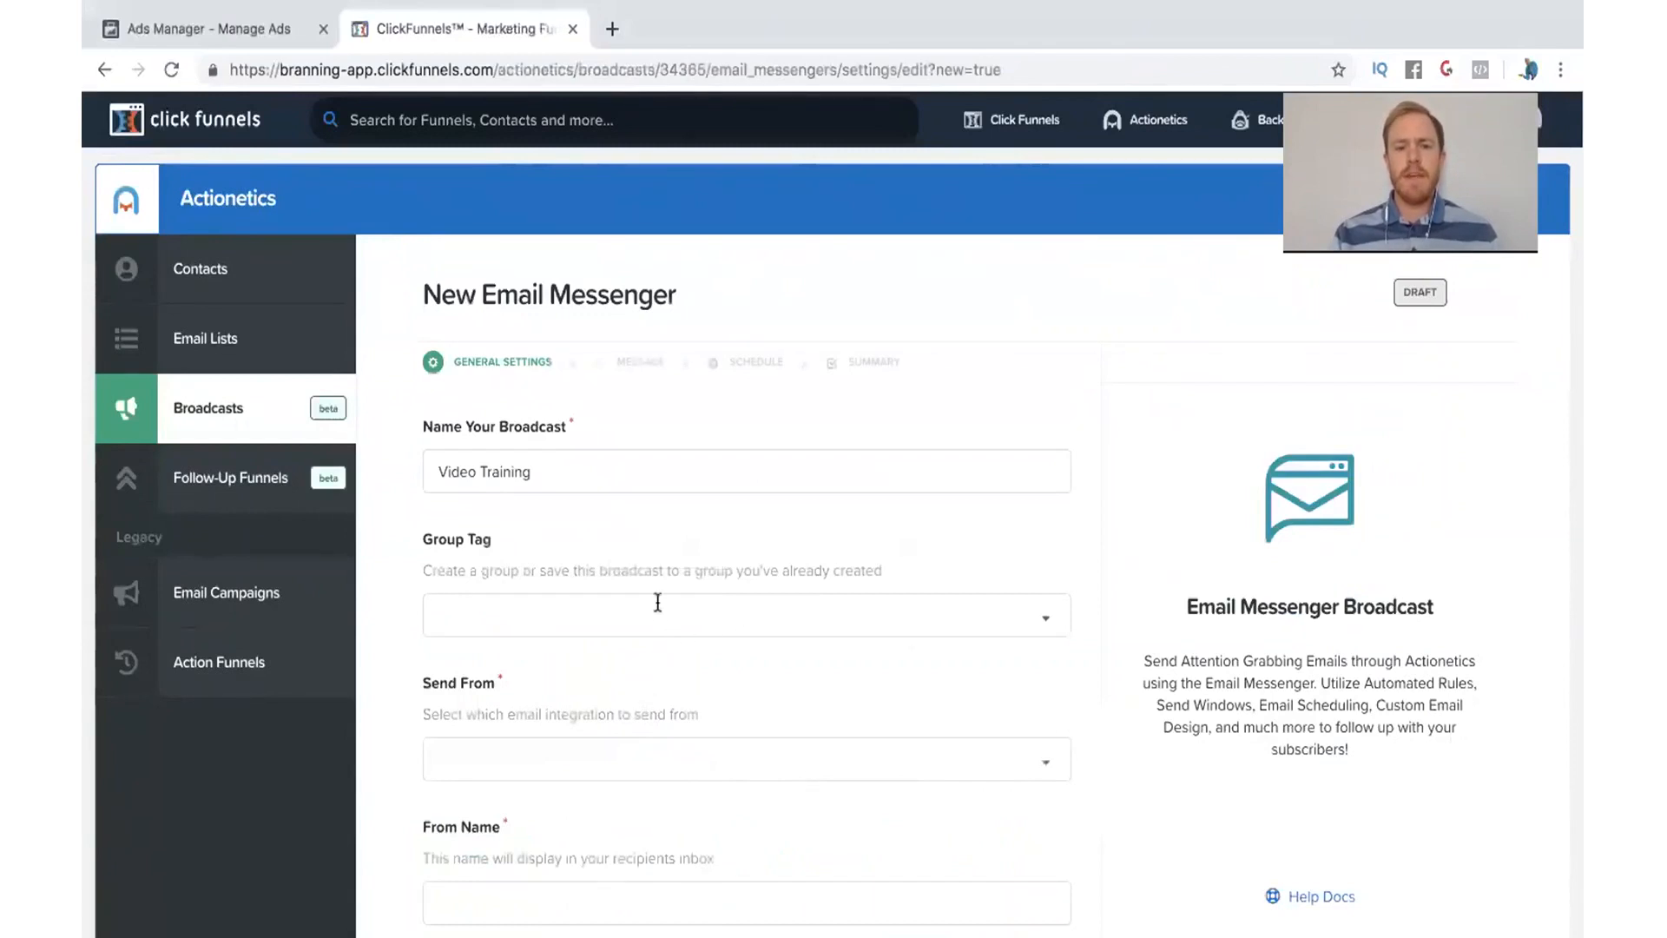
scroll("down", 3)
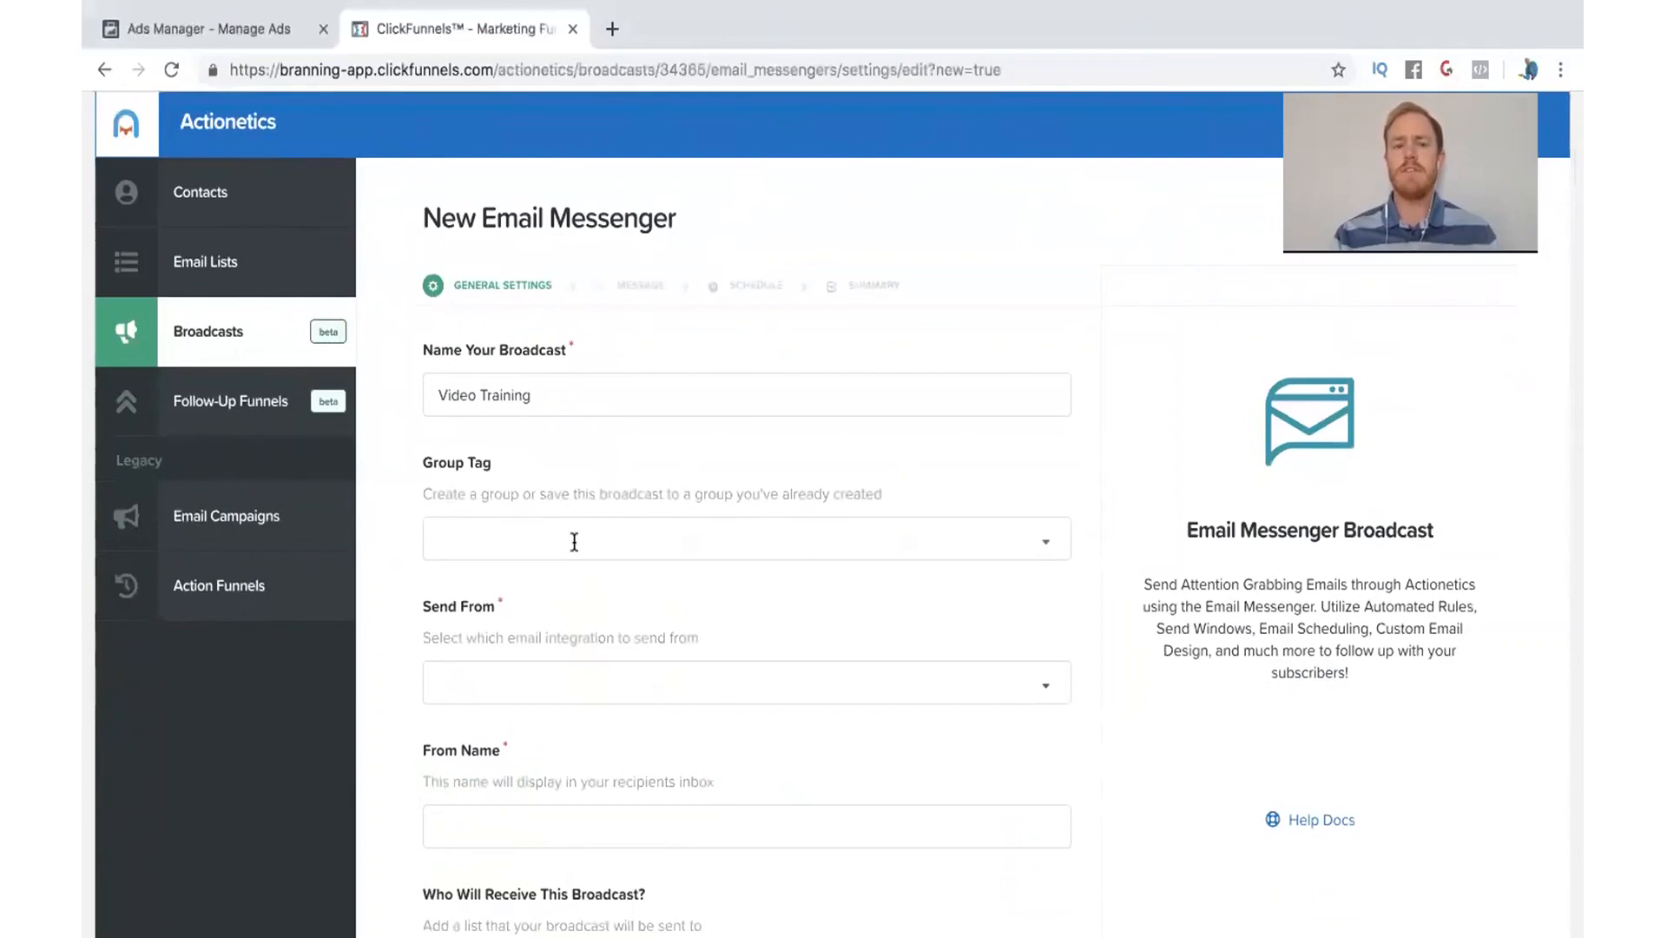
left_click(745, 539)
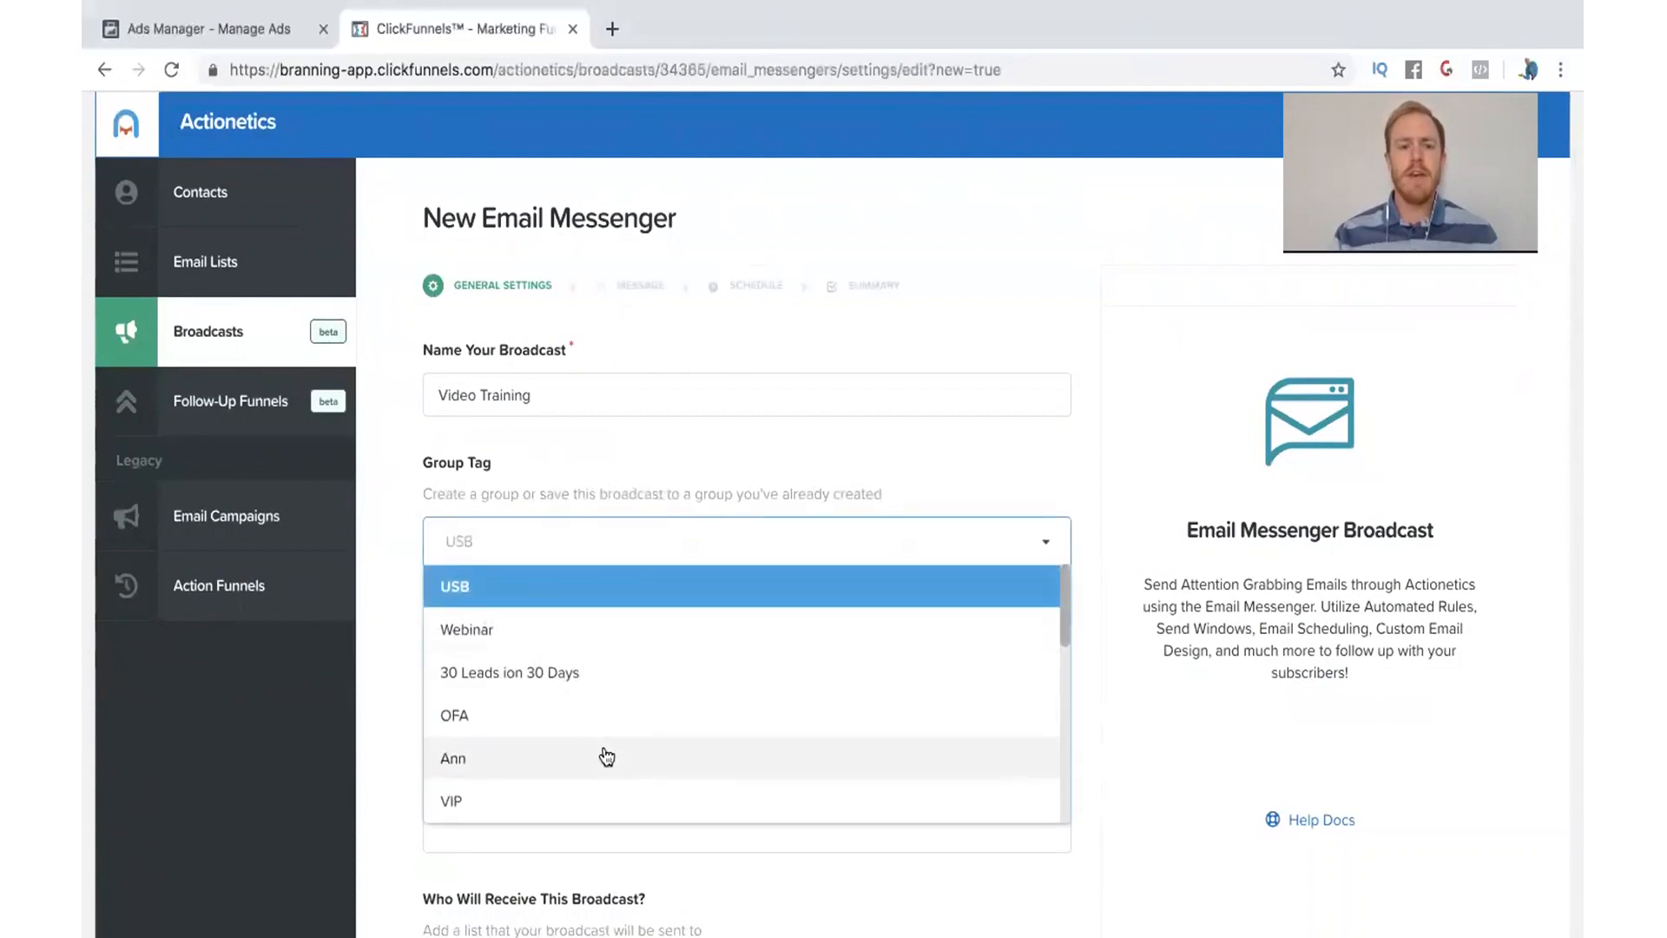
scroll("down", 3)
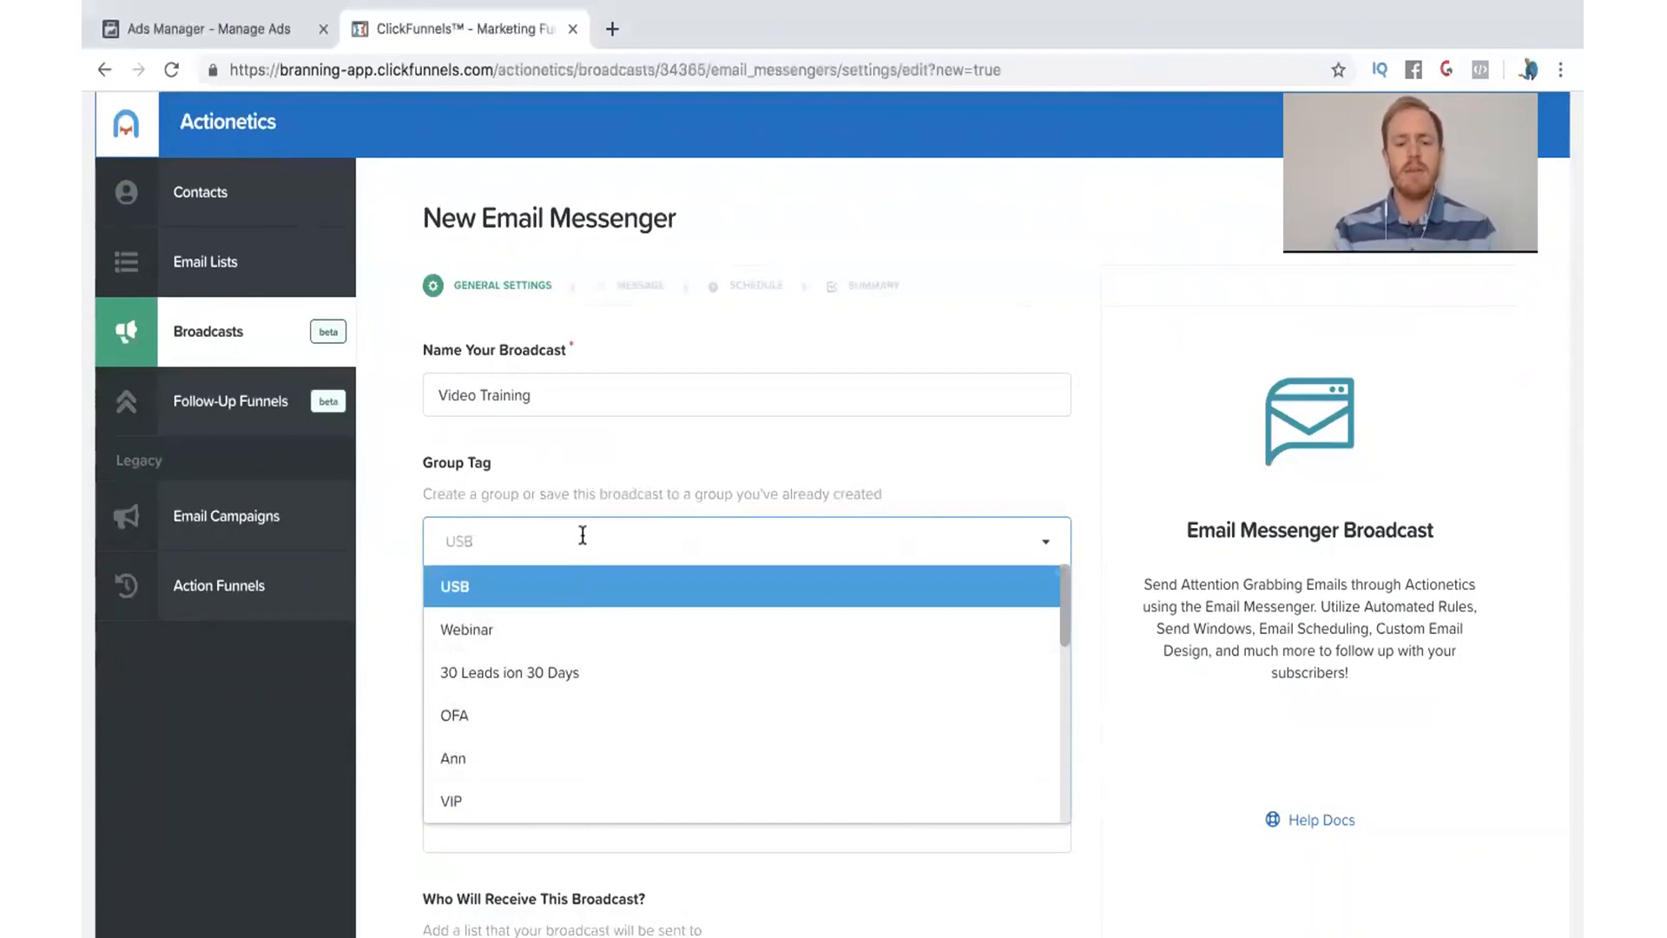
type("Training")
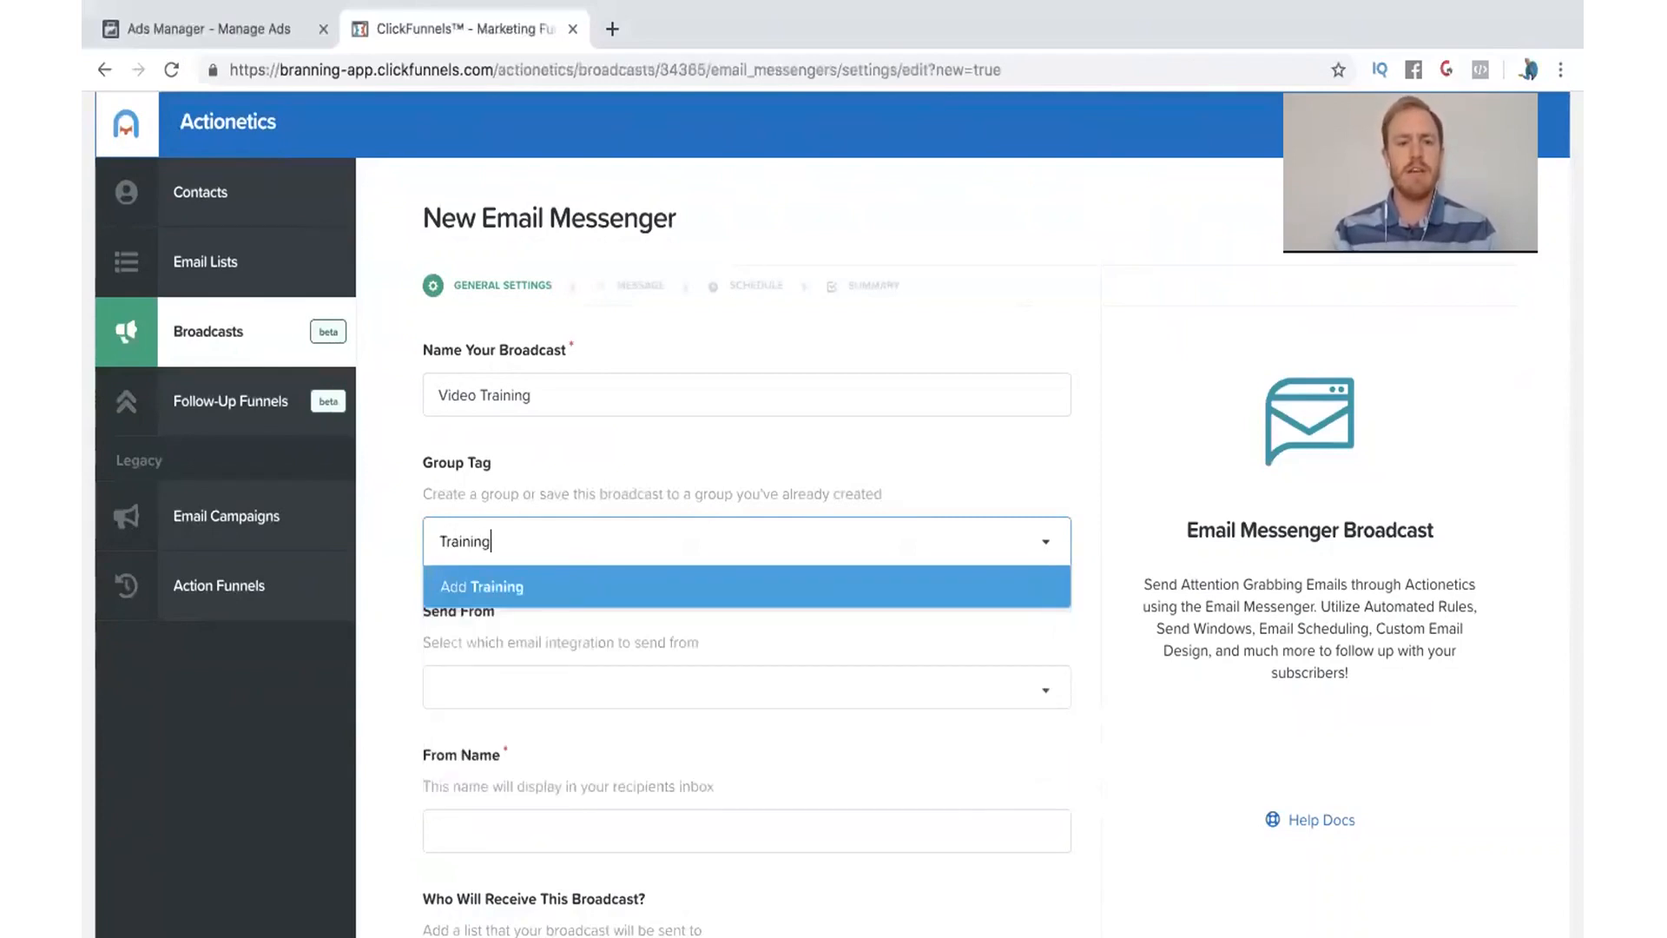
left_click(482, 585)
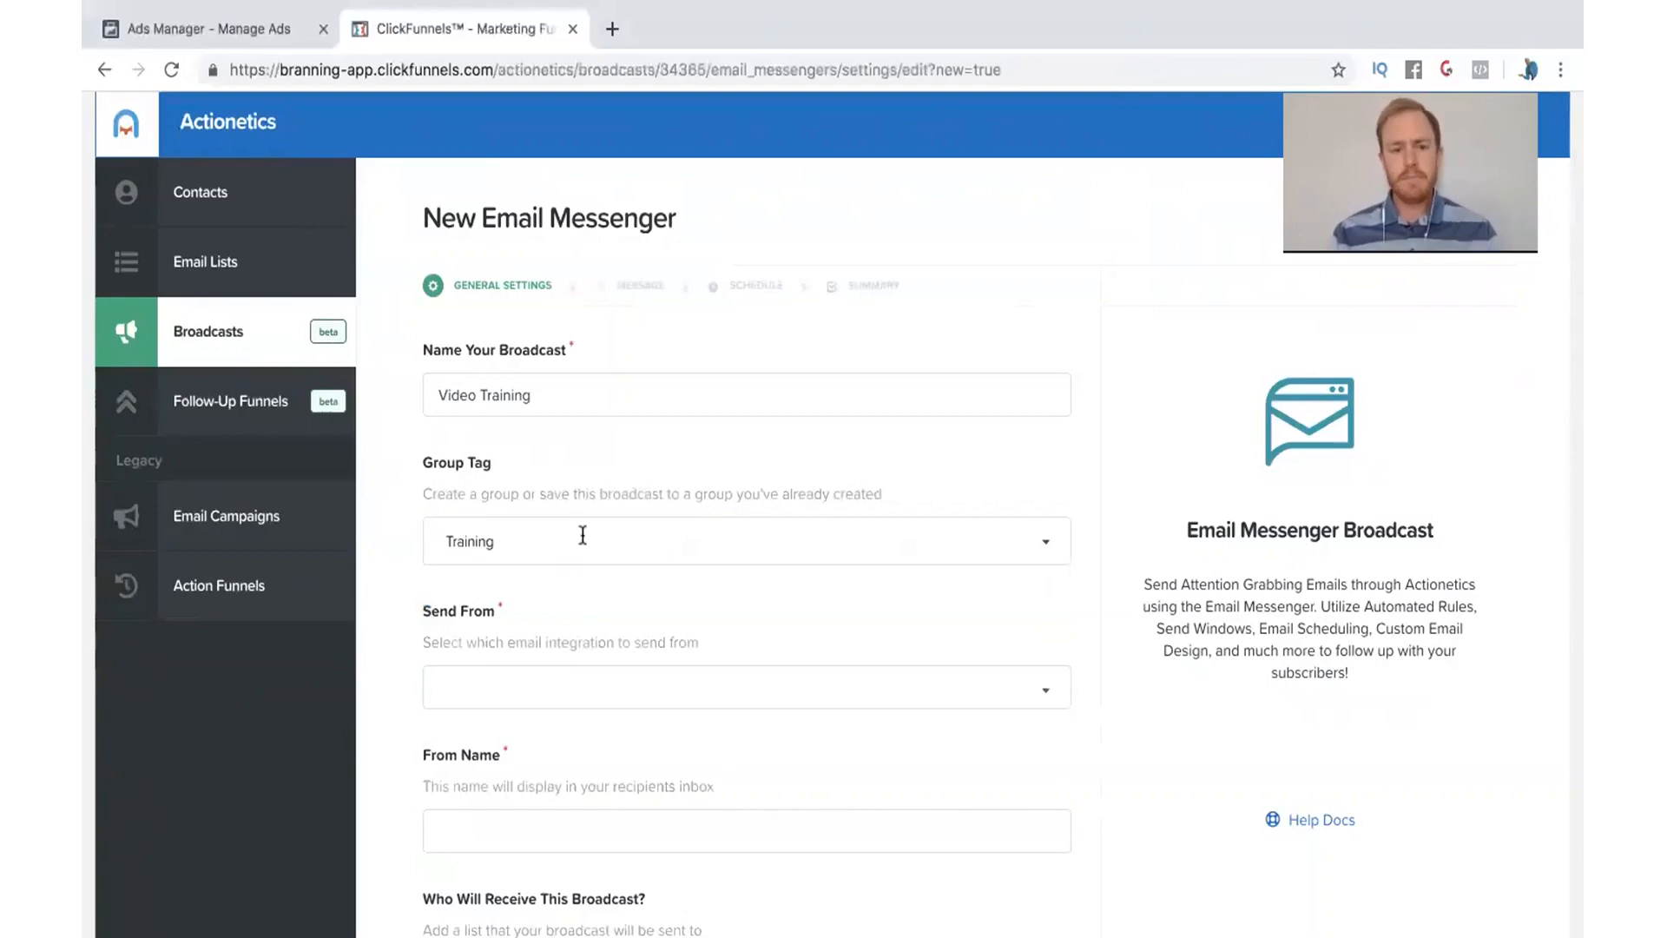
Send from the connected account's email integration and begin filling in the From Name.
scroll("down", 3)
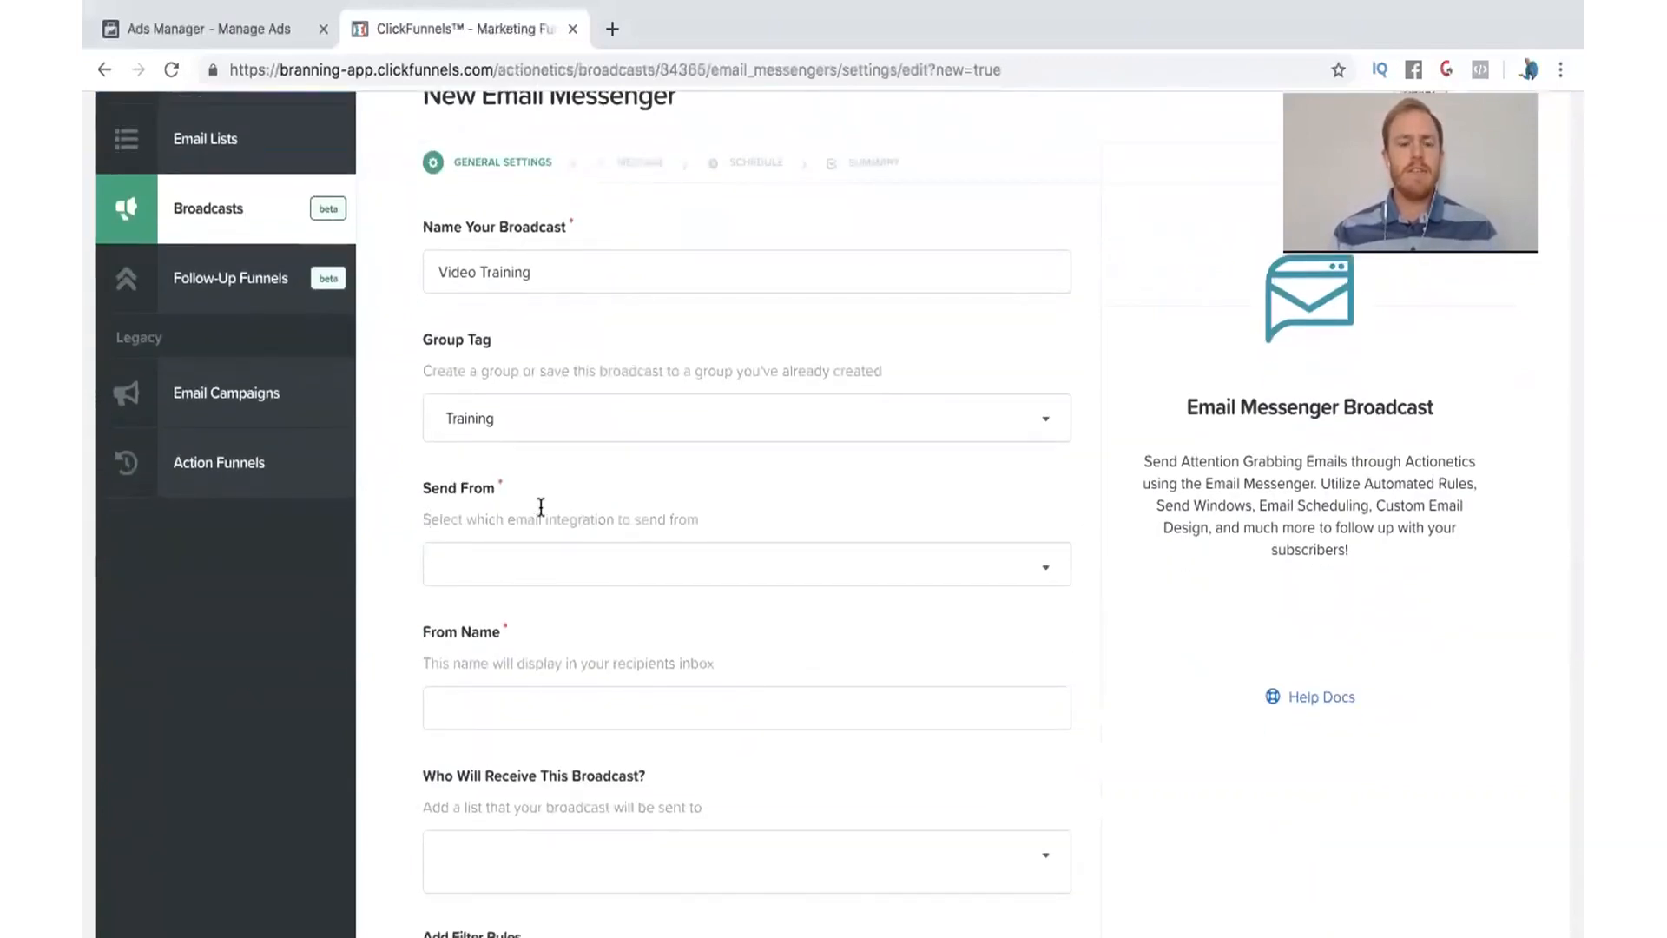
left_click(745, 563)
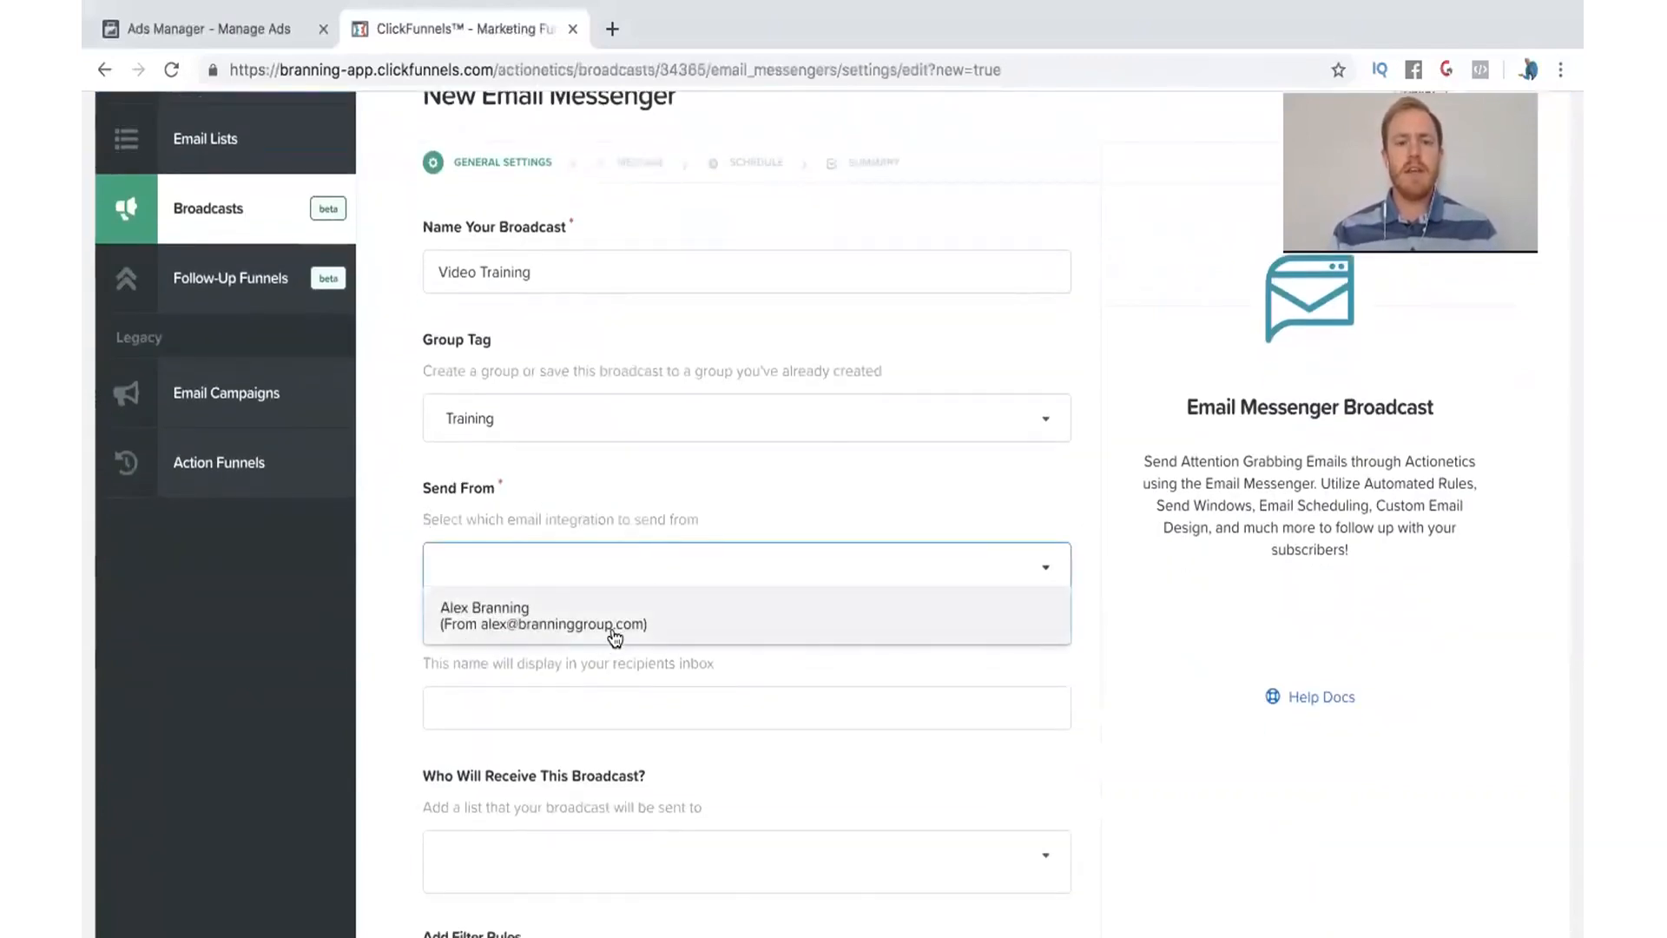
mouse_move(623, 617)
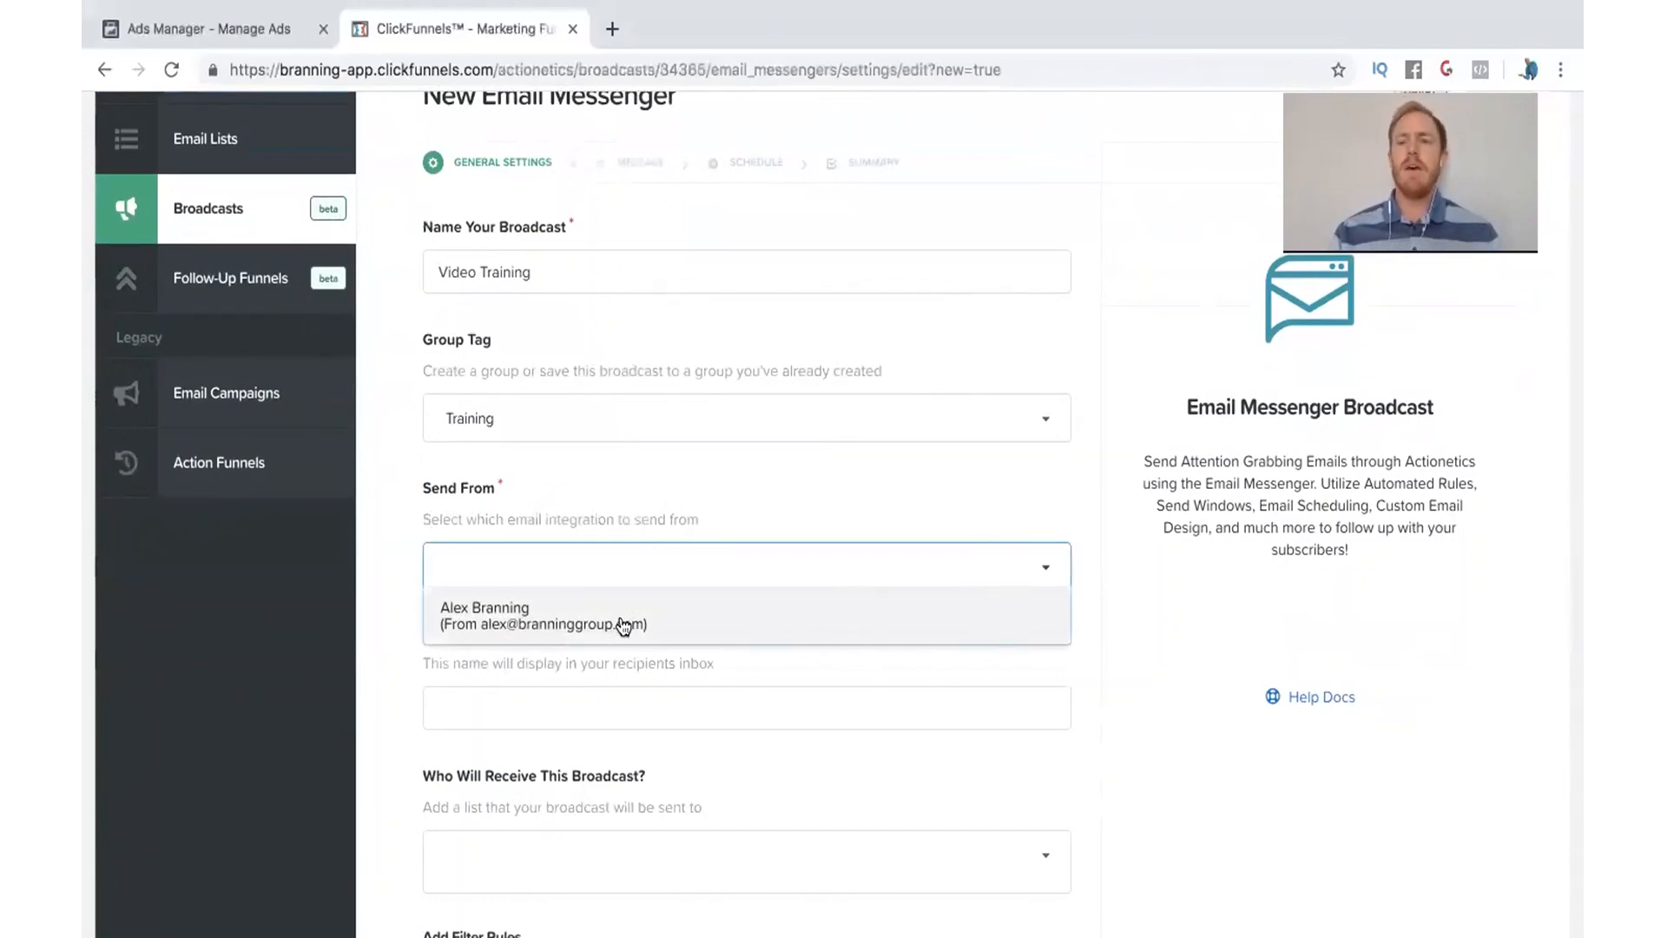
left_click(542, 615)
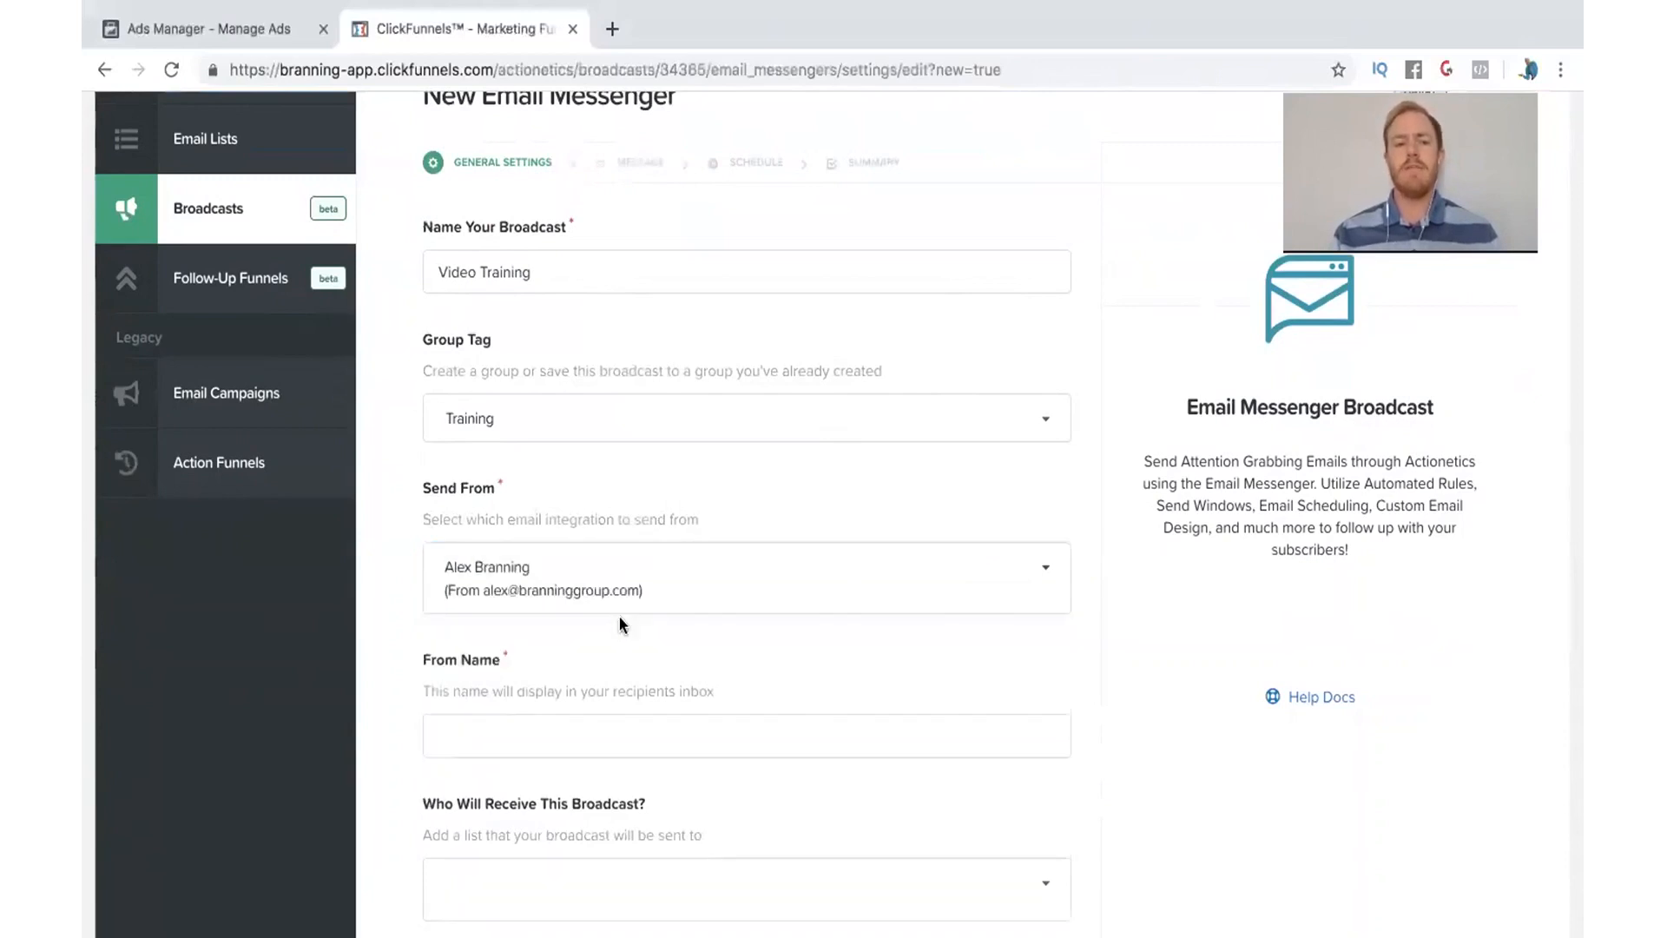
scroll("down", 3)
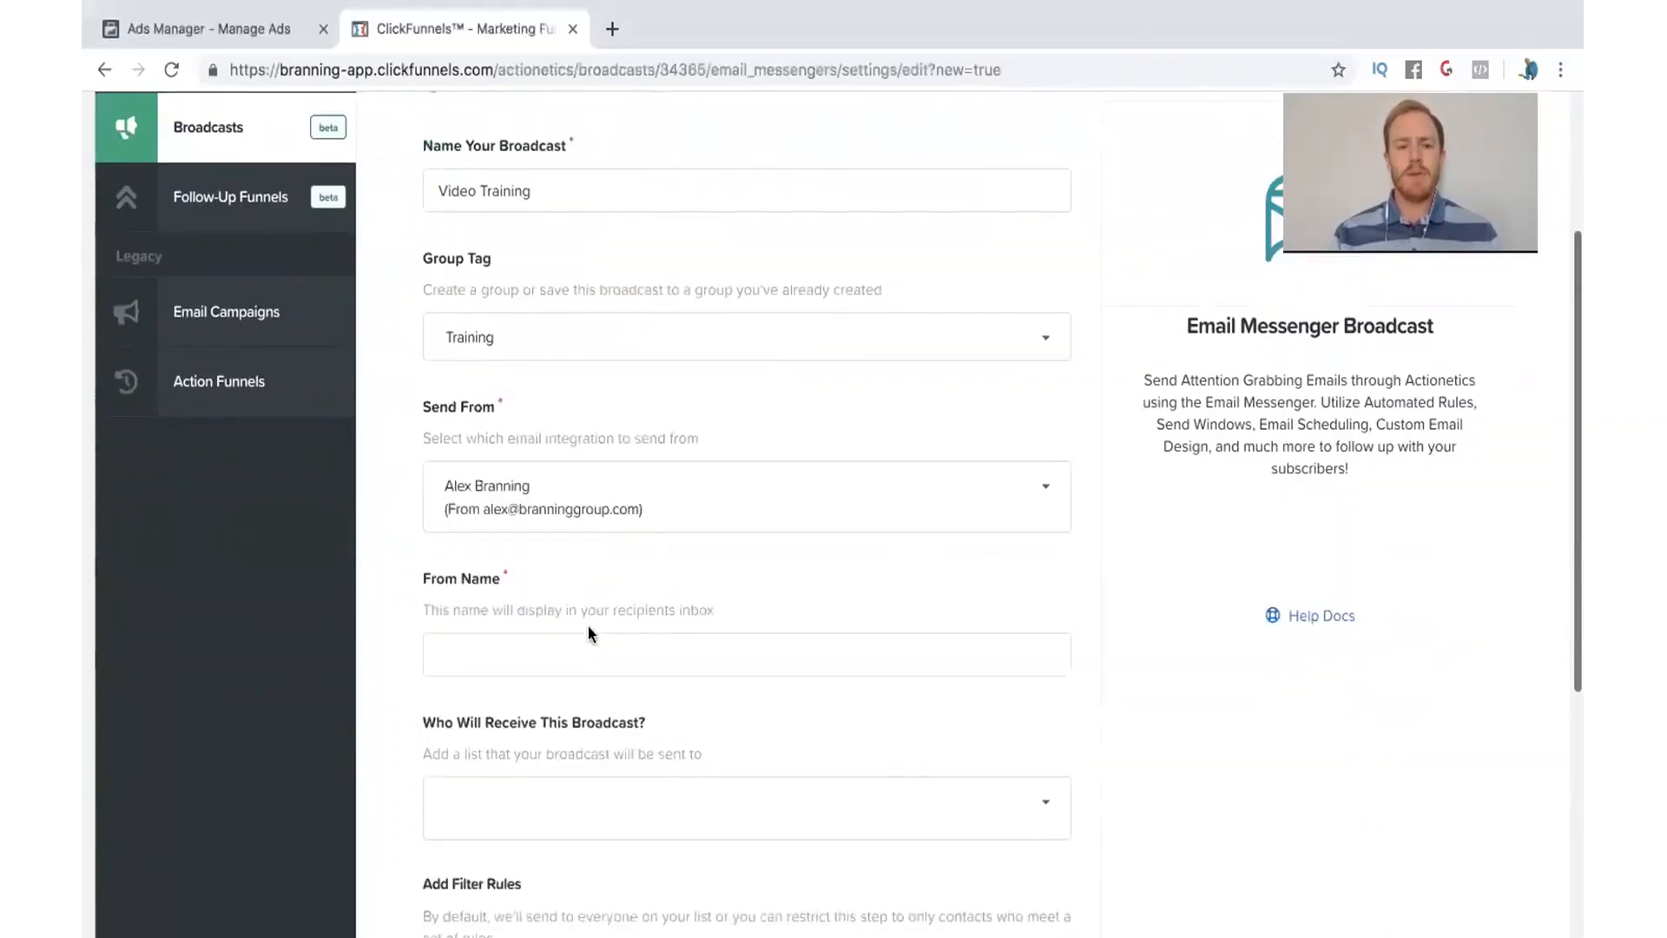
scroll("down", 3)
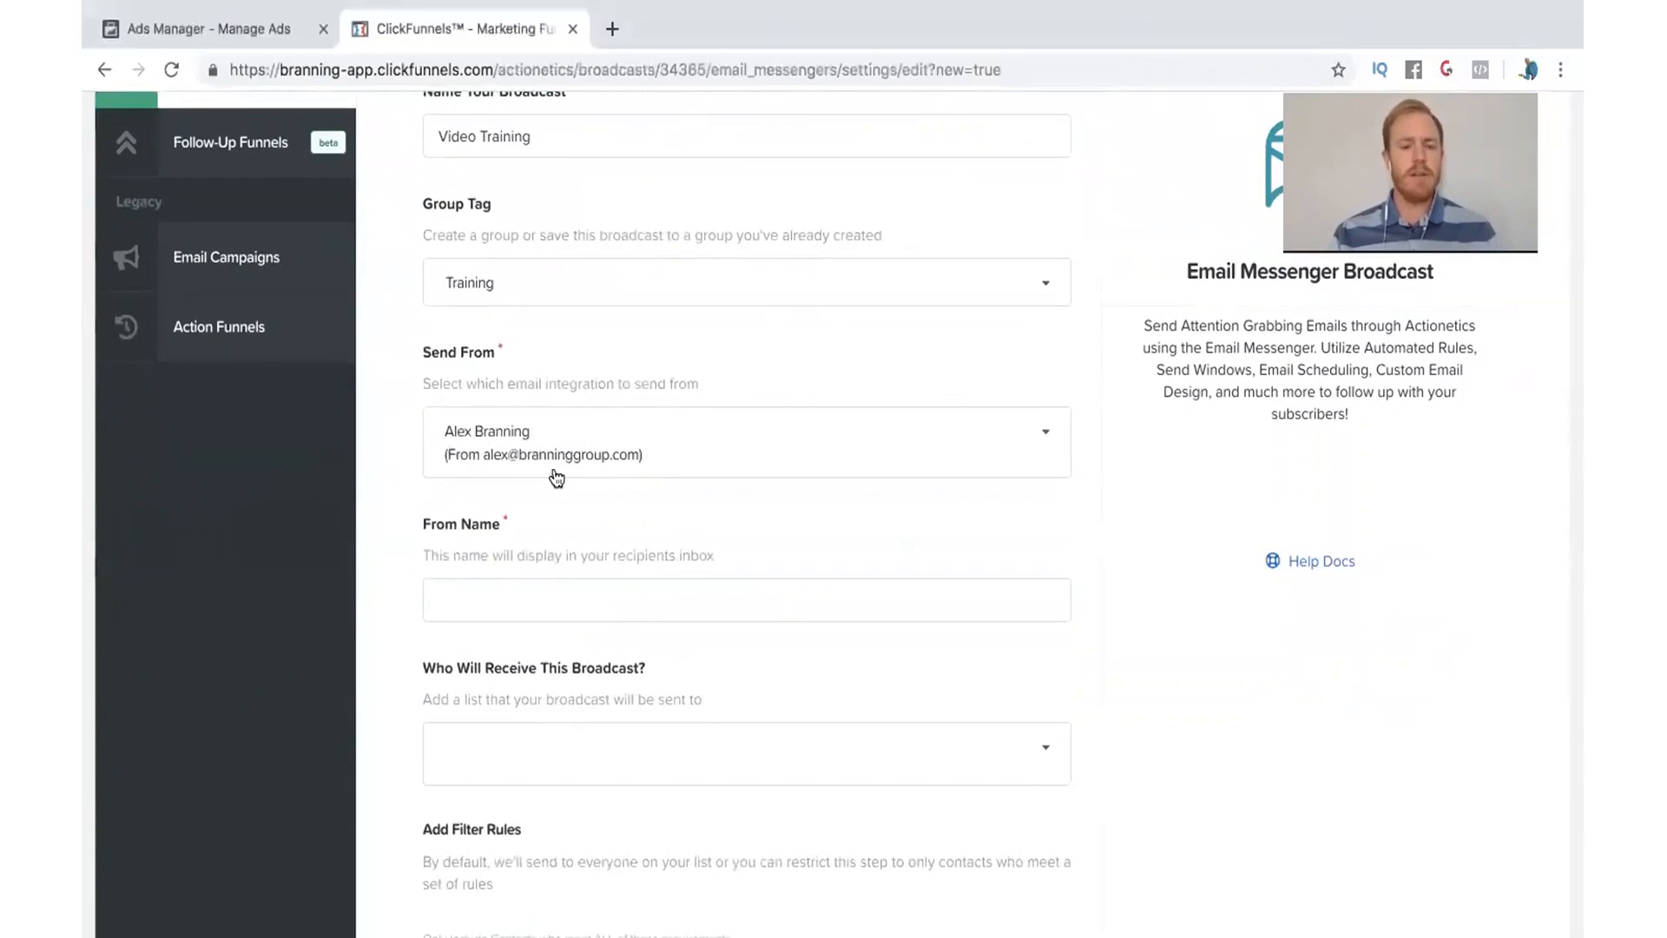
left_click(745, 599)
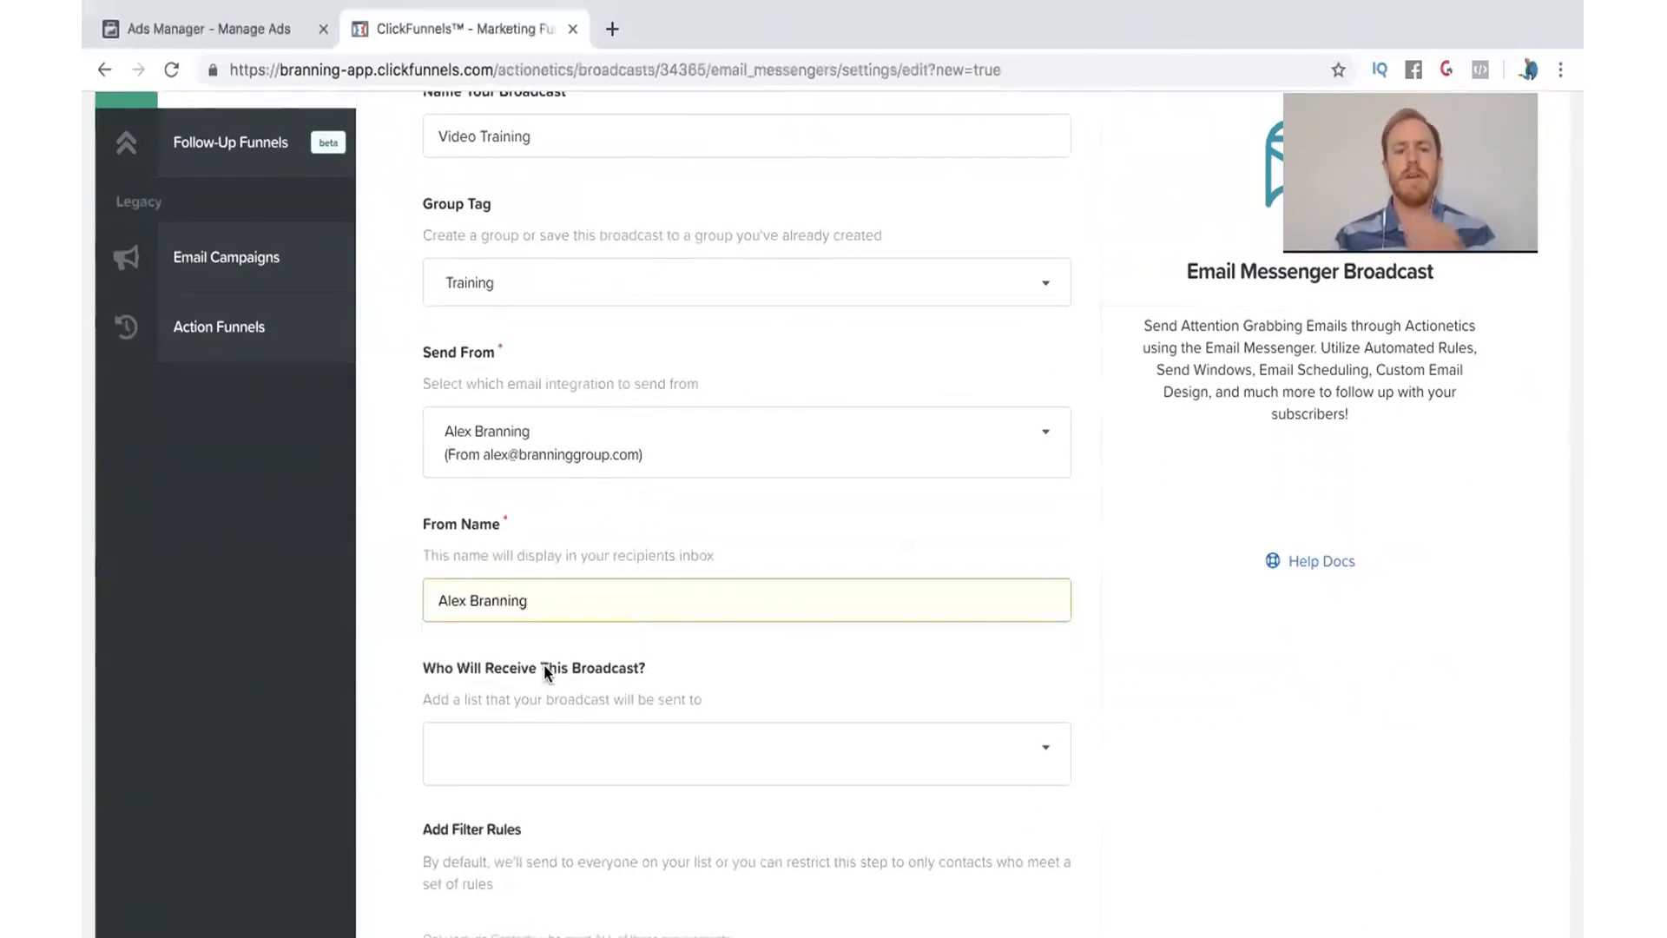
scroll("down", 3)
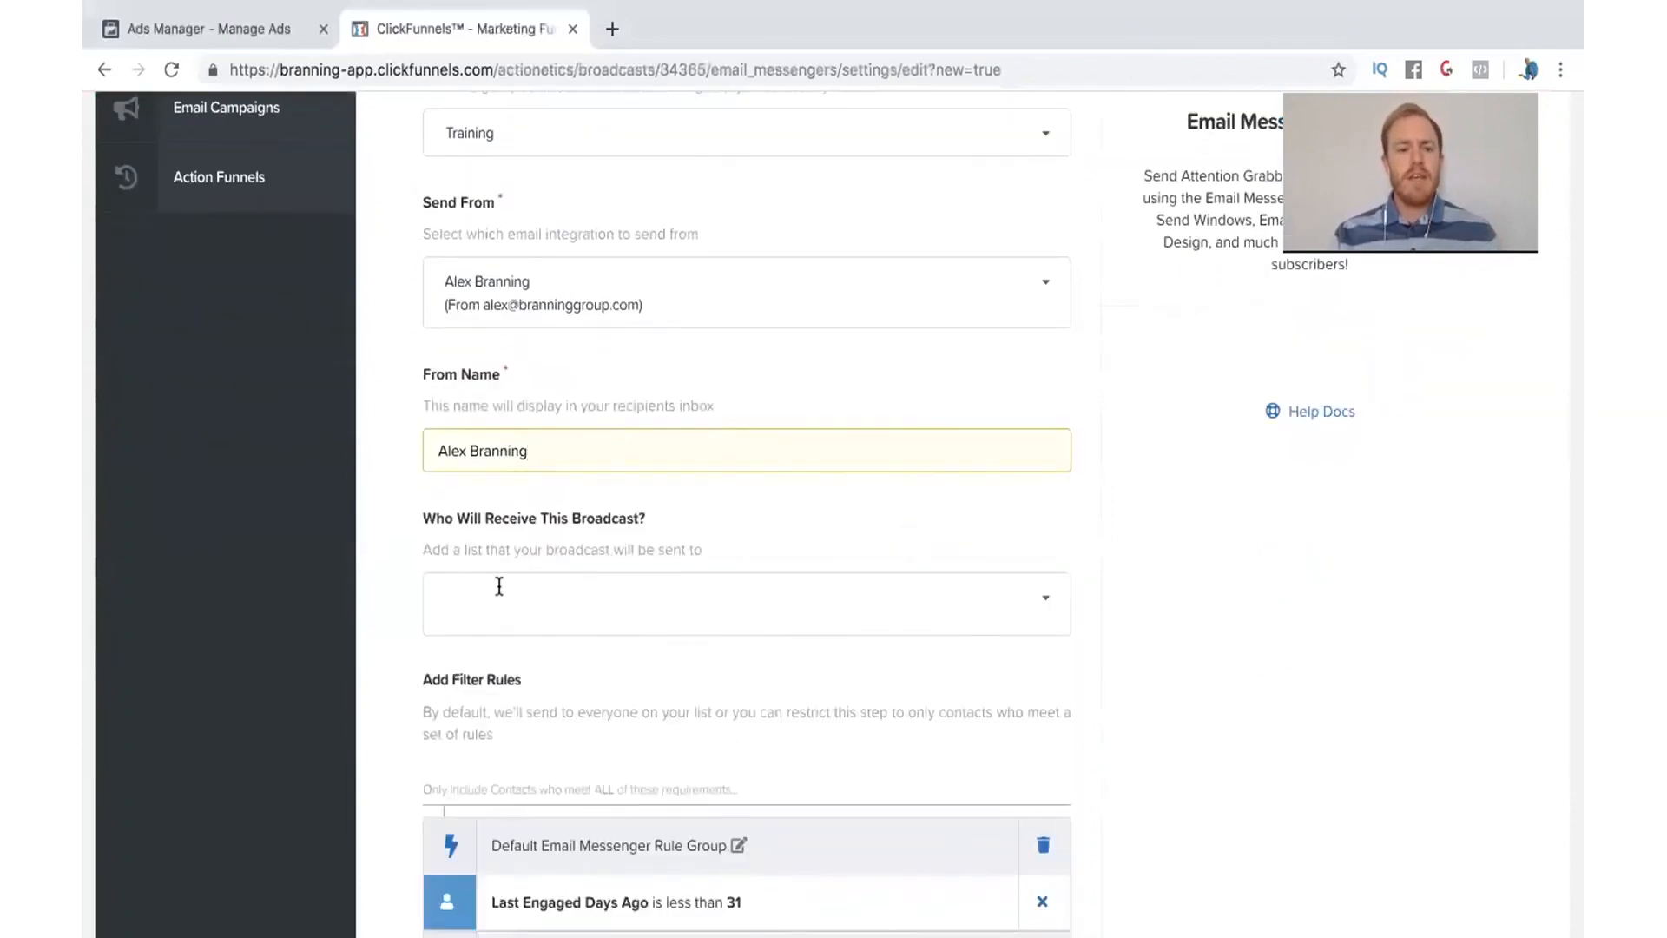
scroll("down", 3)
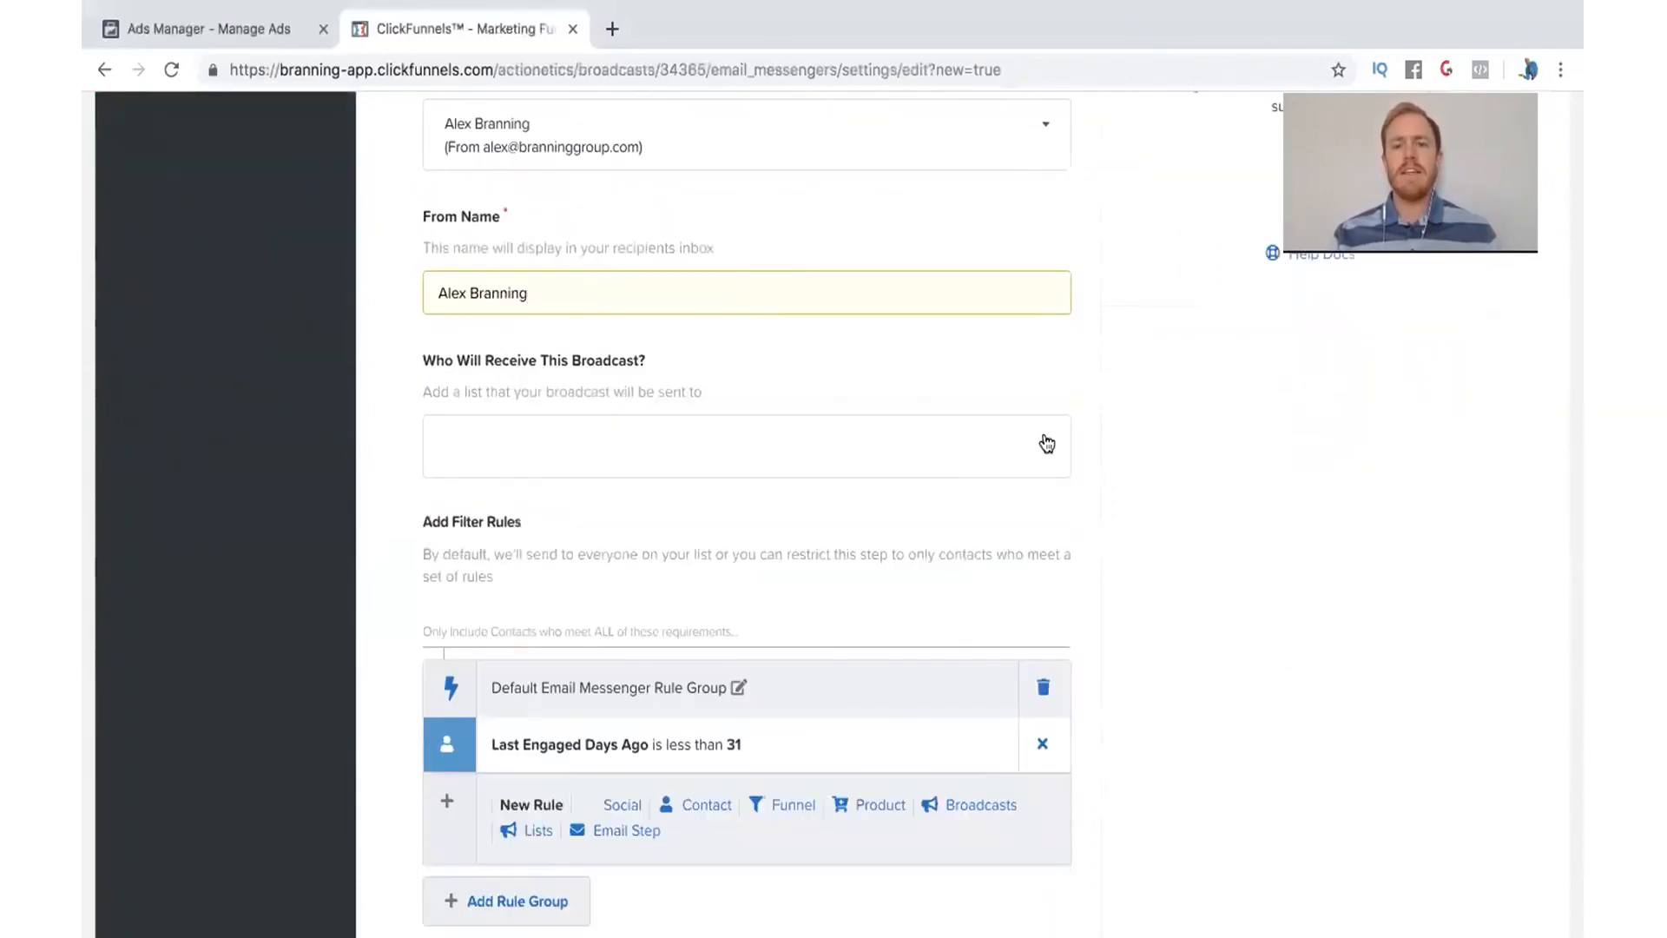
left_click(745, 447)
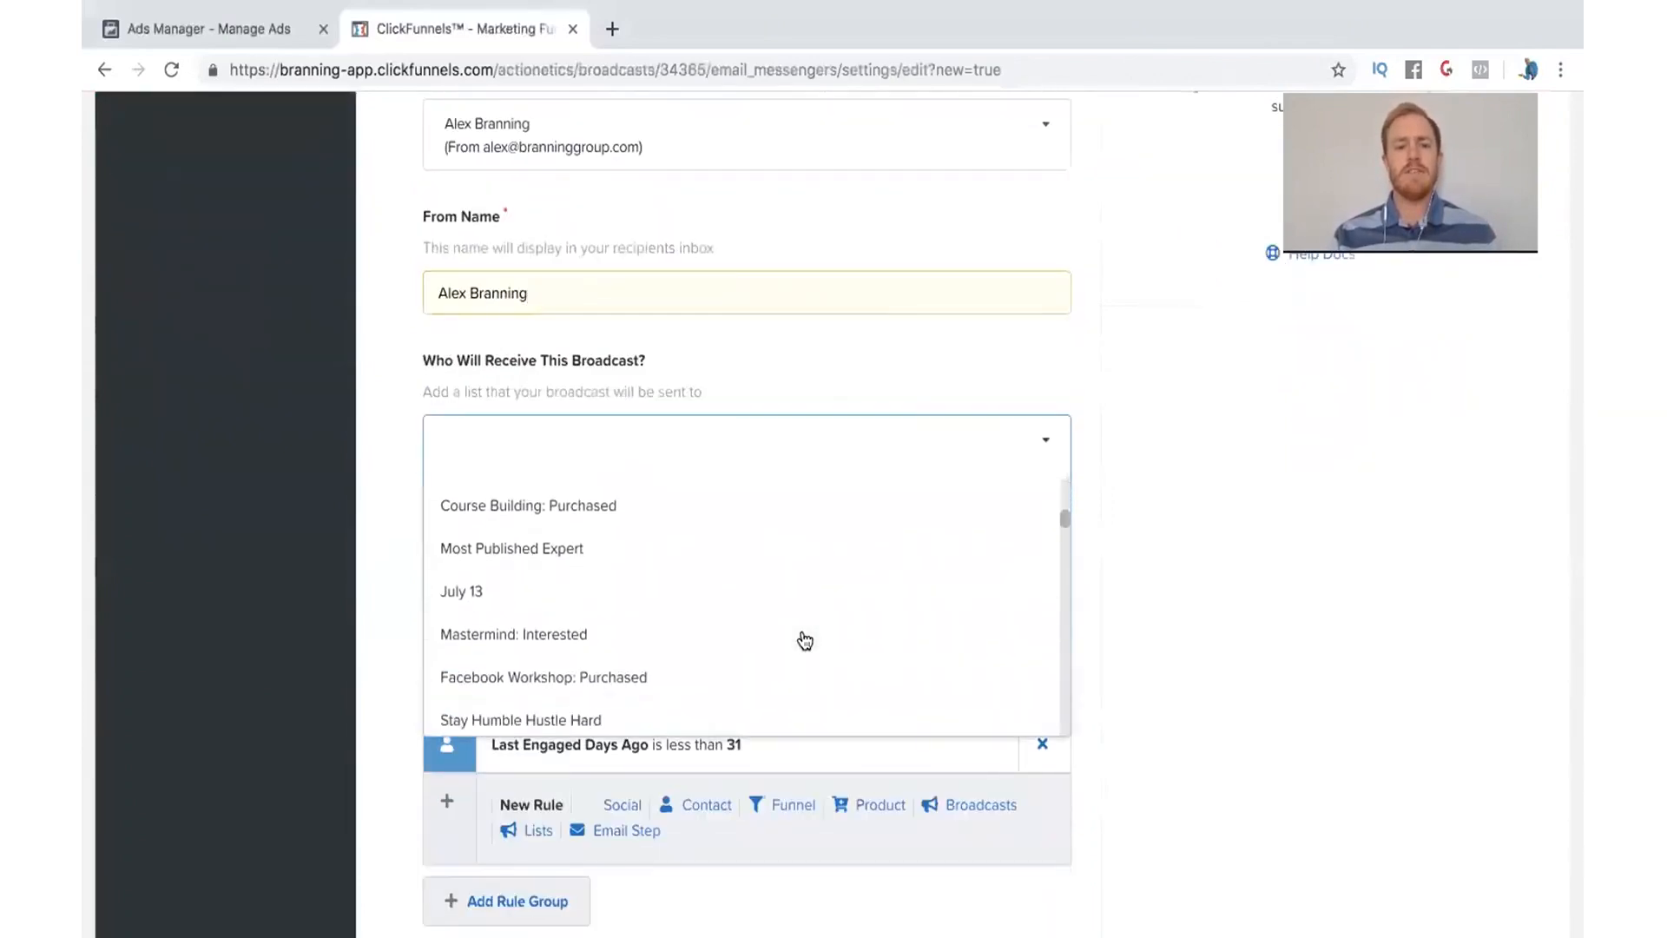
scroll("down", 3)
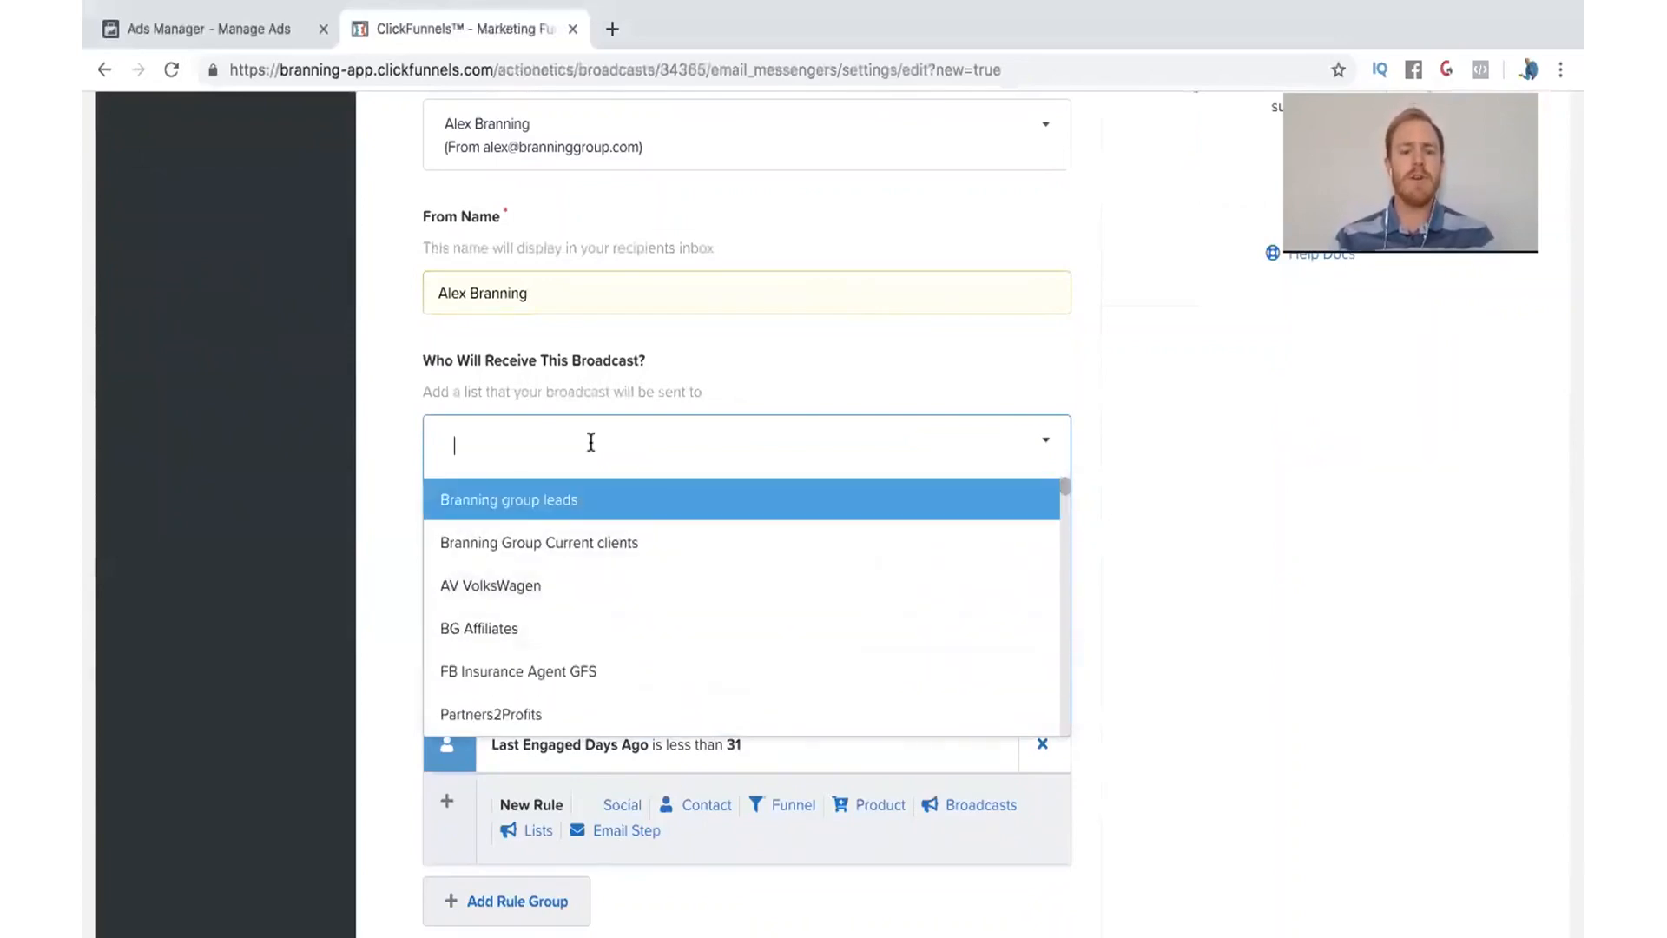
type("ent")
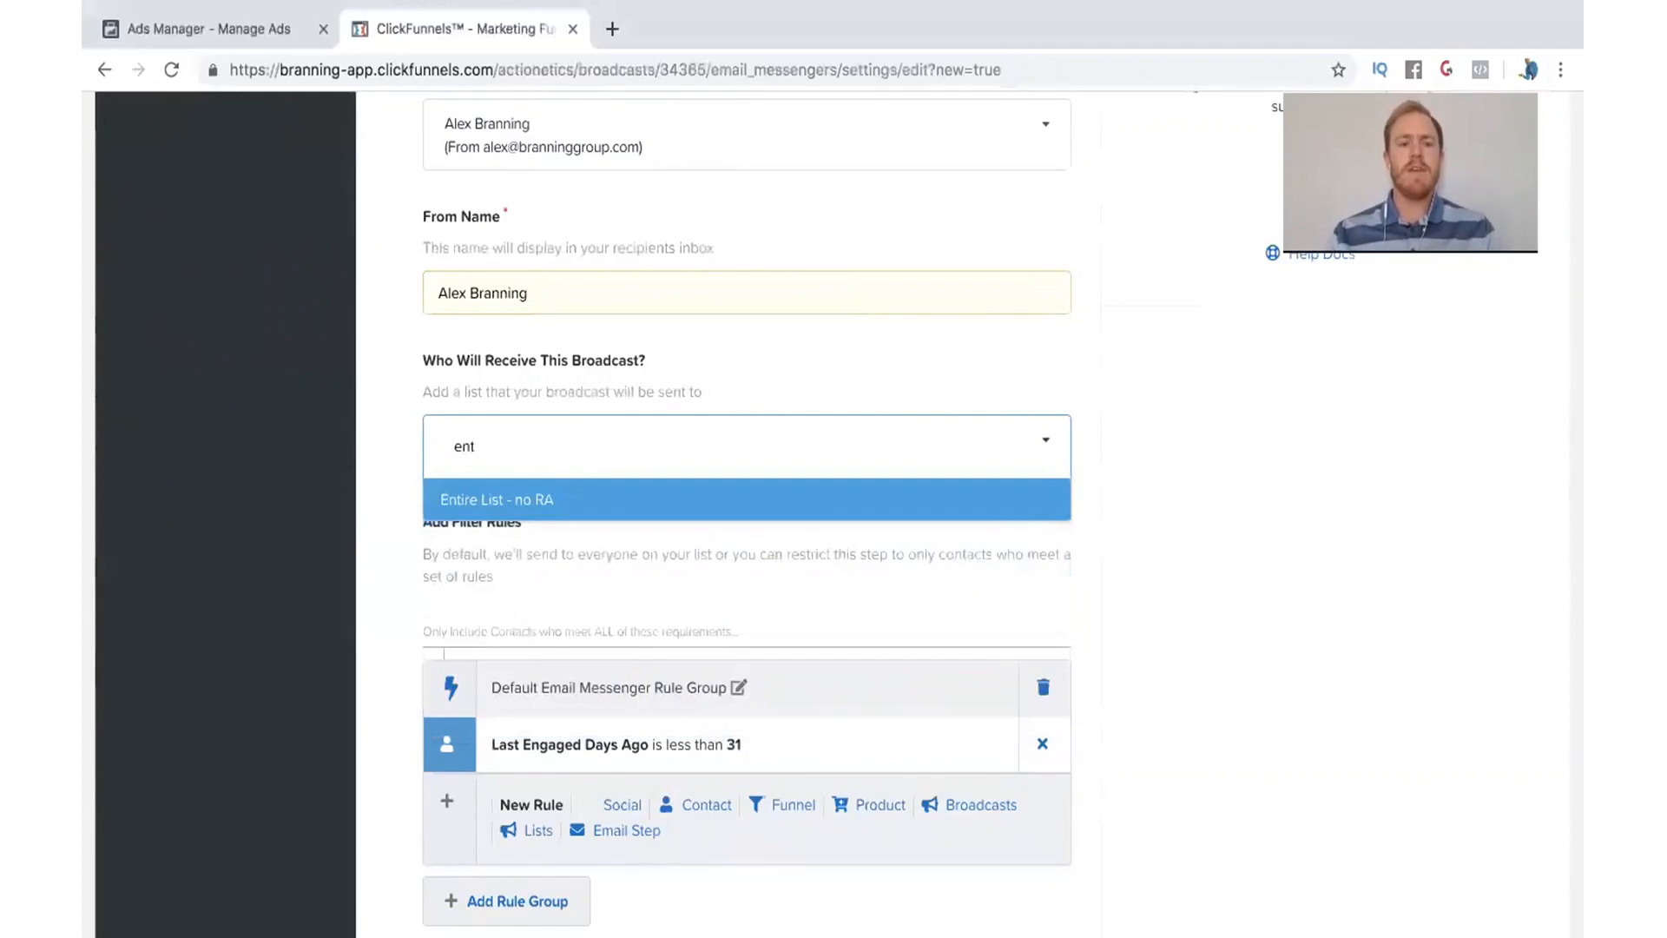
left_click(497, 498)
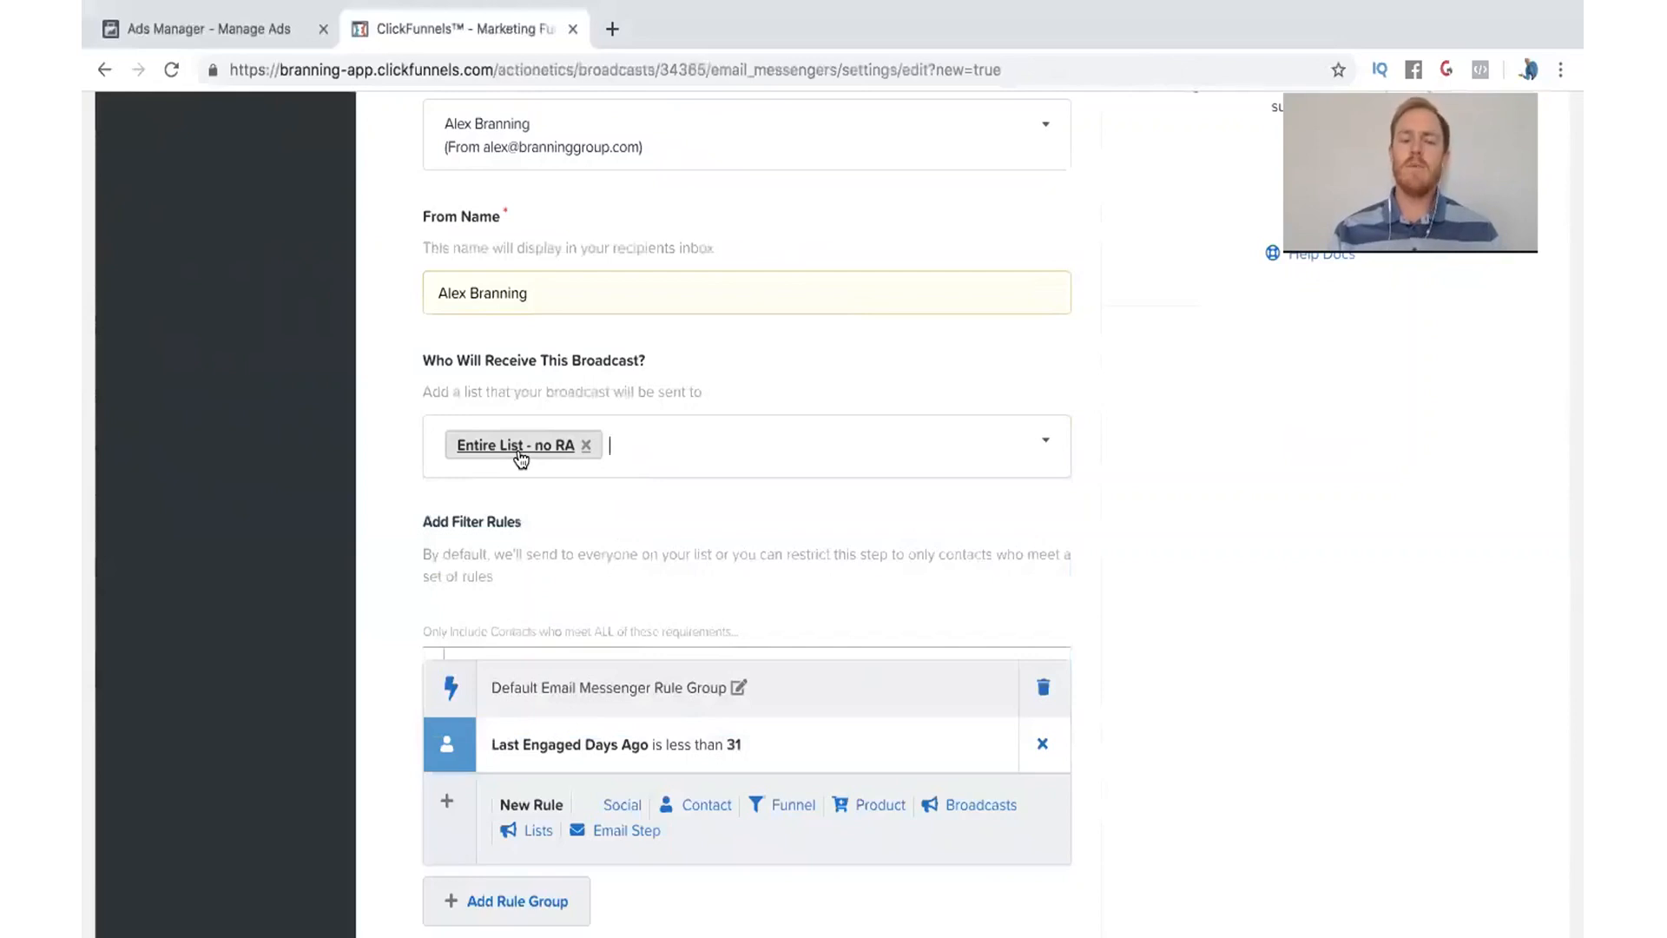
mouse_move(636, 519)
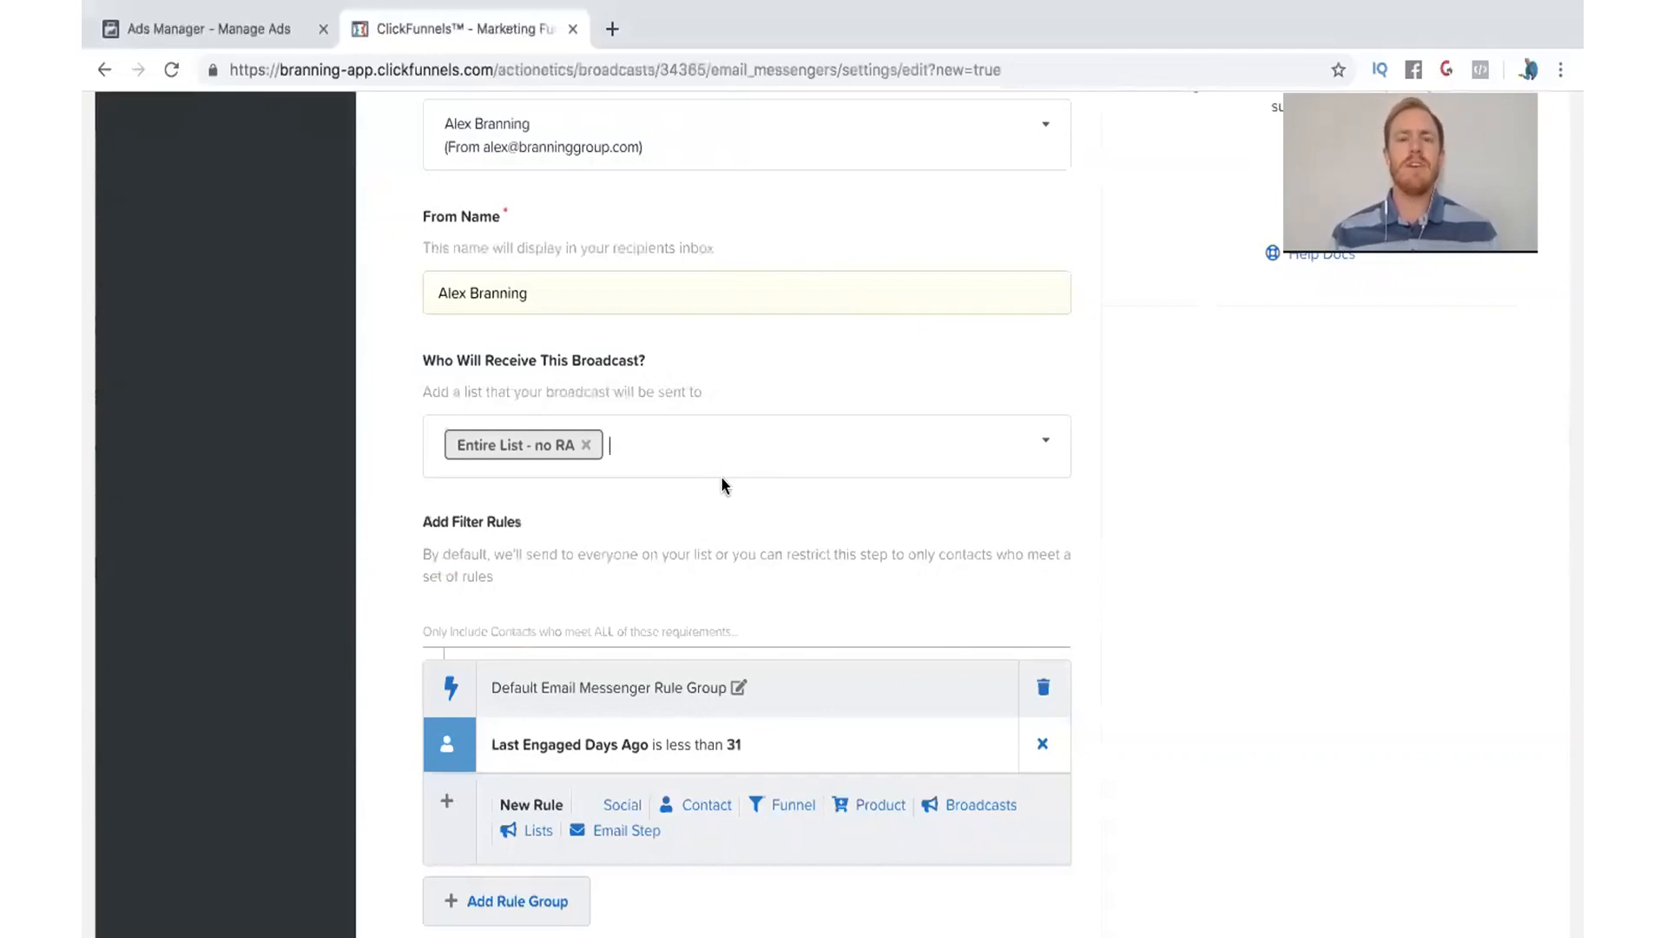
left_click(745, 445)
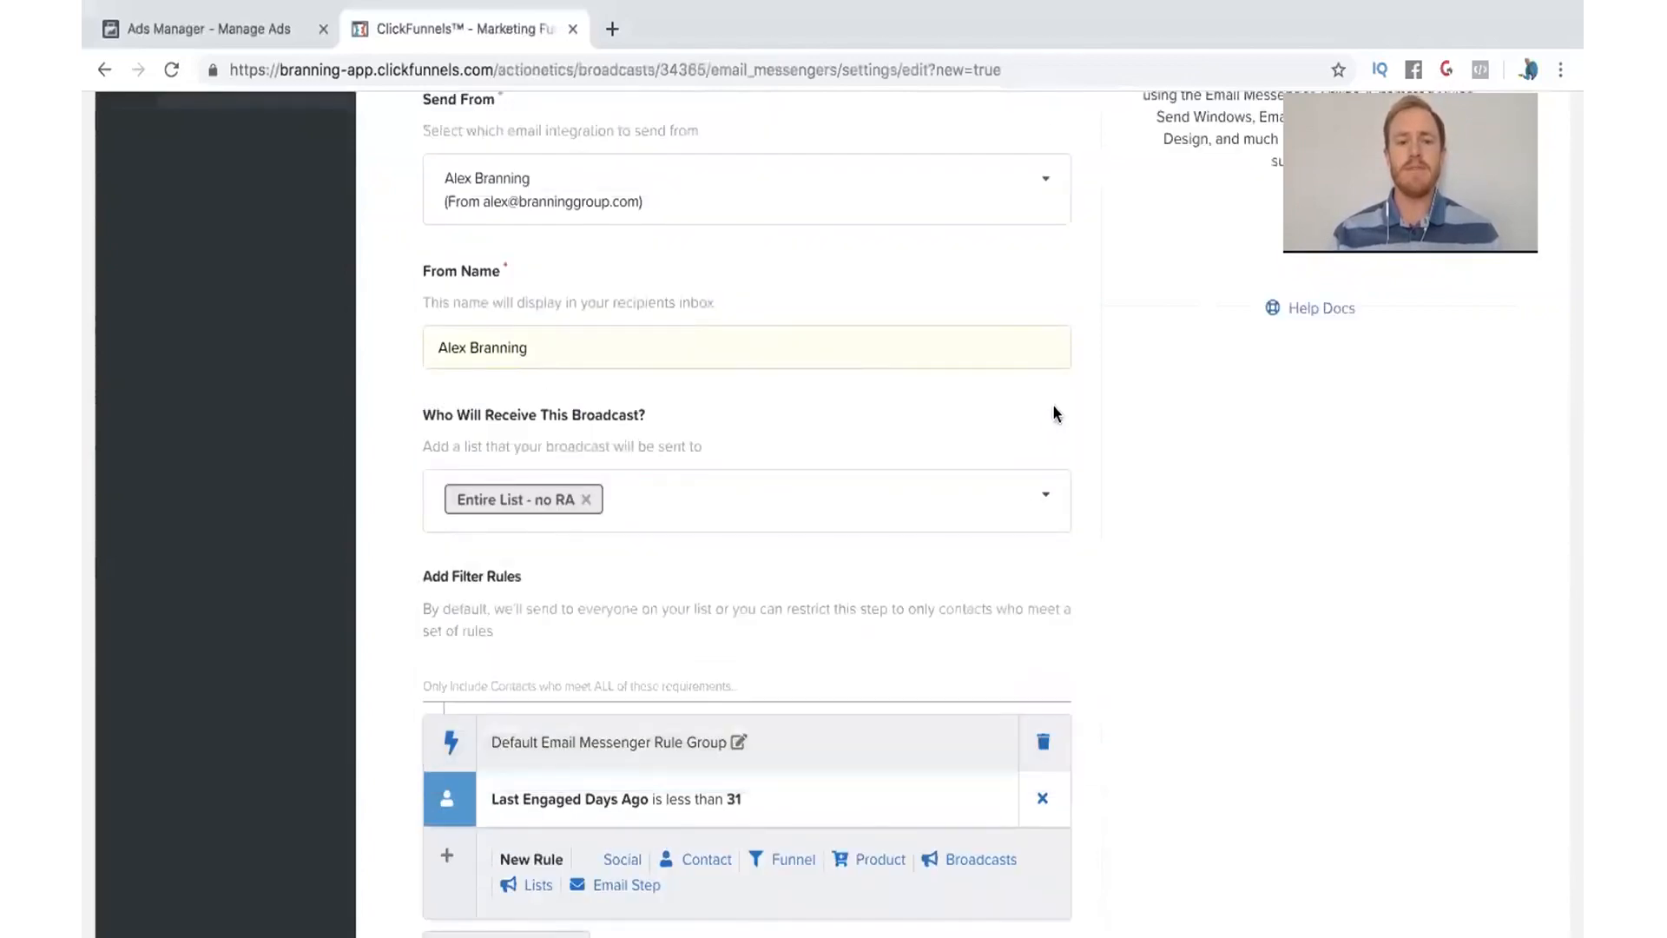
mouse_move(1256, 511)
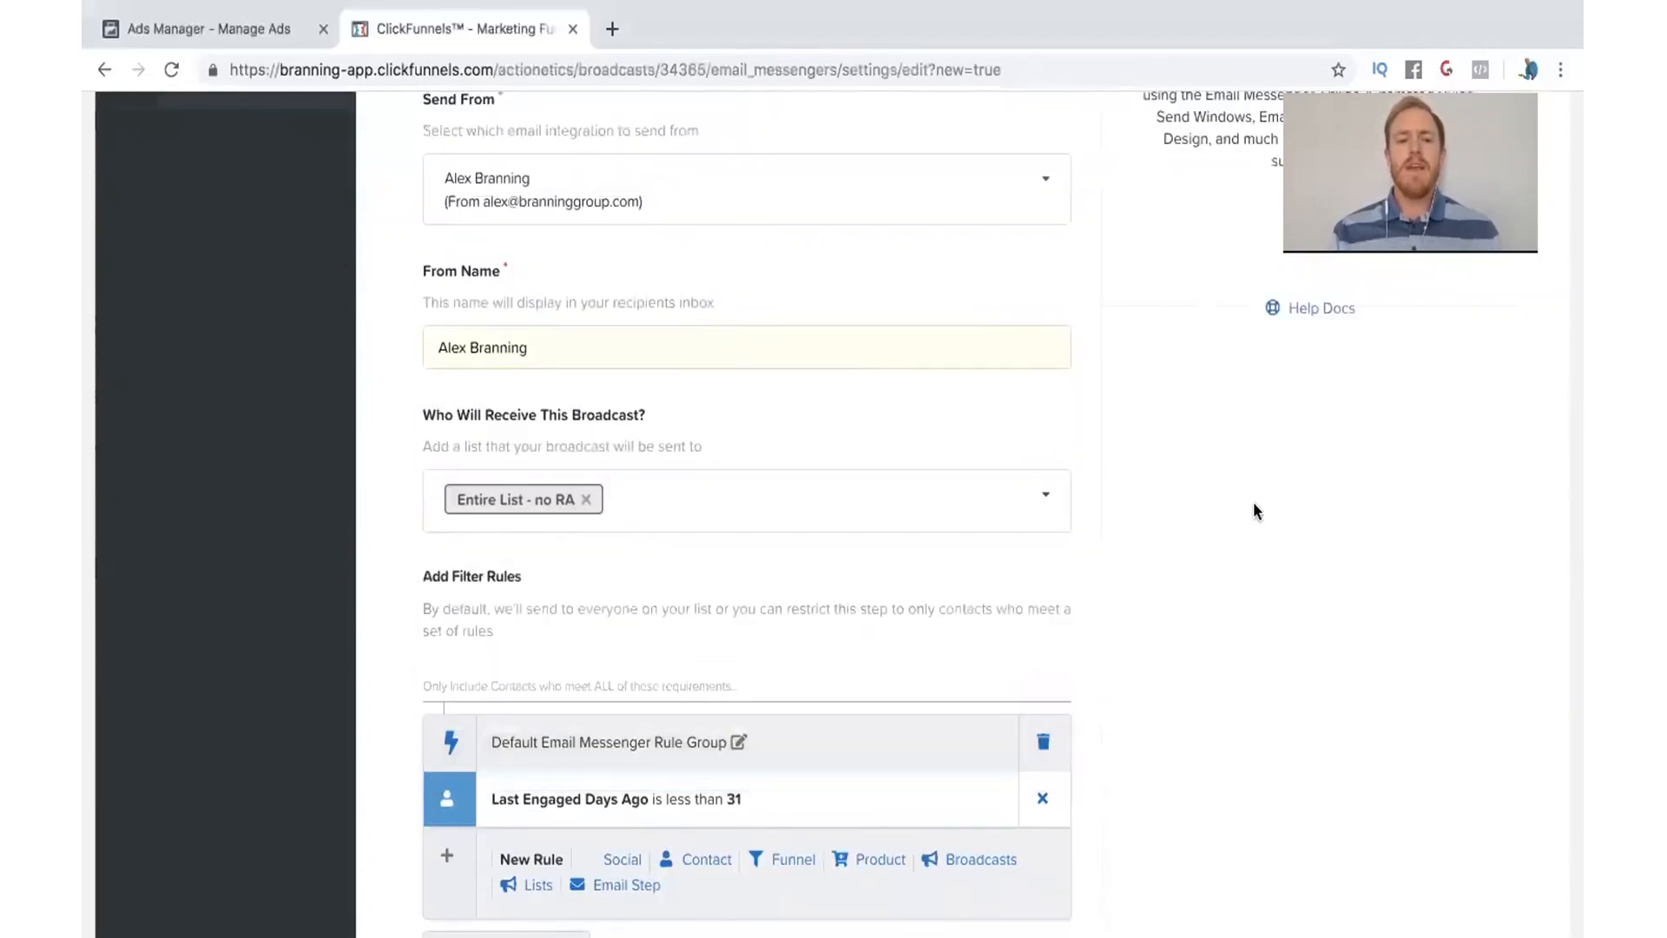
mouse_move(653, 485)
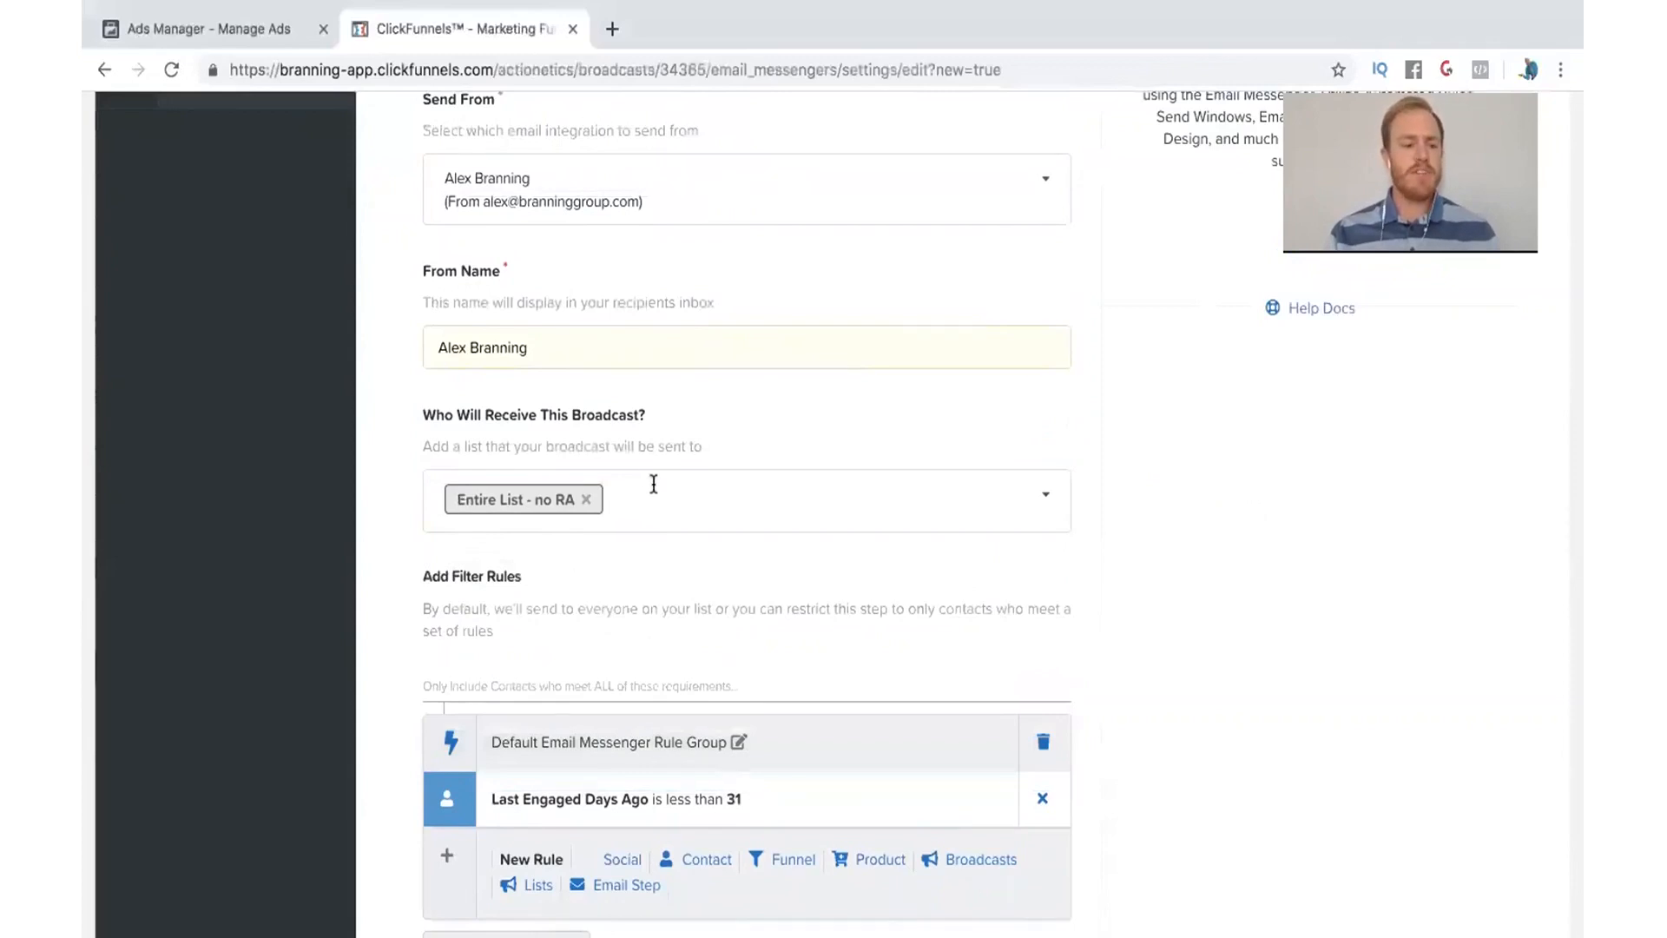
scroll("down", 3)
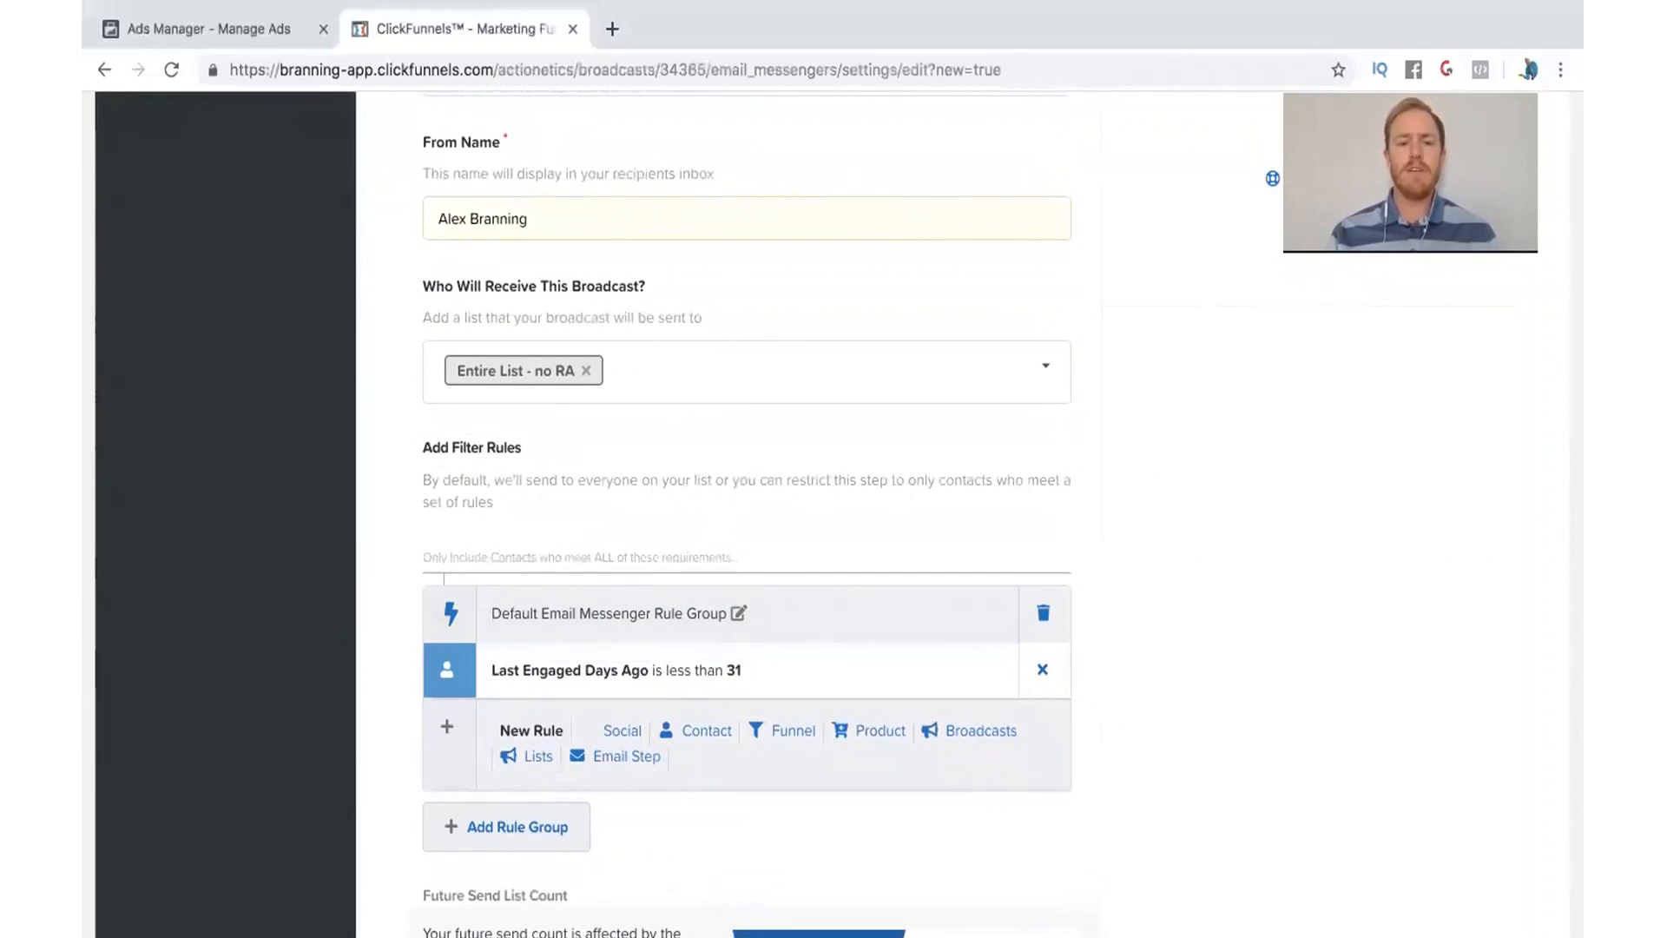
Remove the Default Email Messenger Rule Group and add a new custom rule group.
scroll("down", 3)
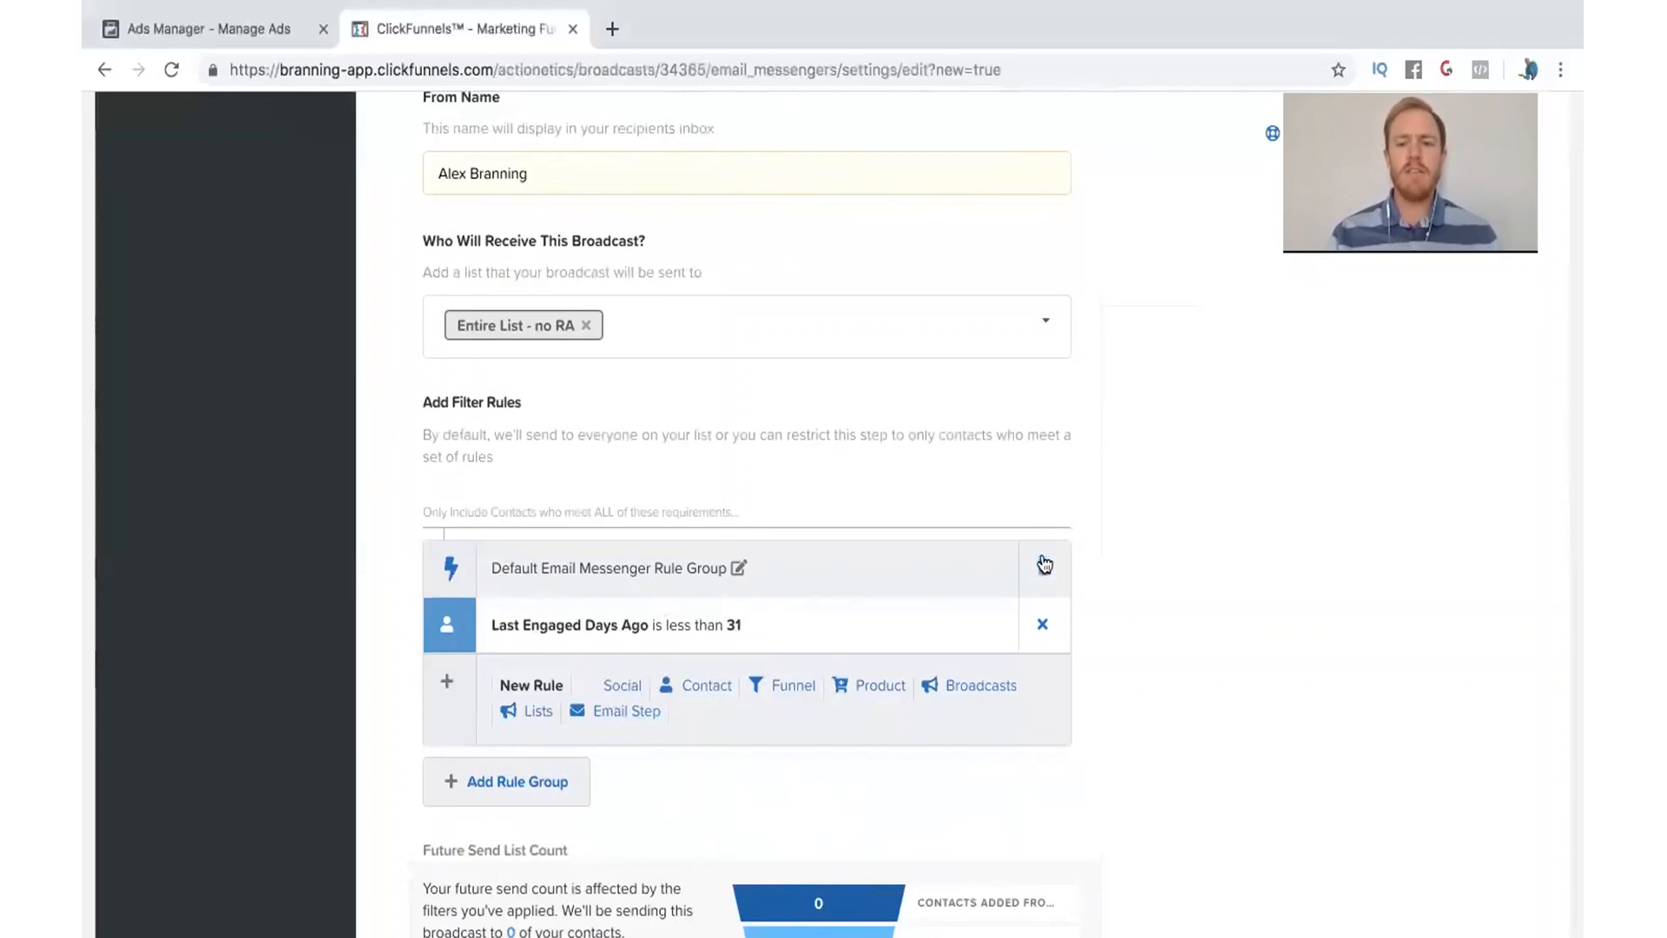
left_click(1042, 623)
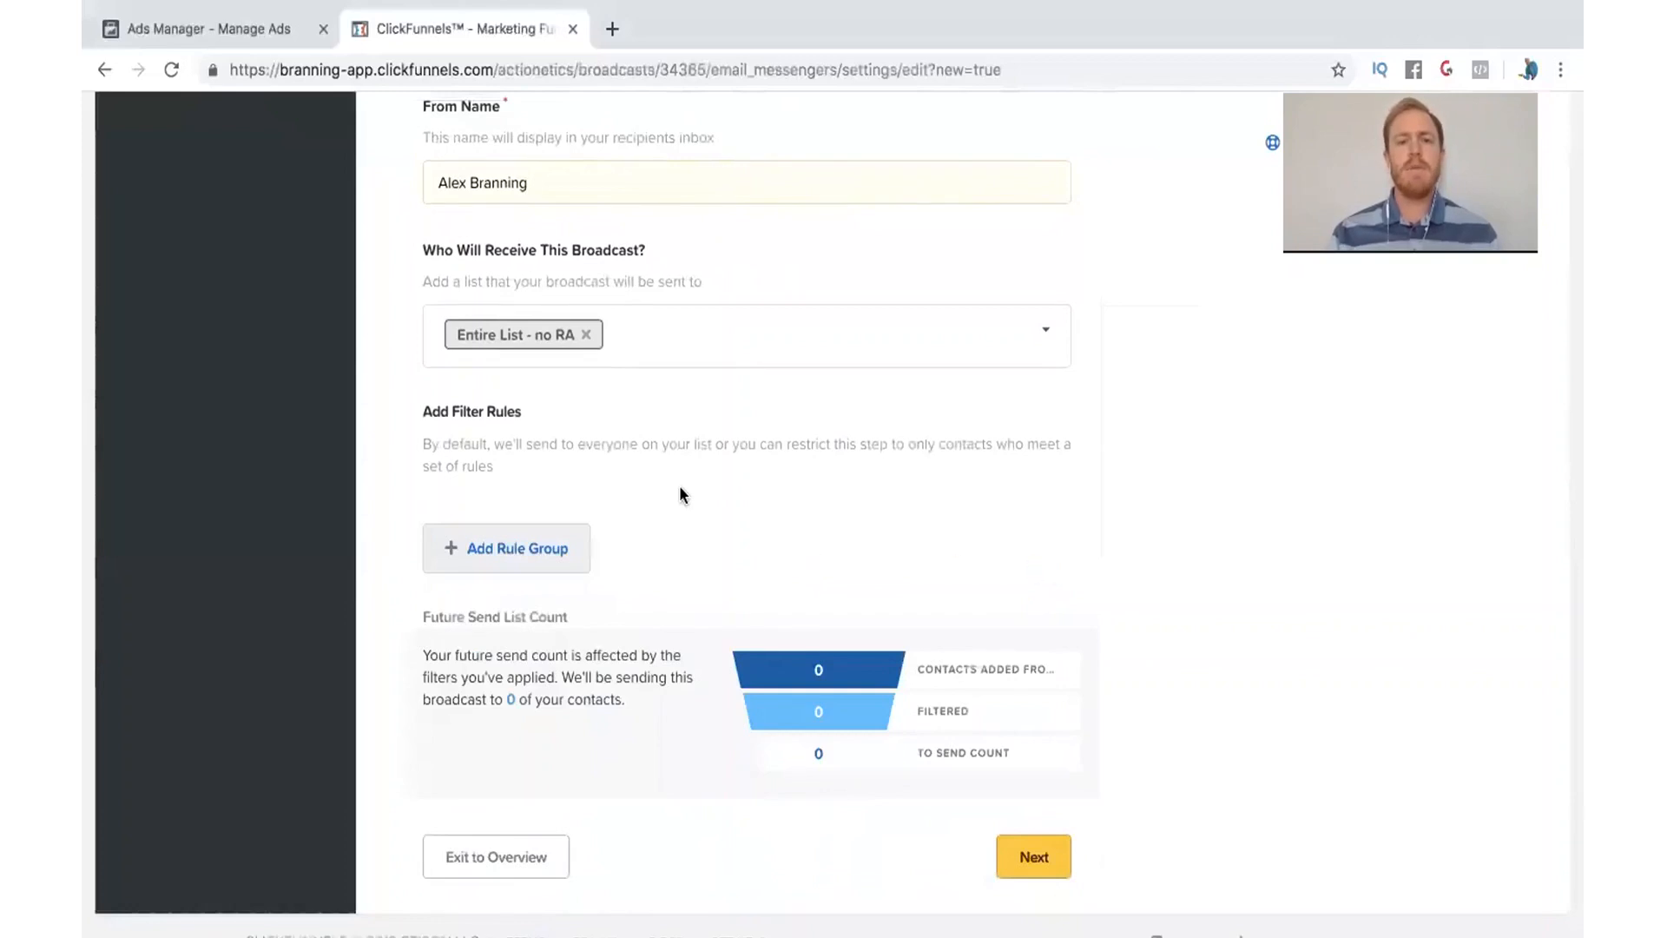
left_click(506, 547)
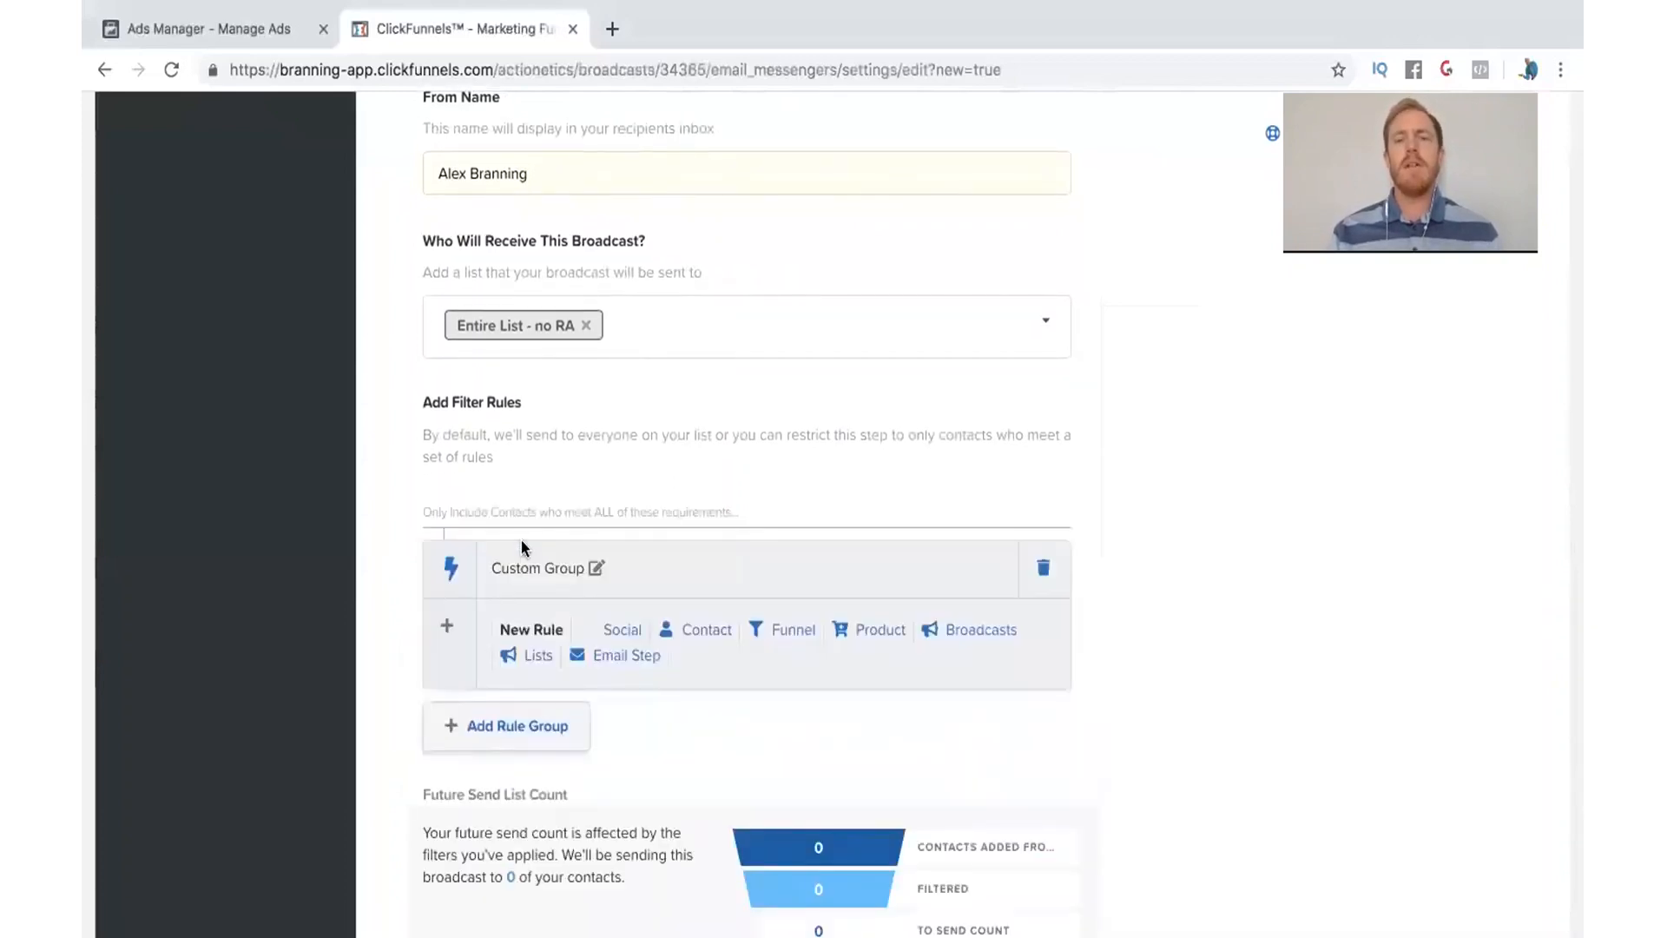
mouse_move(797, 662)
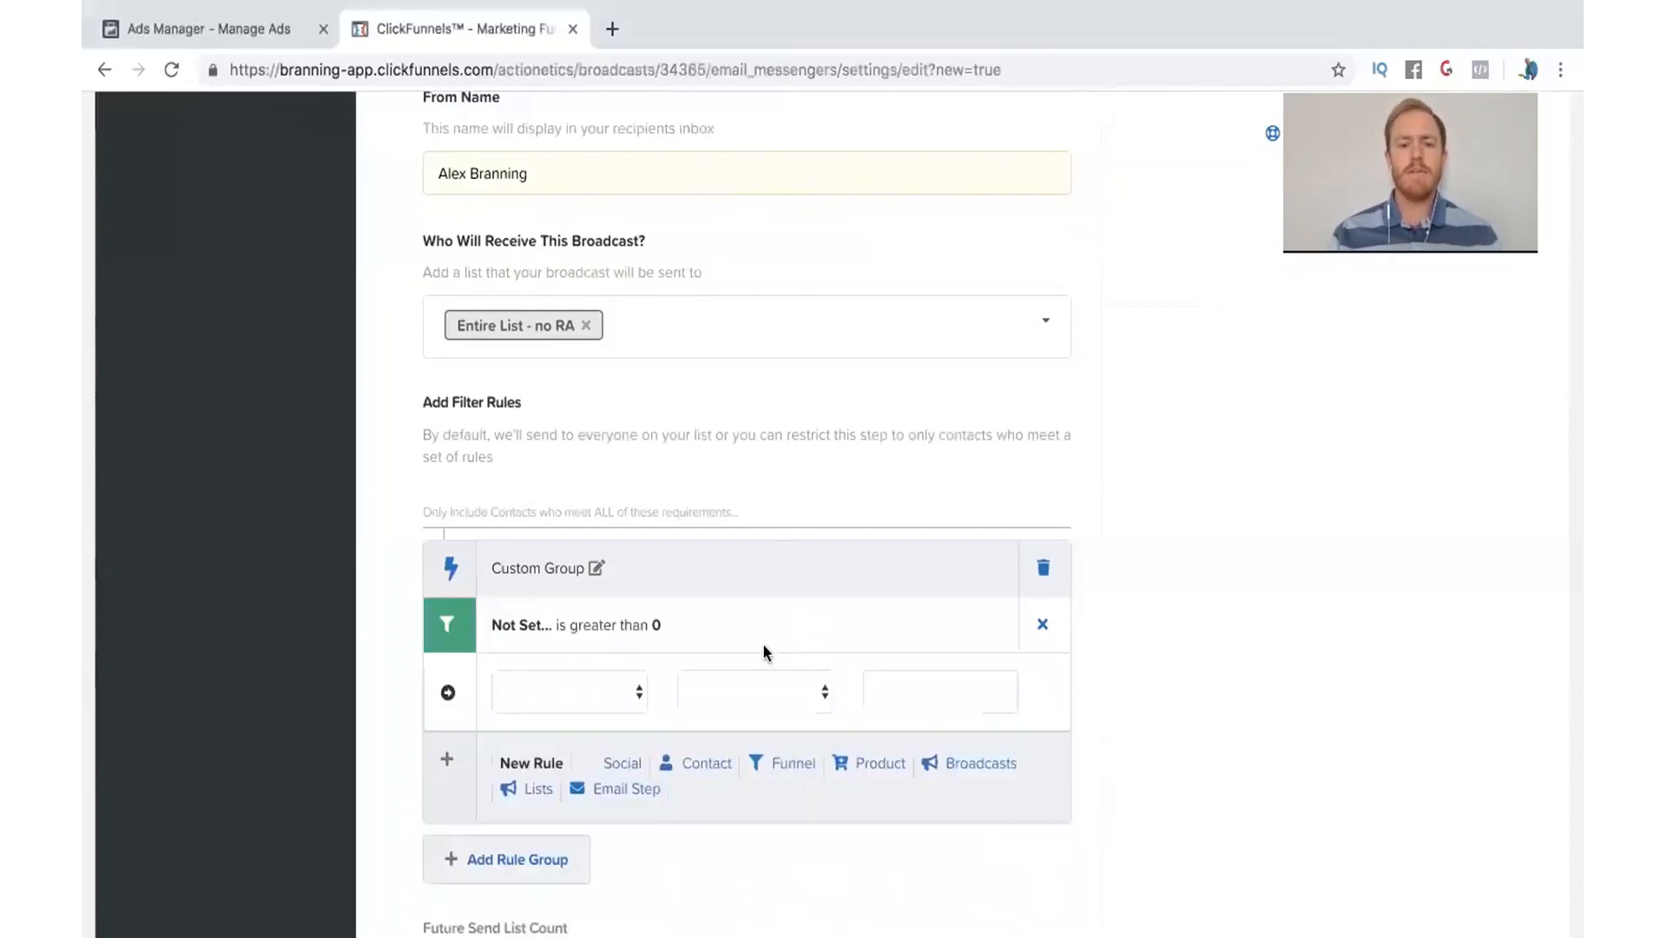
Set the Funnel rule to Never Visited Step, equal to, VIP Vault / Membership Area.
left_click(569, 691)
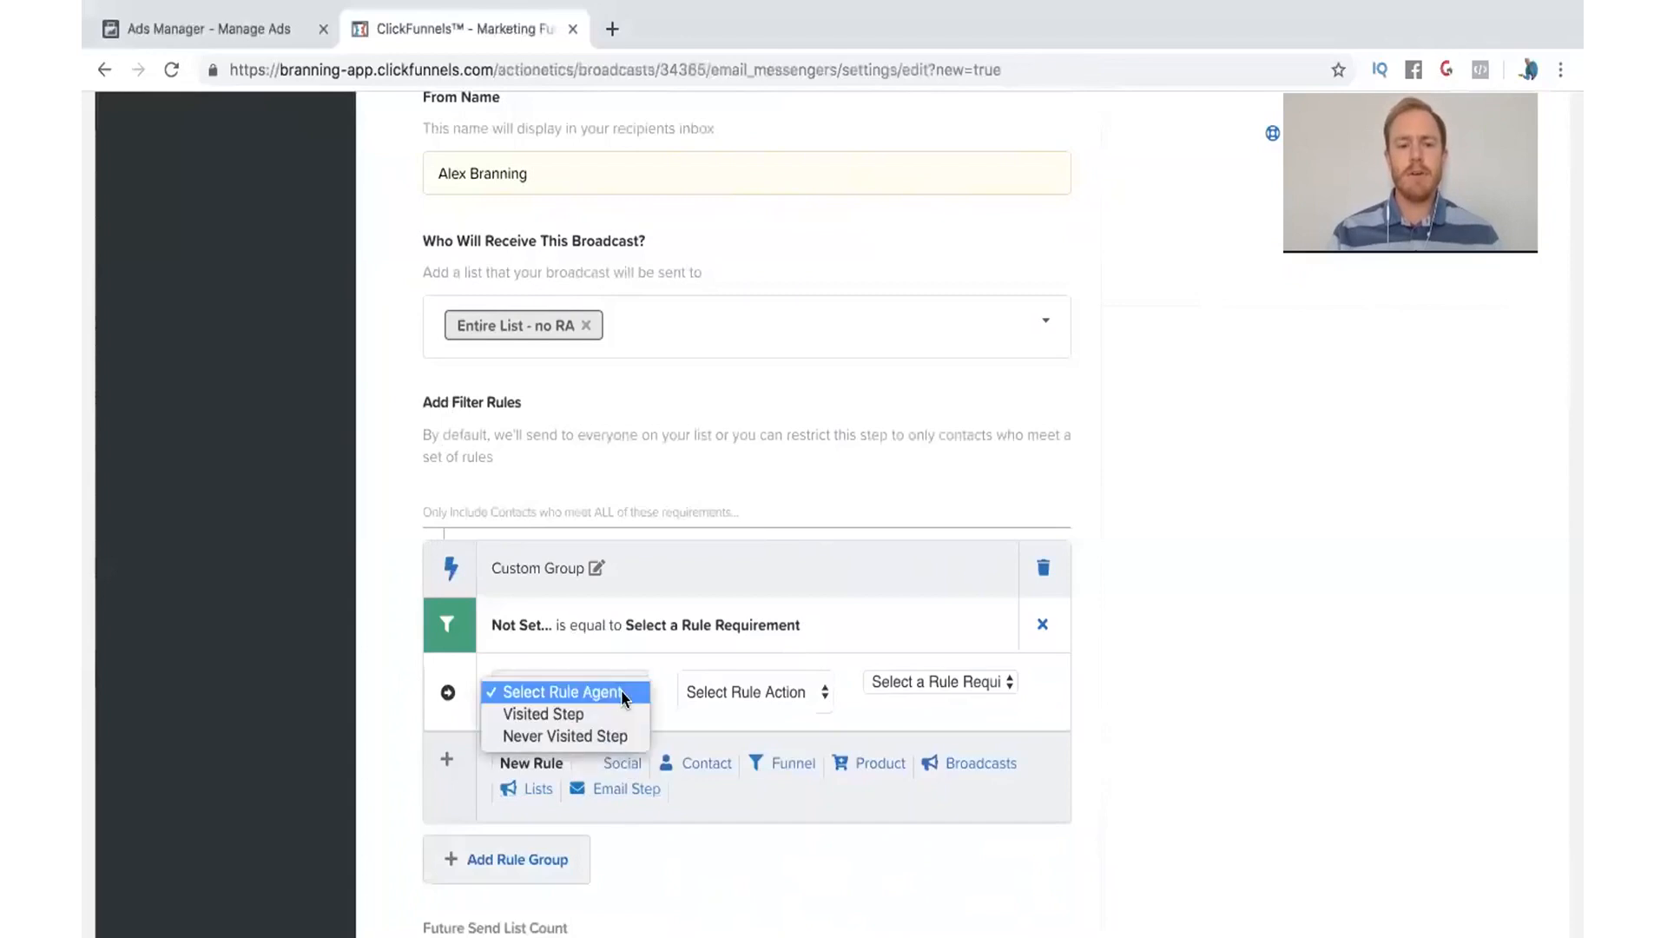
mouse_move(564, 737)
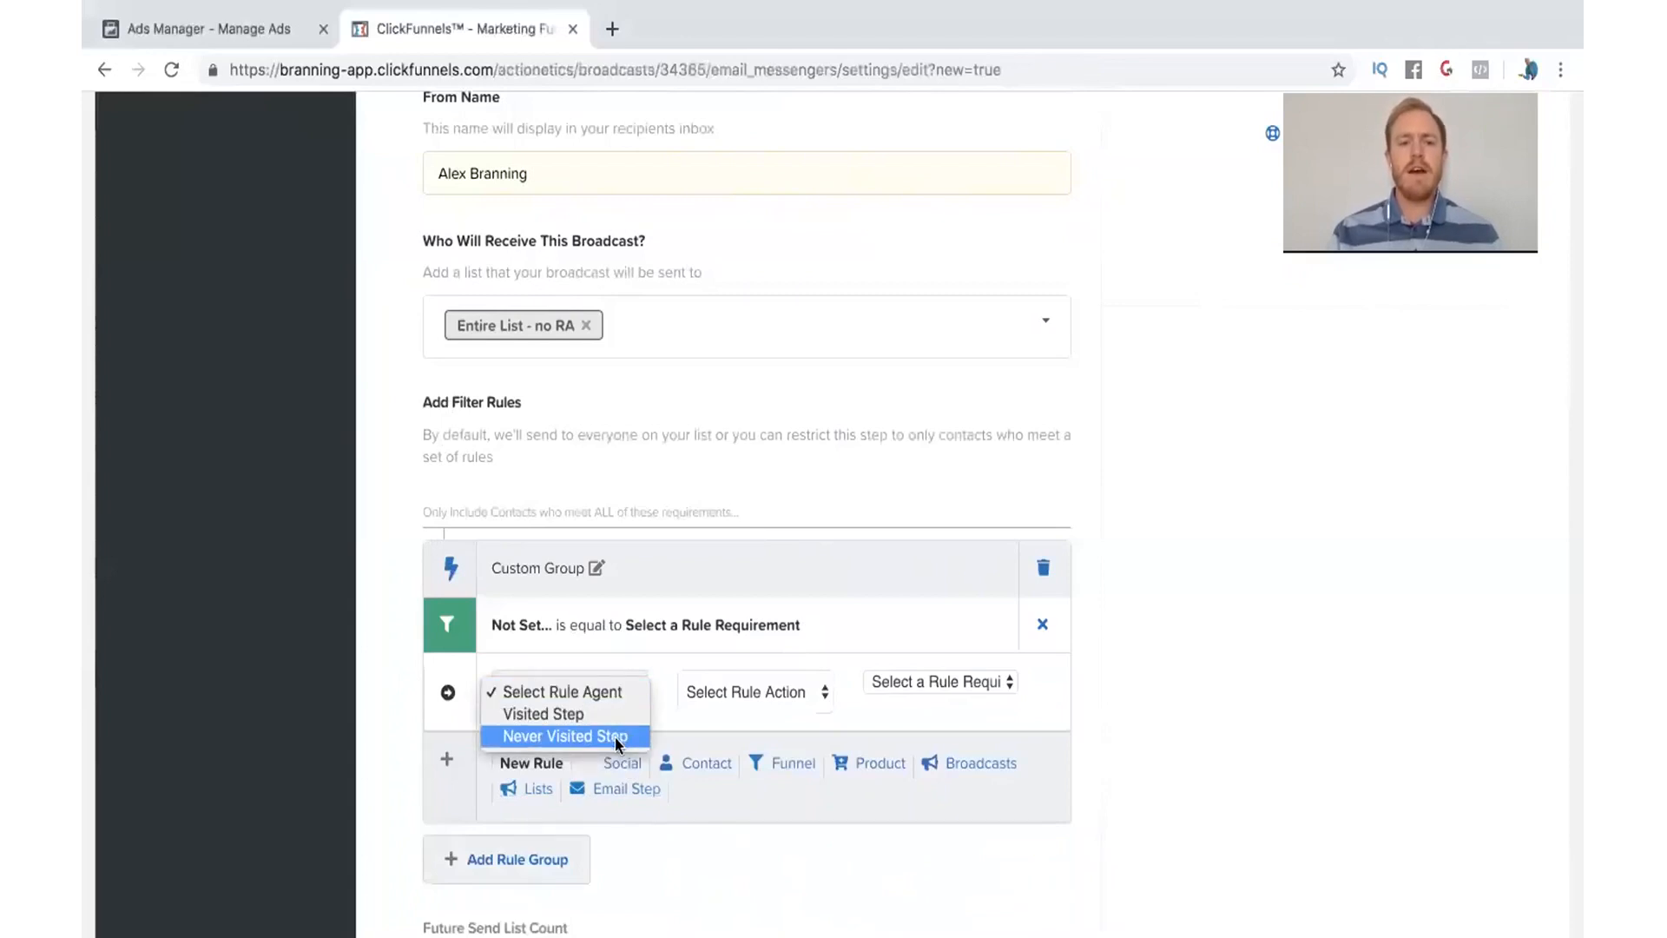
left_click(564, 737)
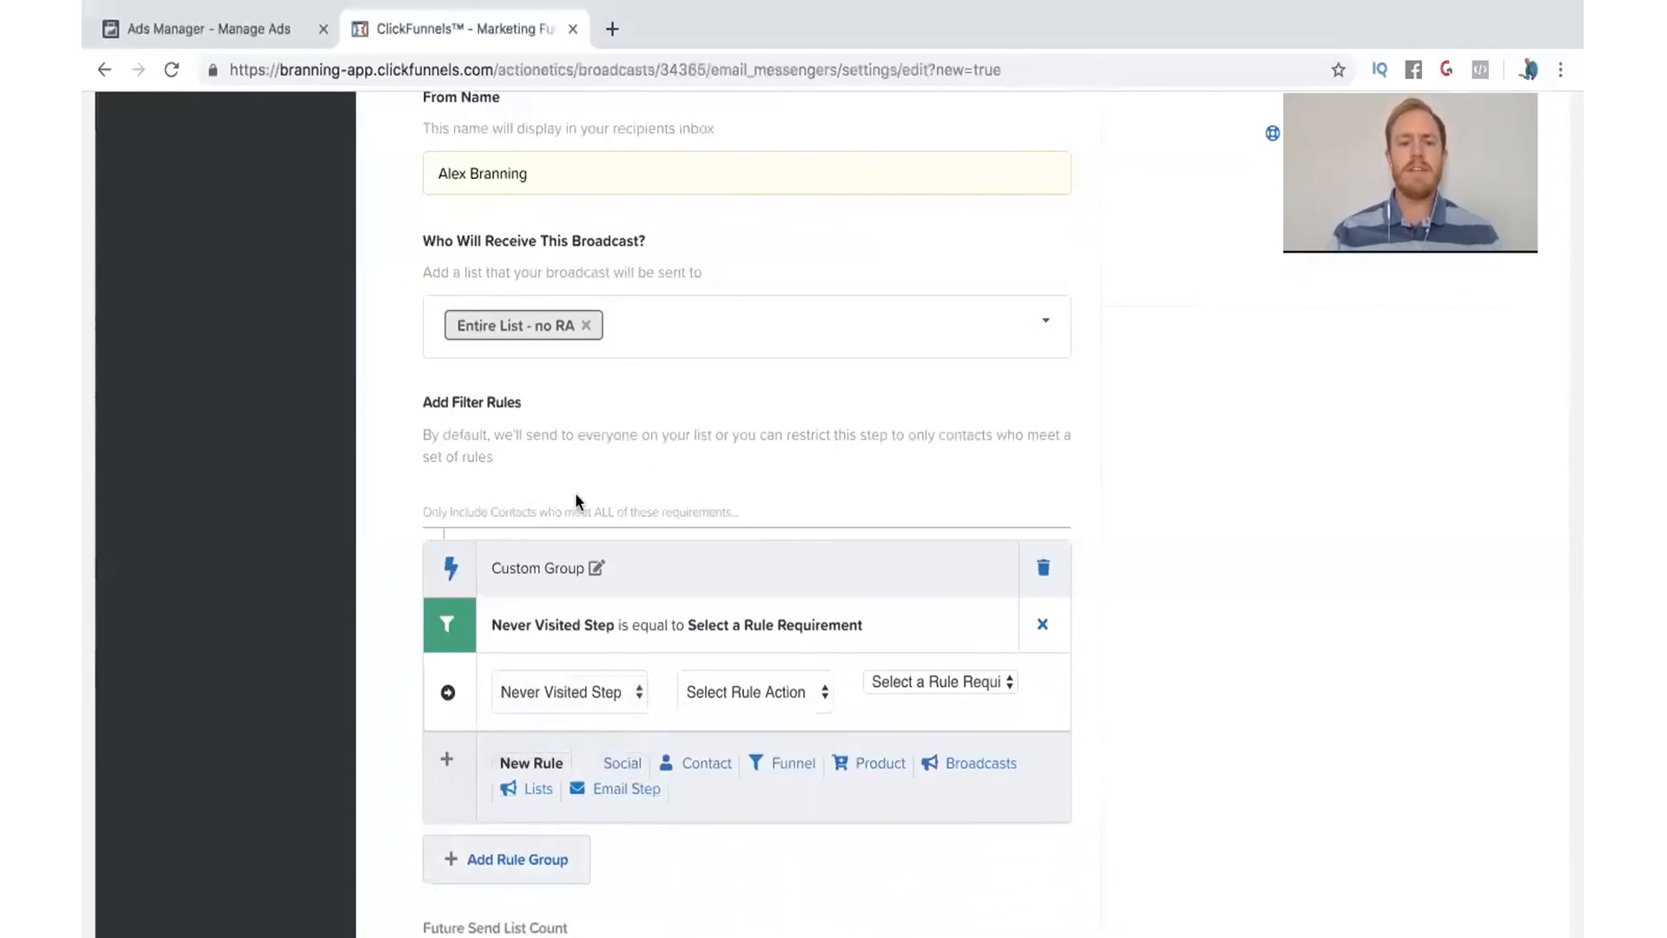
left_click(747, 691)
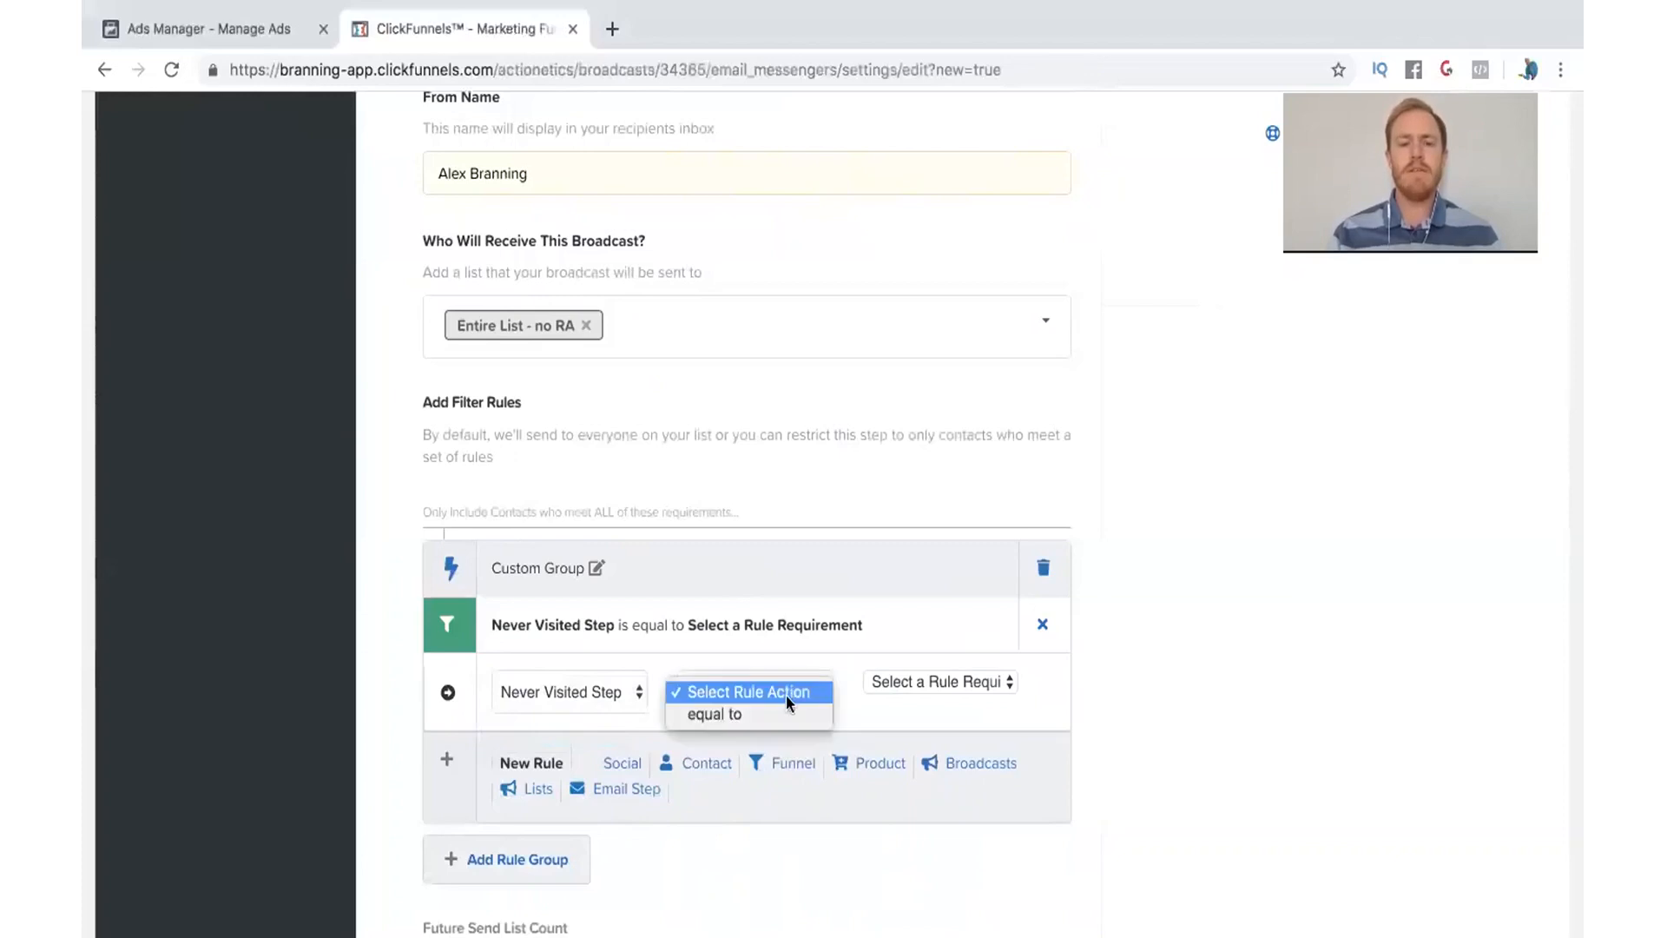
left_click(940, 680)
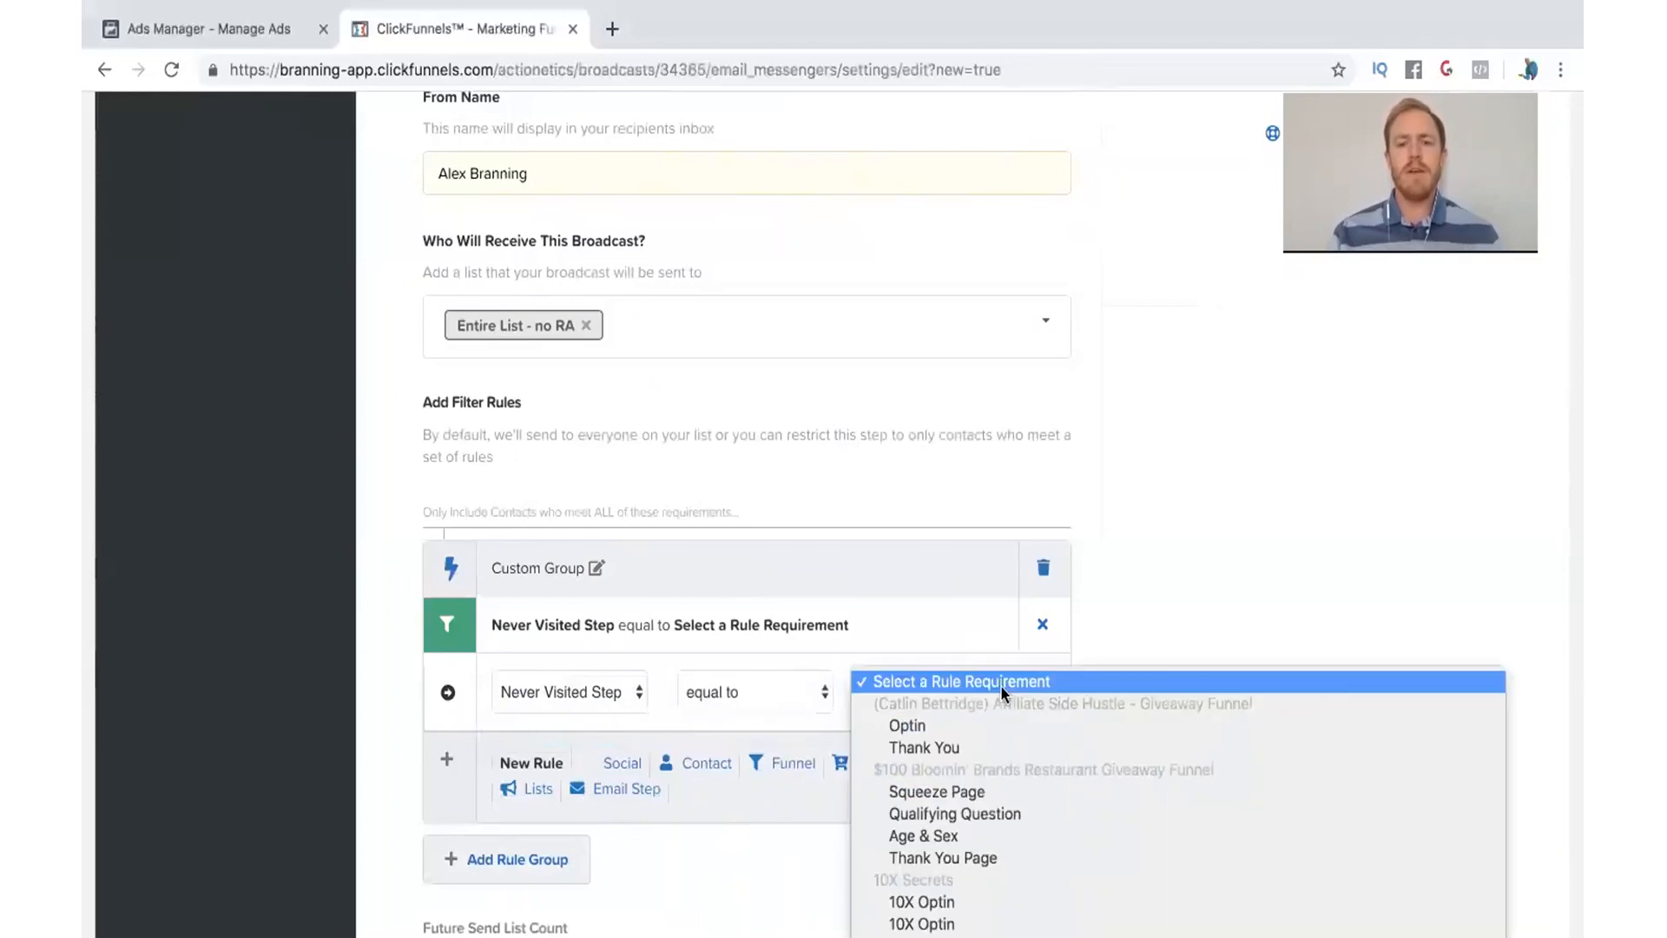
scroll("down", 3)
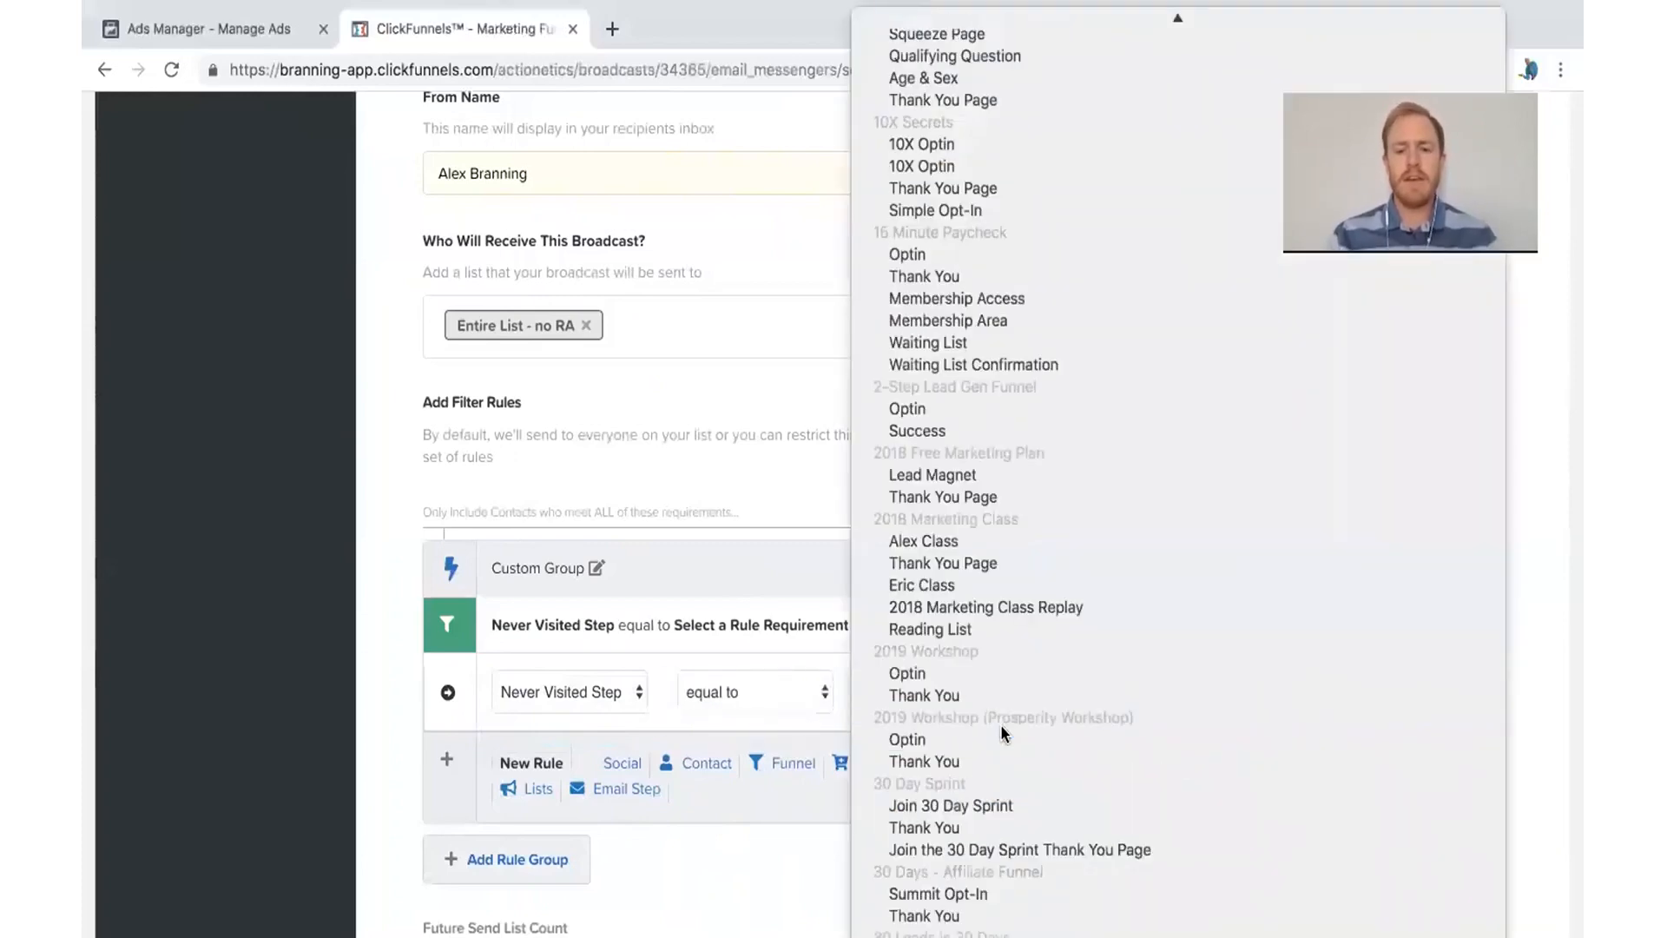
scroll("down", 3)
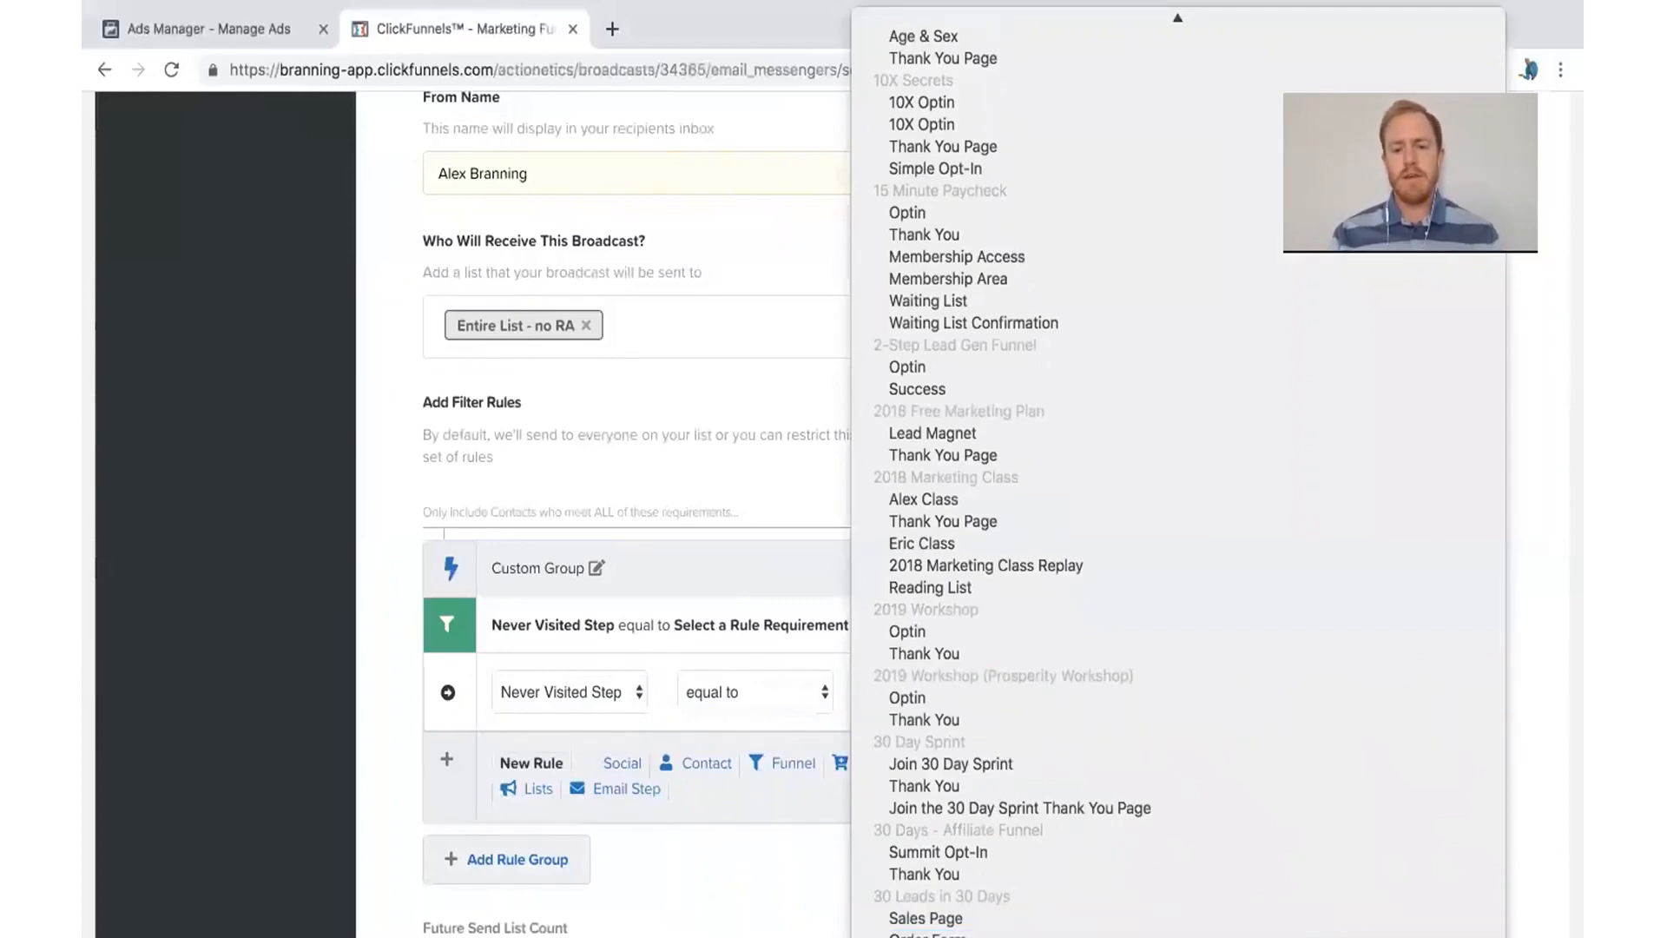
scroll("down", 3)
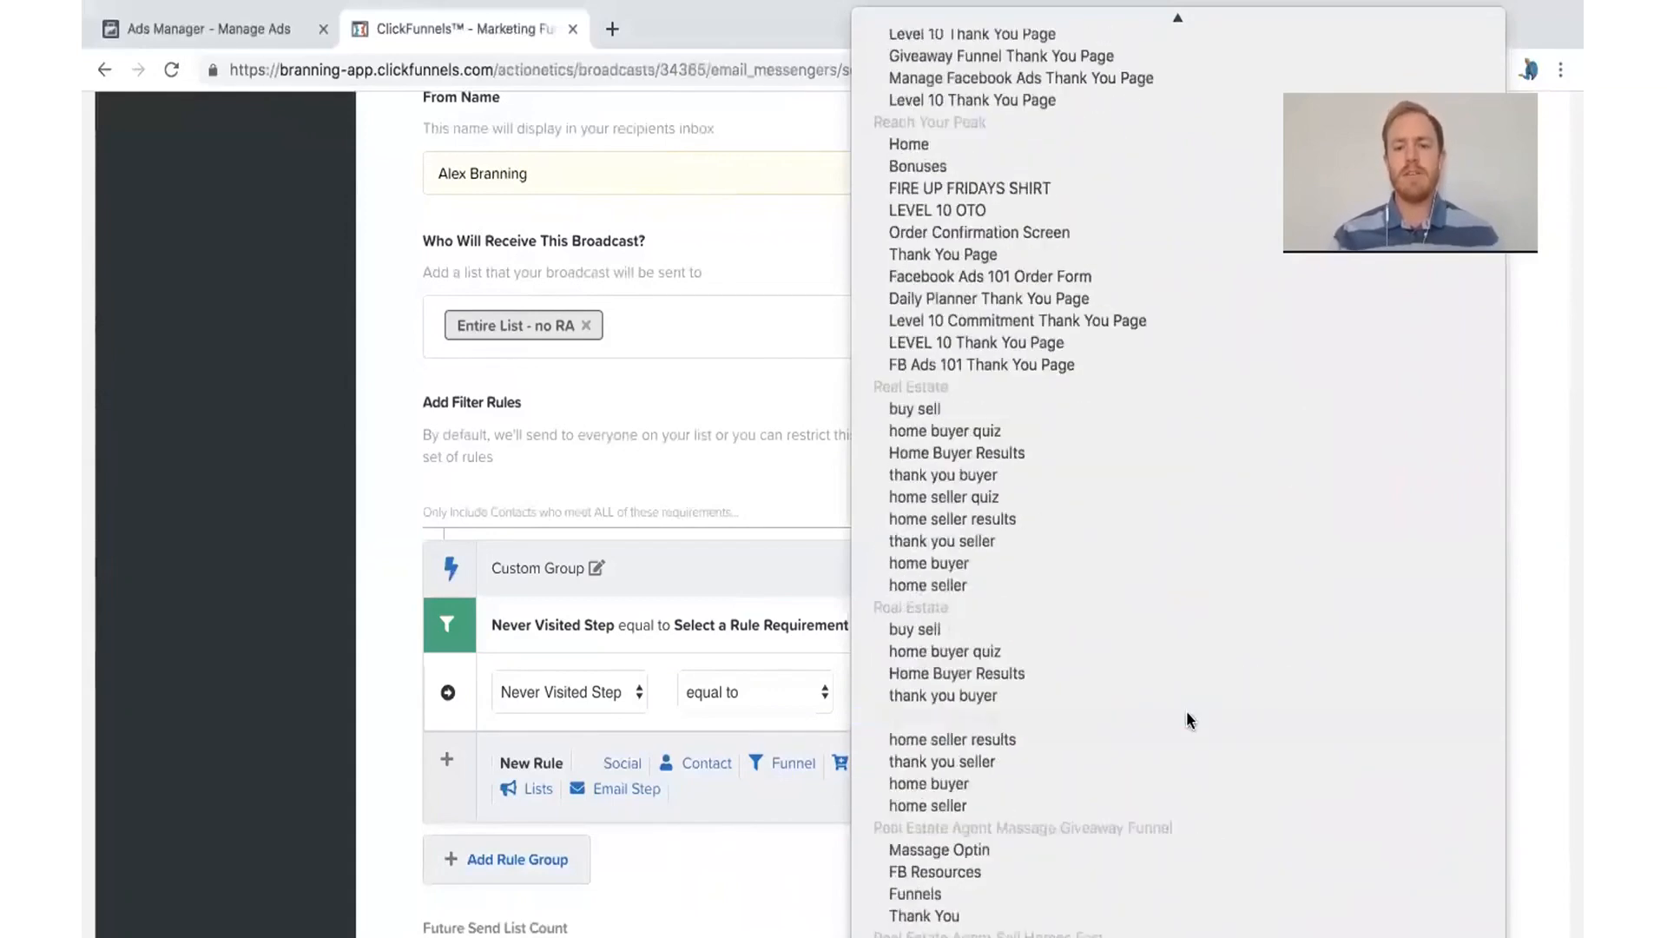
scroll("down", 3)
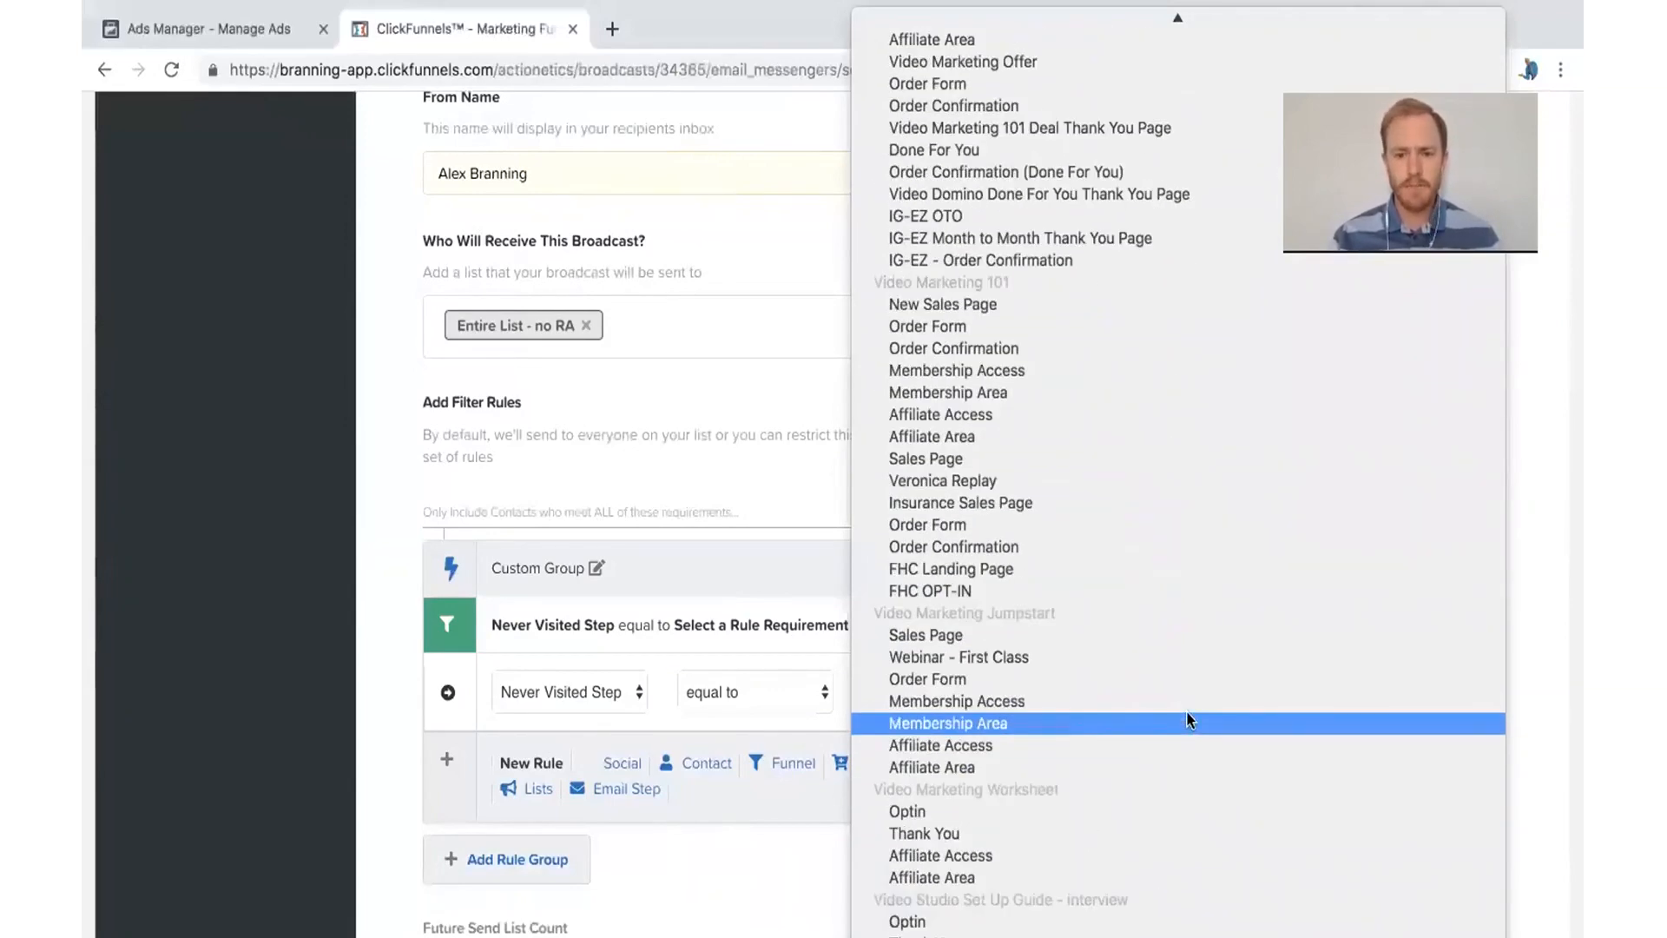
scroll("down", 3)
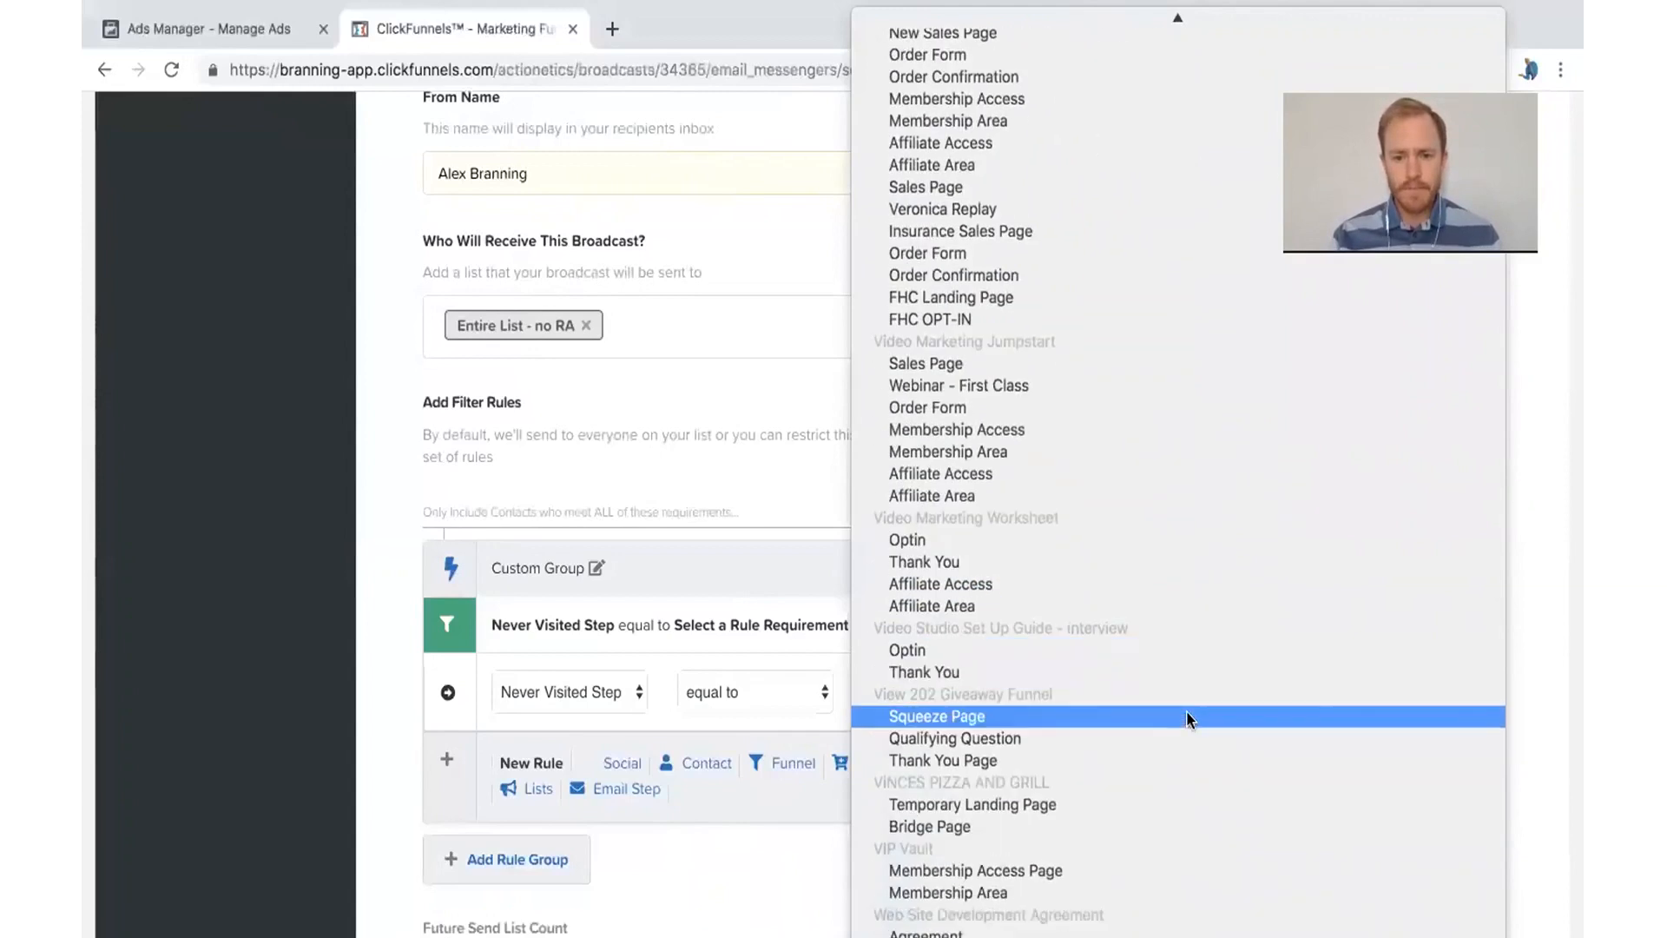
scroll("down", 3)
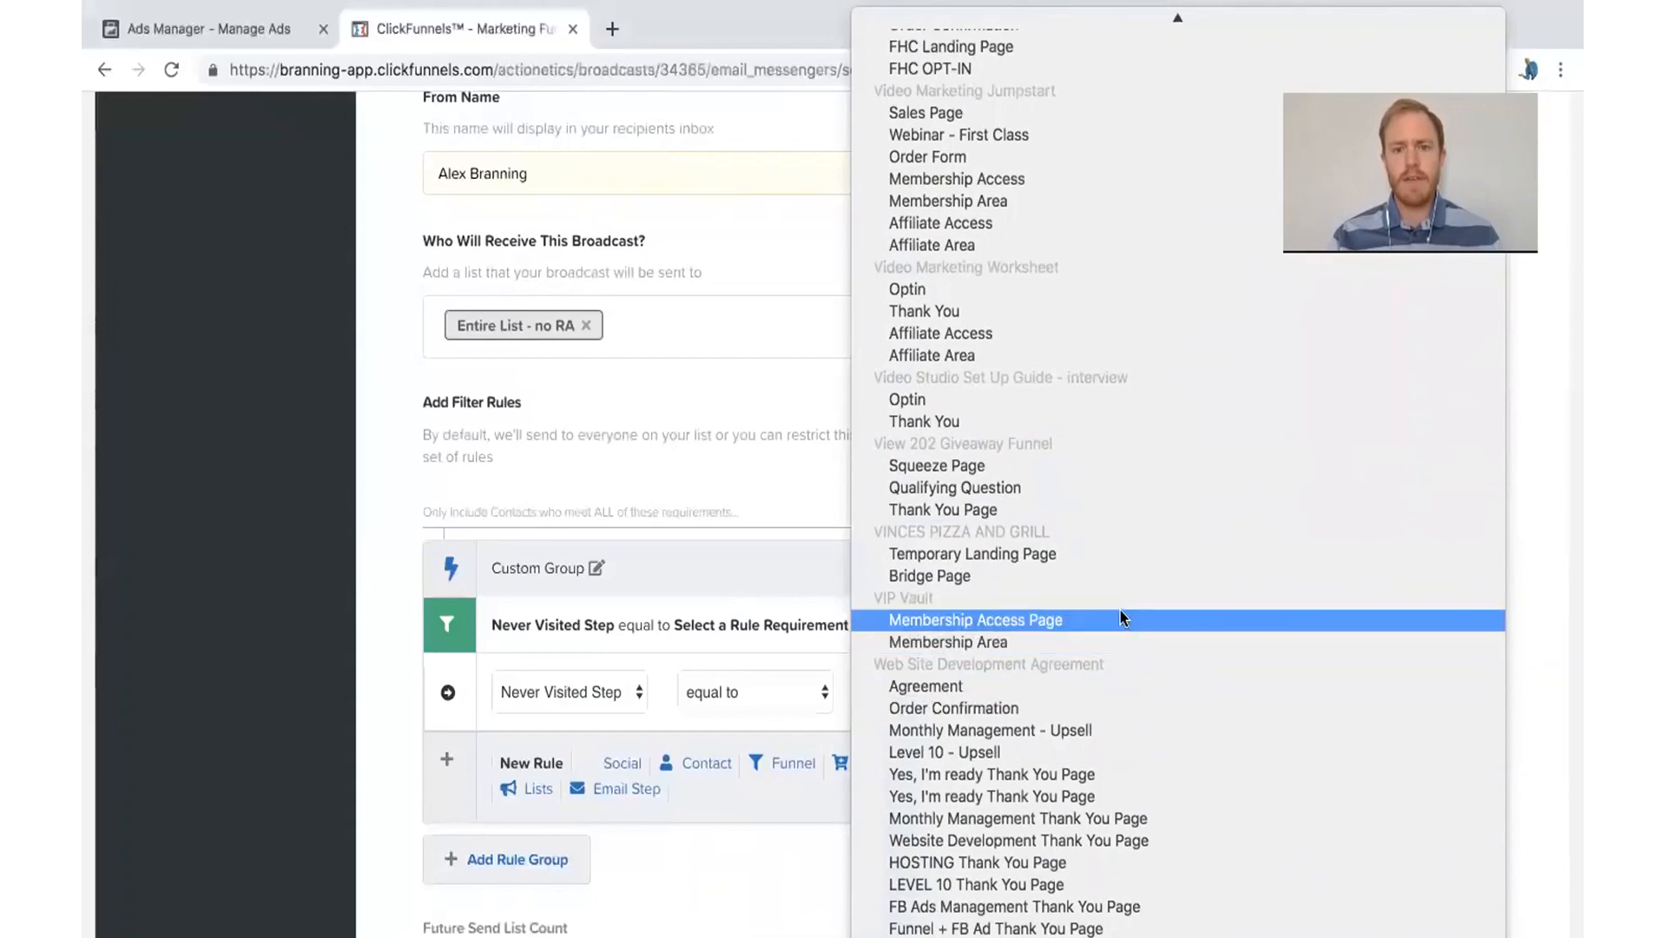
mouse_move(931, 659)
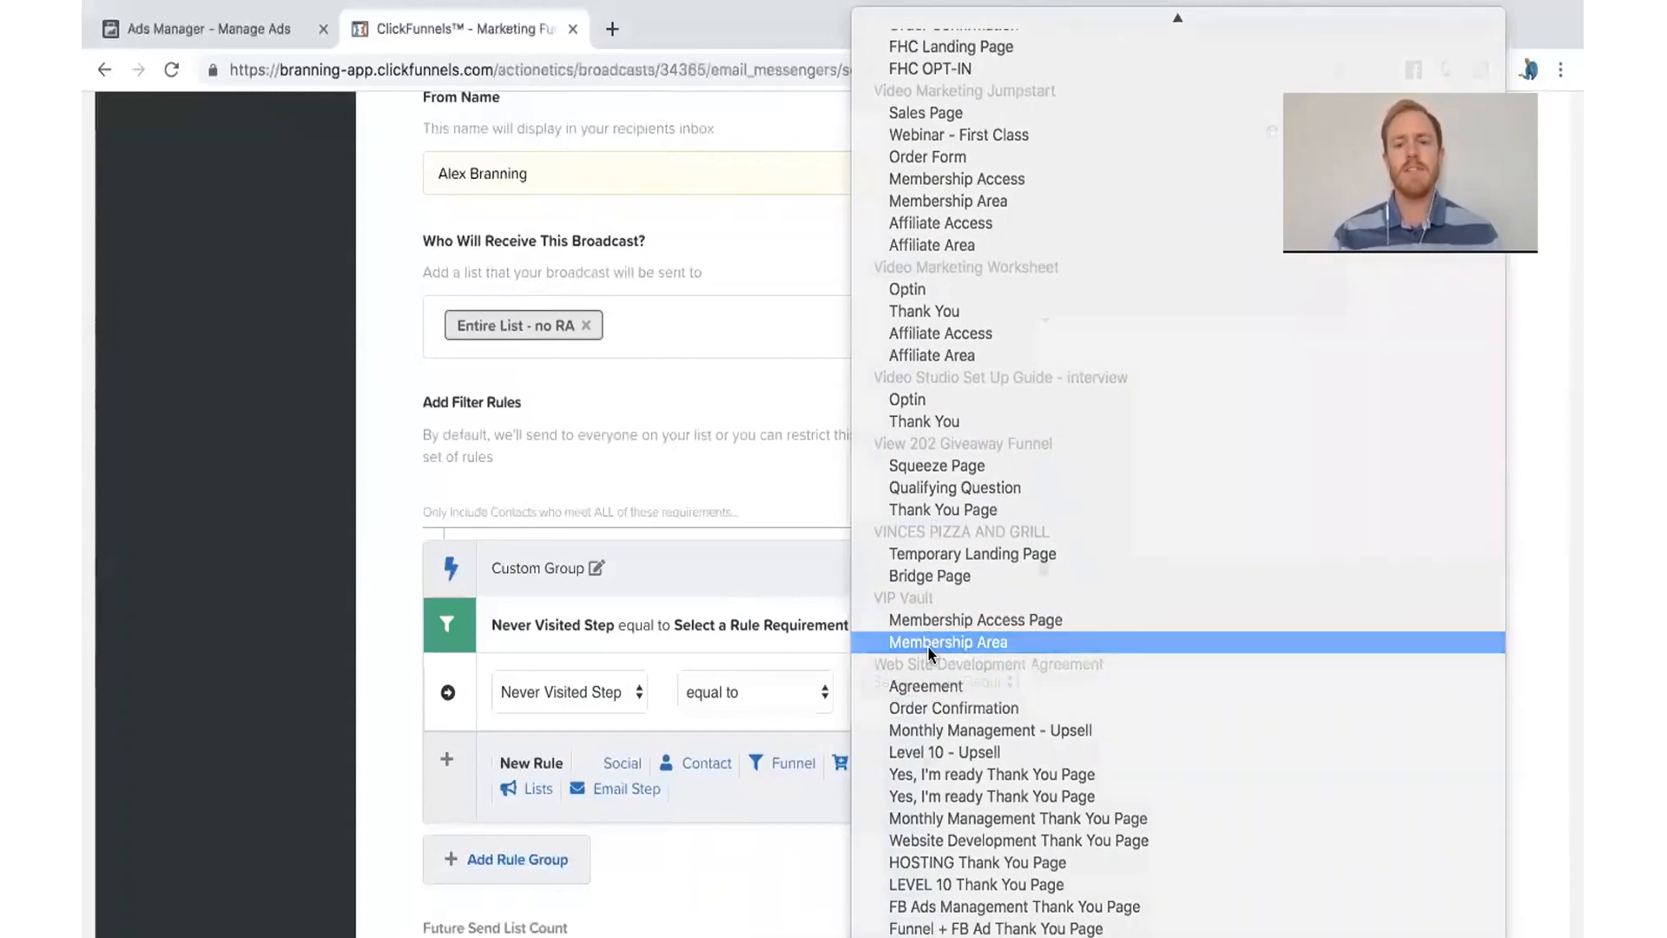
left_click(947, 641)
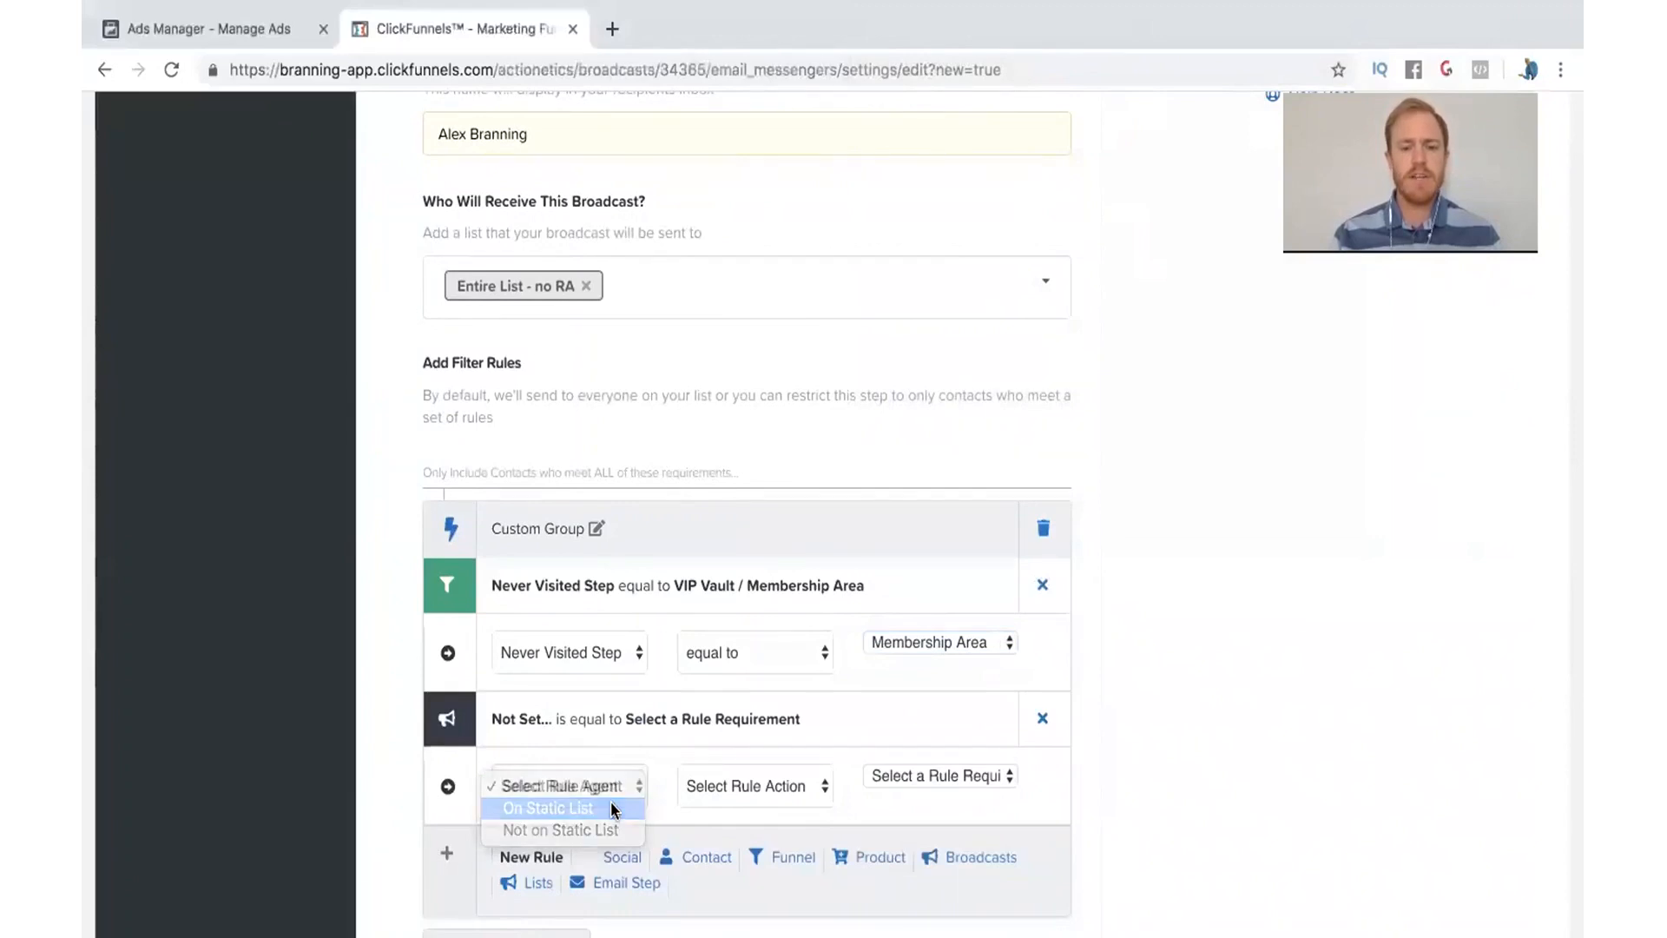
Set the second rule to Not on Static List, equal to, ELI Tech Import.
left_click(549, 807)
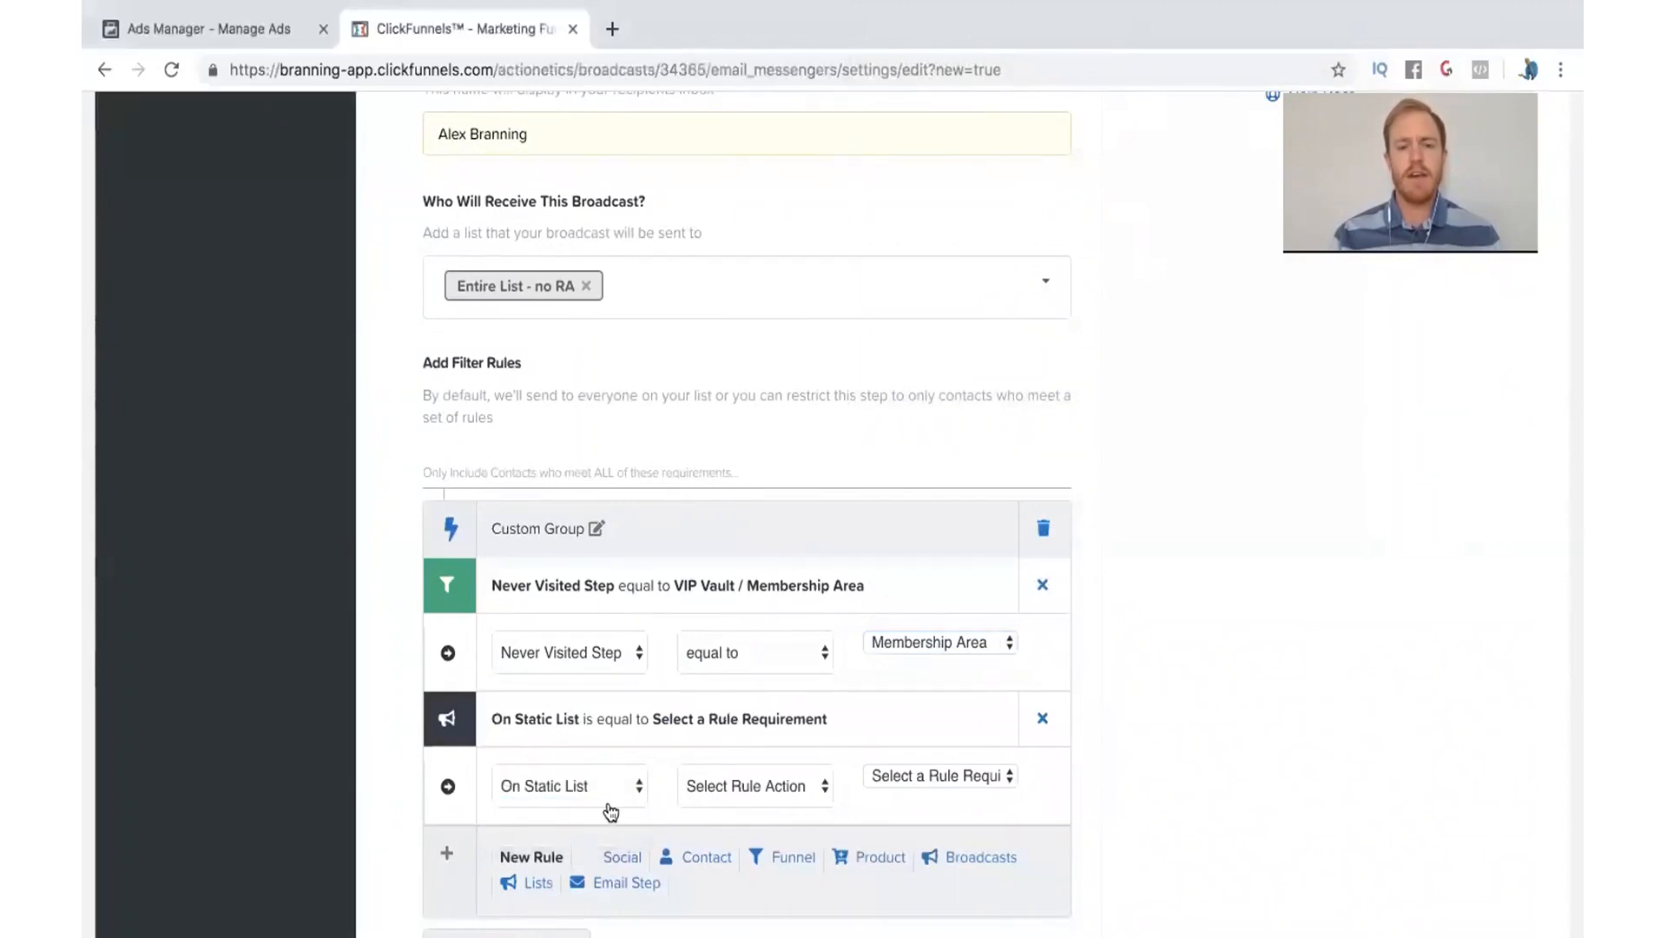
left_click(570, 785)
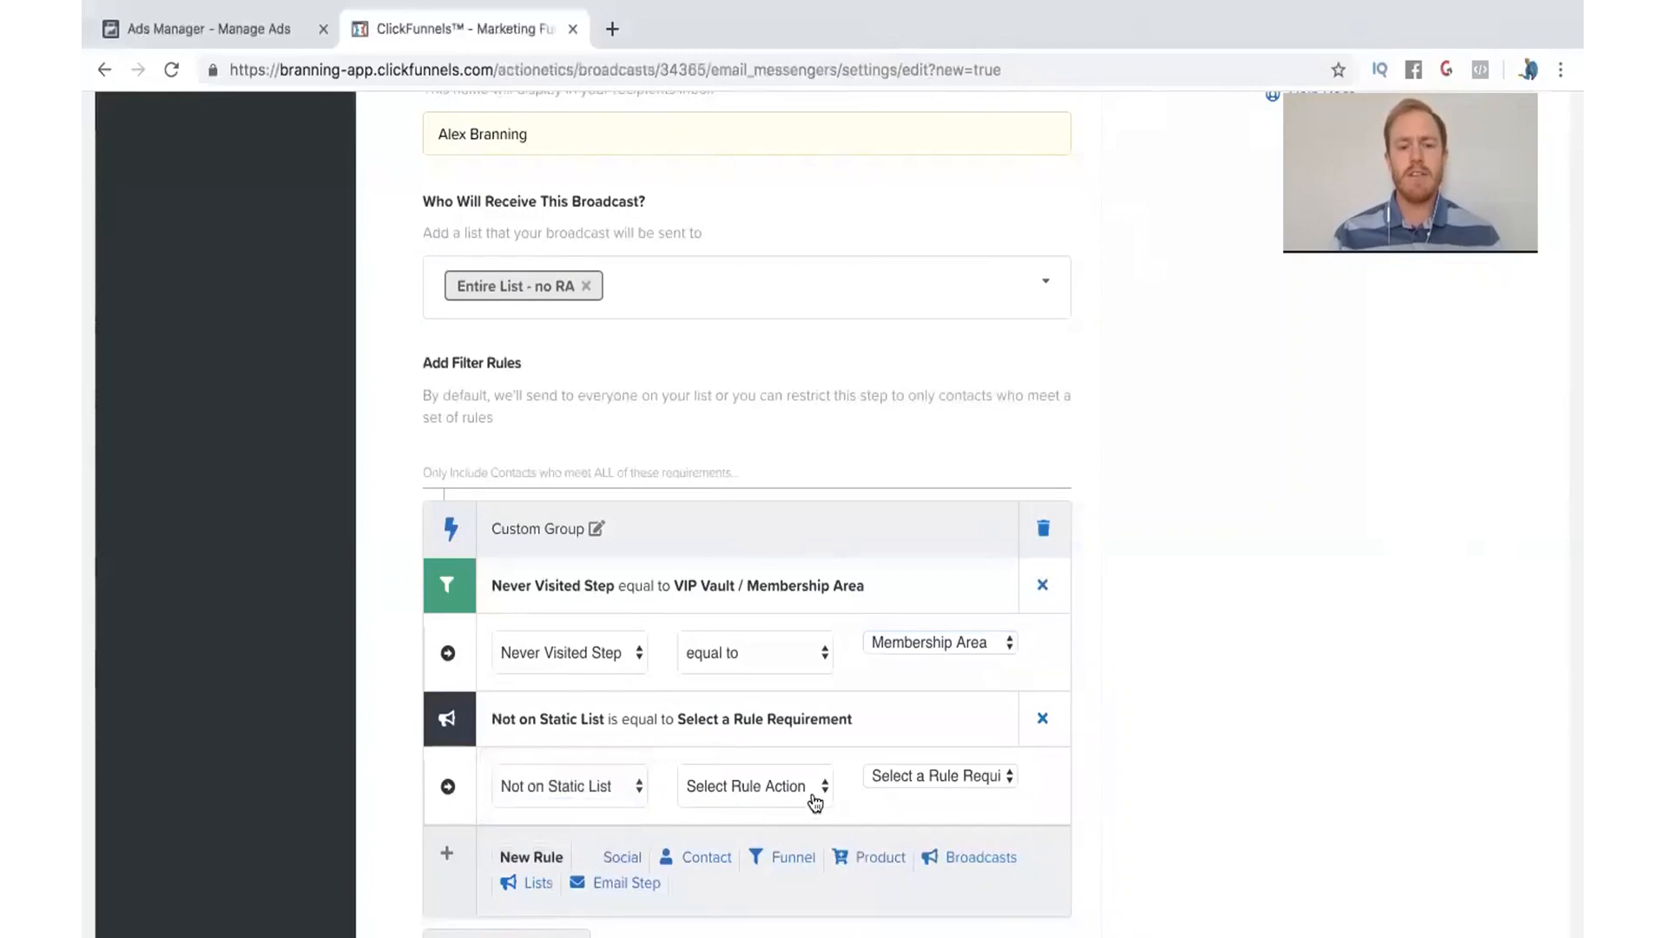
left_click(754, 785)
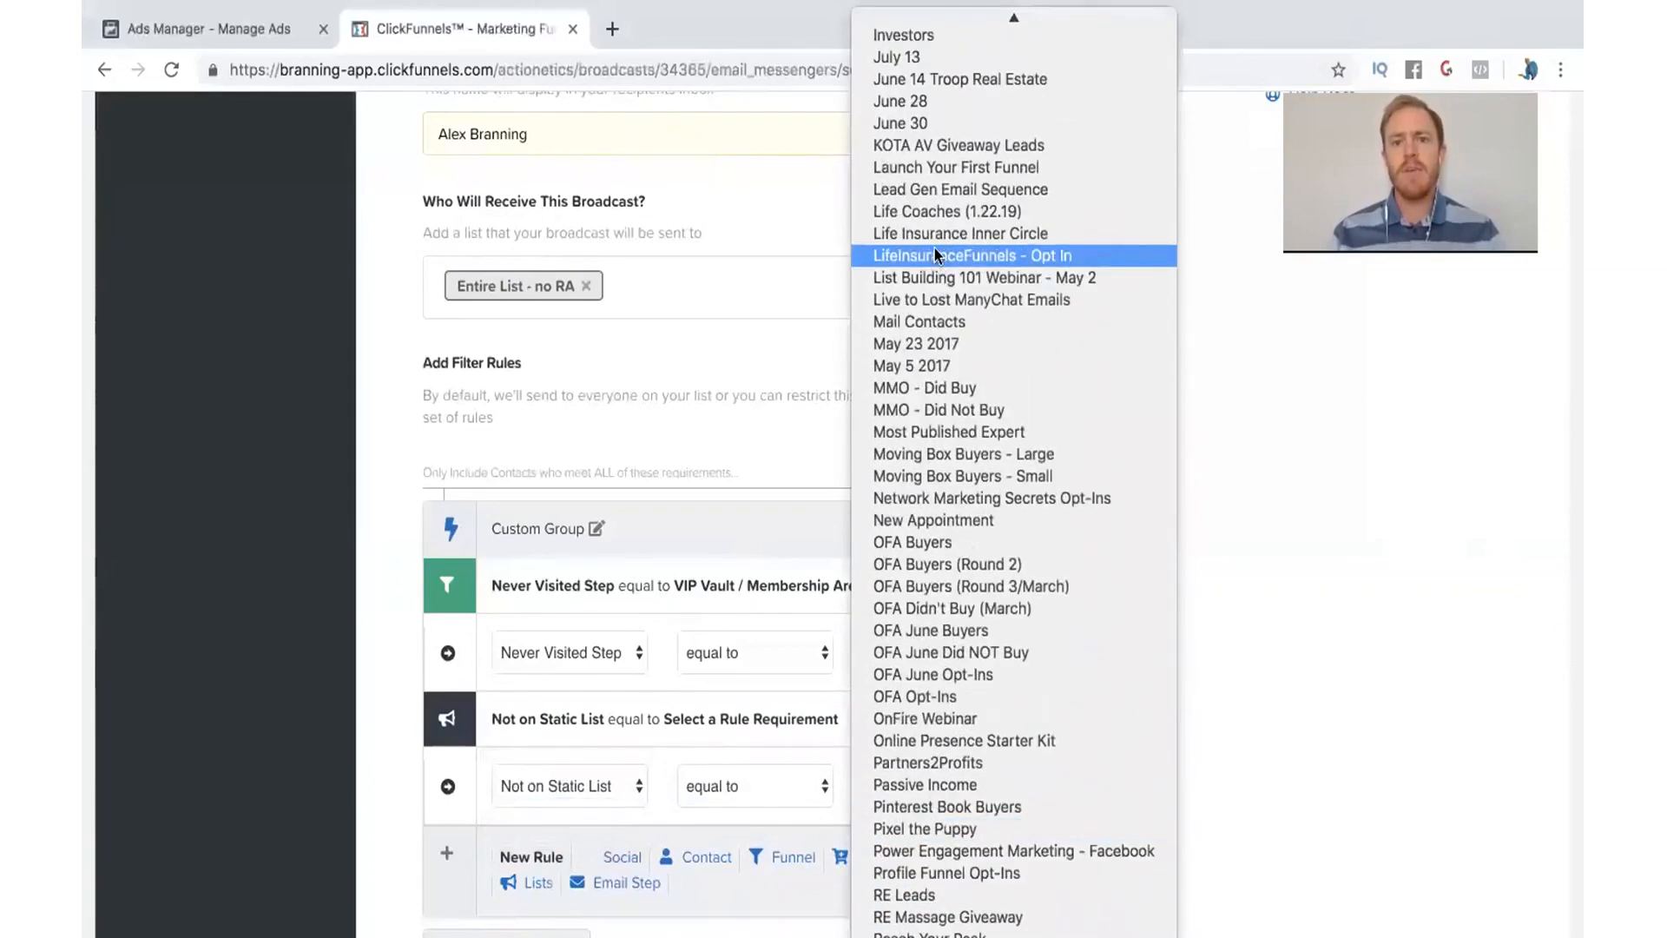
mouse_move(959, 233)
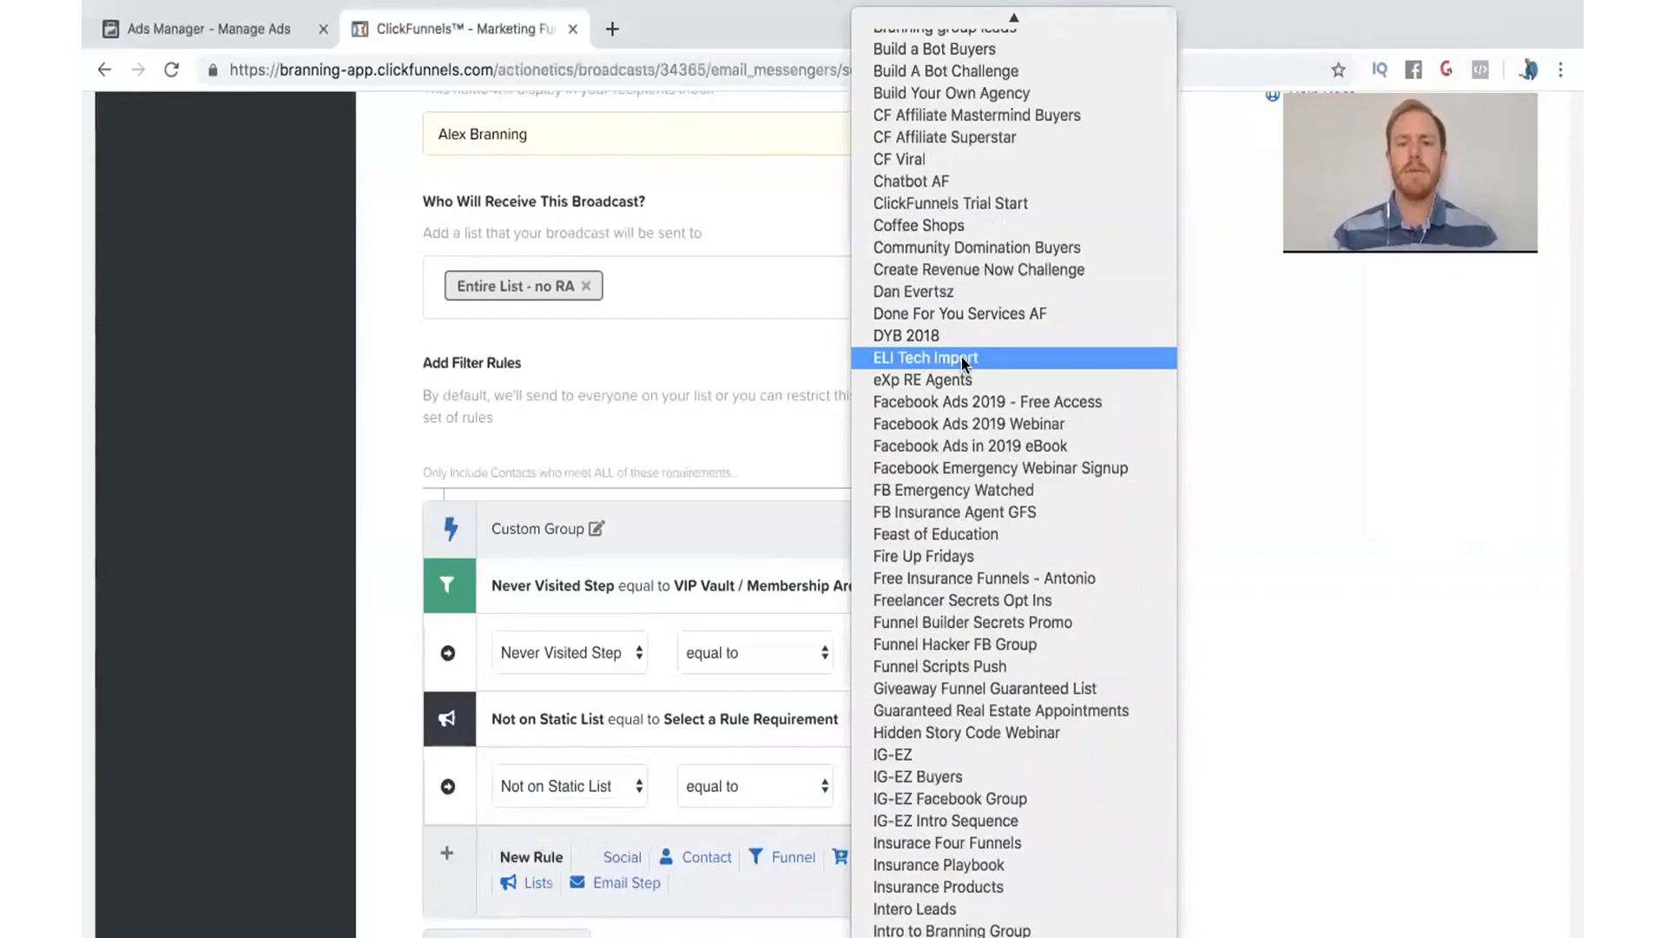
left_click(924, 358)
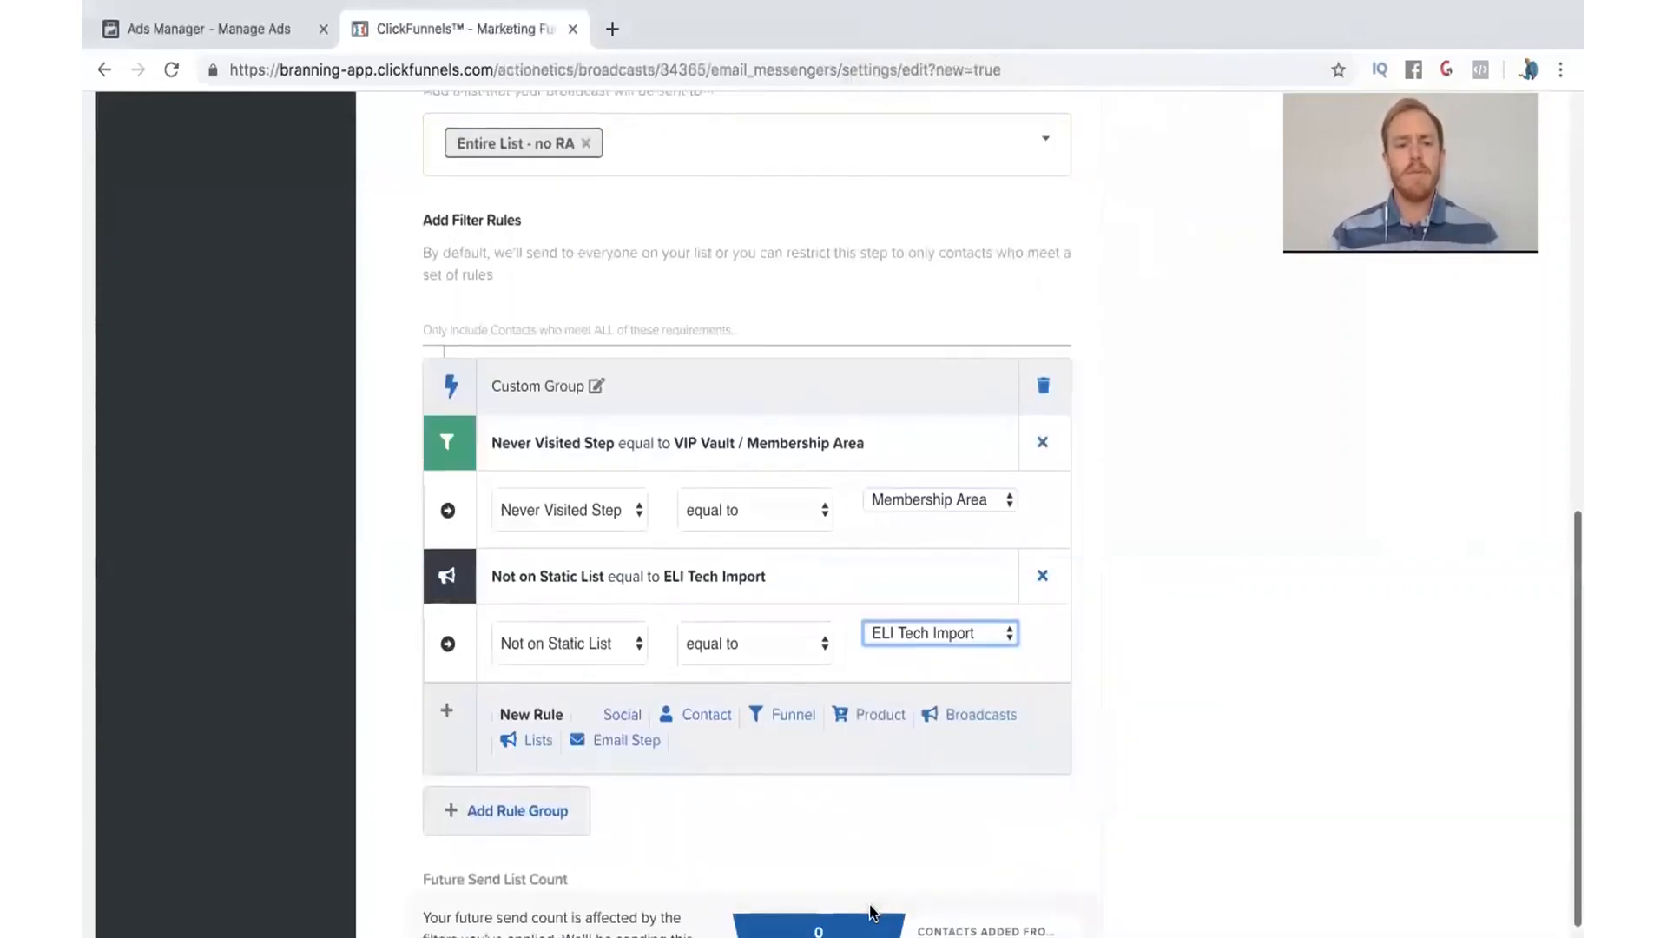
mouse_move(678, 785)
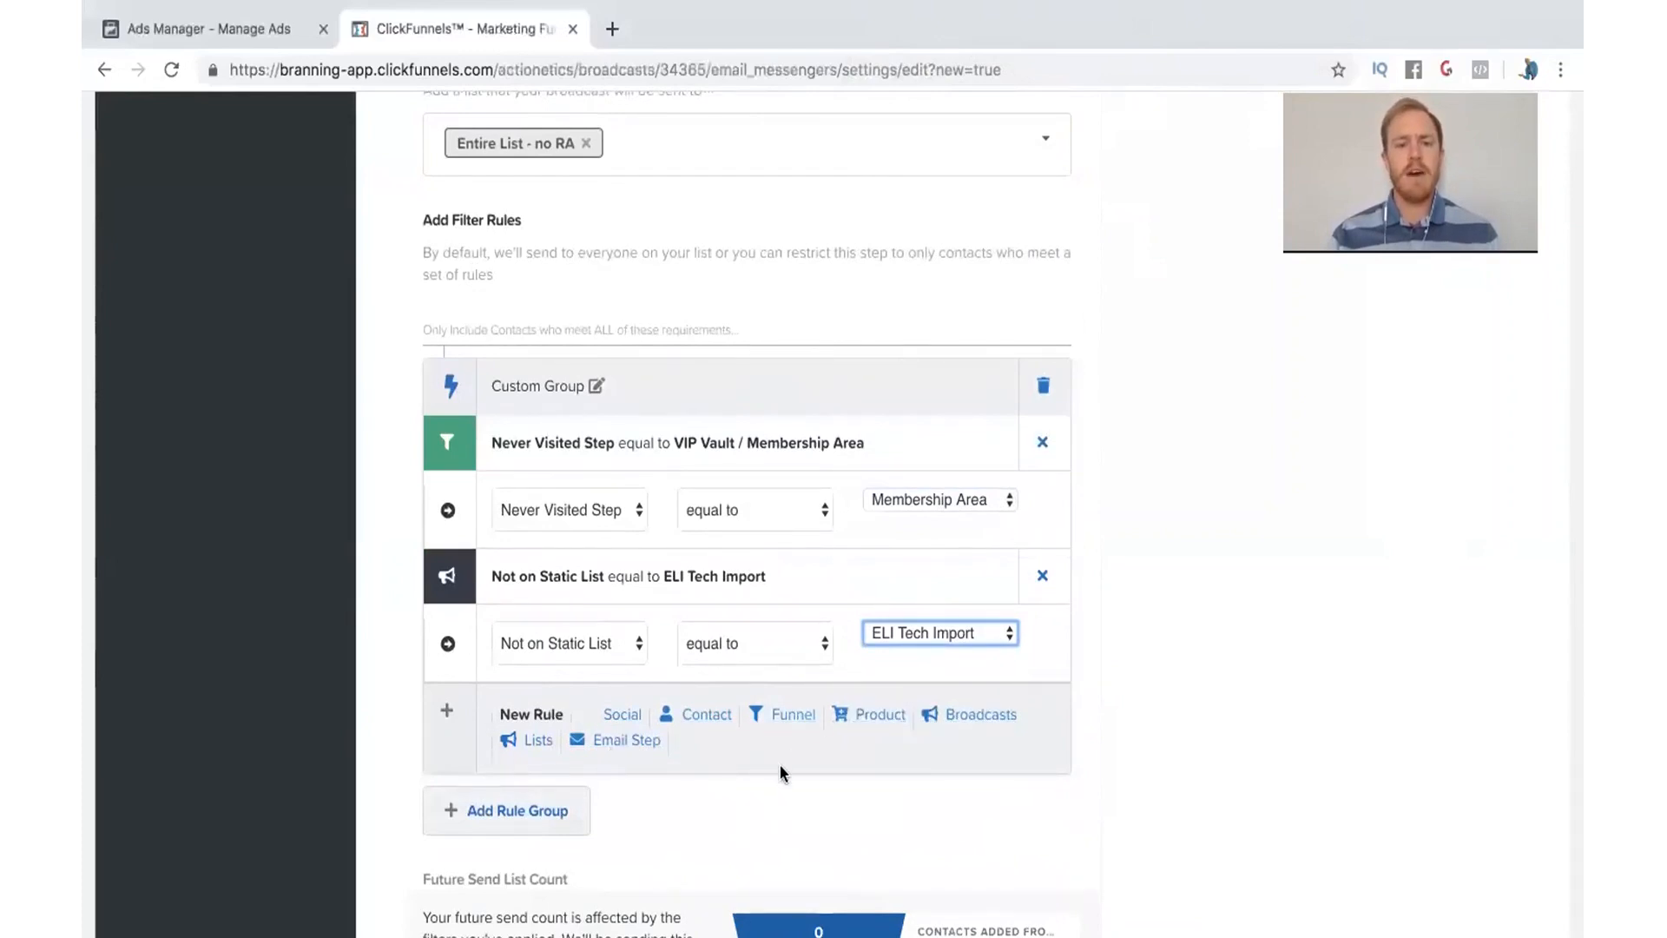
scroll("down", 3)
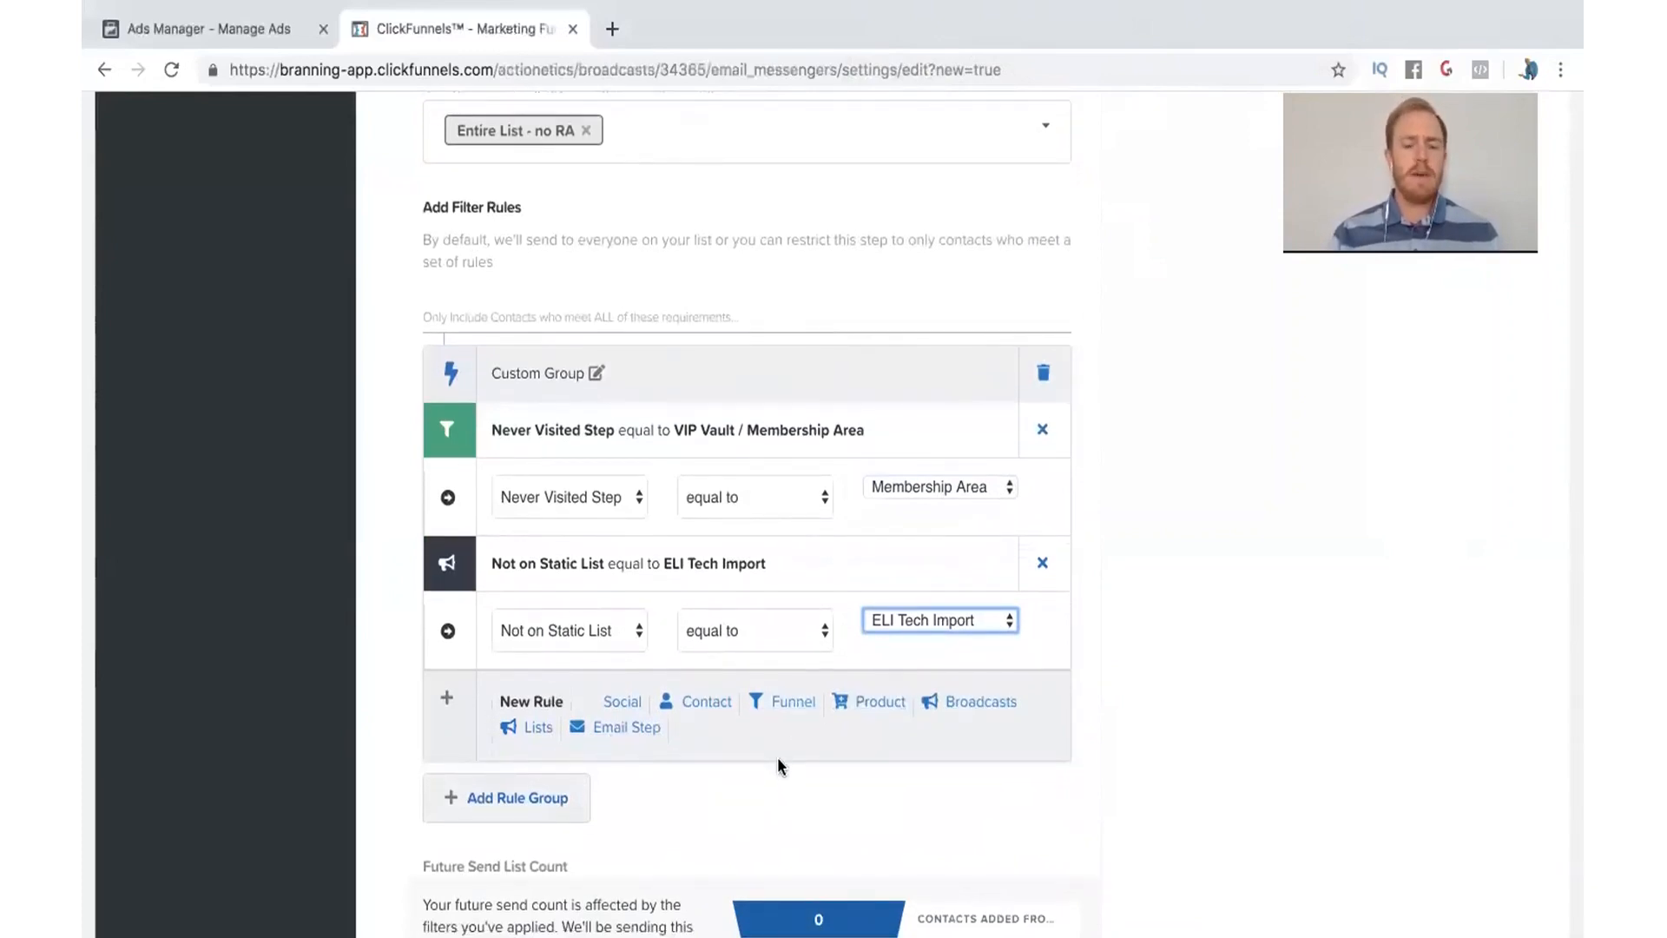
scroll("down", 3)
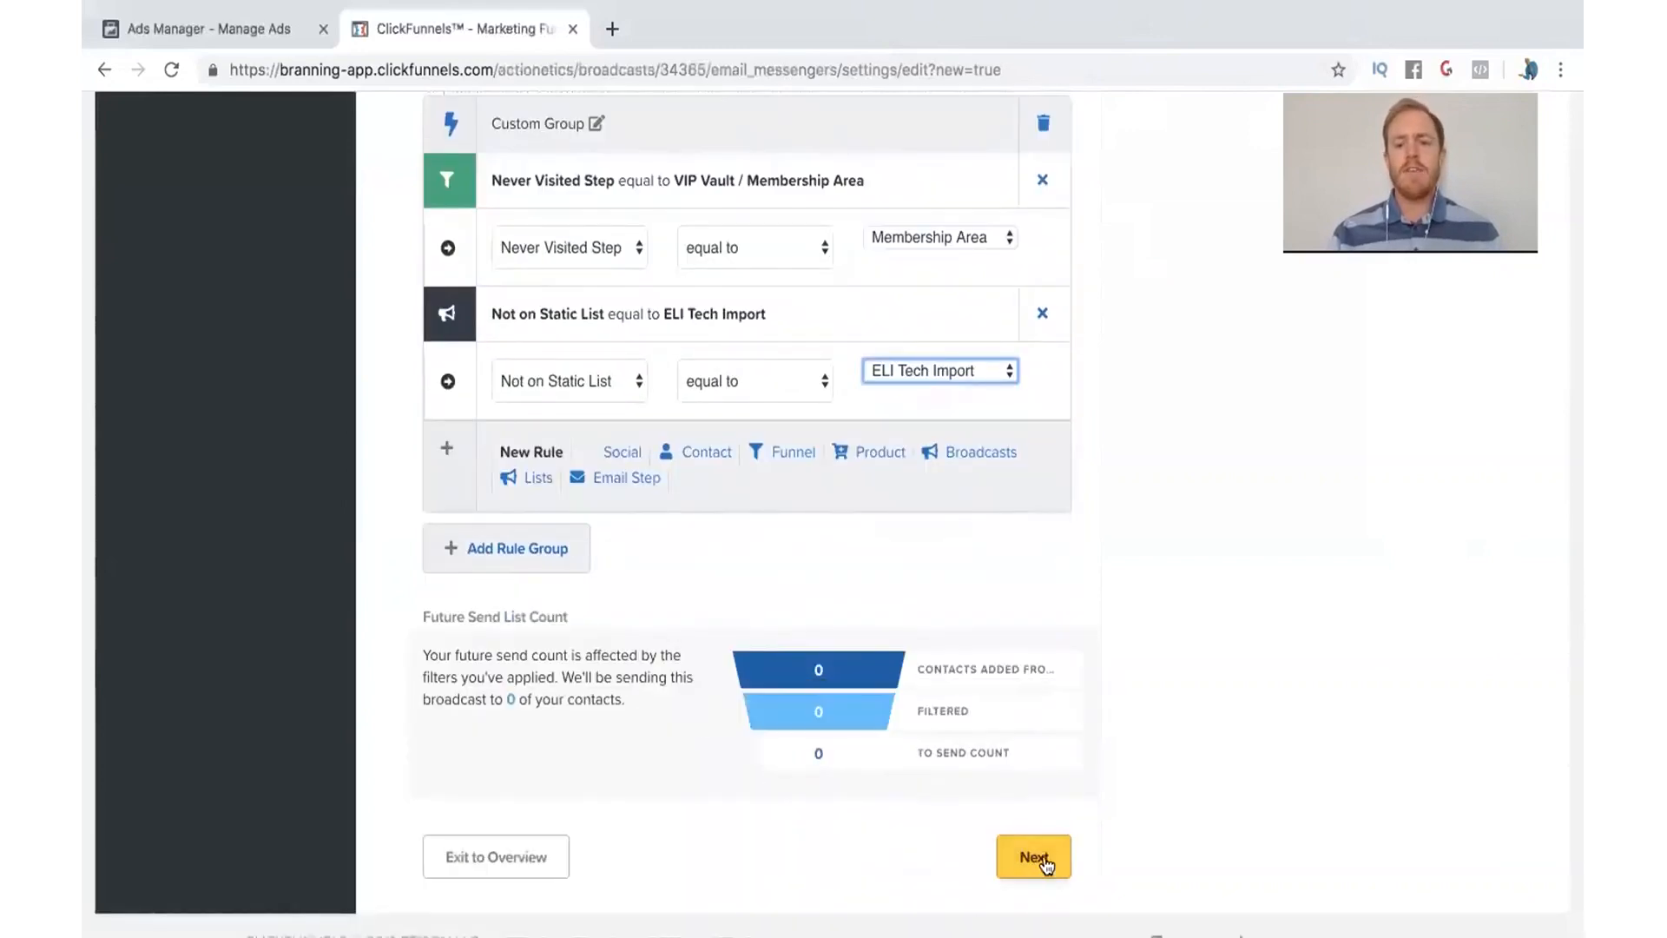
Save the broadcast settings and continue to the message step.
left_click(1032, 856)
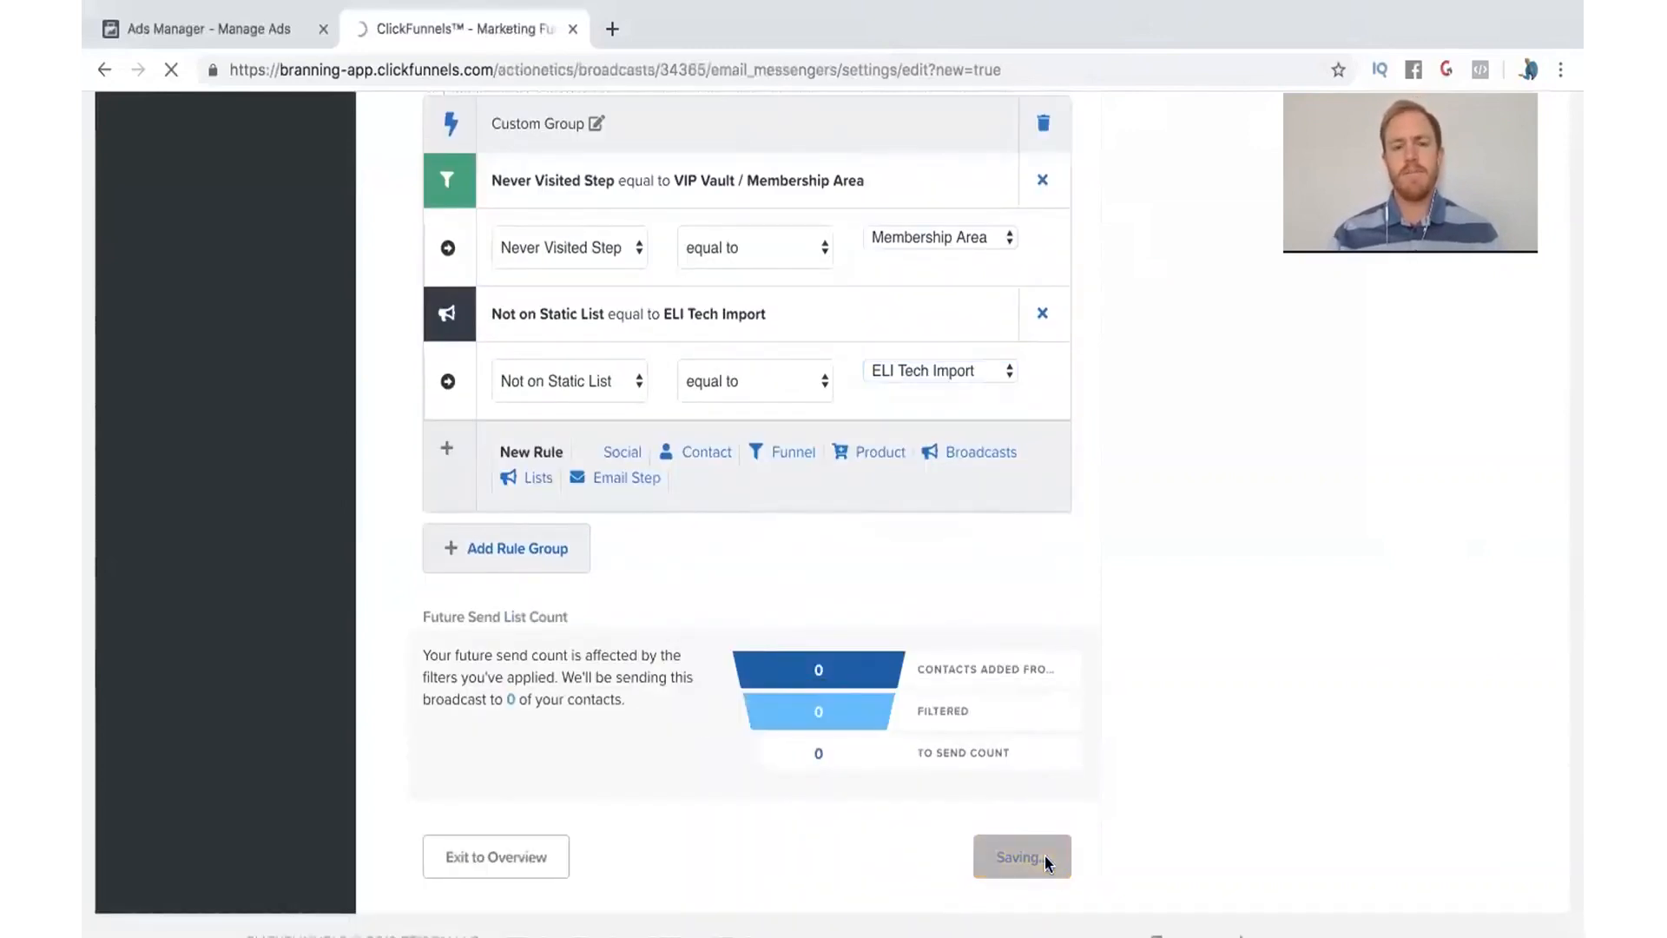
left_click(1020, 856)
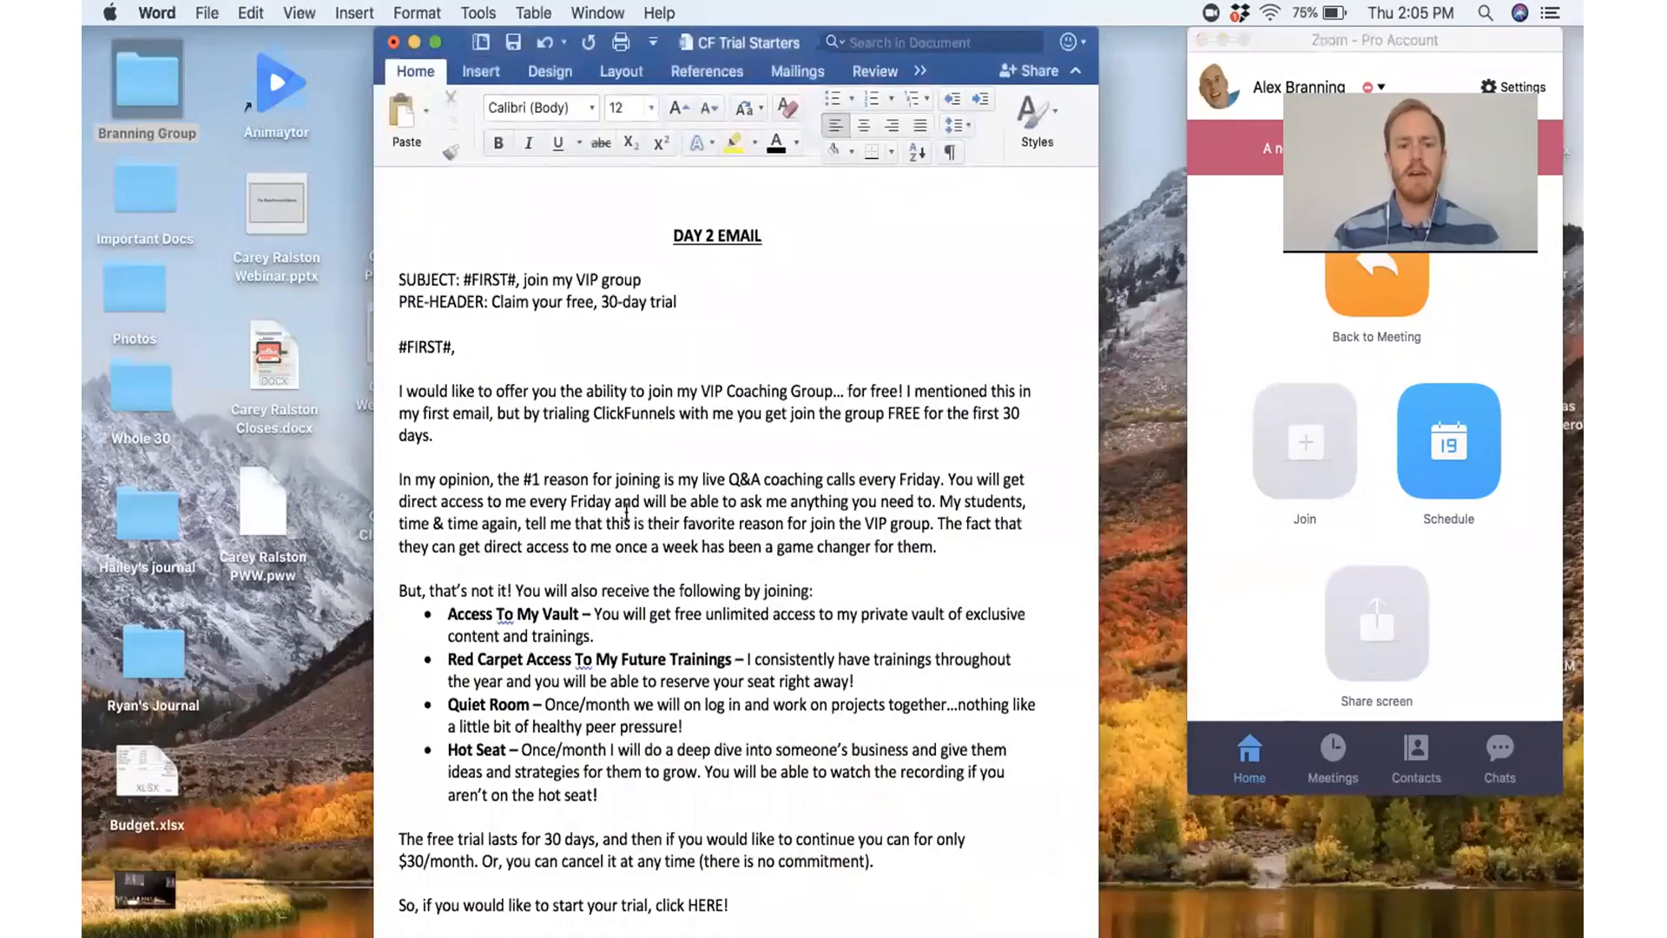
scroll("down", 3)
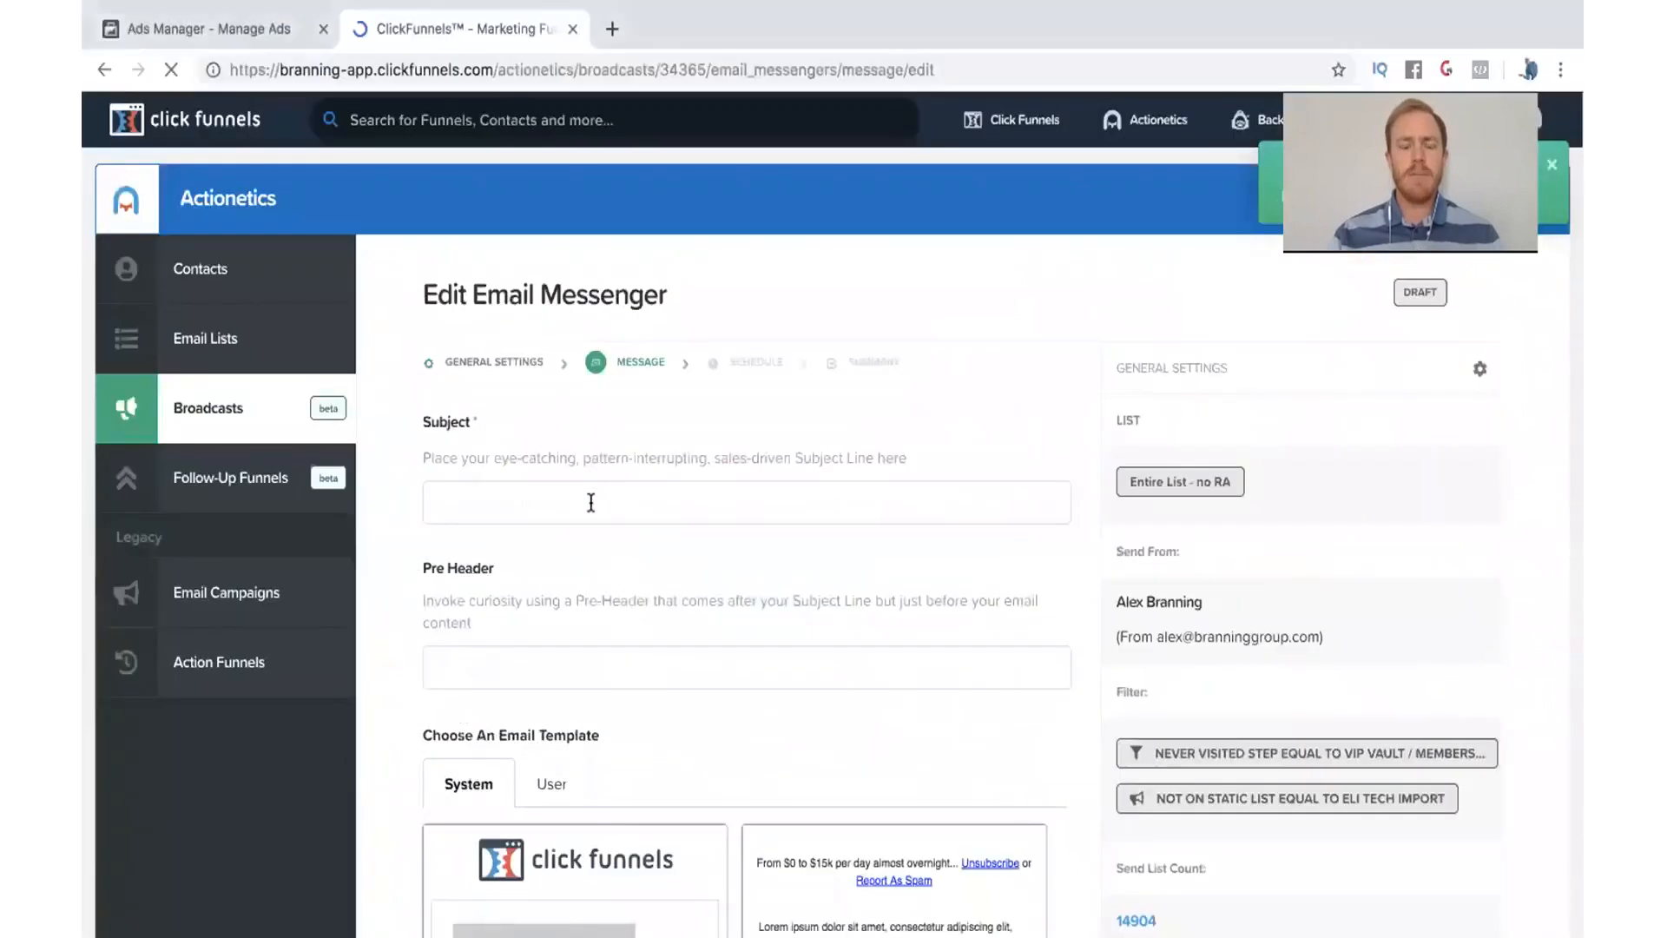
scroll("down", 3)
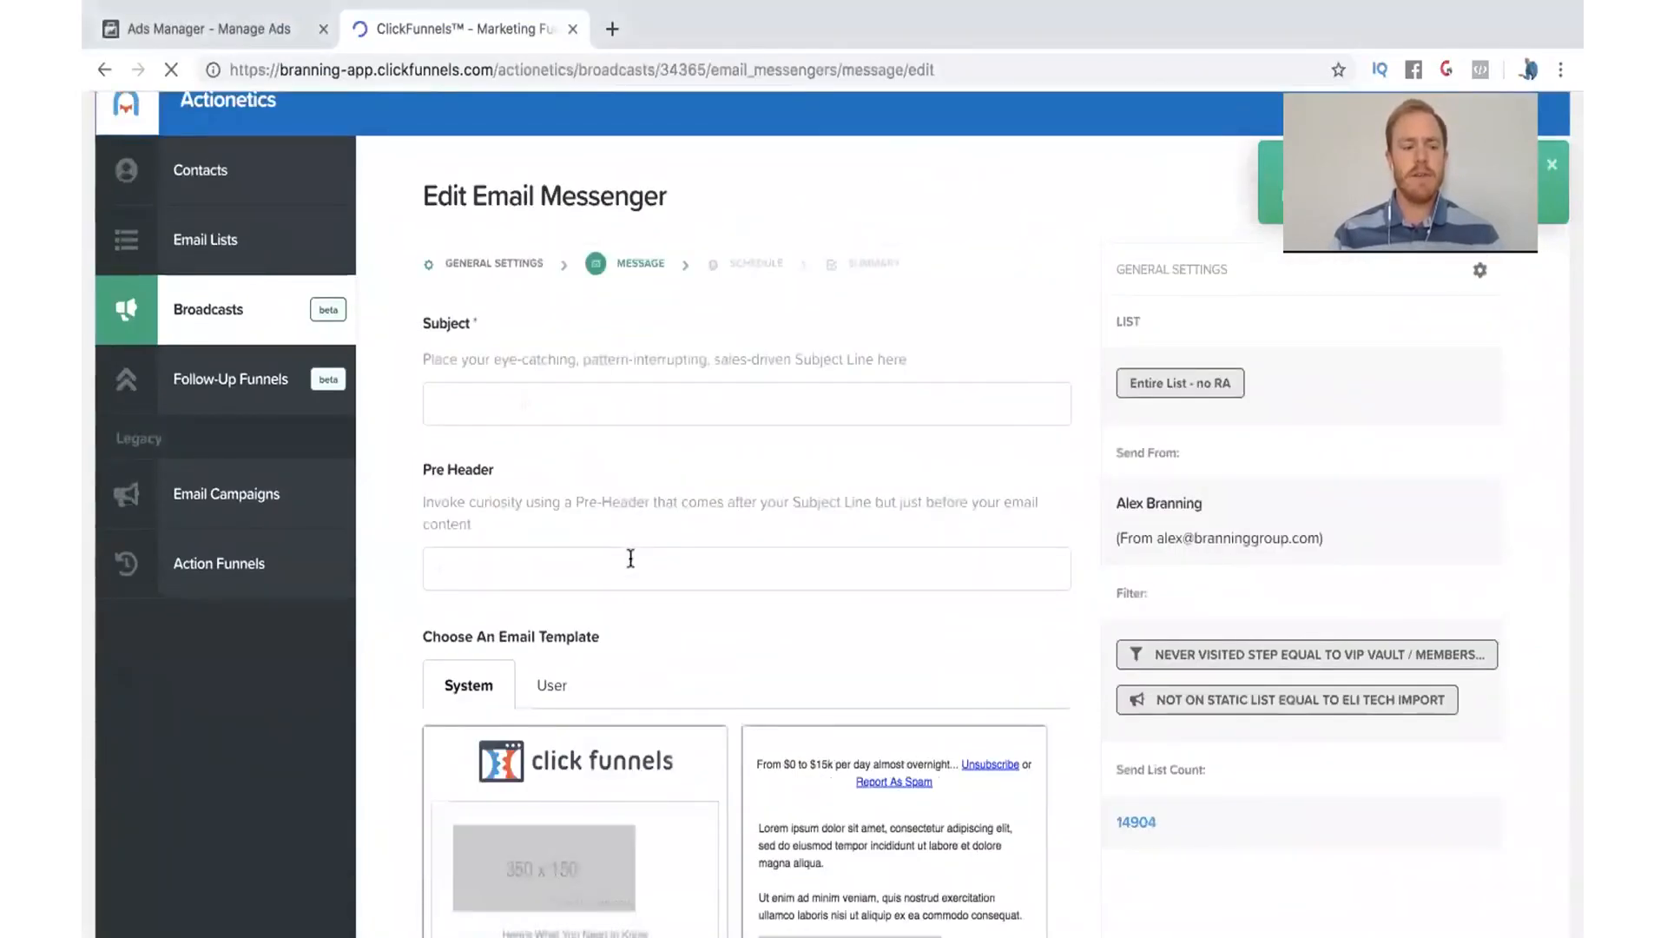
mouse_move(648, 519)
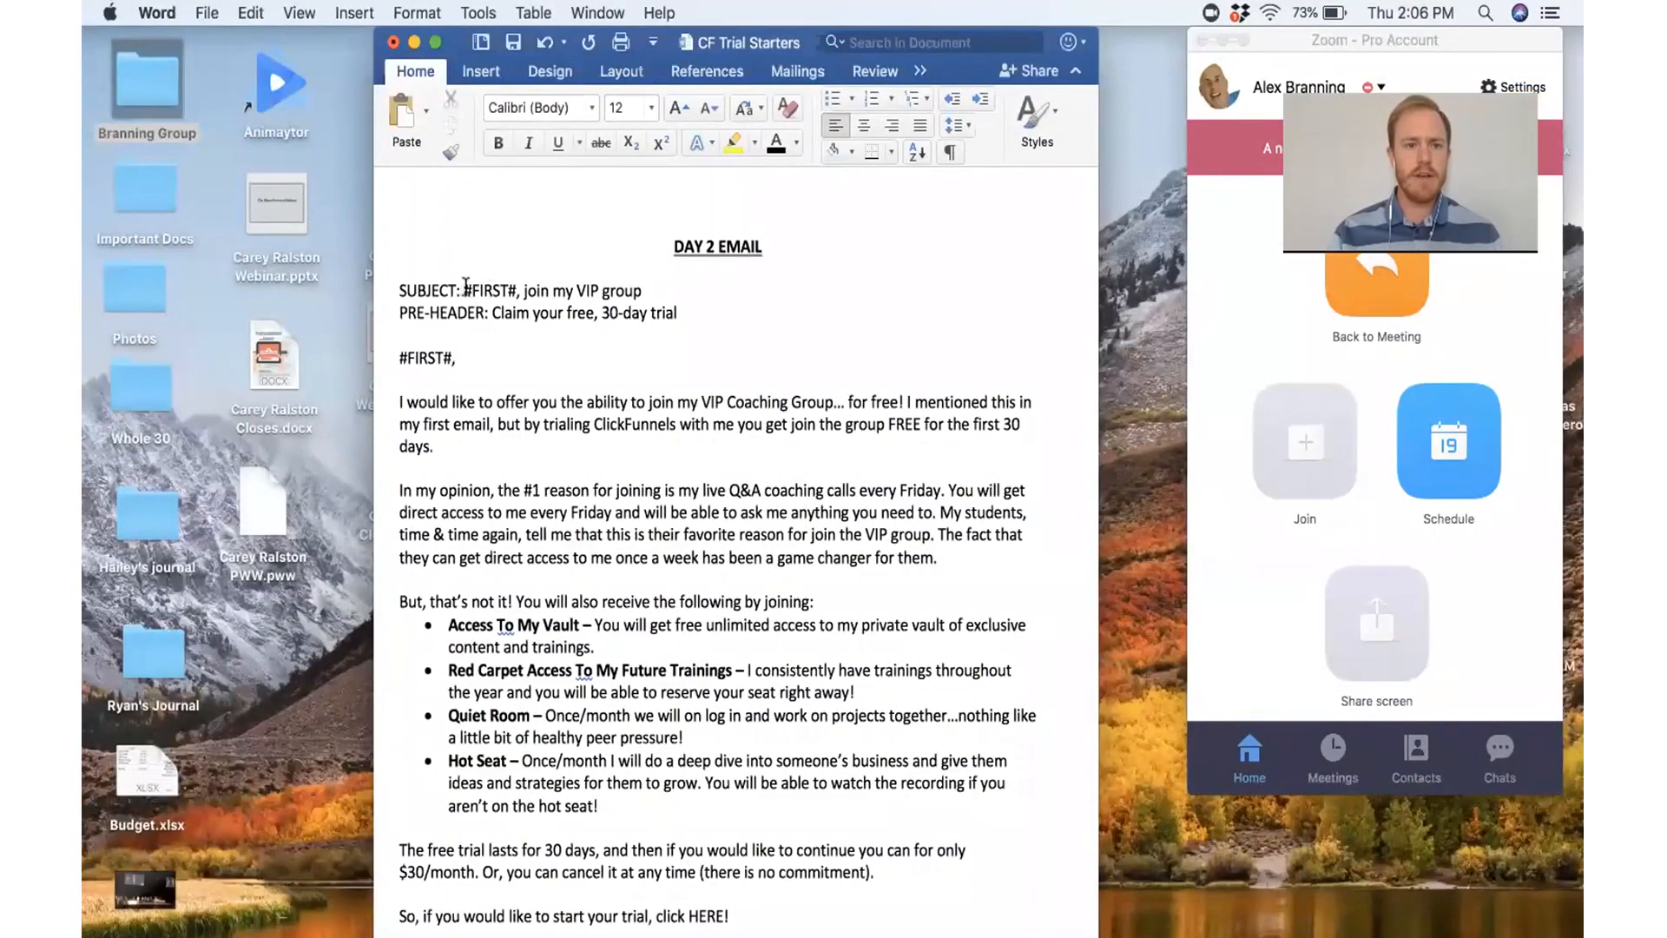
Paste the Day 2 draft's subject '#FIRST#, join my VIP group' and pre-header 'Claim your free, 30-day trial'.
left_click_drag(465, 290, 642, 290)
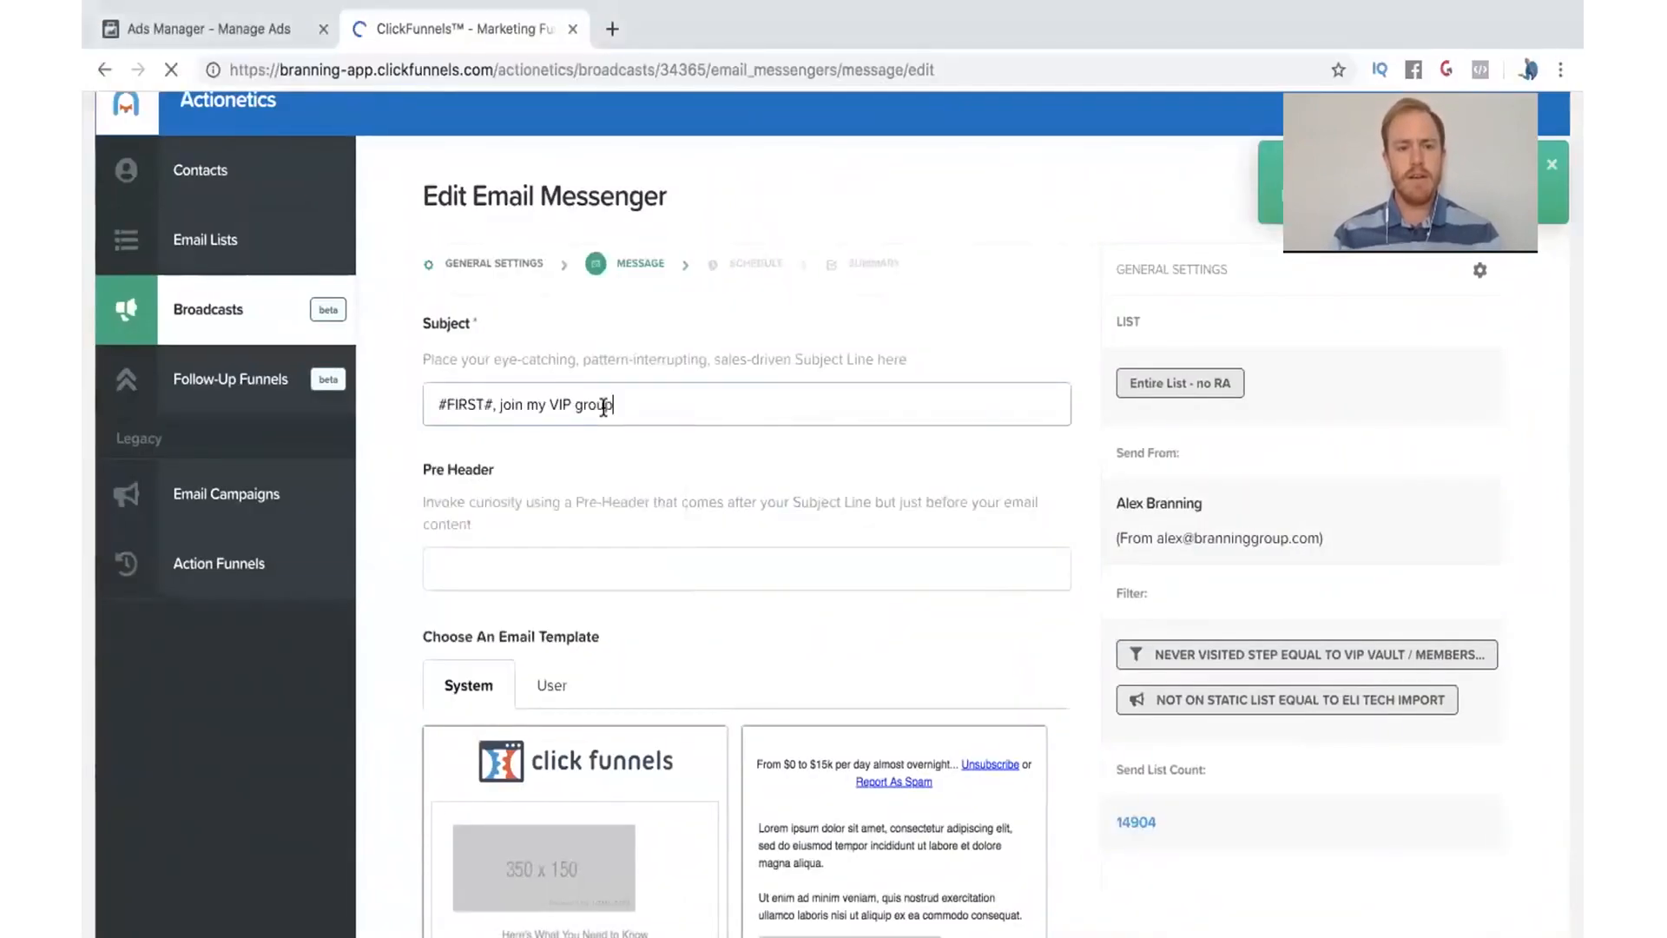
left_click(745, 568)
type("Claim your free, 30-day trial")
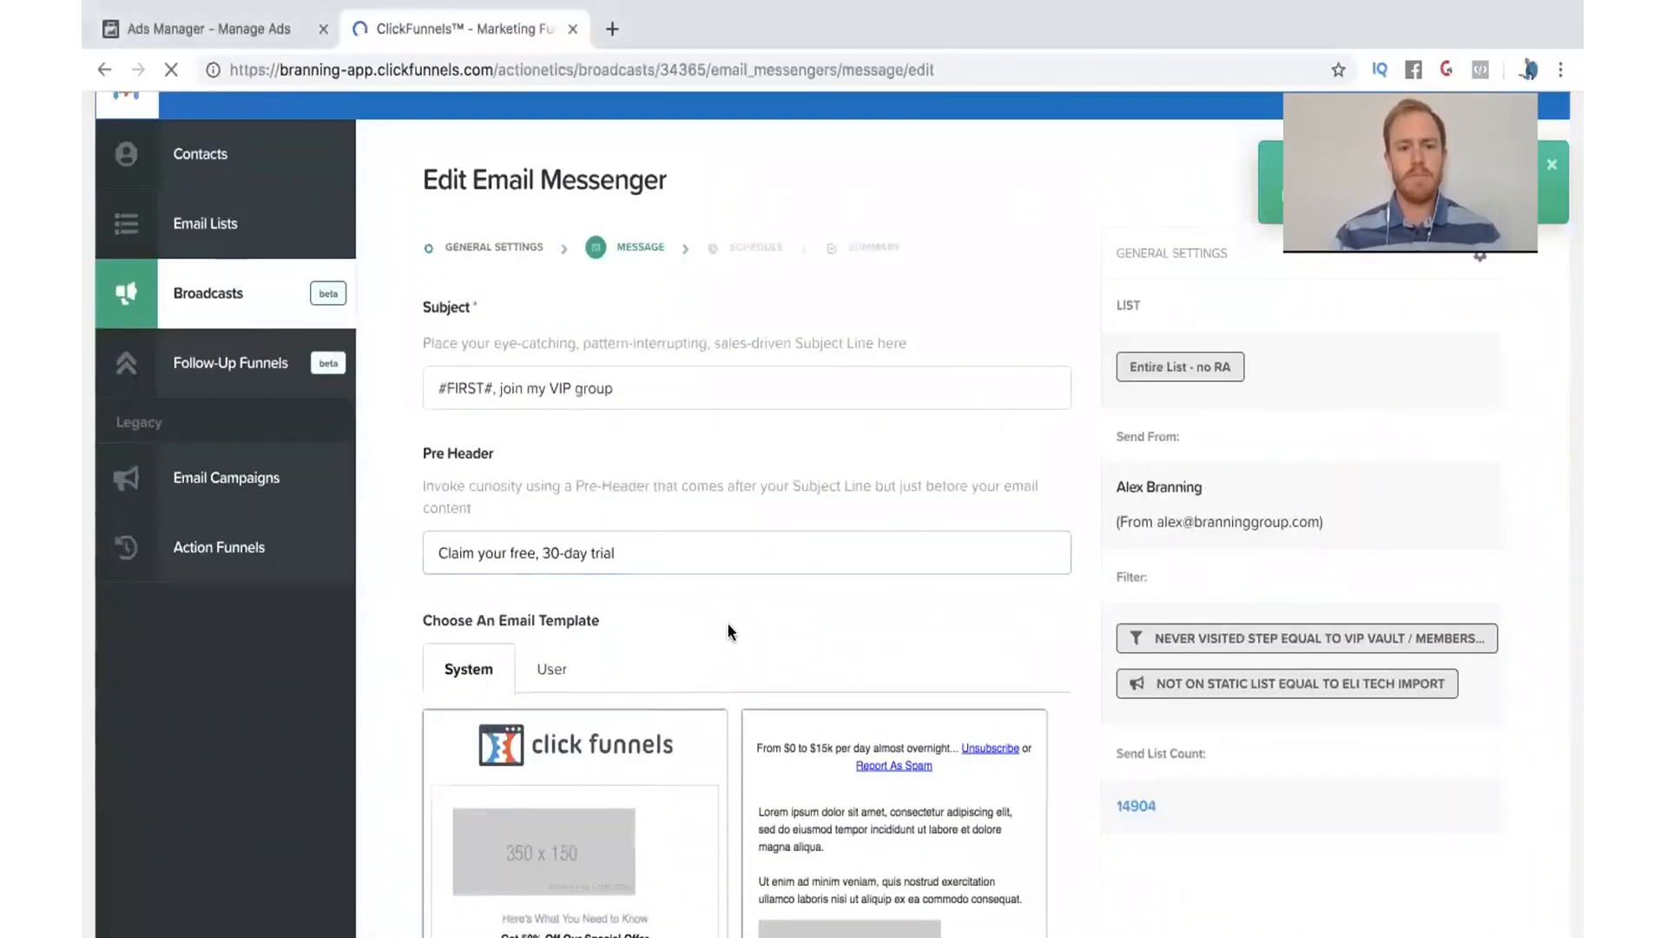
scroll("down", 3)
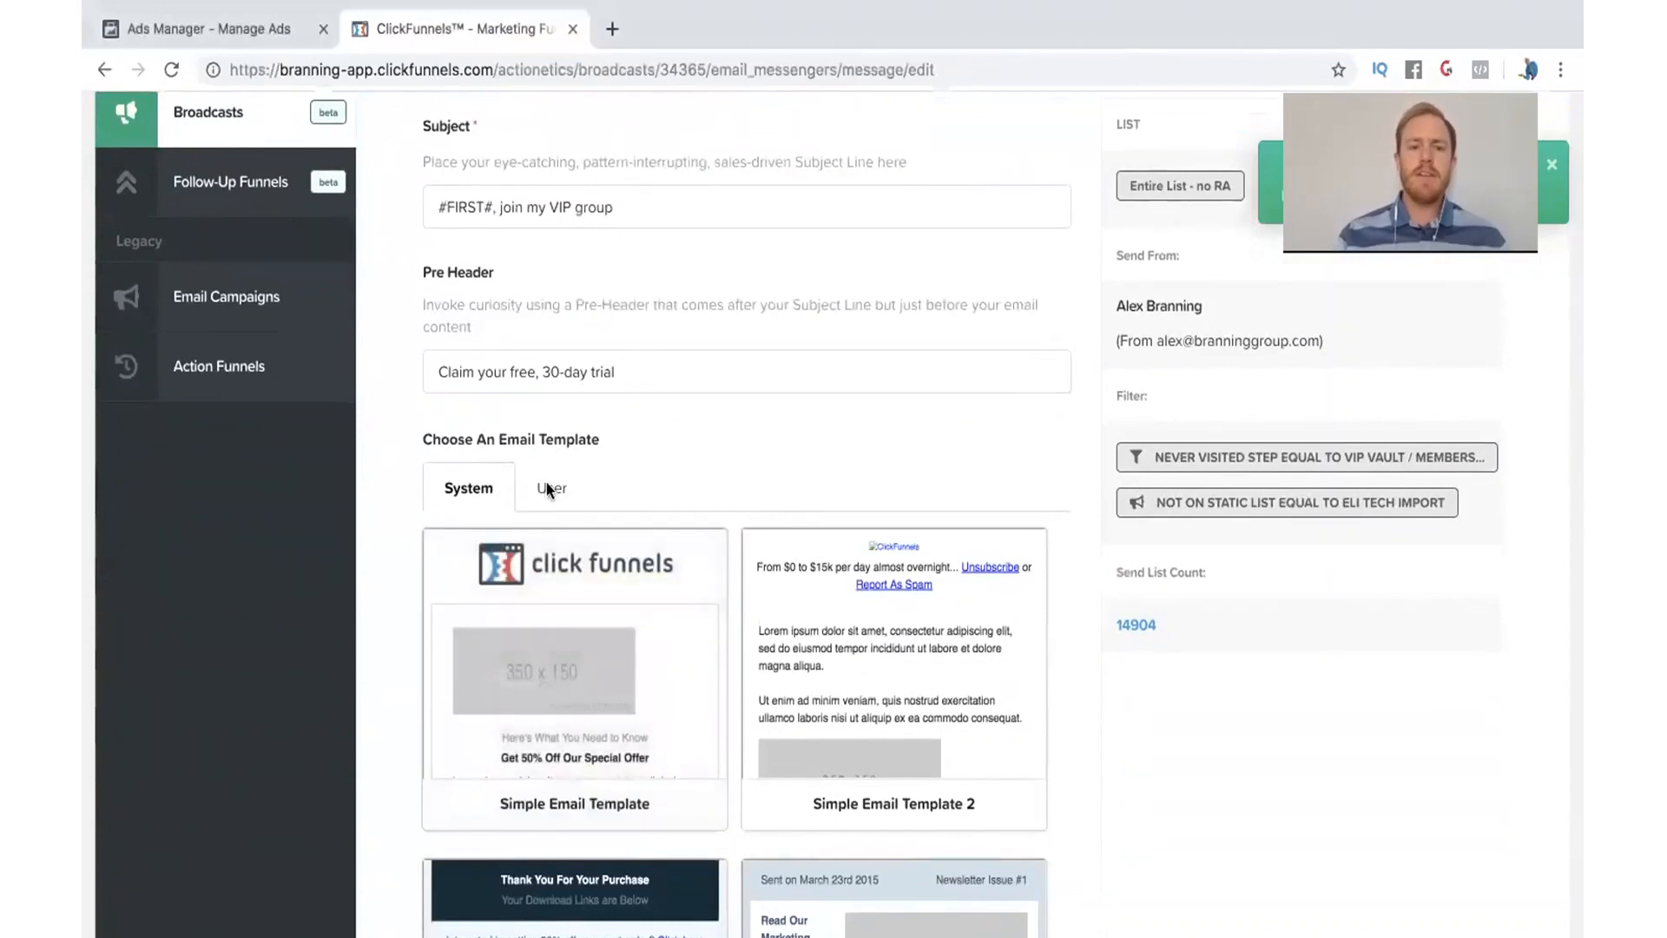
Under User templates, select and confirm the saved Email Footer template for the message.
scroll("down", 3)
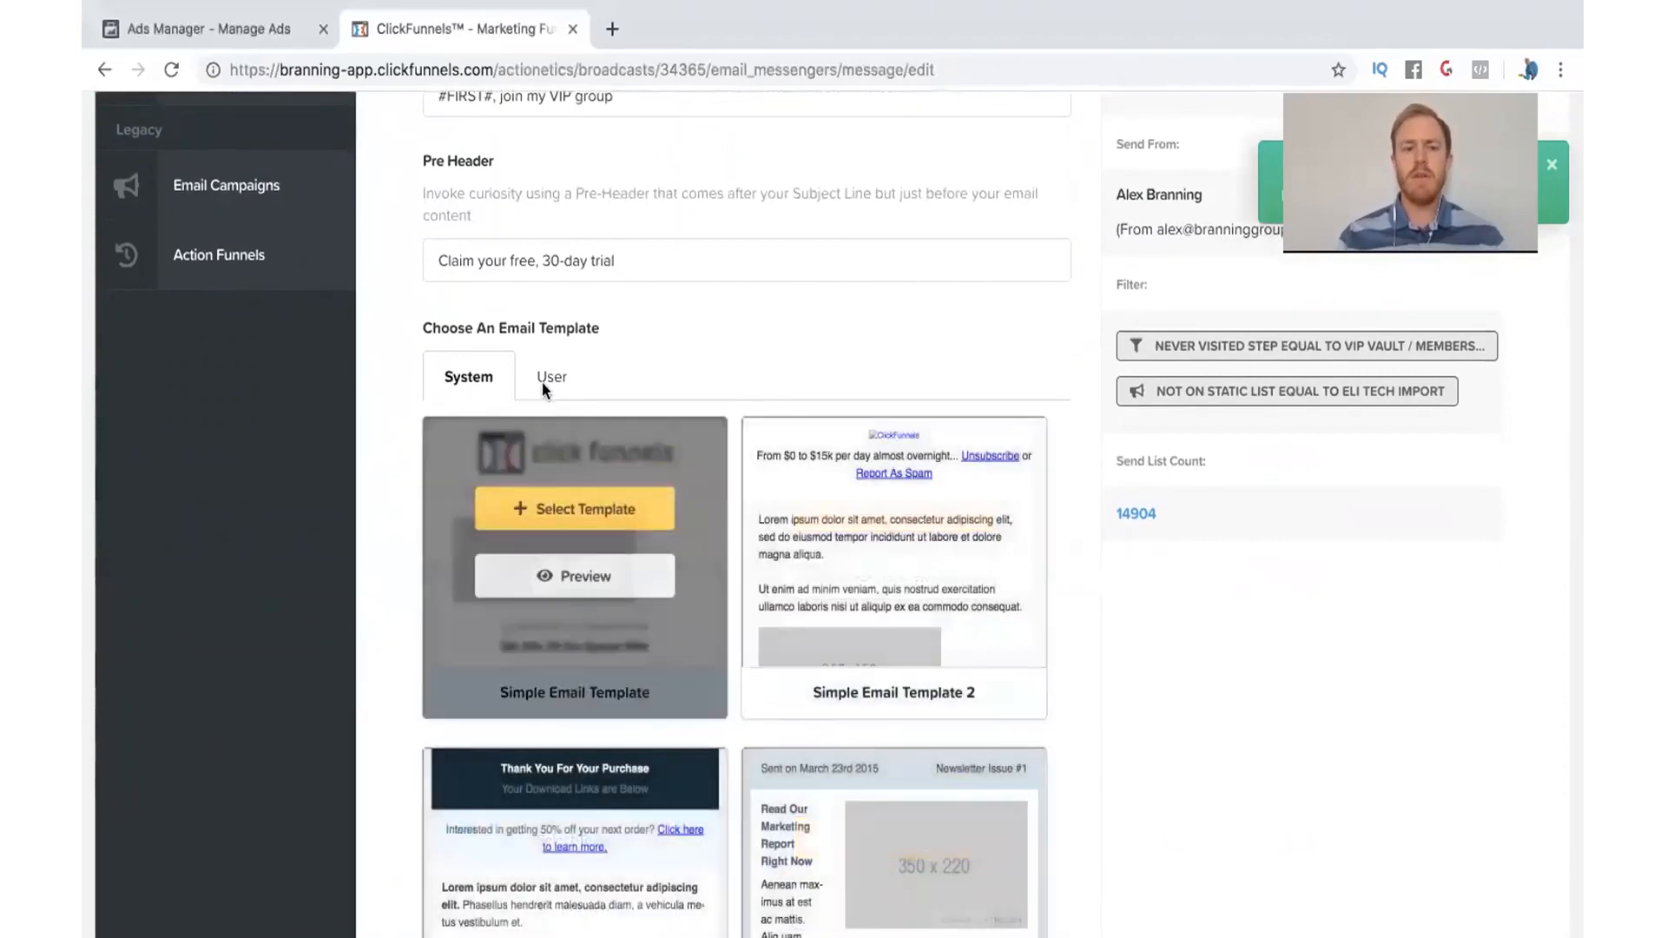
left_click(550, 375)
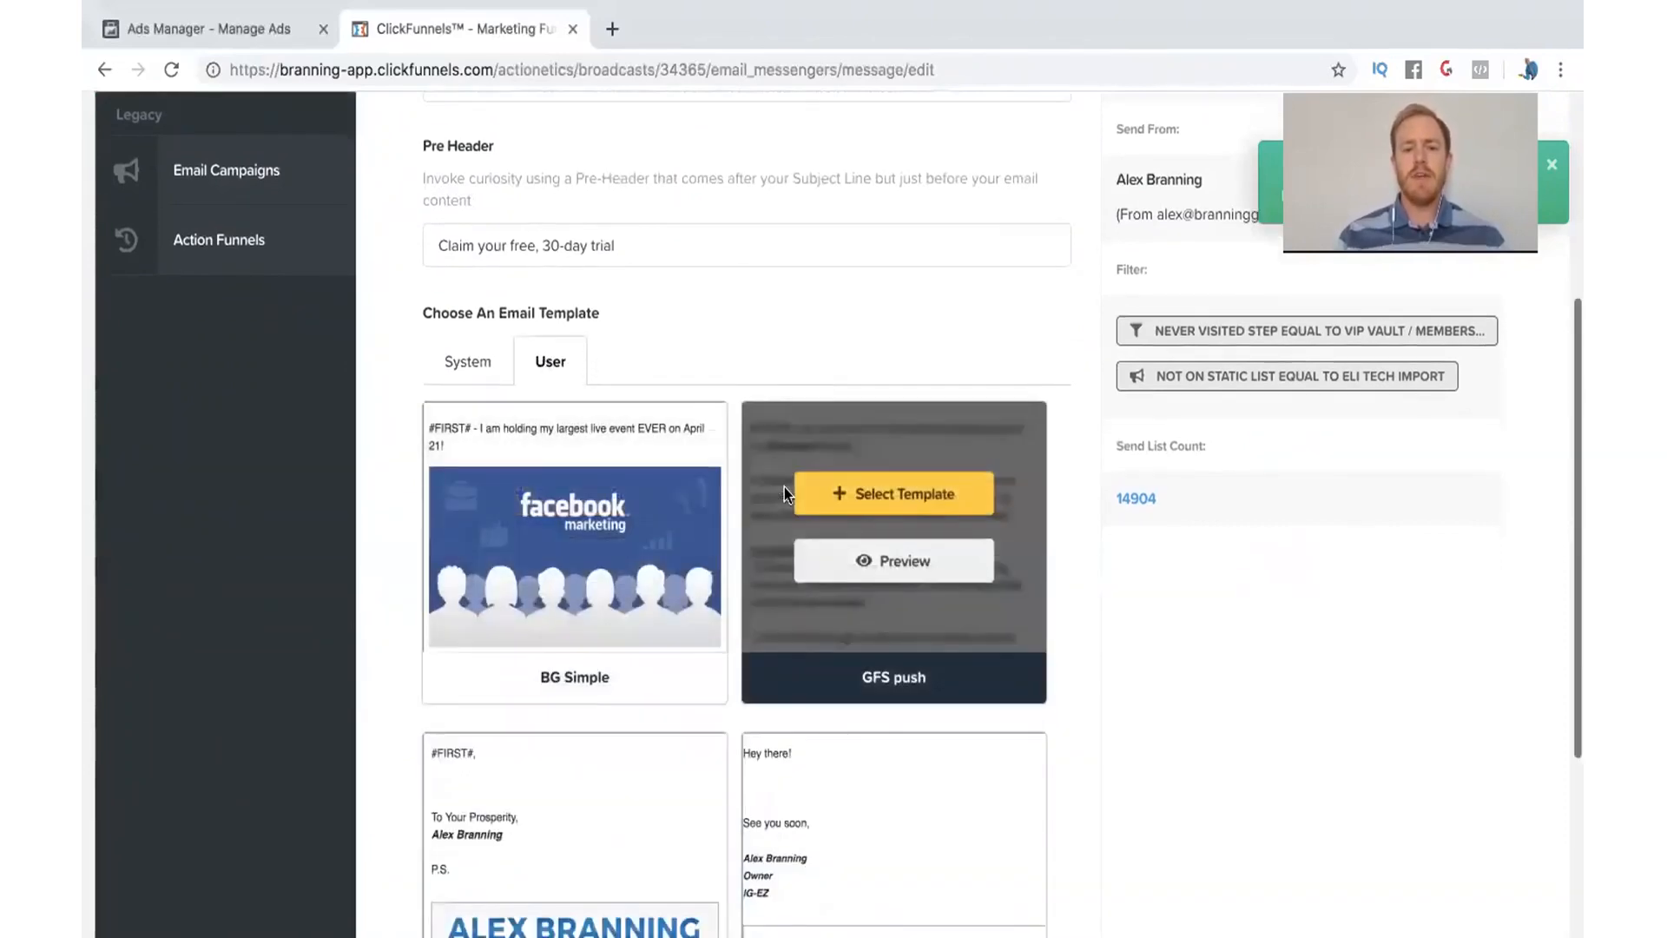
scroll("down", 3)
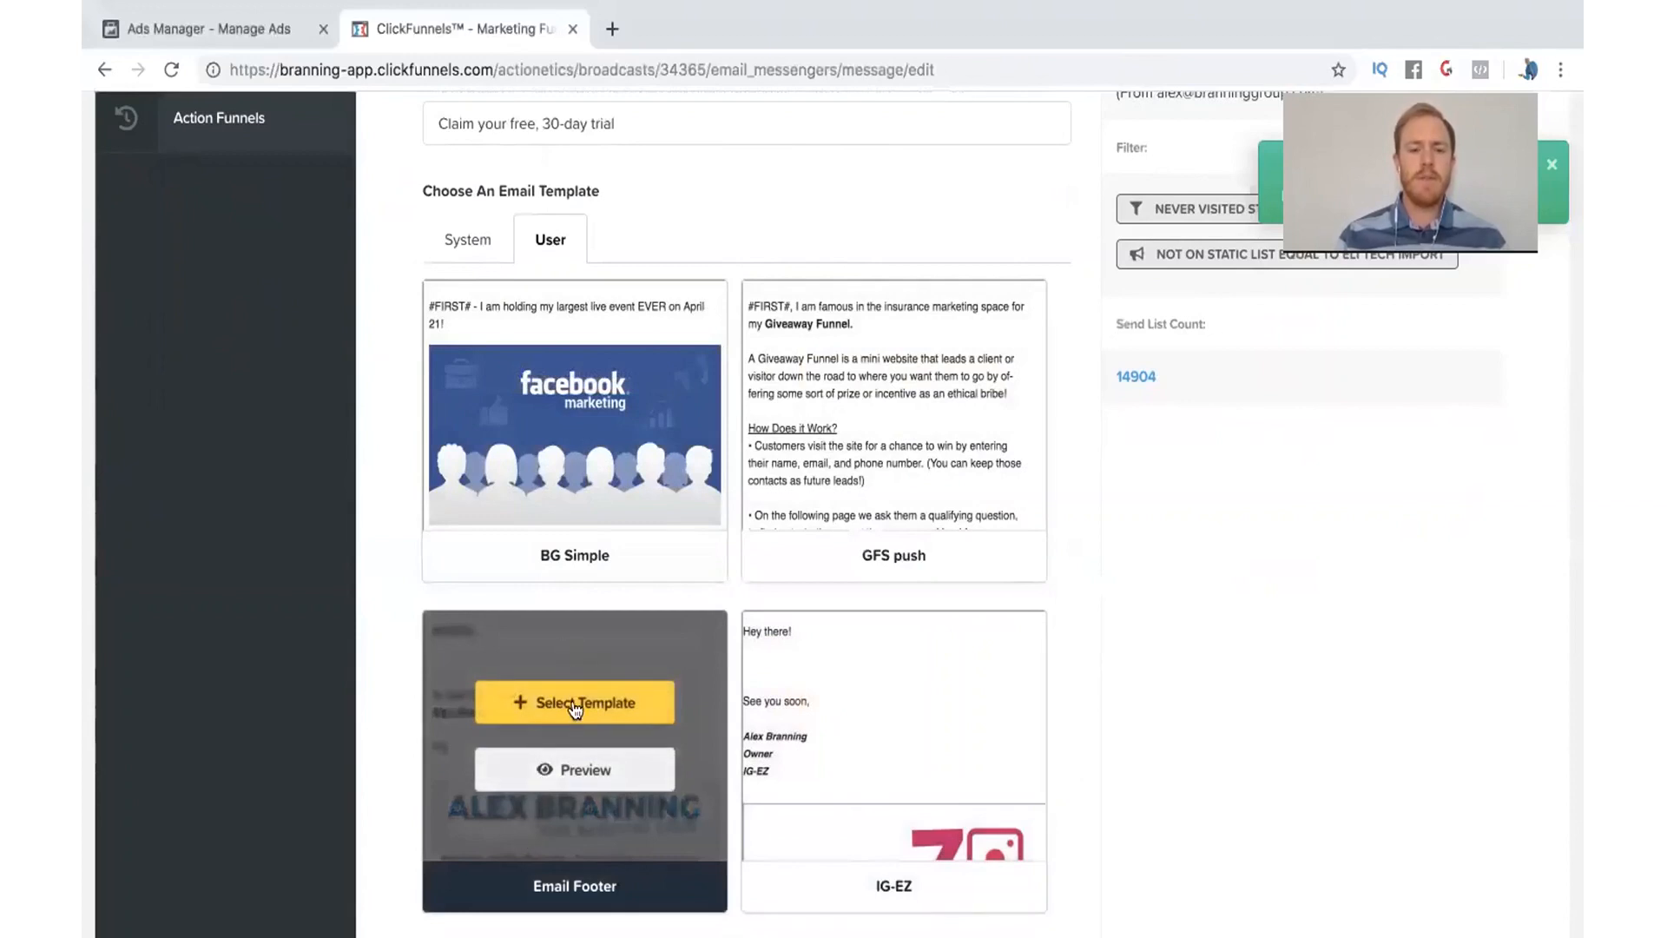
left_click(575, 702)
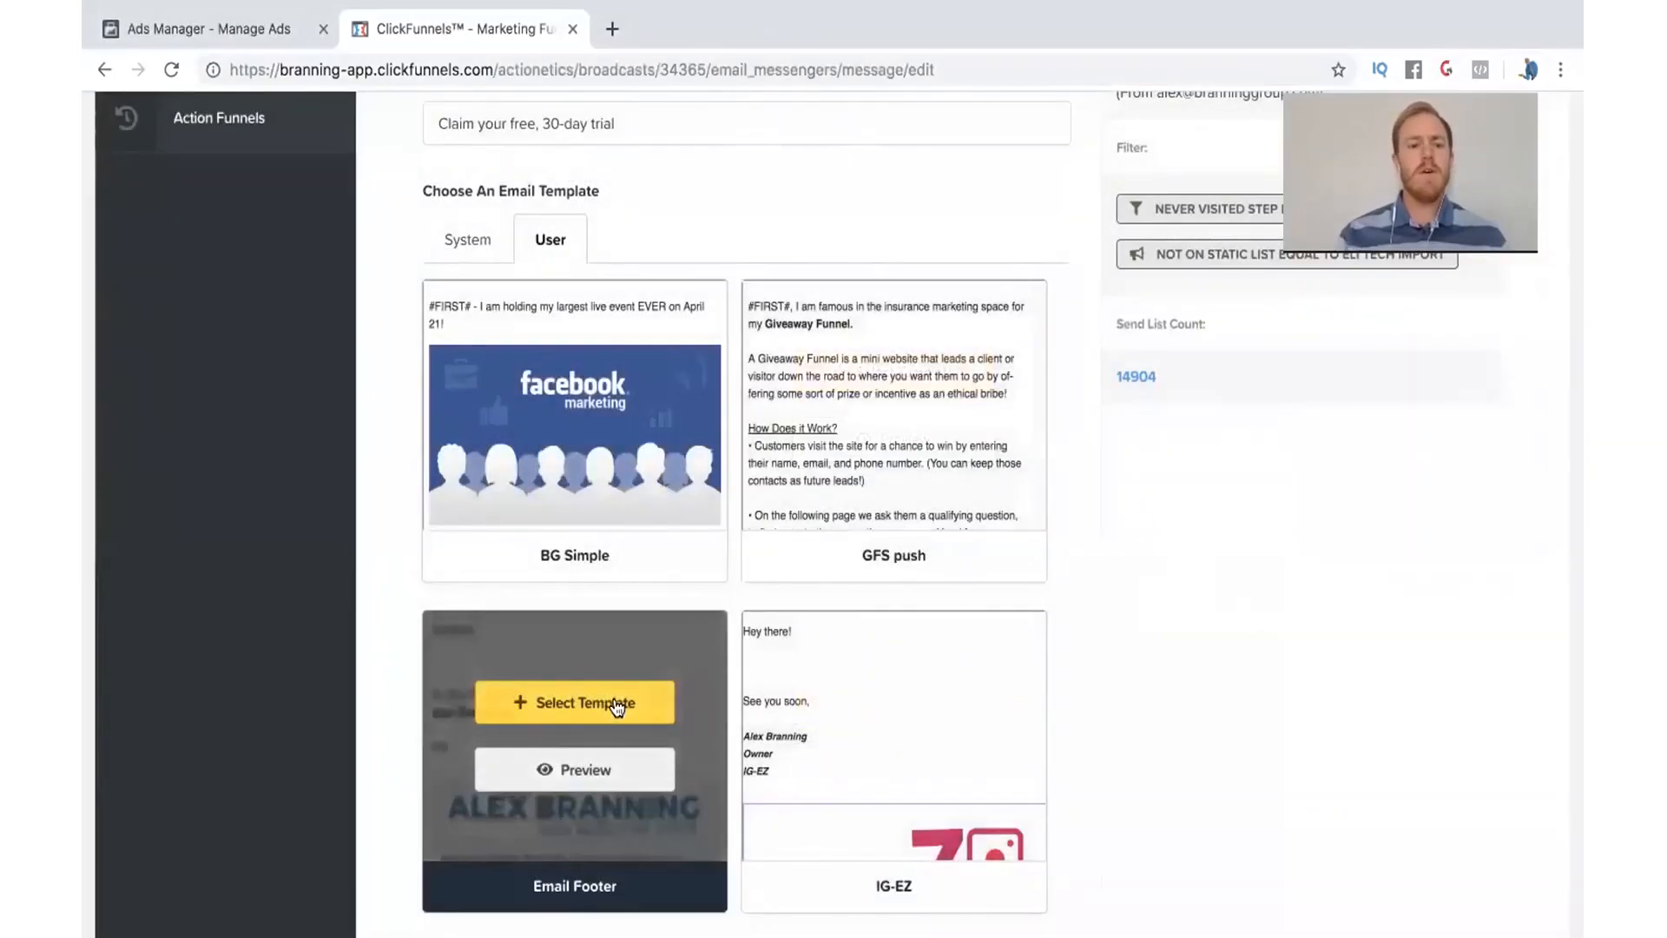
left_click(573, 702)
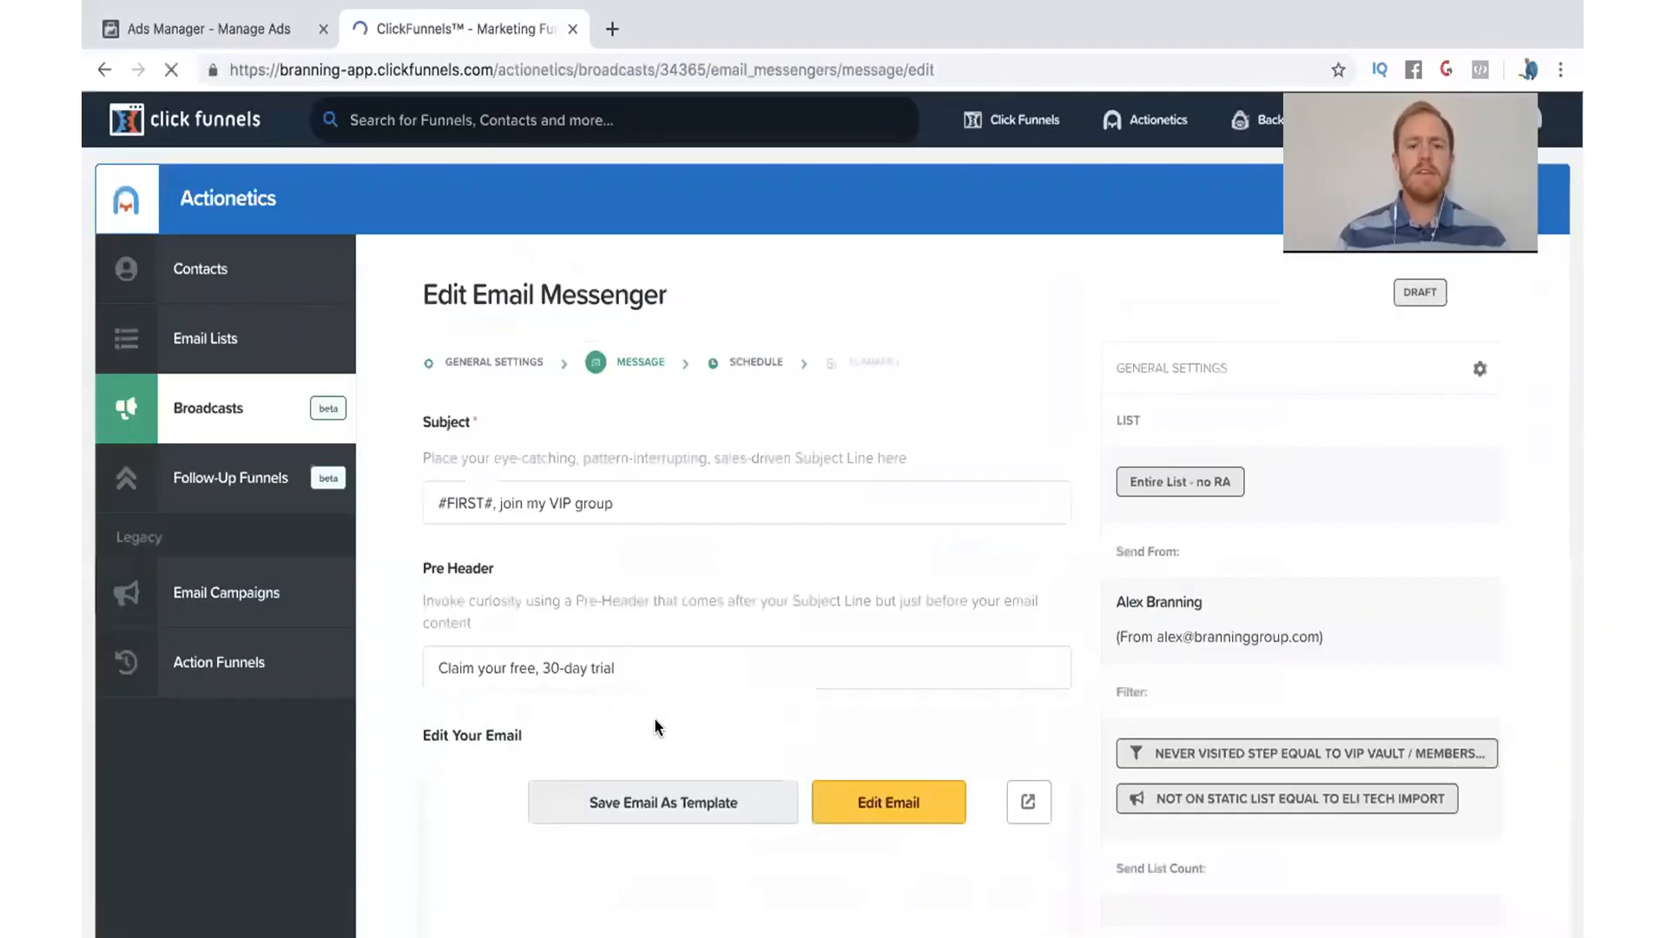
scroll("down", 3)
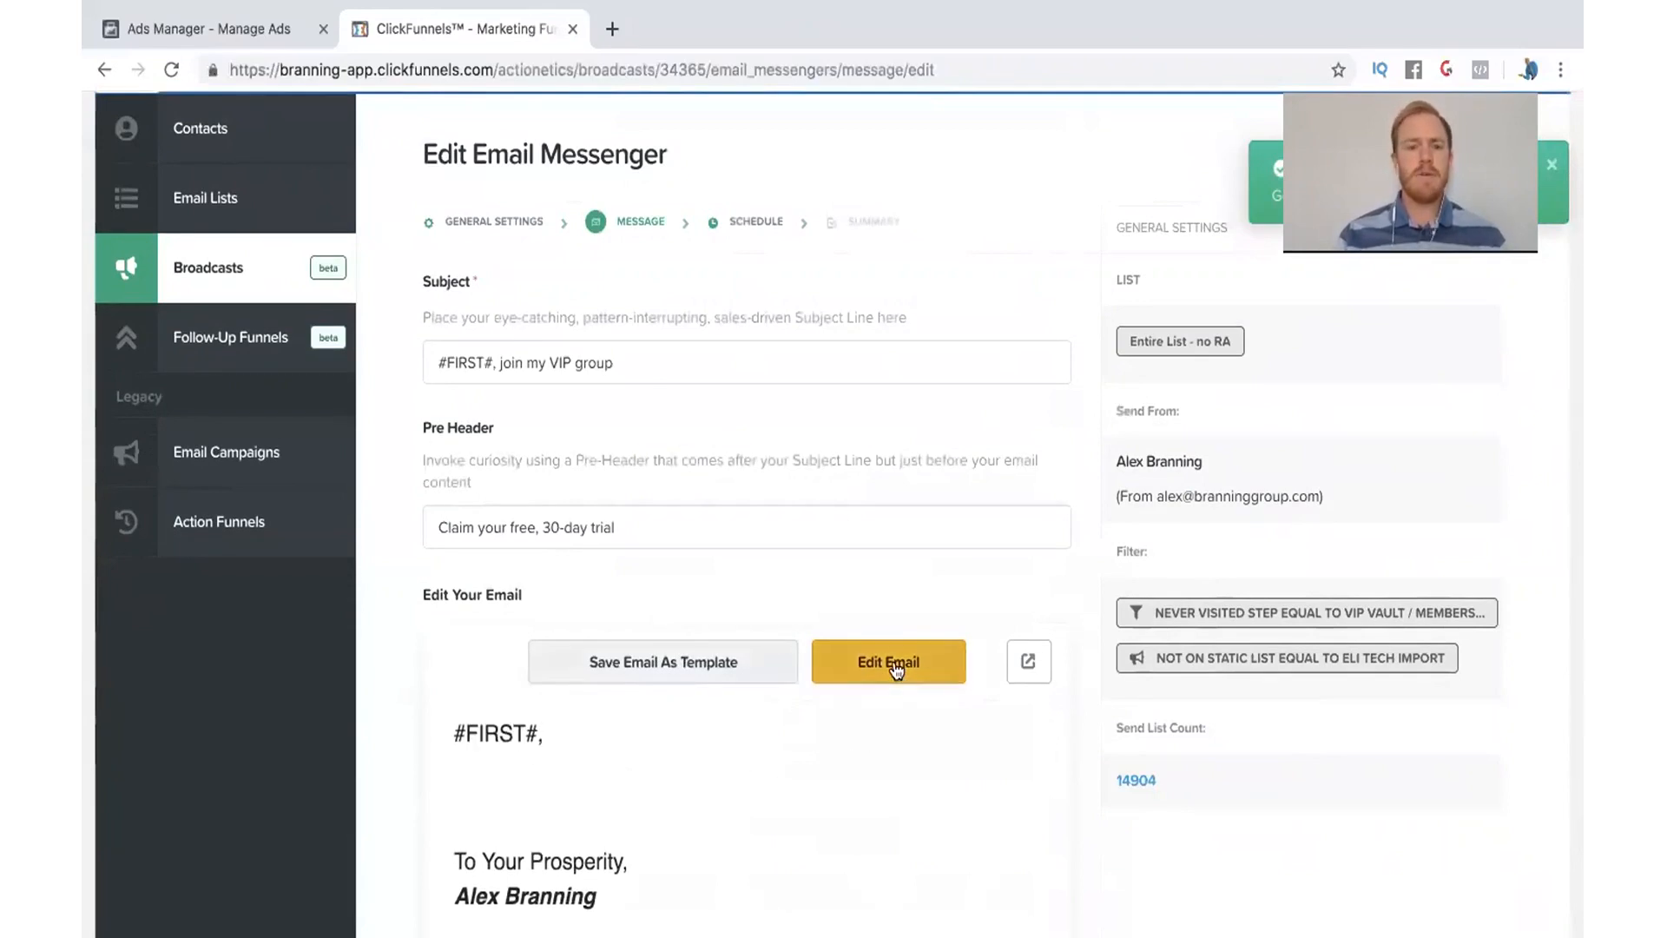
Edit the email and paste the Day 2 body paragraphs into the greeting text block, removing Word bullets.
left_click(888, 660)
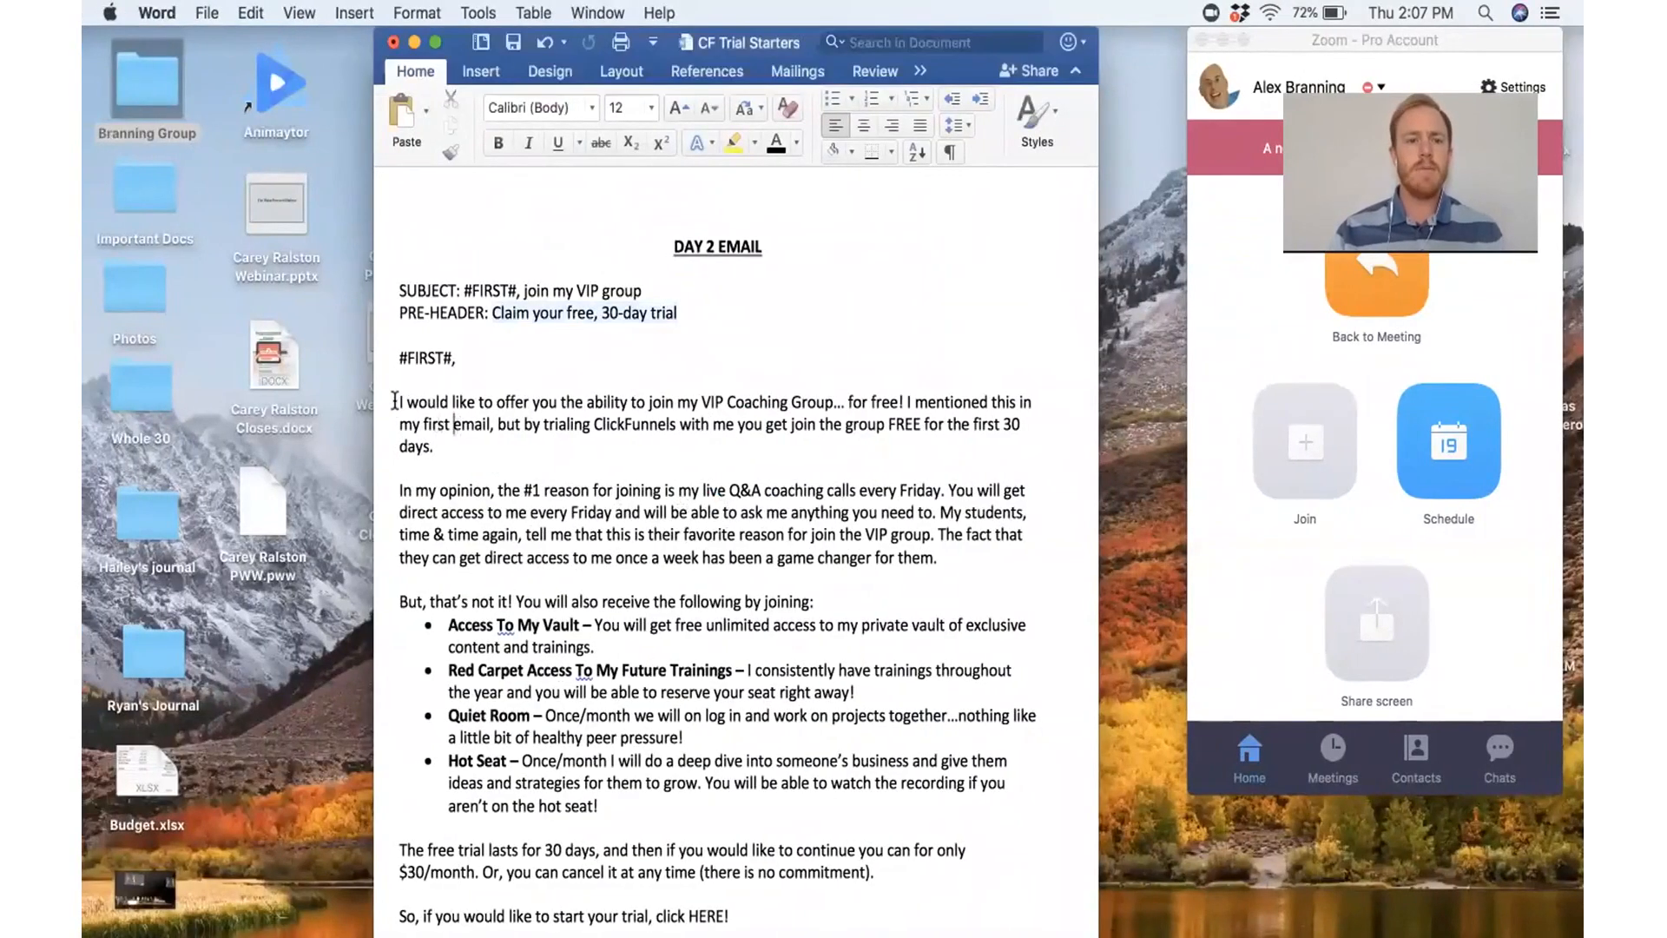
left_click_drag(398, 401, 826, 603)
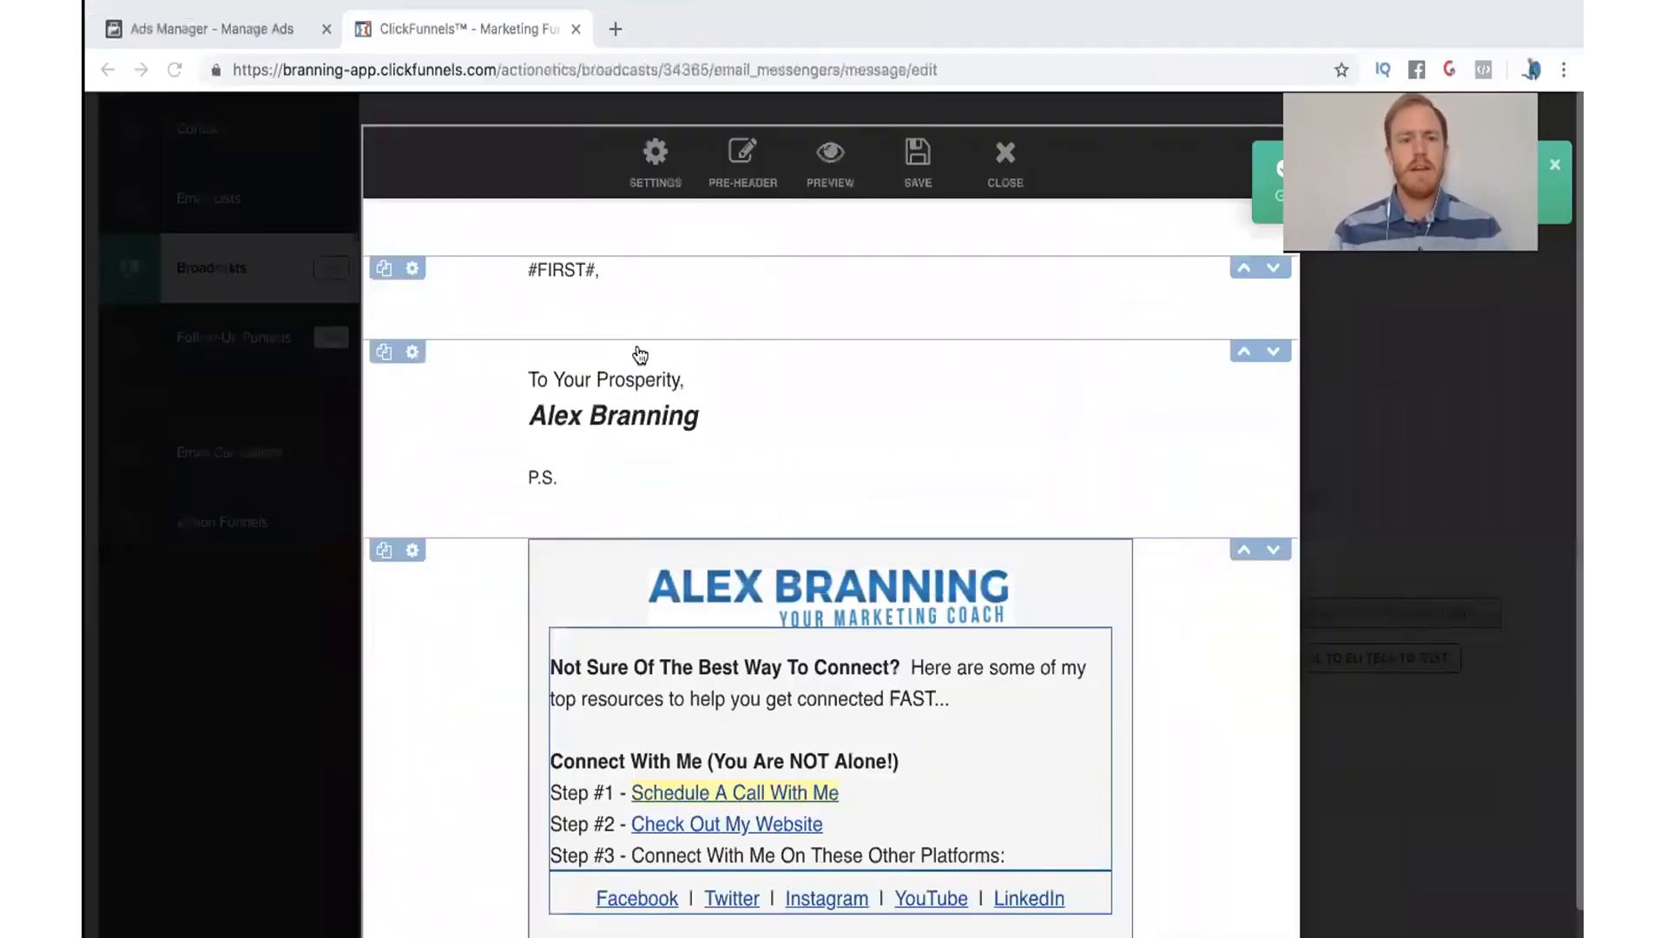
left_click(637, 352)
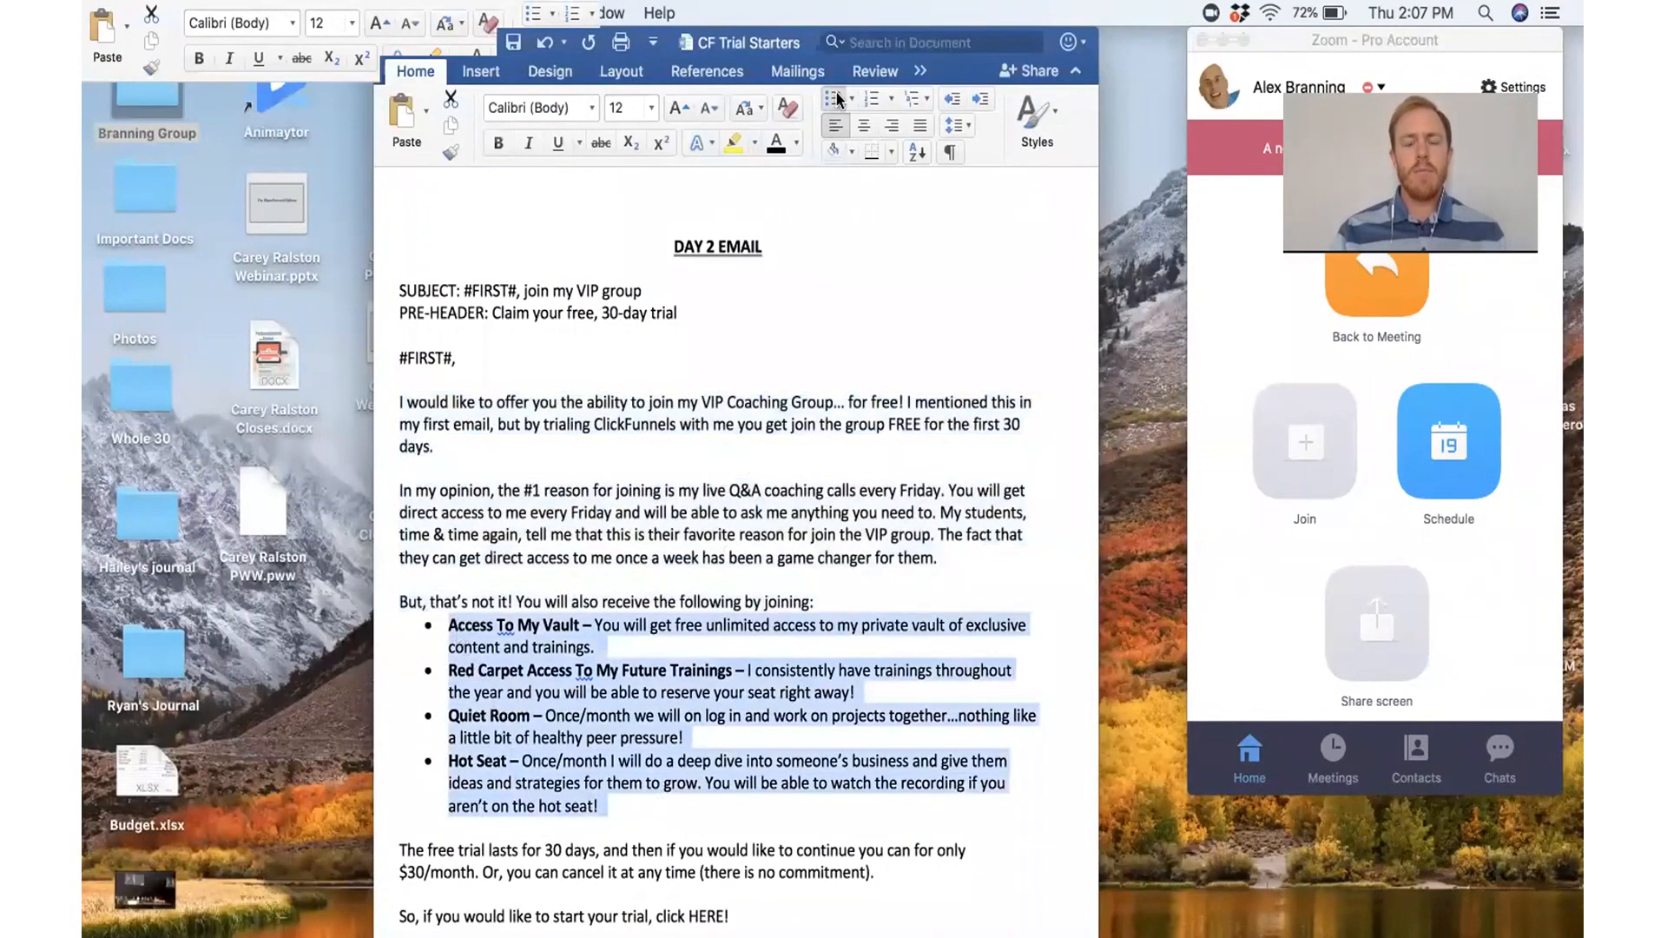
mouse_move(837, 102)
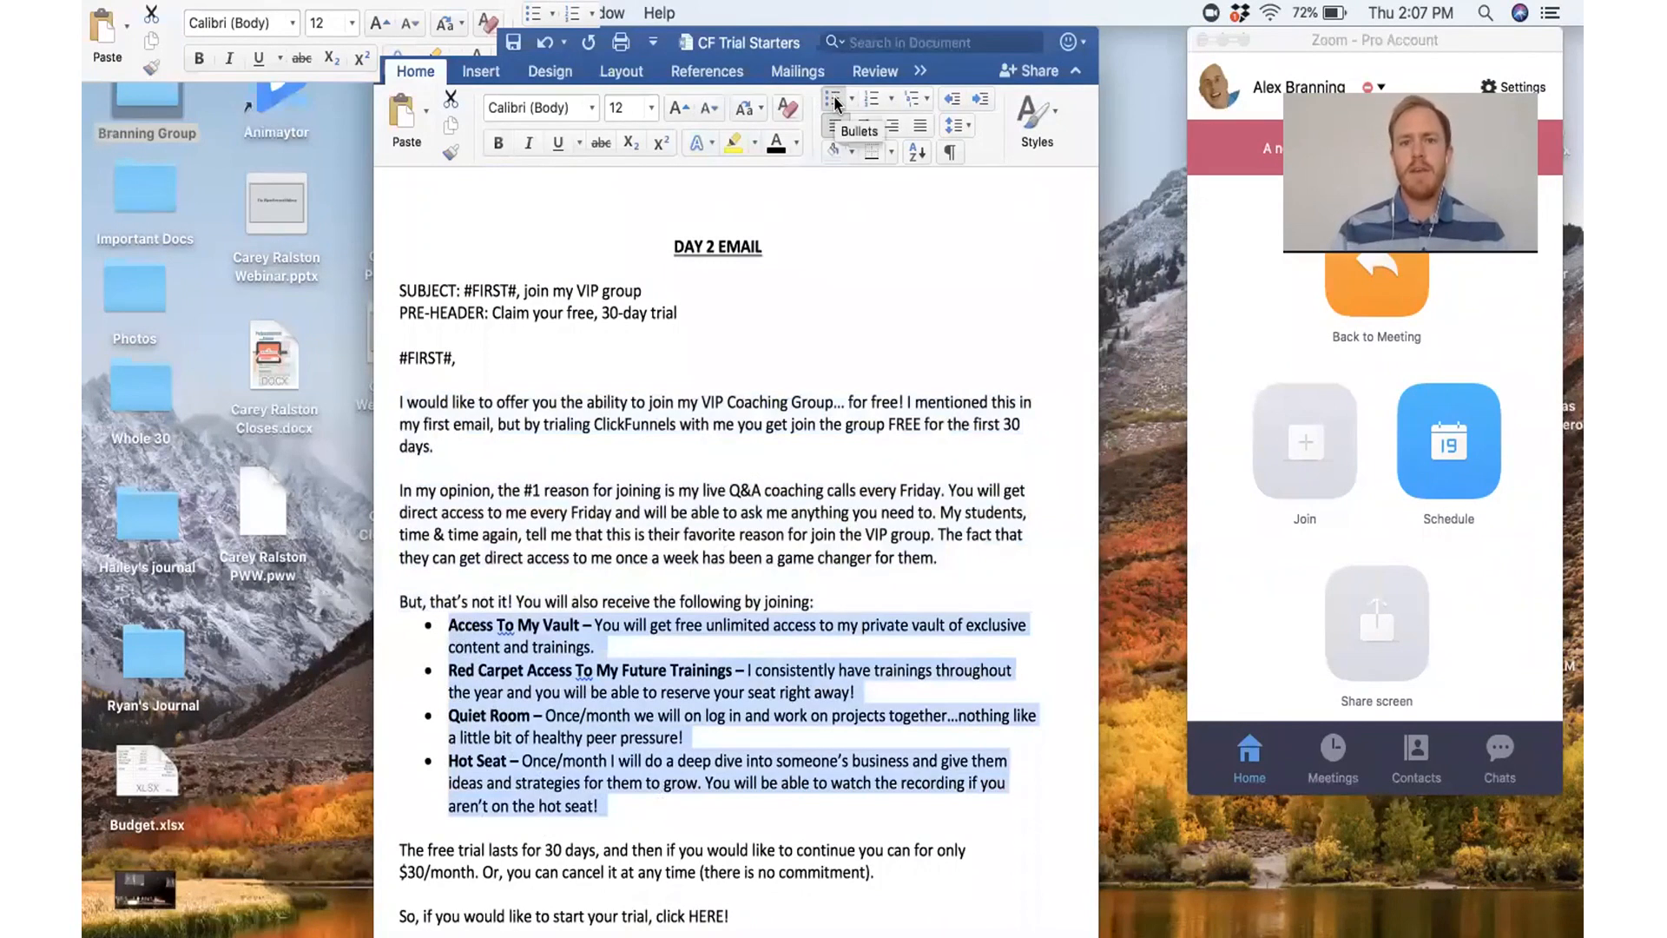
left_click(840, 97)
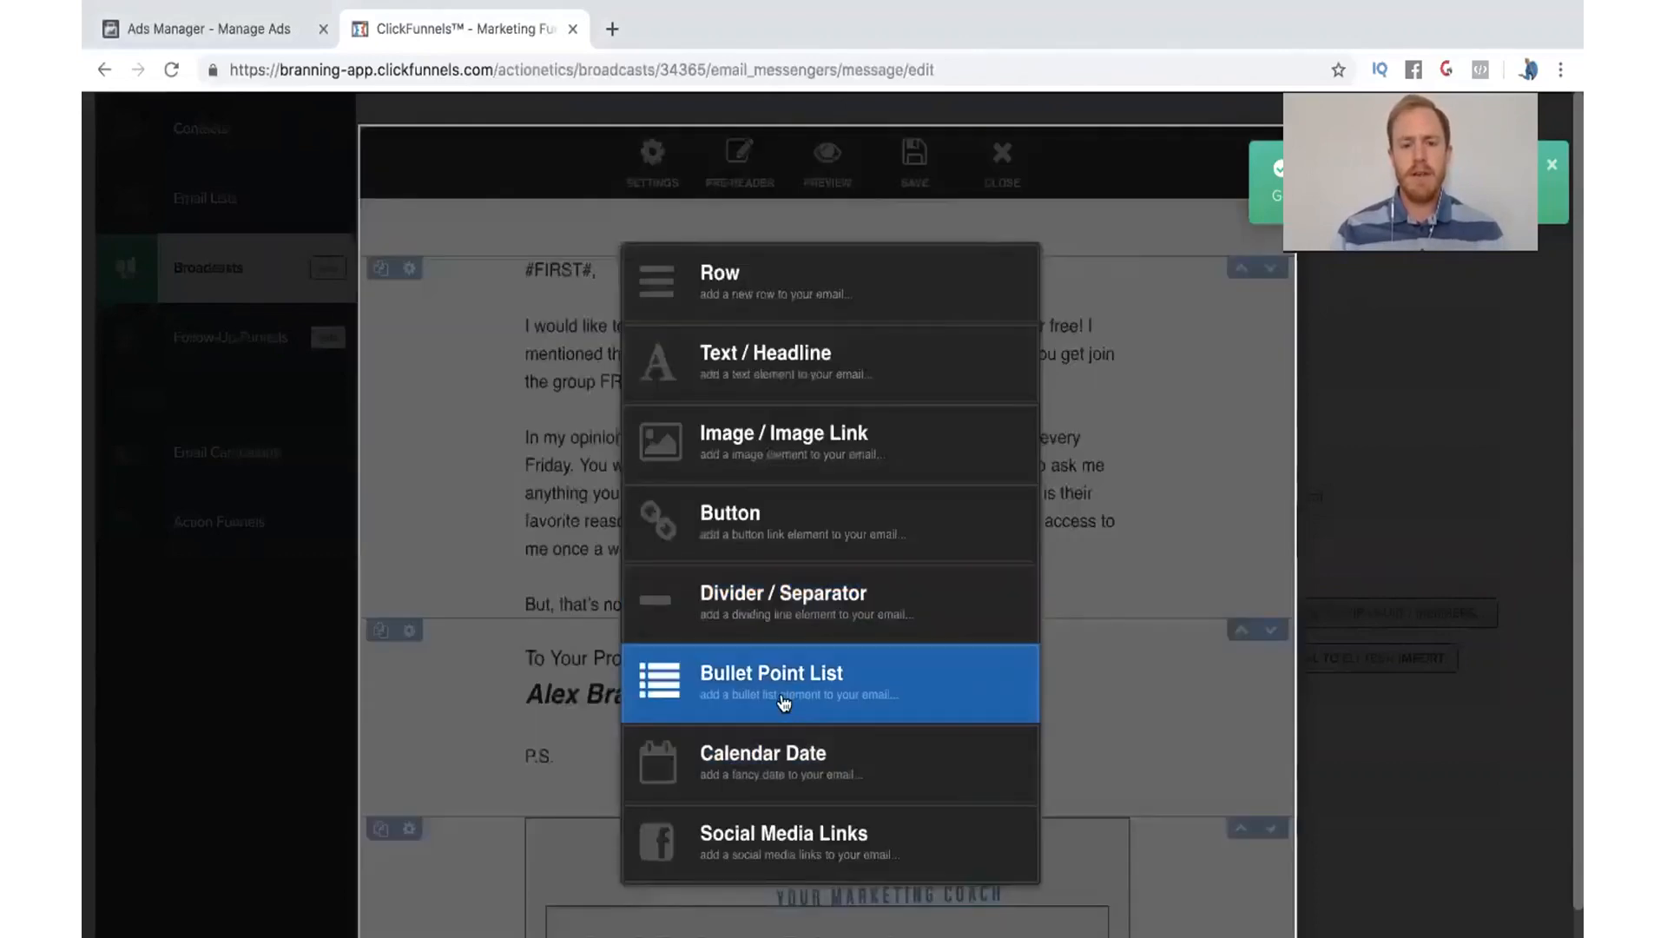
Add a Bullet Point List with the four VIP benefits and bring up its text settings.
left_click(771, 682)
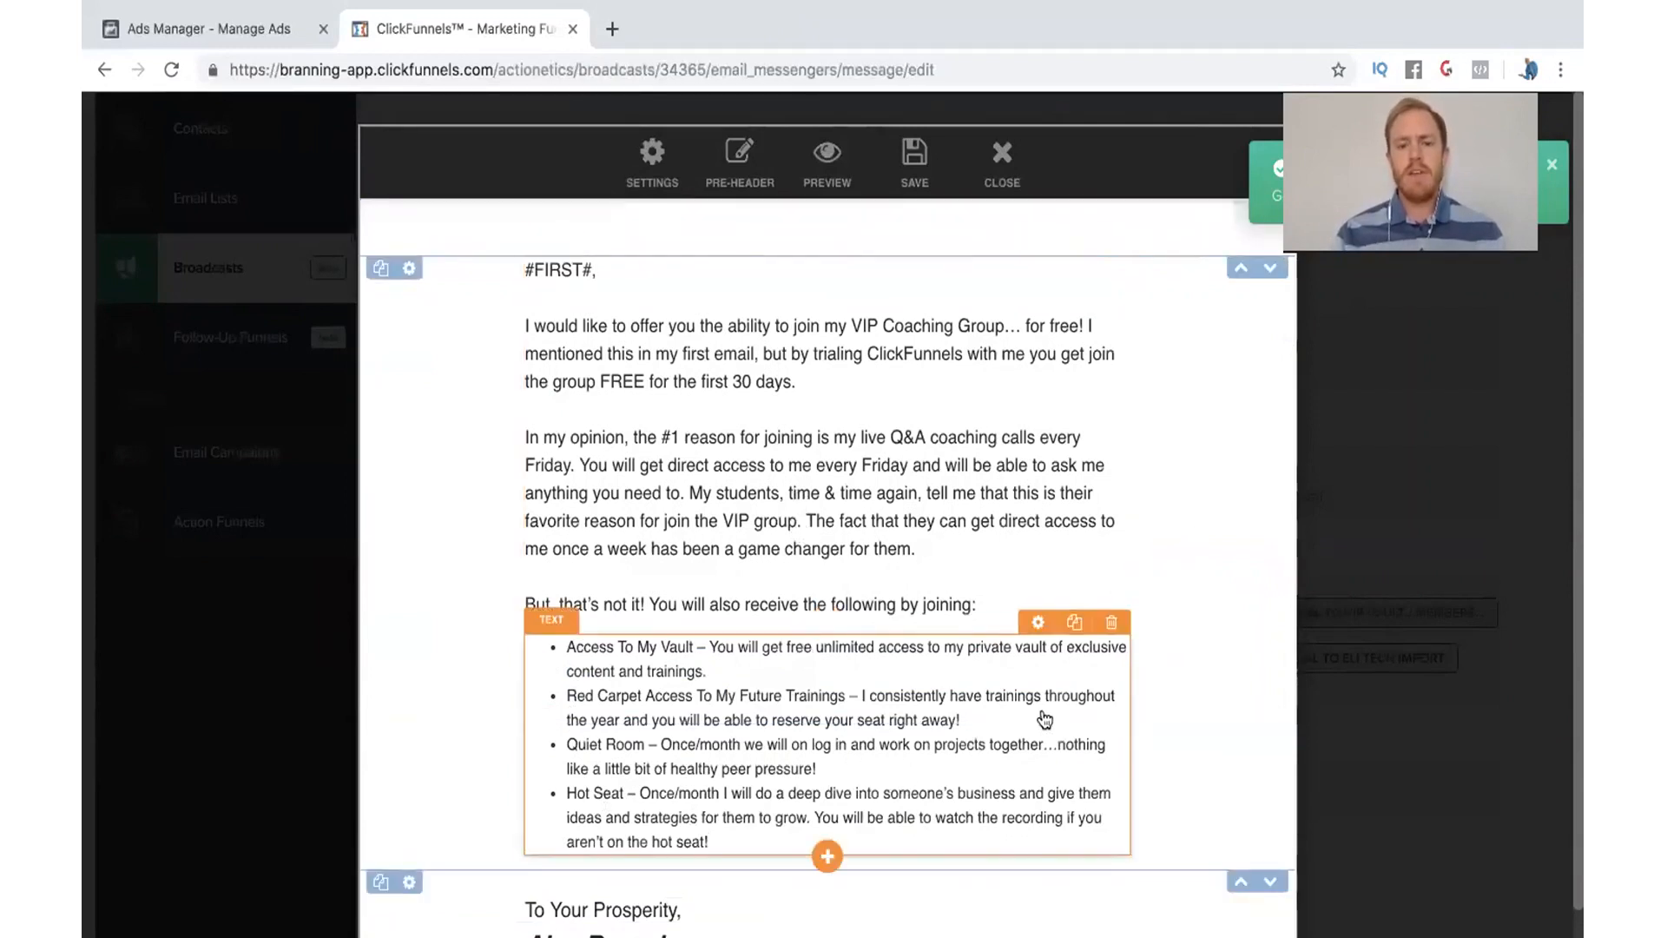
mouse_move(1019, 674)
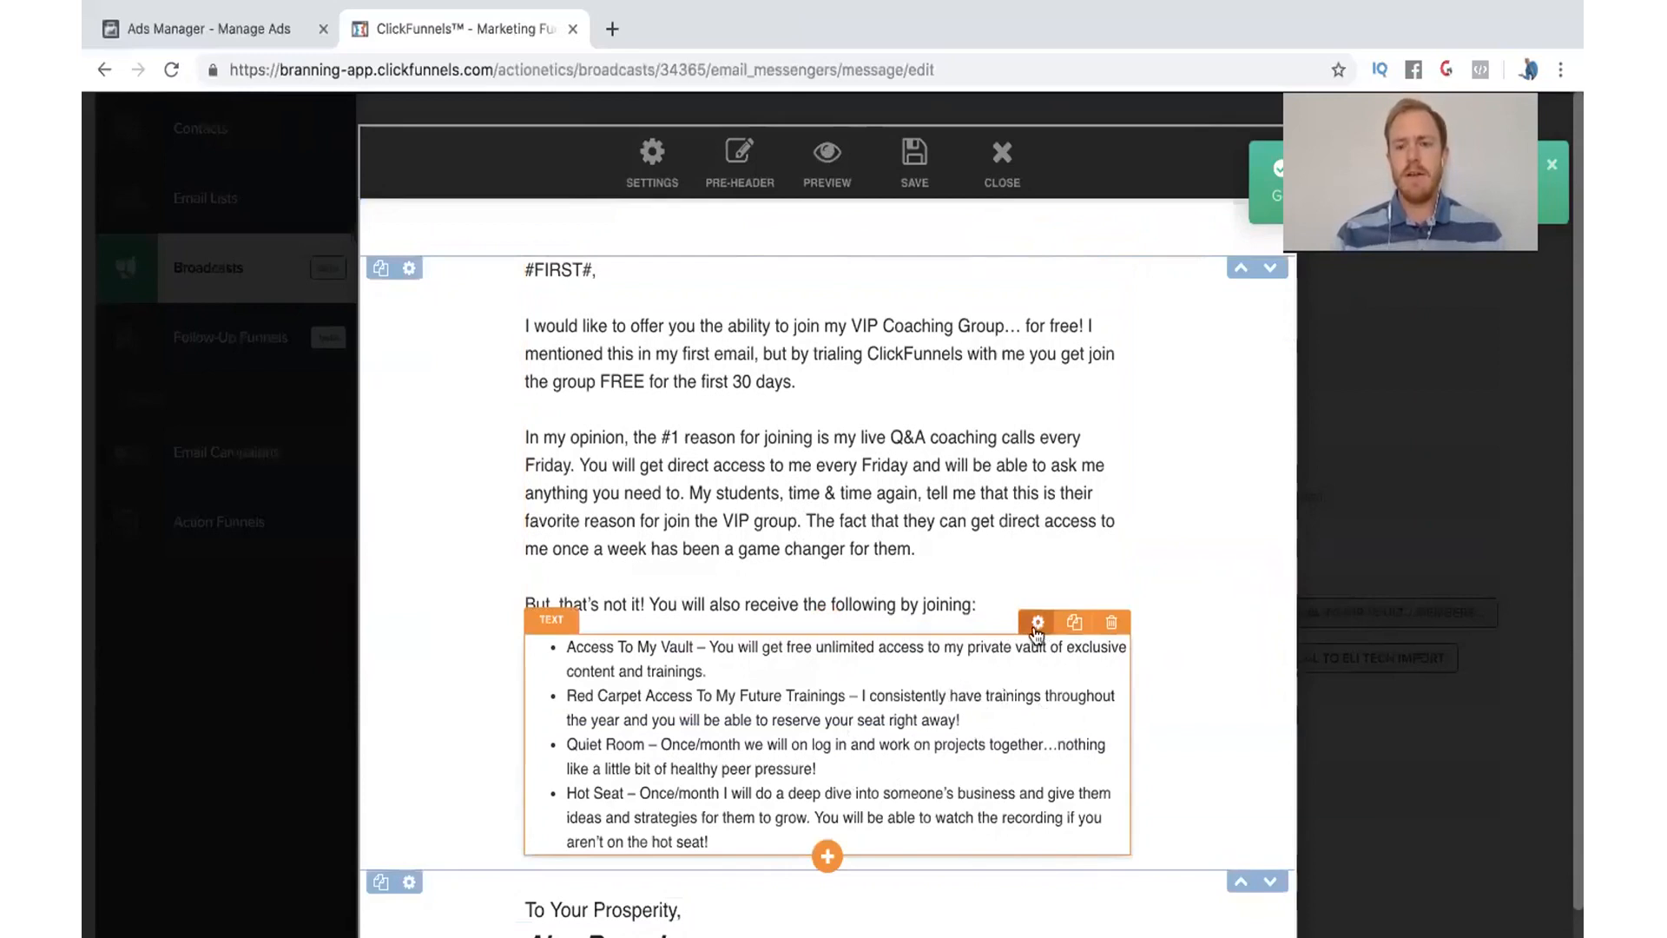
left_click(1037, 622)
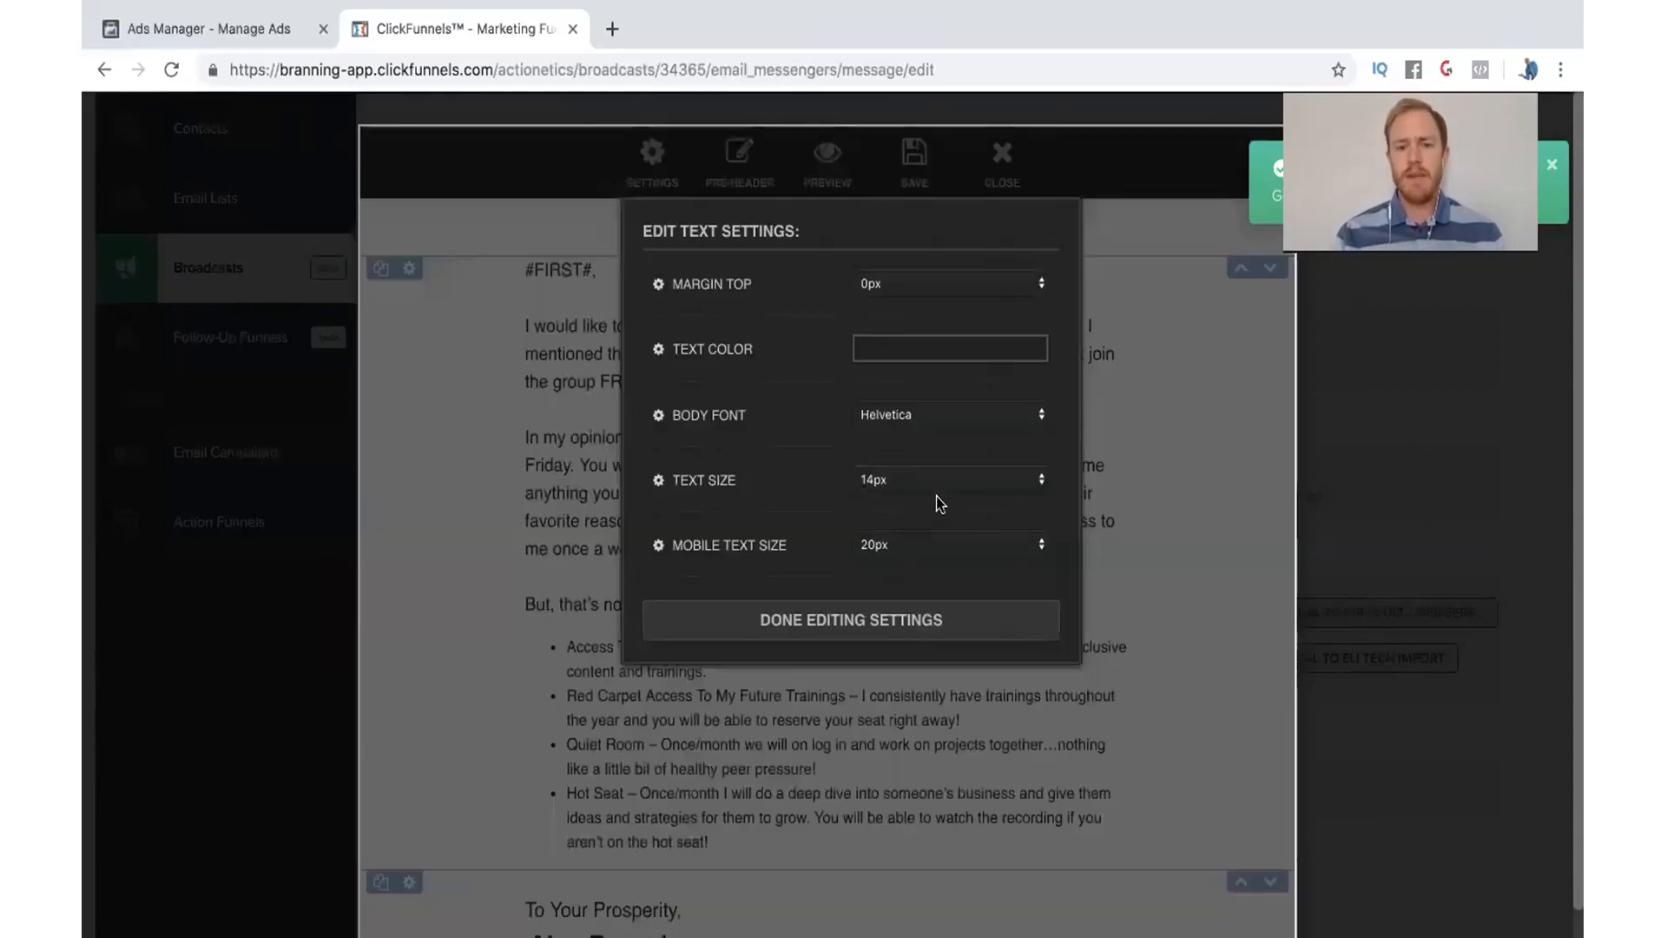
left_click(948, 480)
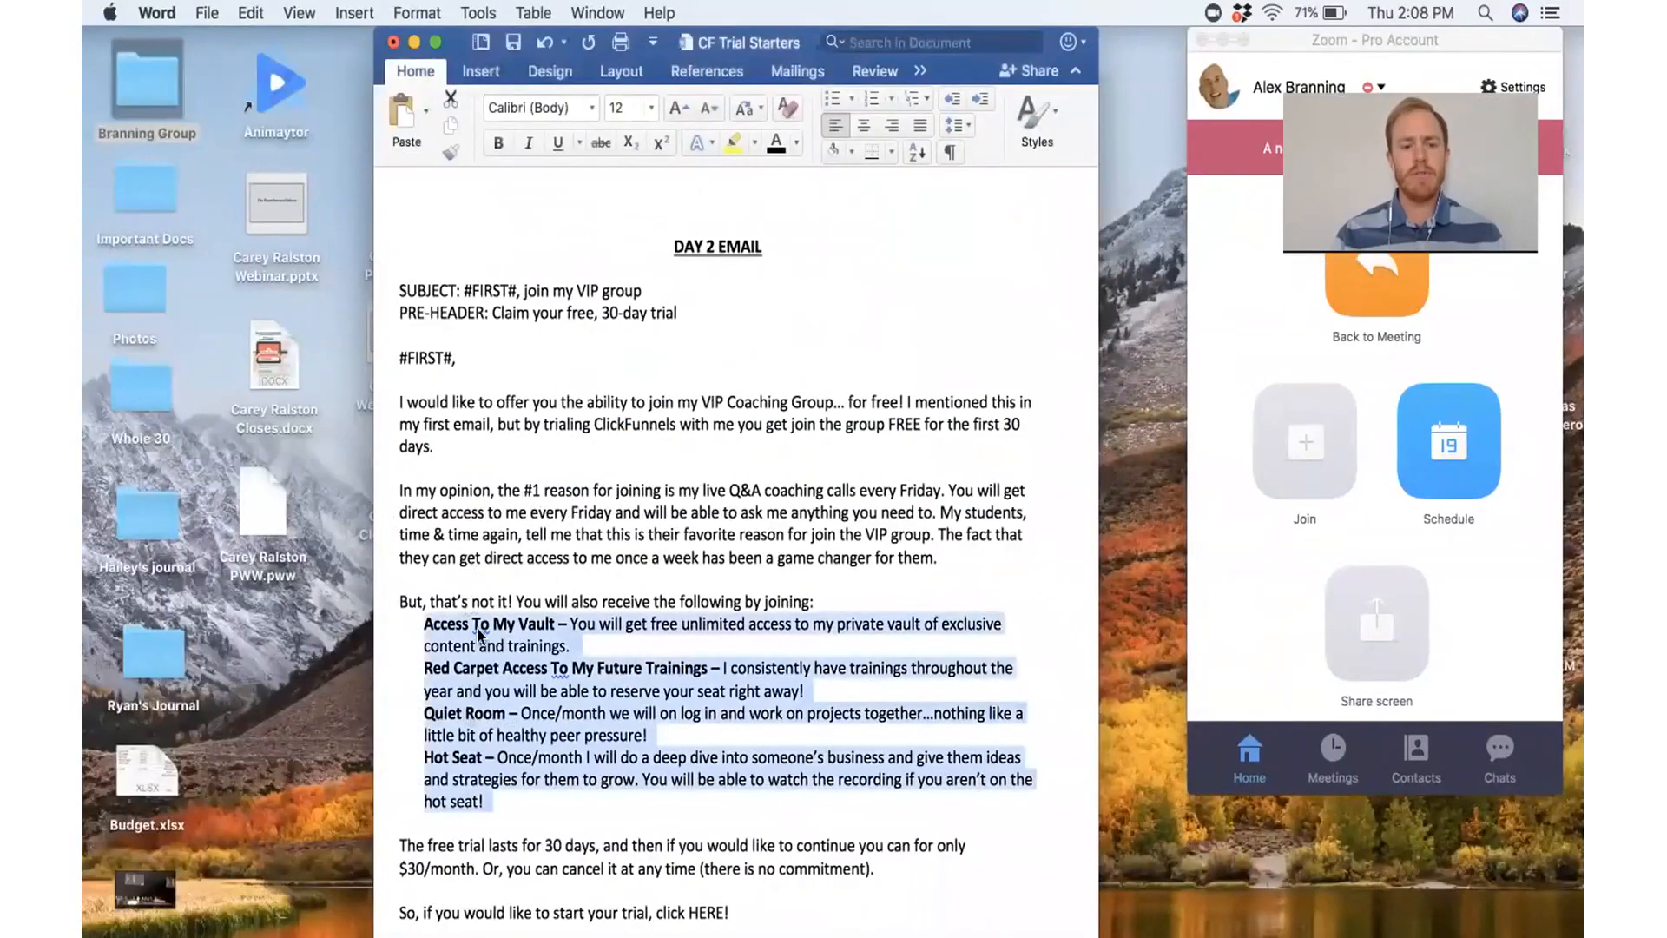
Bold each benefit heading in the bulleted list, starting with Red Carpet Access.
scroll("down", 3)
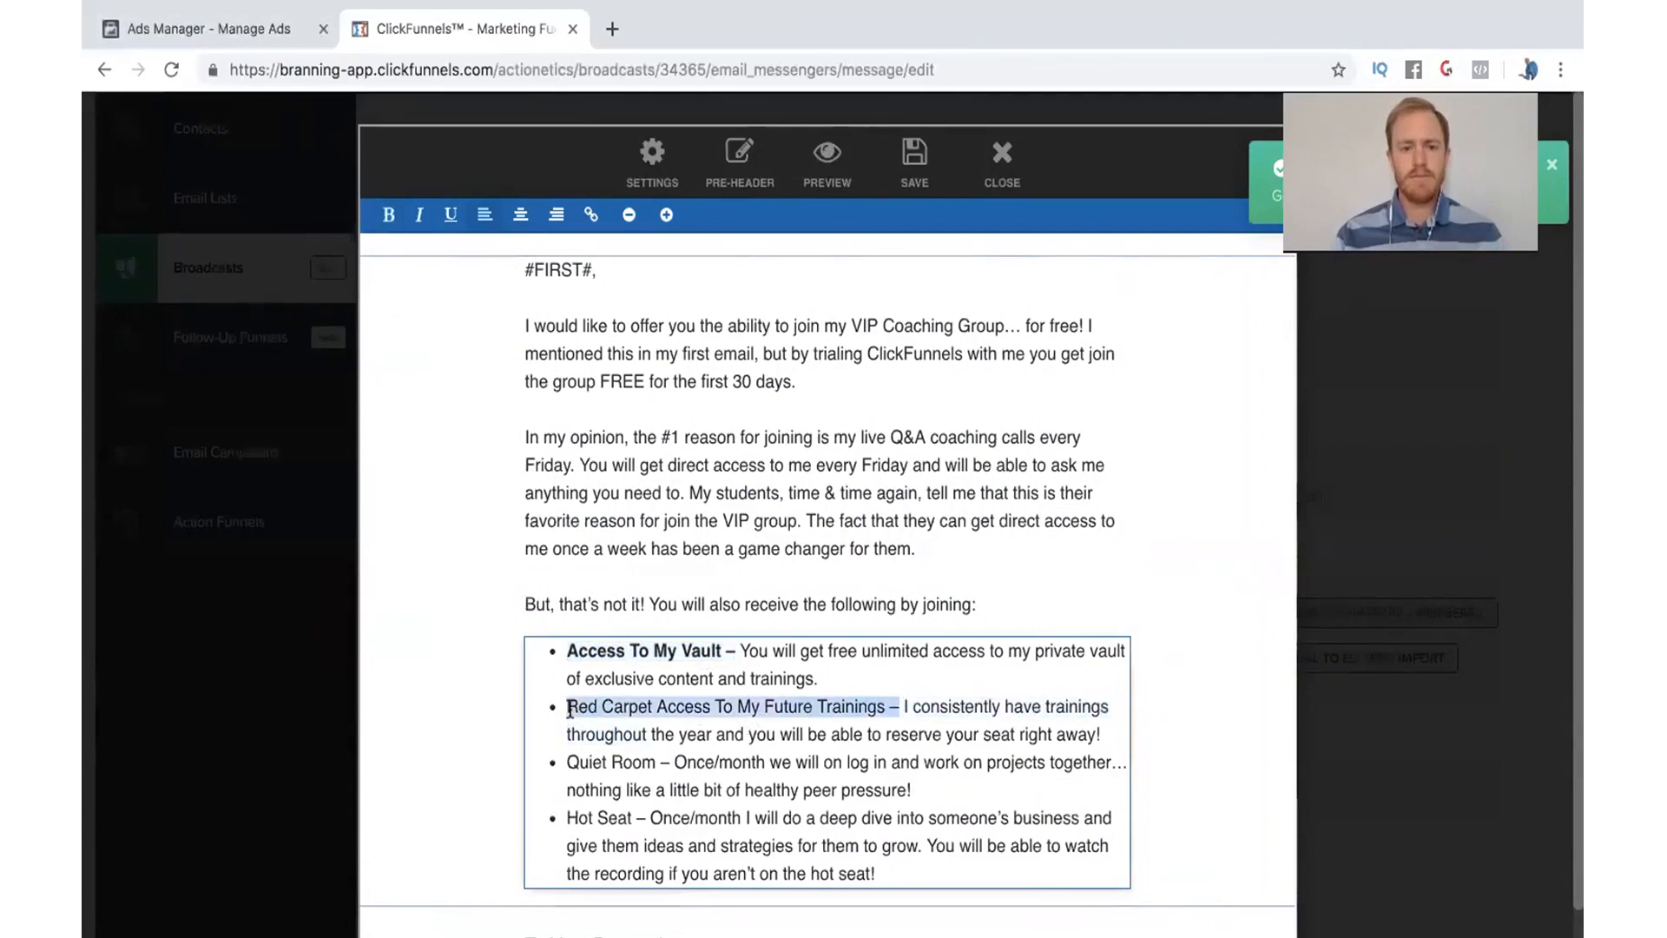
left_click(389, 214)
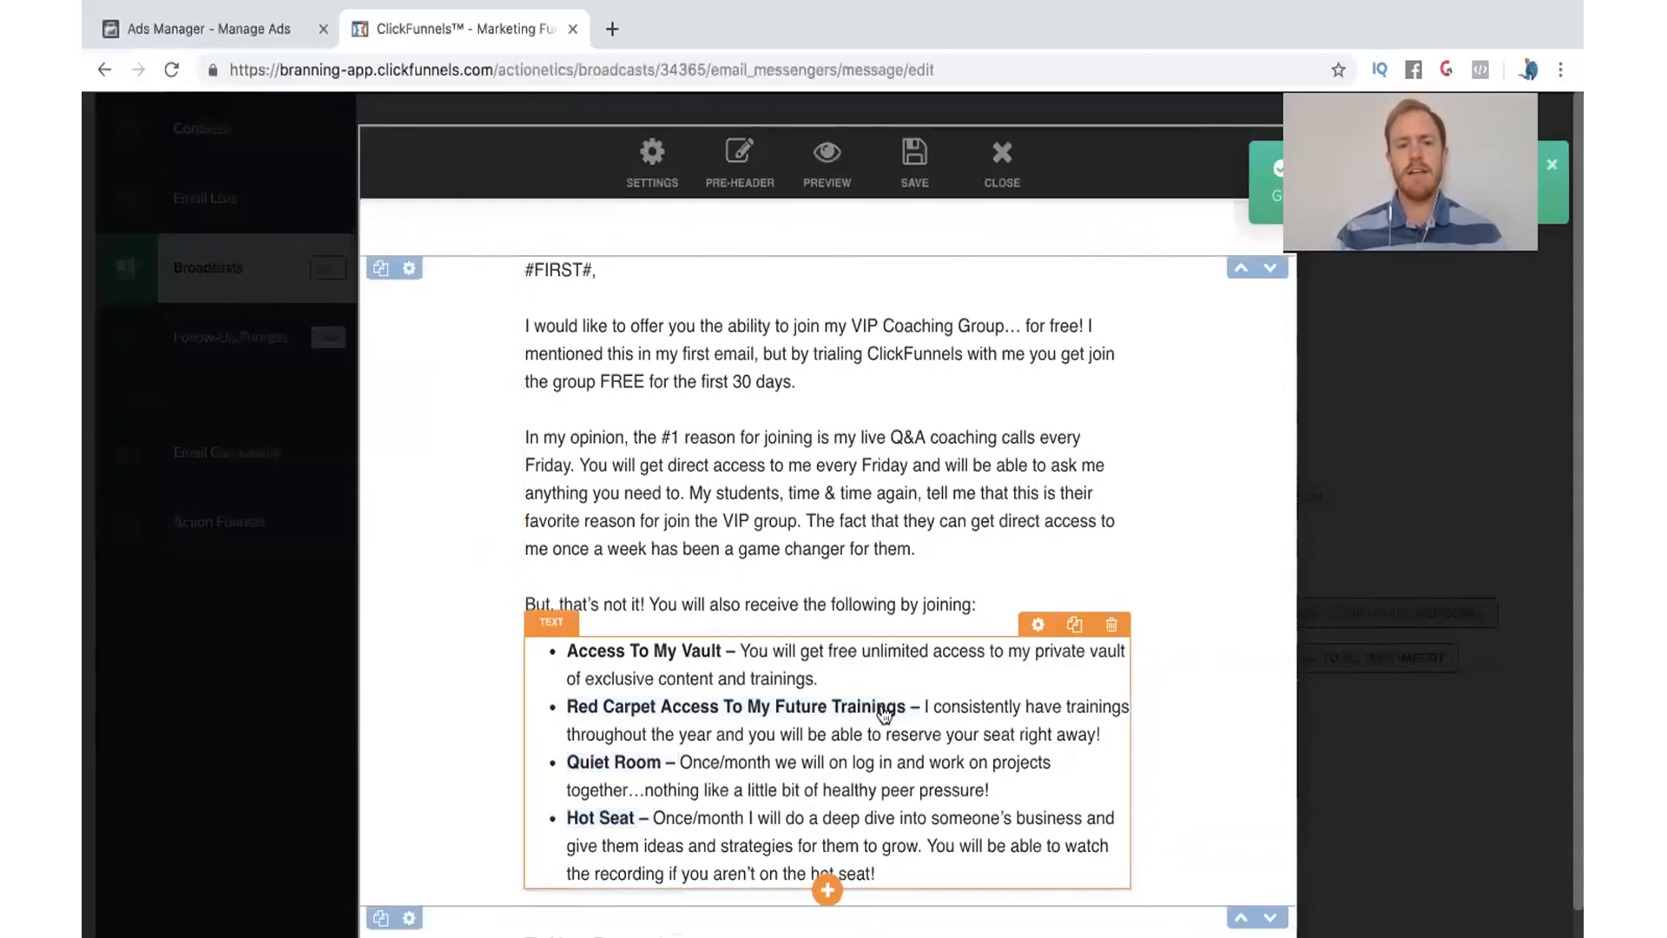
scroll("down", 3)
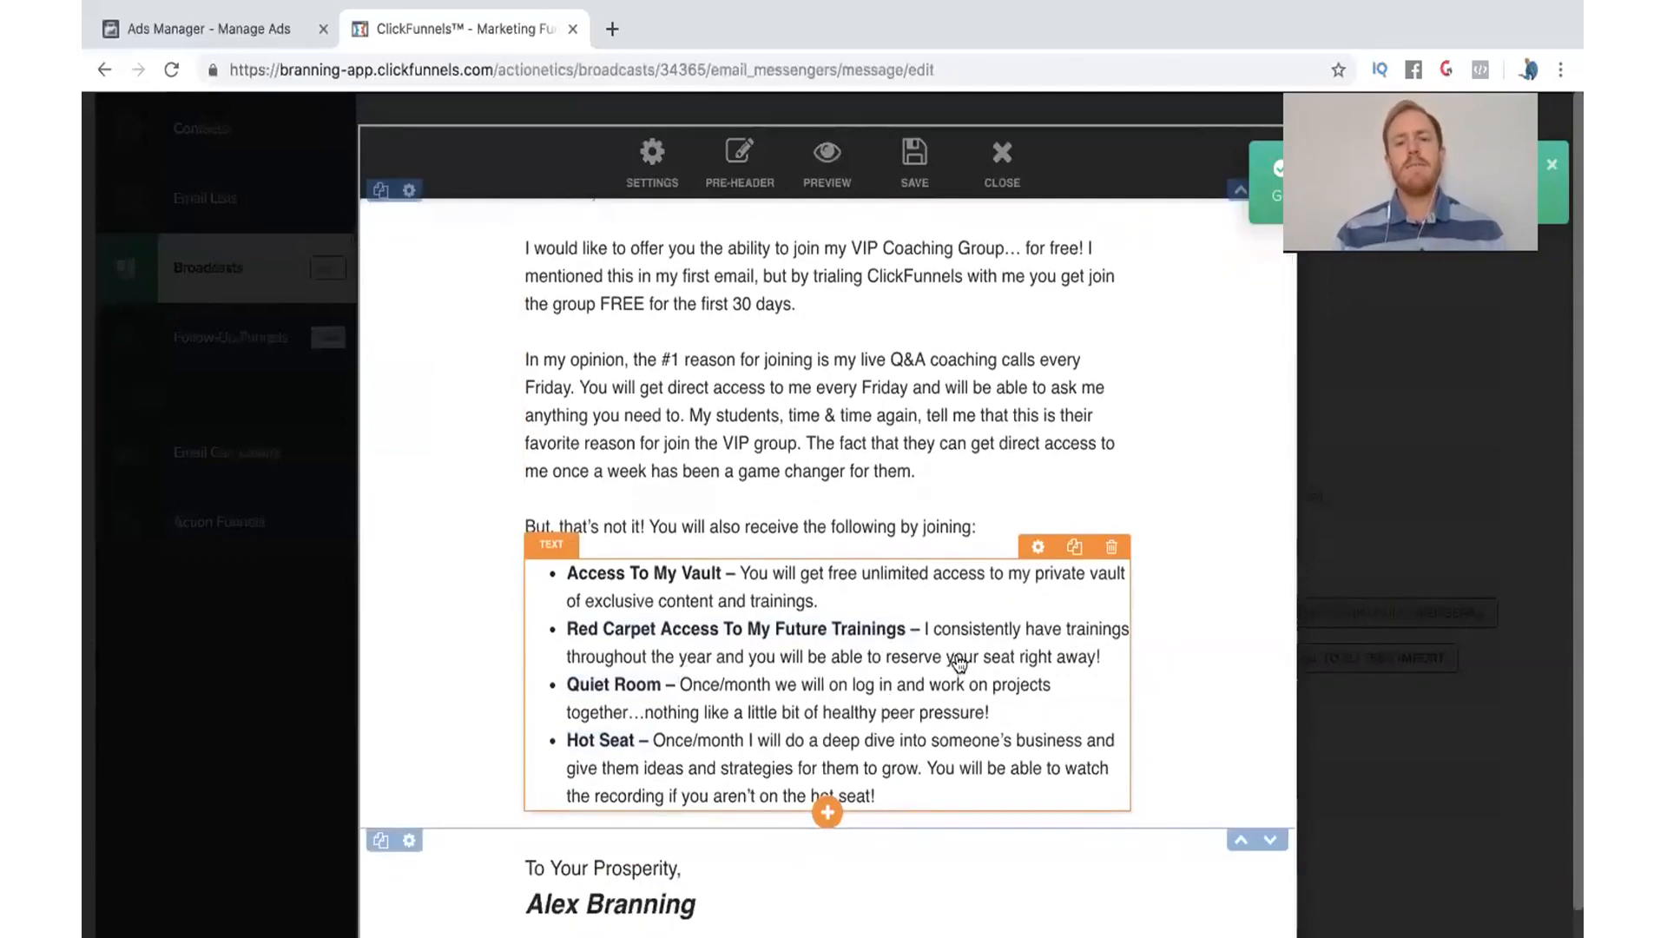
mouse_move(1183, 629)
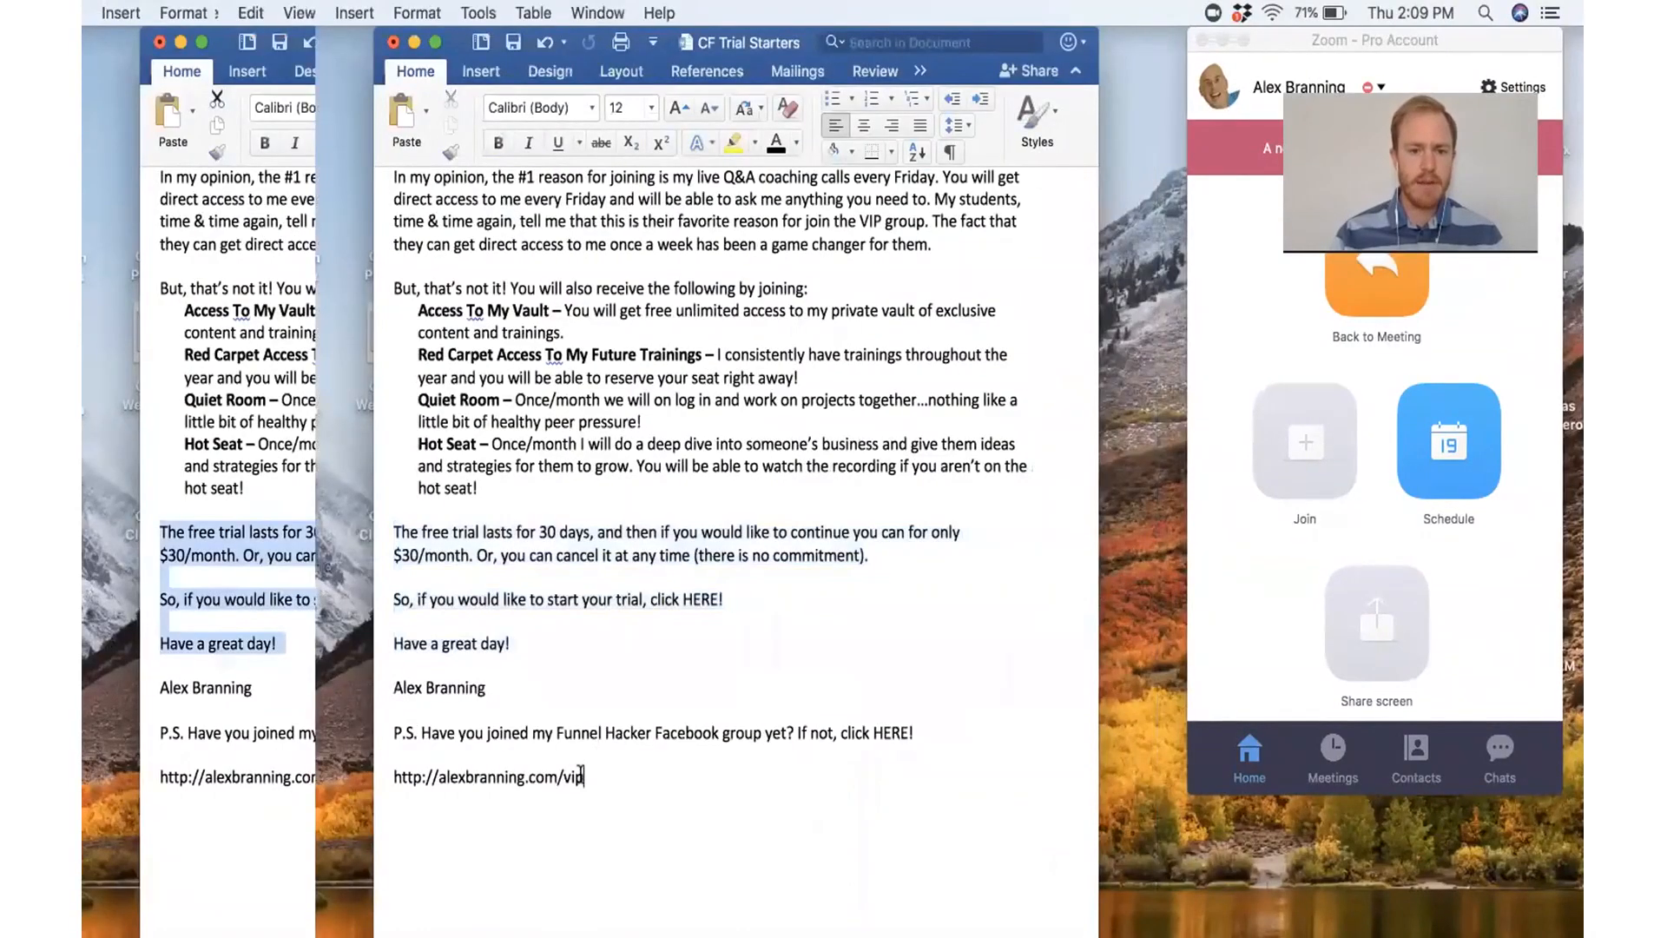
Link the closing "click HERE!" to the copied free-trial page URL.
double_click(489, 777)
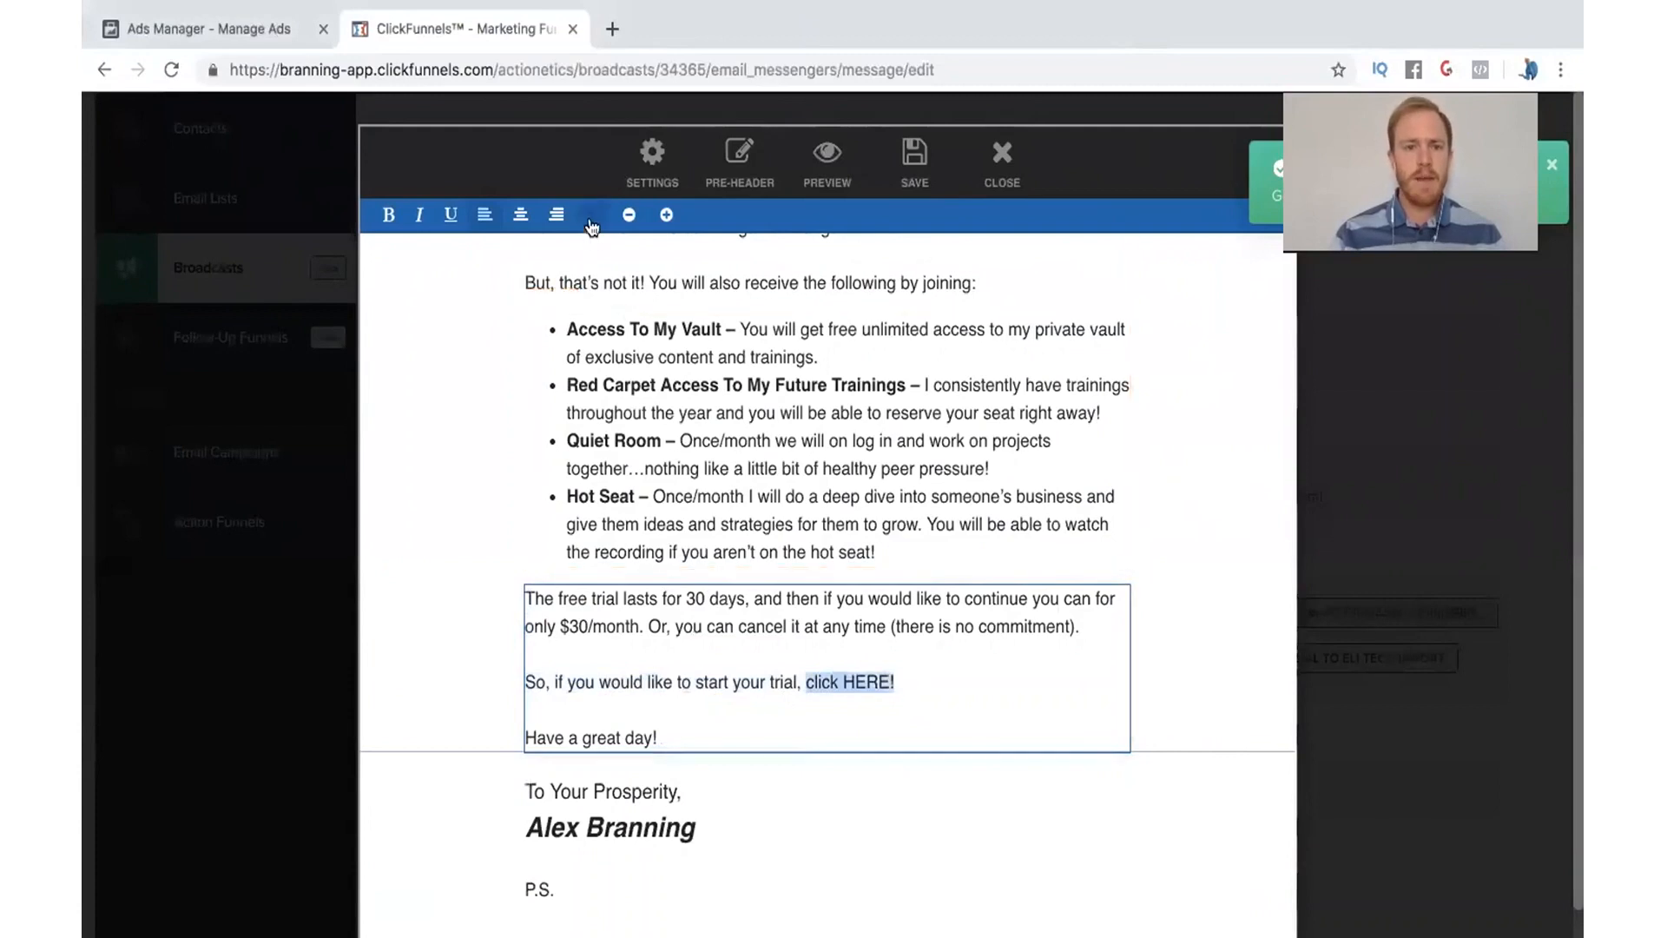
left_click(590, 215)
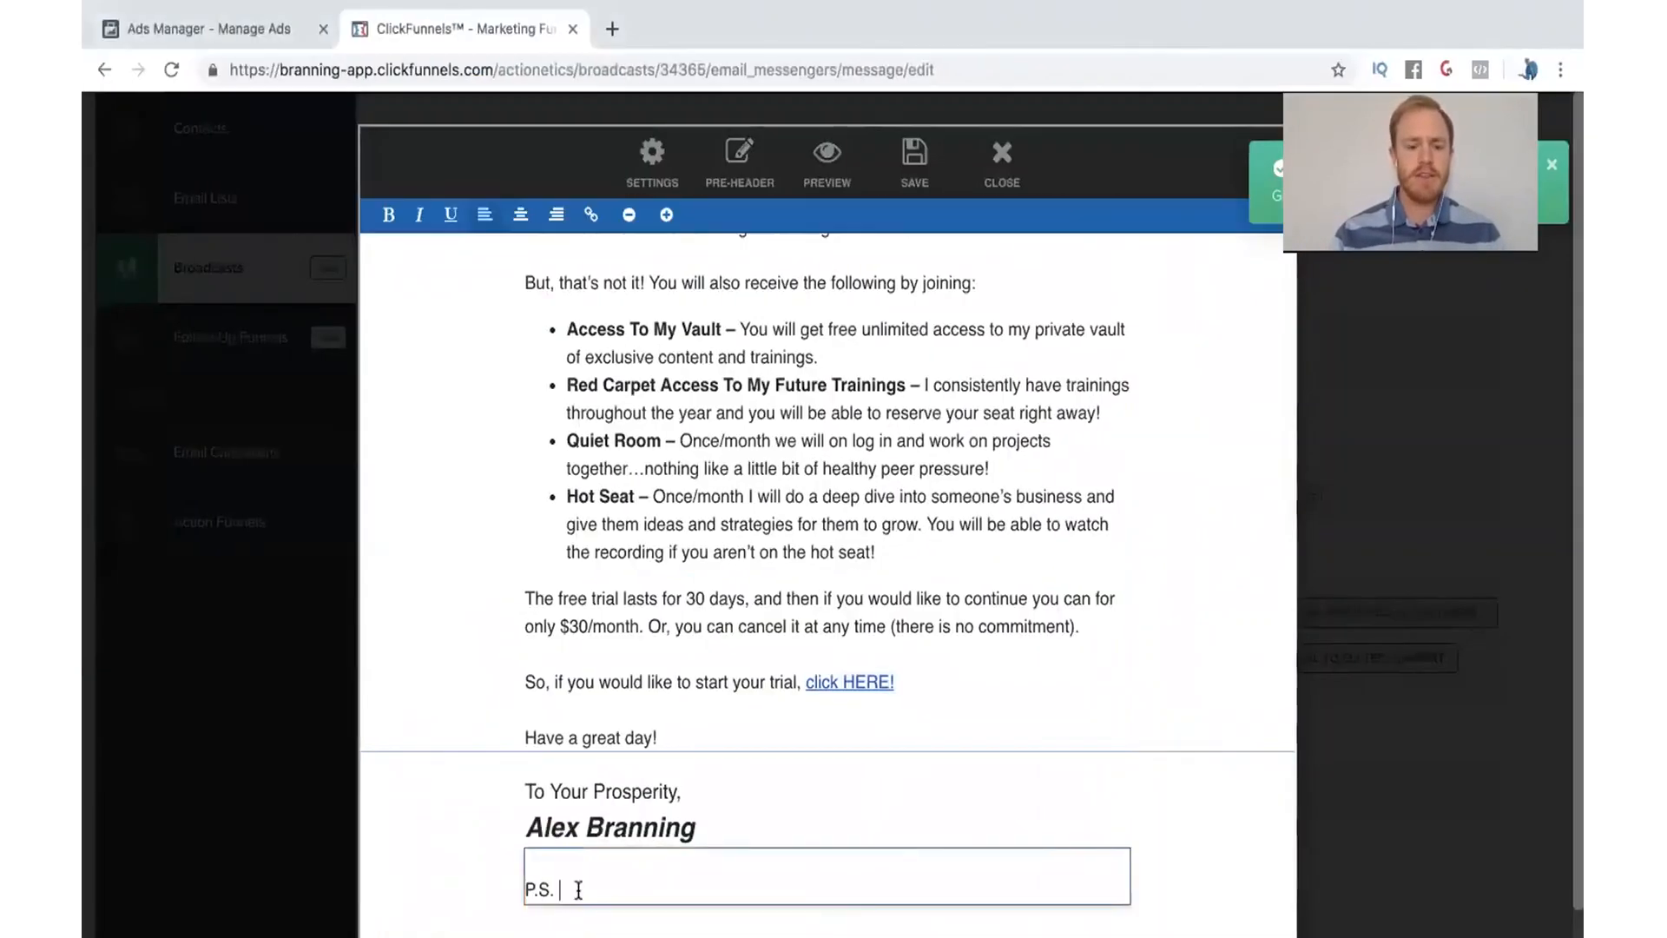
Add the P.S. 'Have you joined my Funnel Hacker Facebook group yet? If not, click HERE!' and select its 'click HERE!' for linking.
type("Have you joined my Funnel Hacker Facebook group yet? If not, click HERE!")
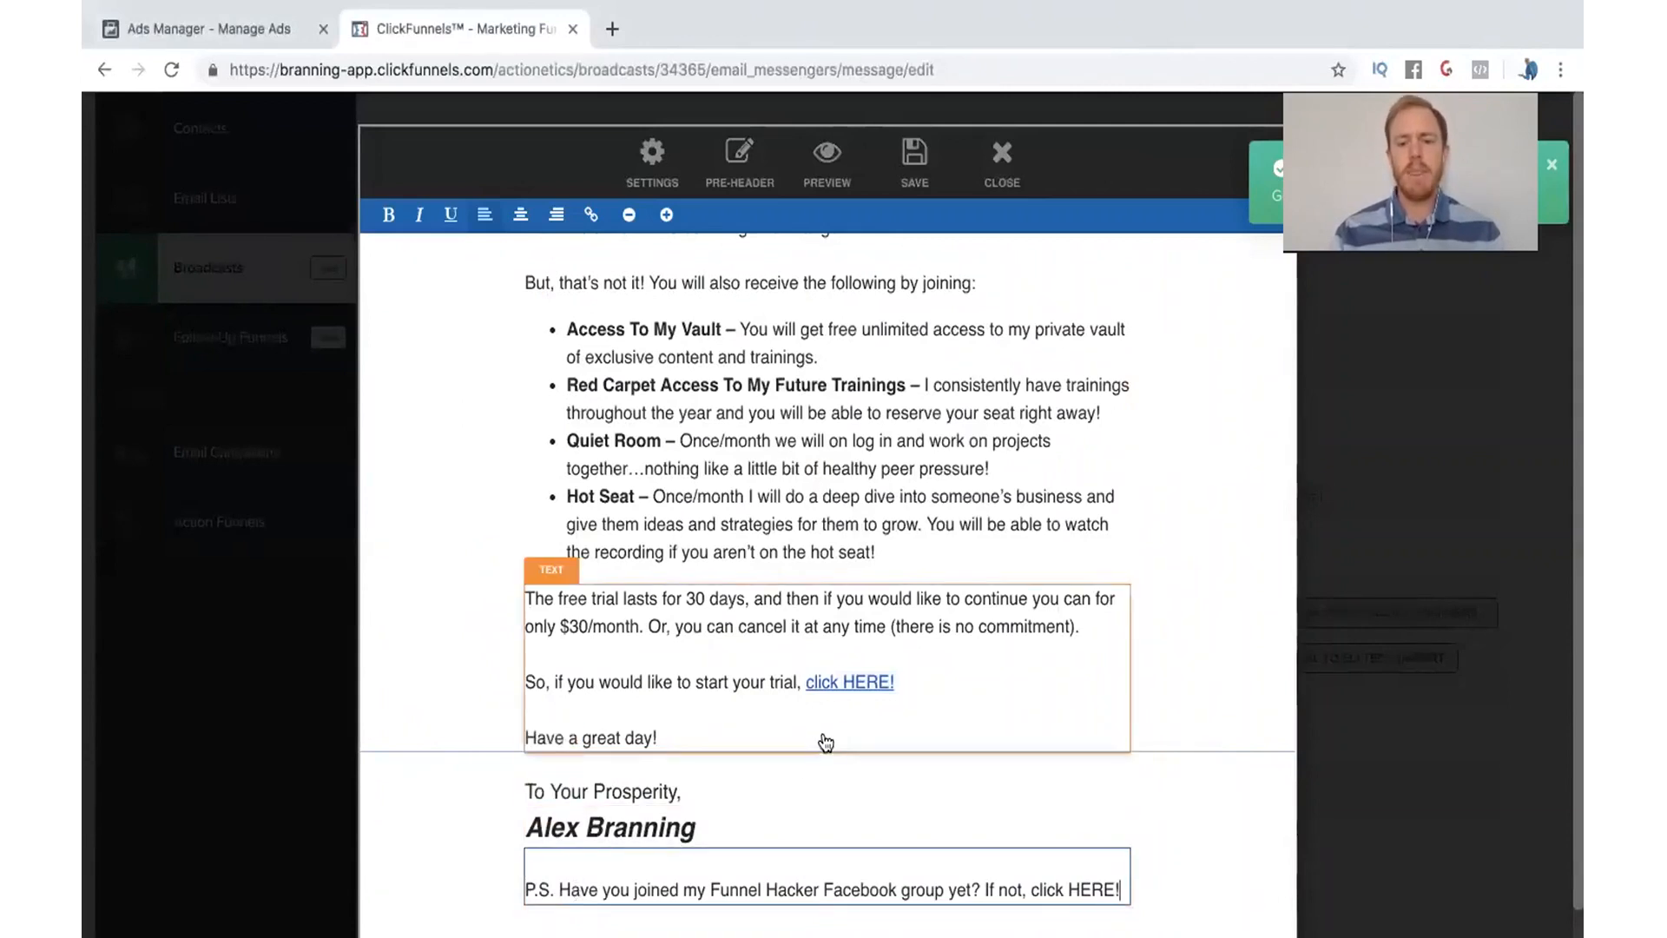
left_click(849, 681)
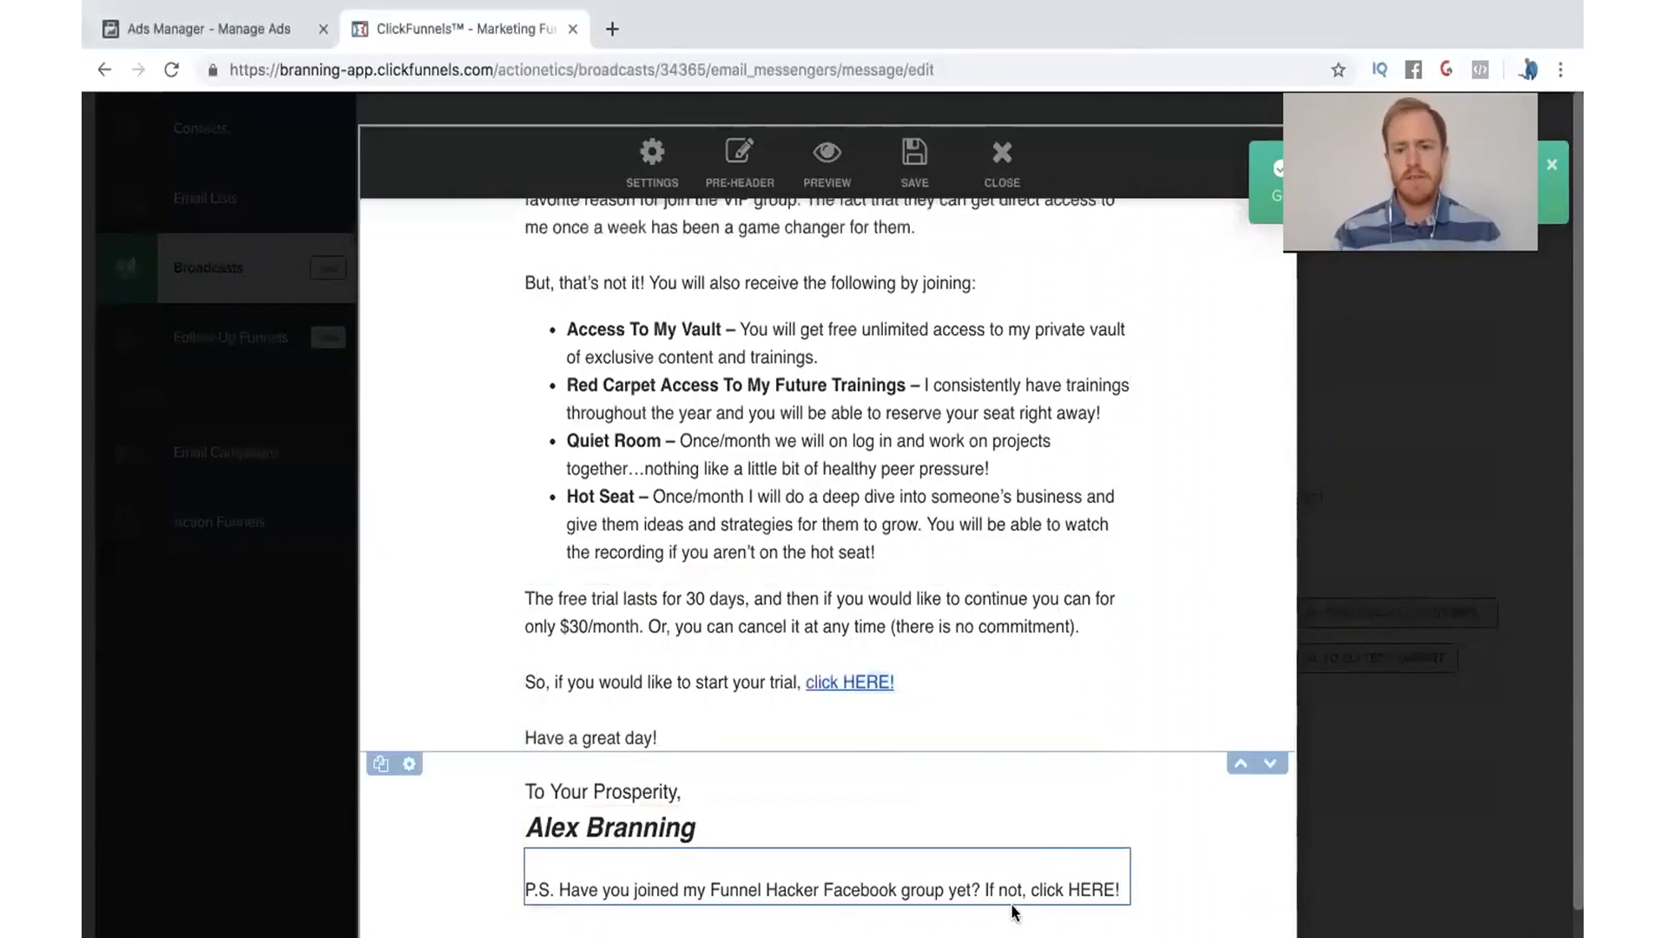
left_click(1033, 889)
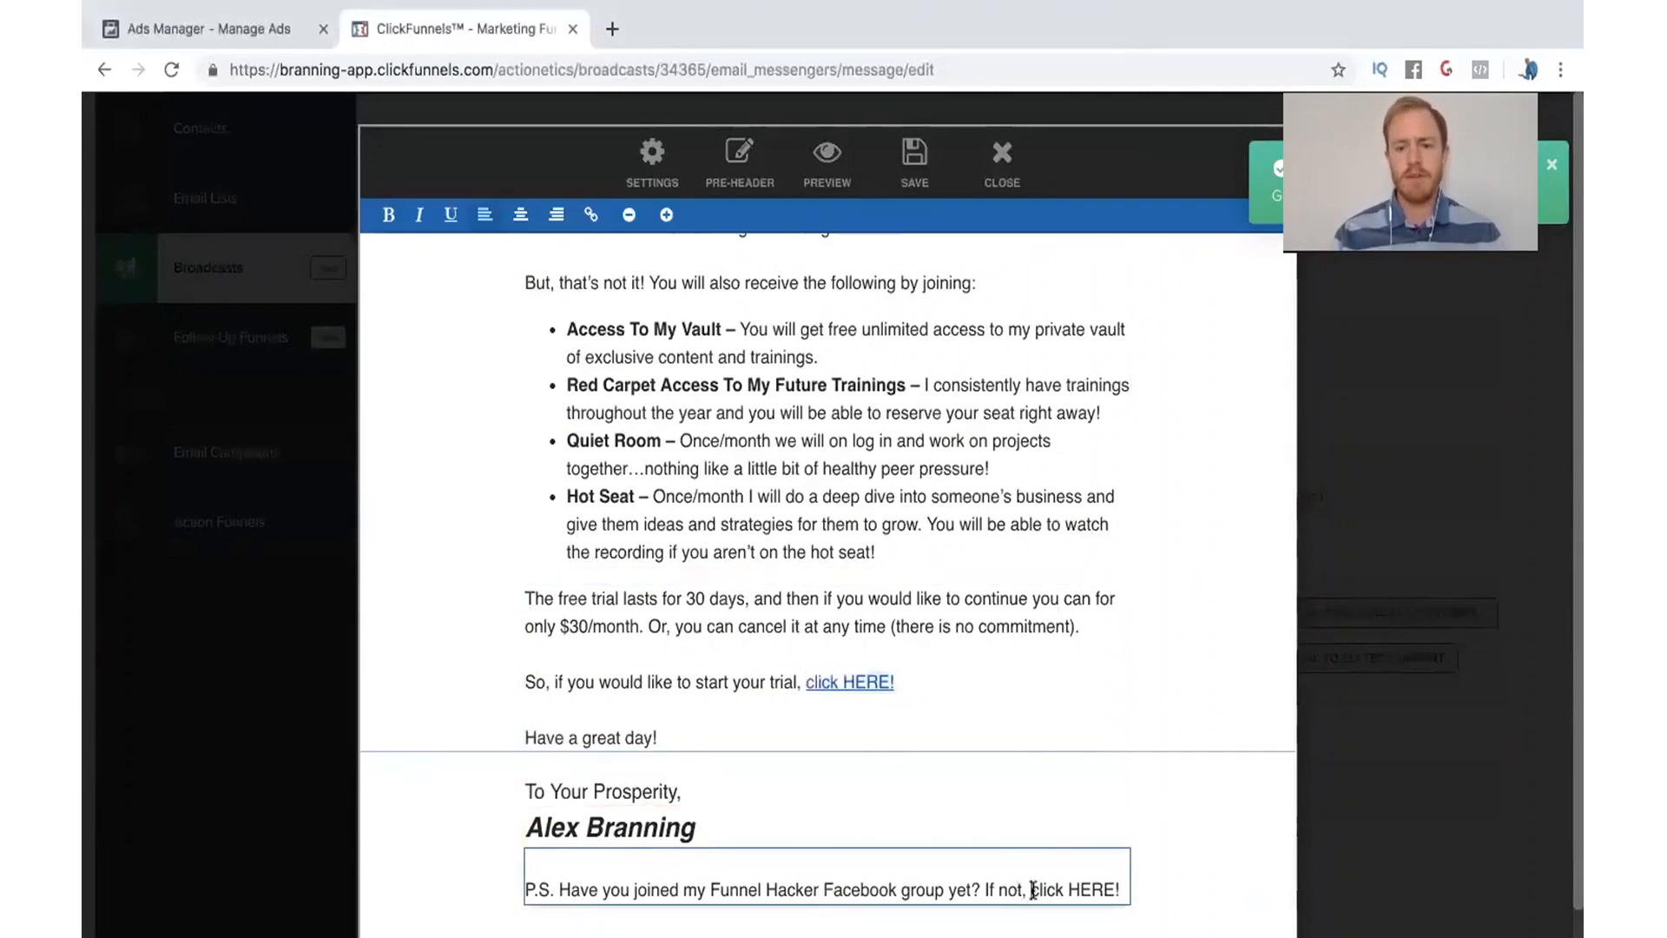
double_click(1077, 889)
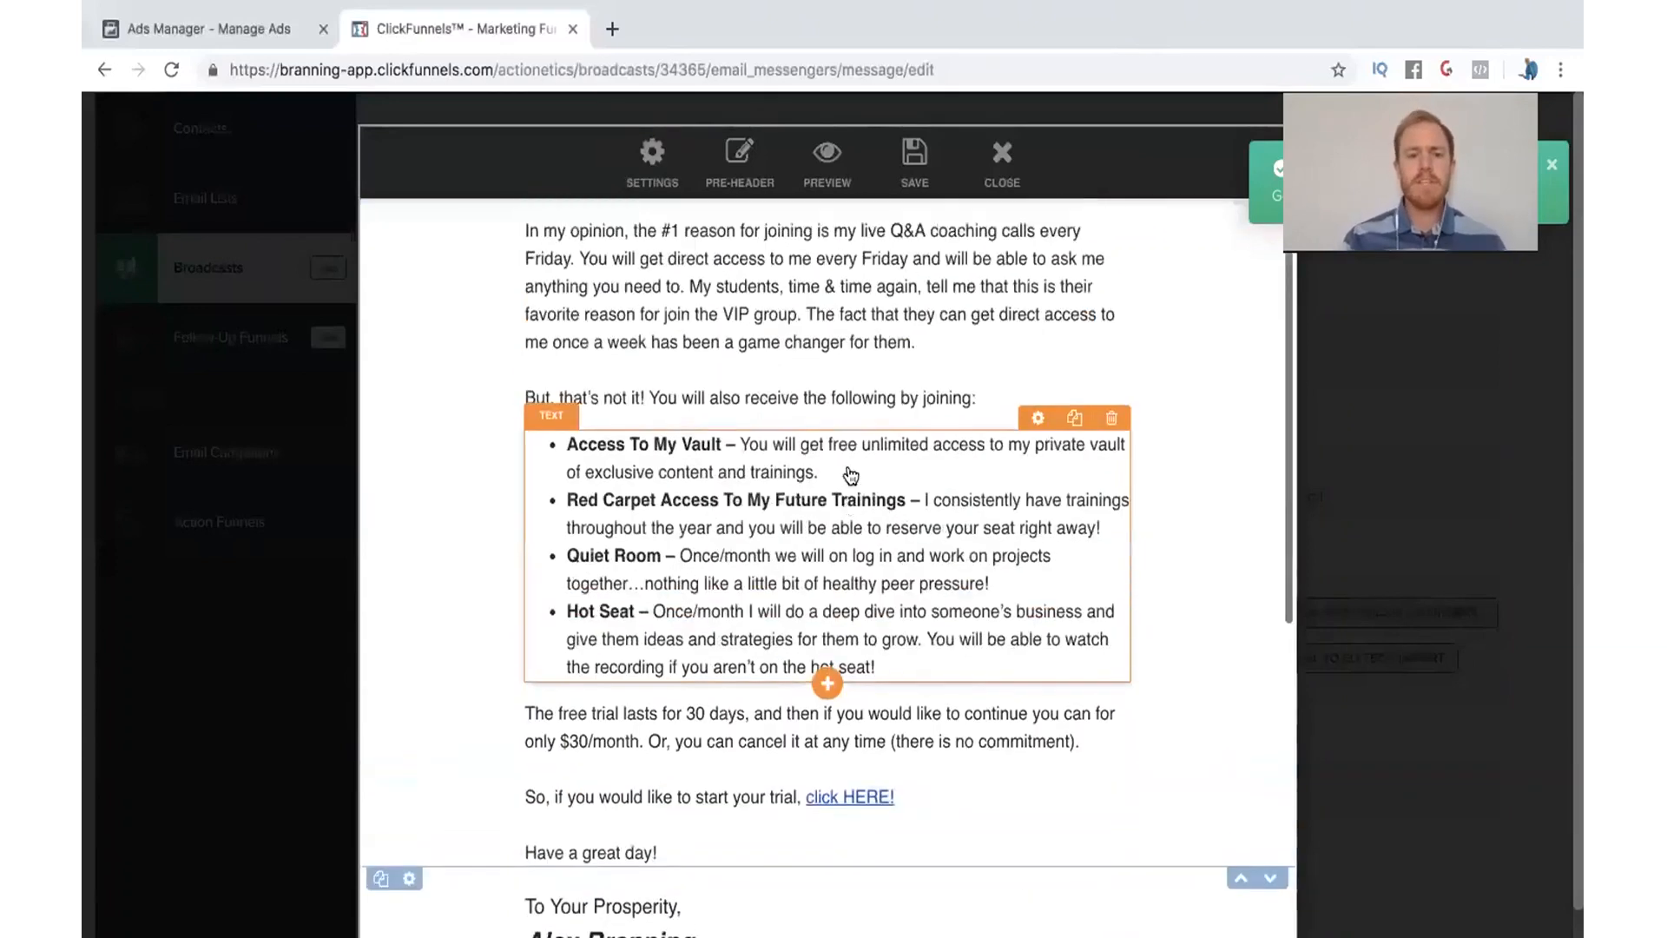
Add an Image / Image Link element to the email and bring up its settings.
scroll("down", 3)
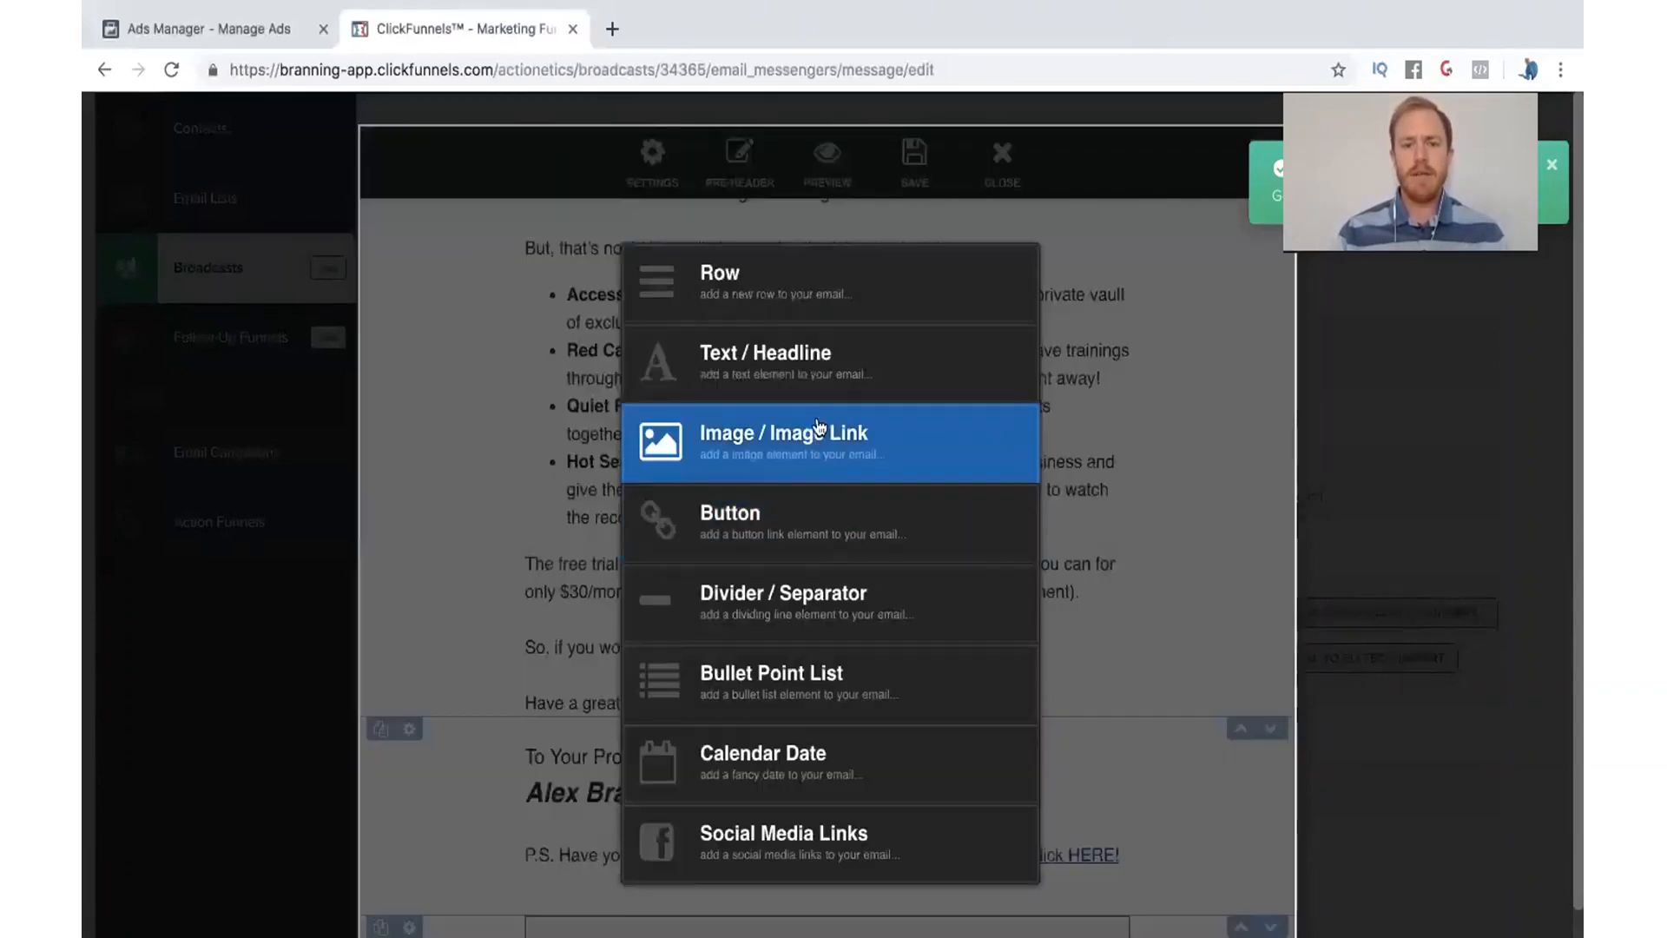
left_click(783, 432)
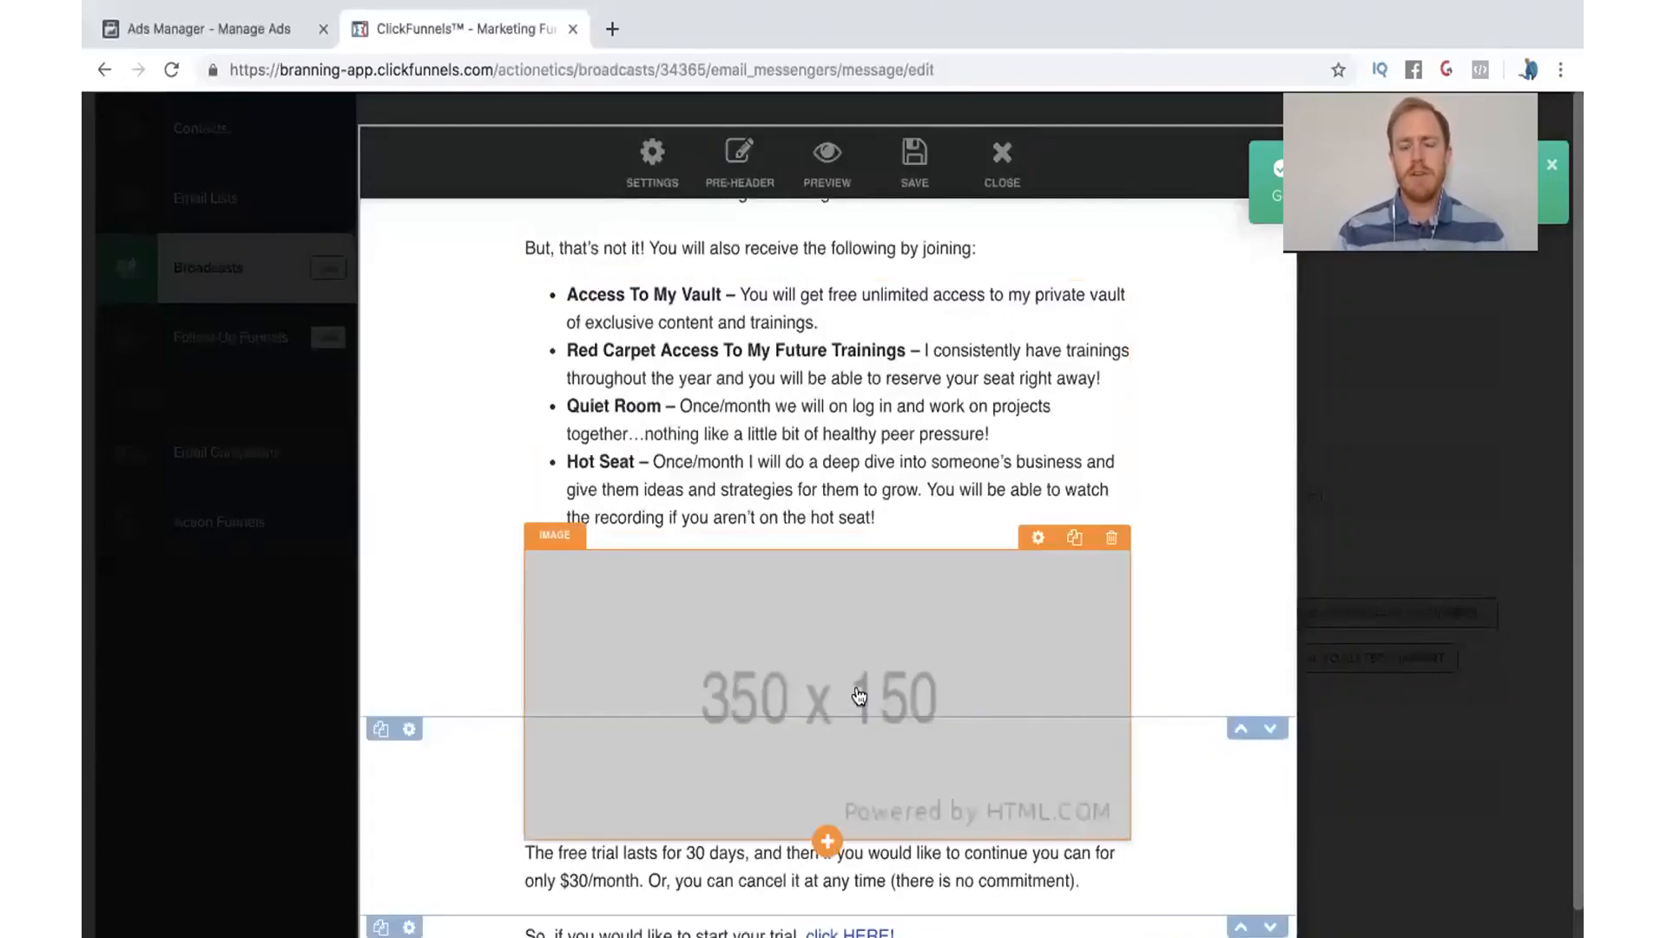
left_click(1037, 536)
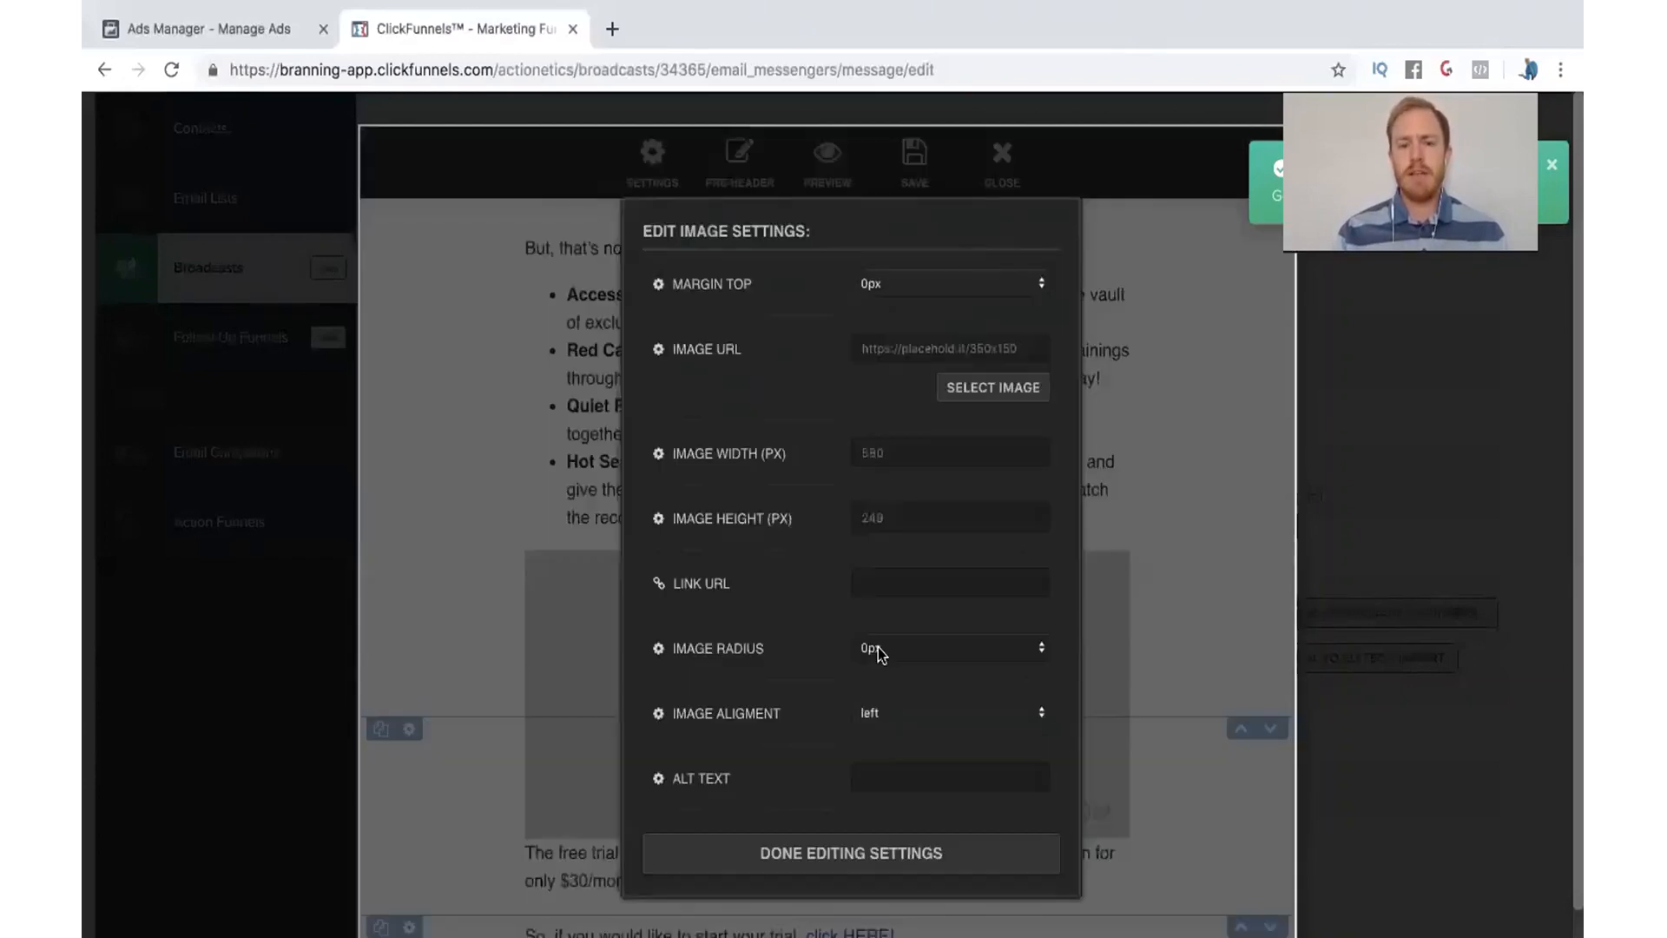
Pick the Funnel Hackers Community banner from the image library for the new image block.
left_click(991, 387)
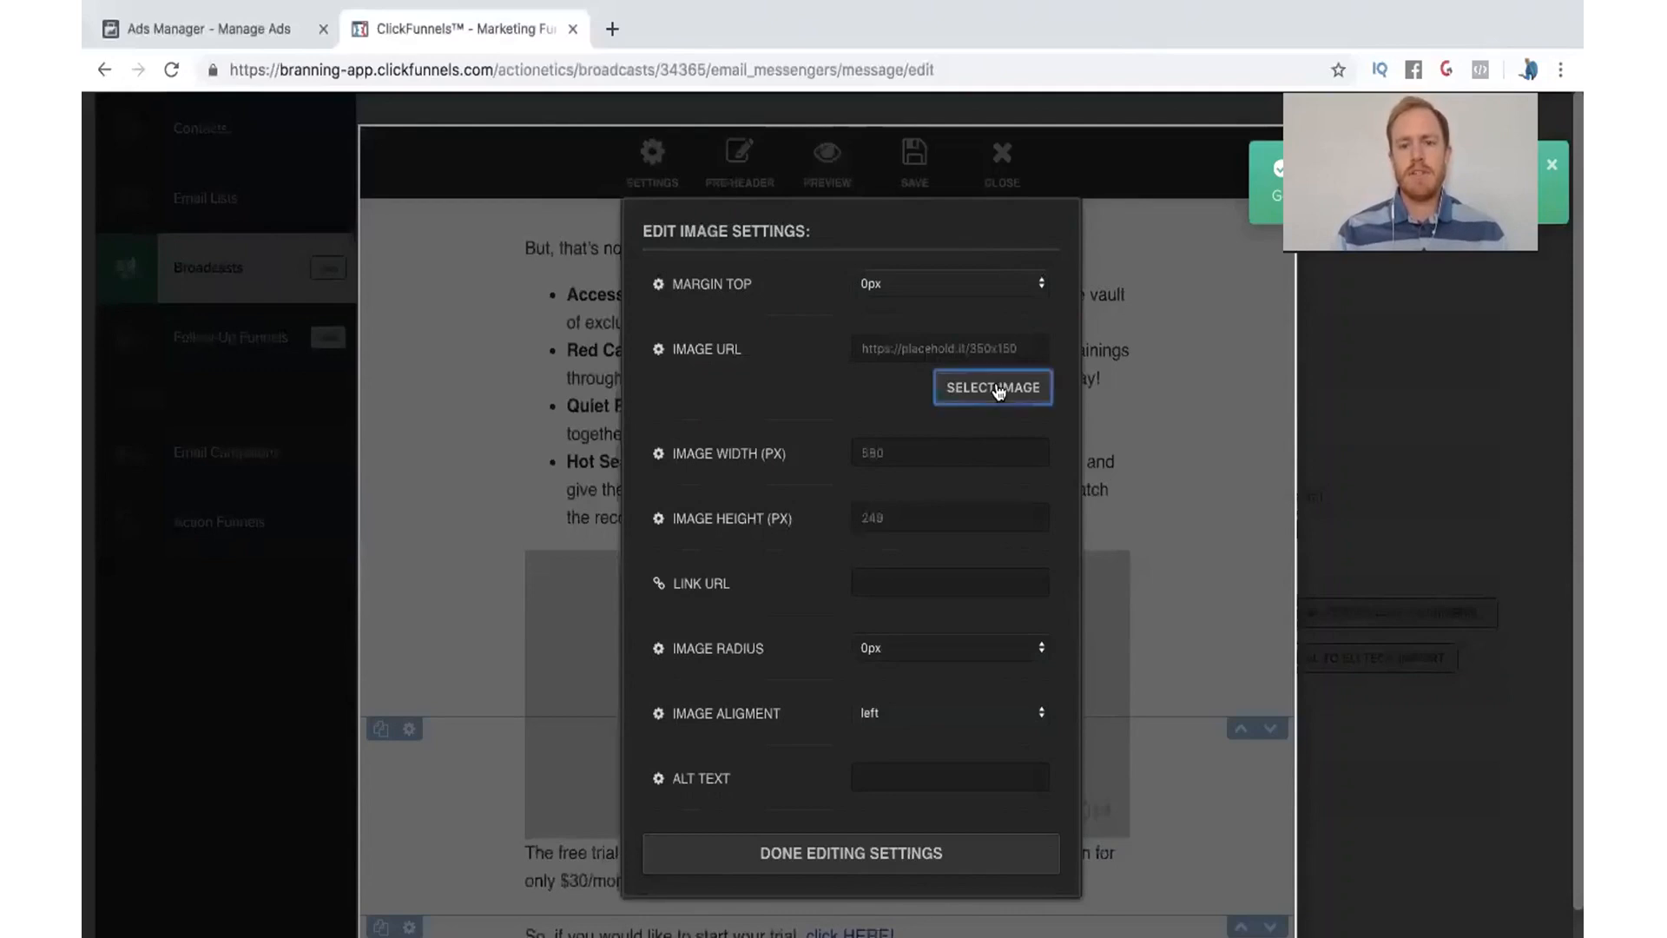
left_click(992, 388)
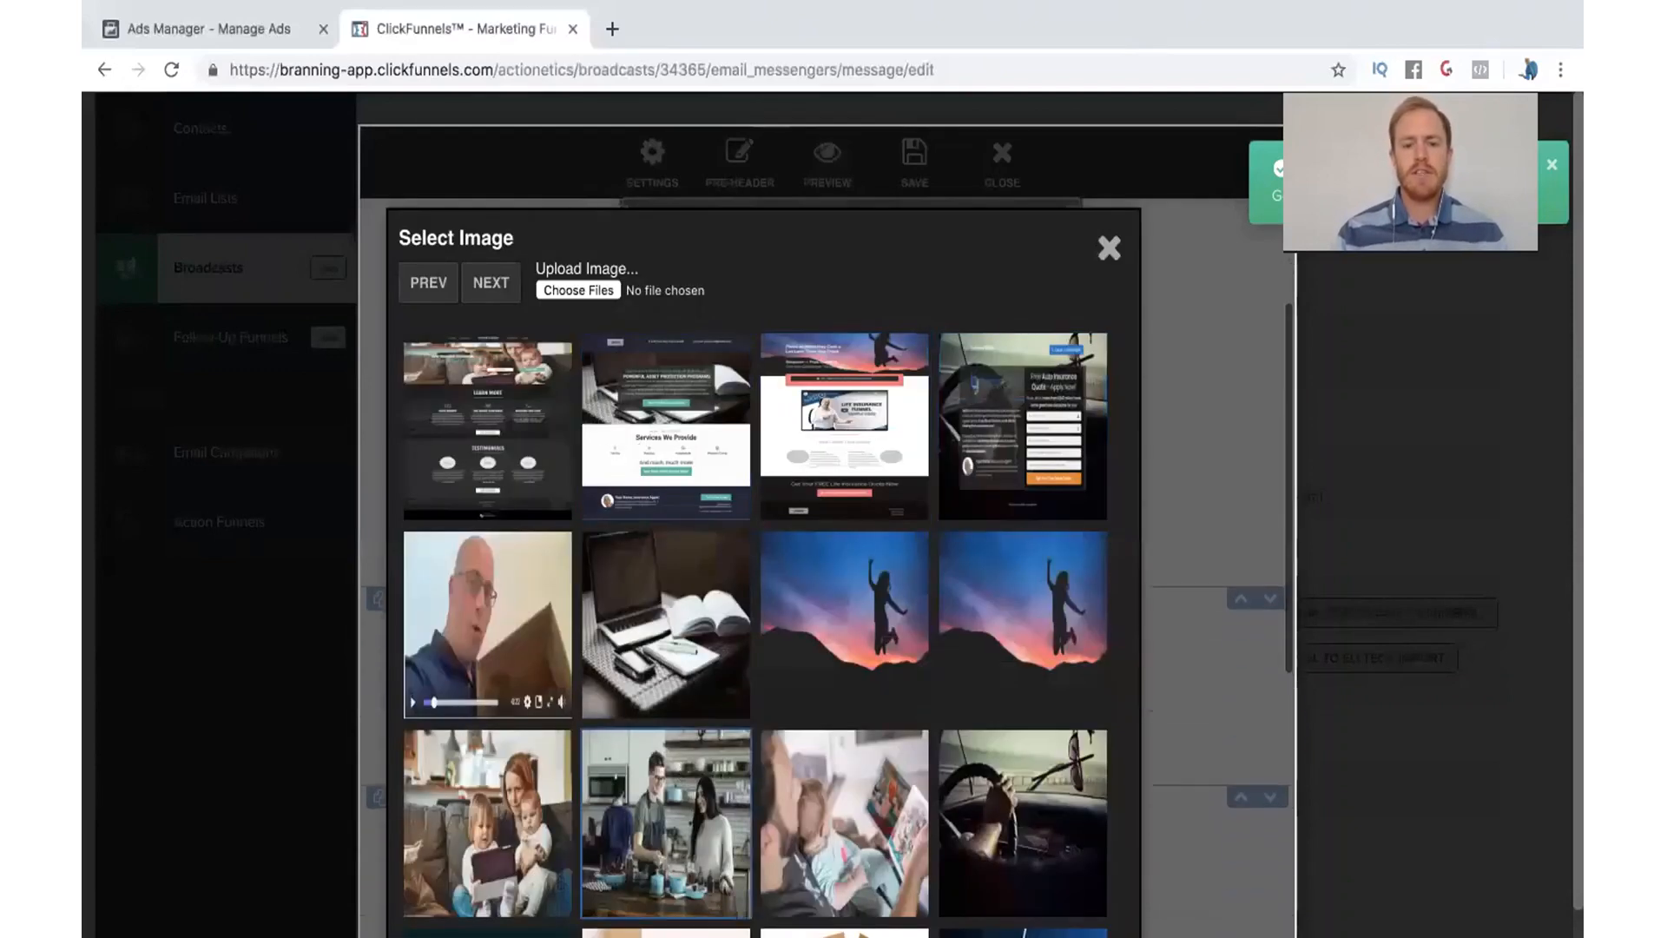
left_click(486, 427)
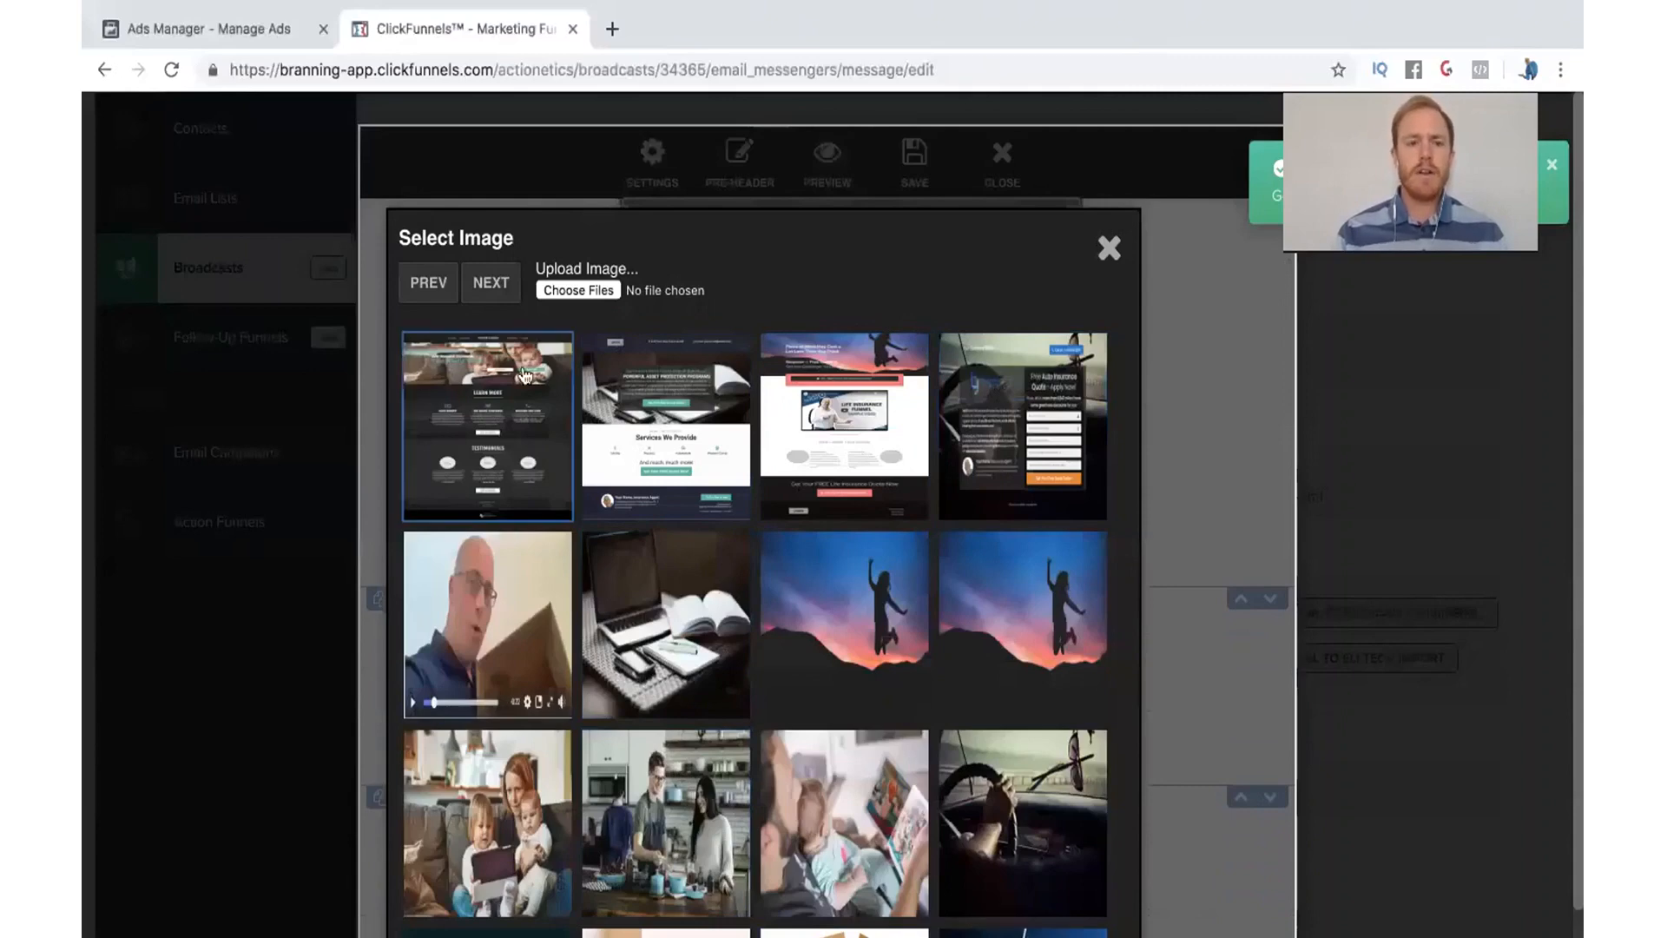
left_click(487, 426)
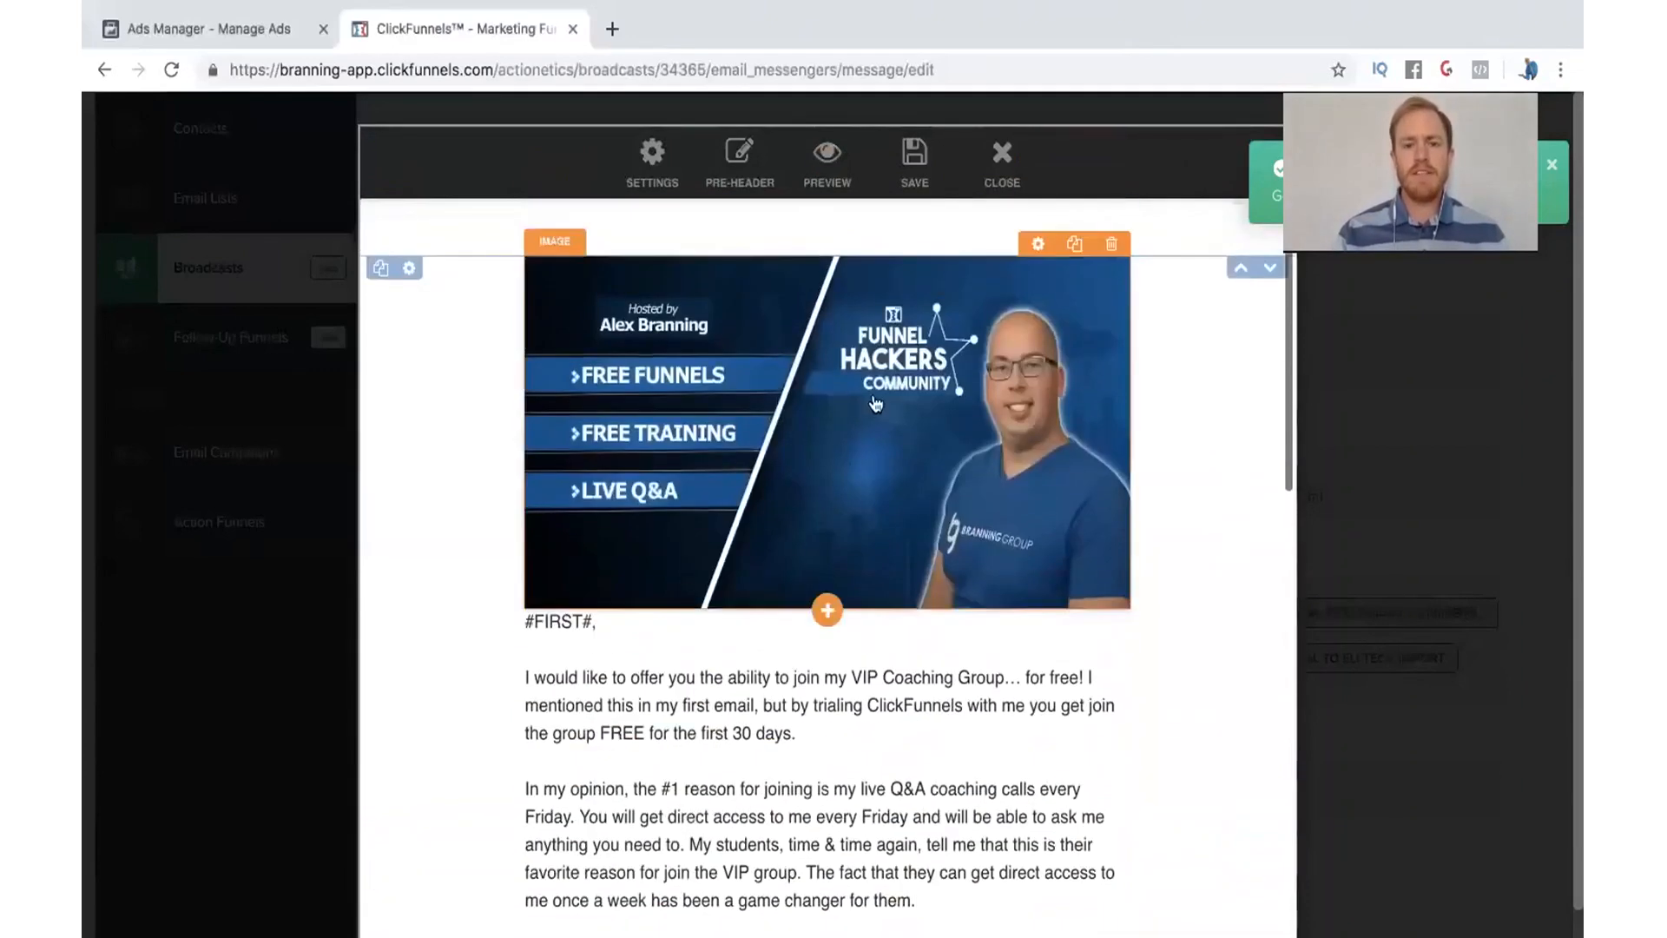
Resize the banner image to 300 px wide, centered above the greeting.
left_click(1036, 243)
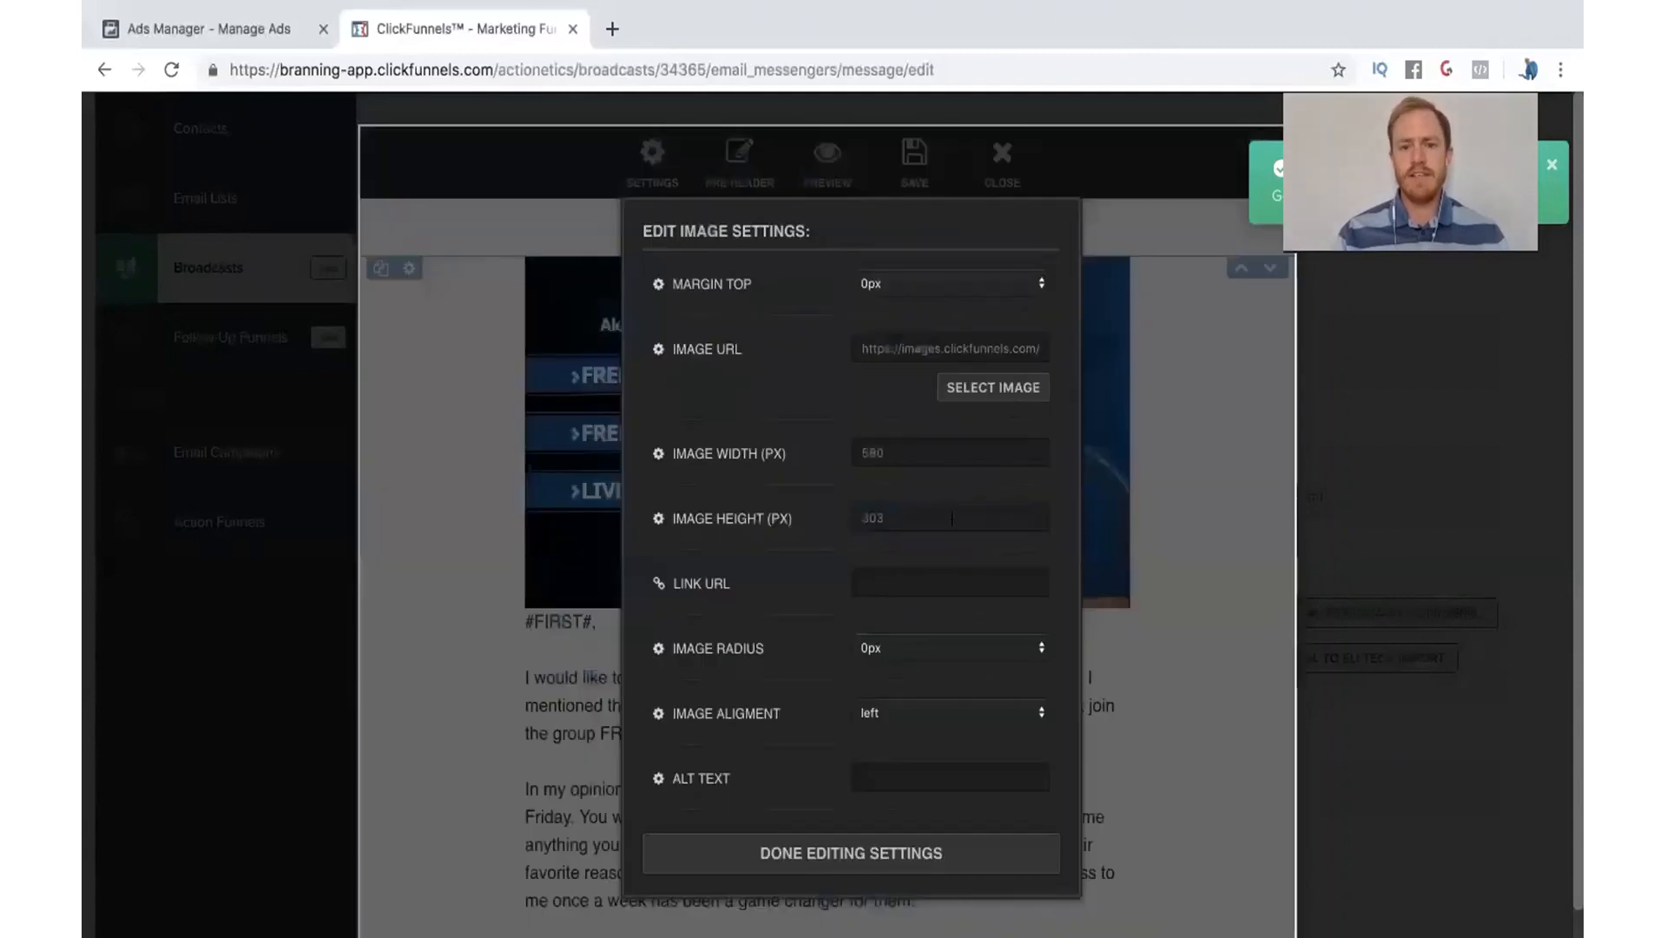
left_click(948, 451)
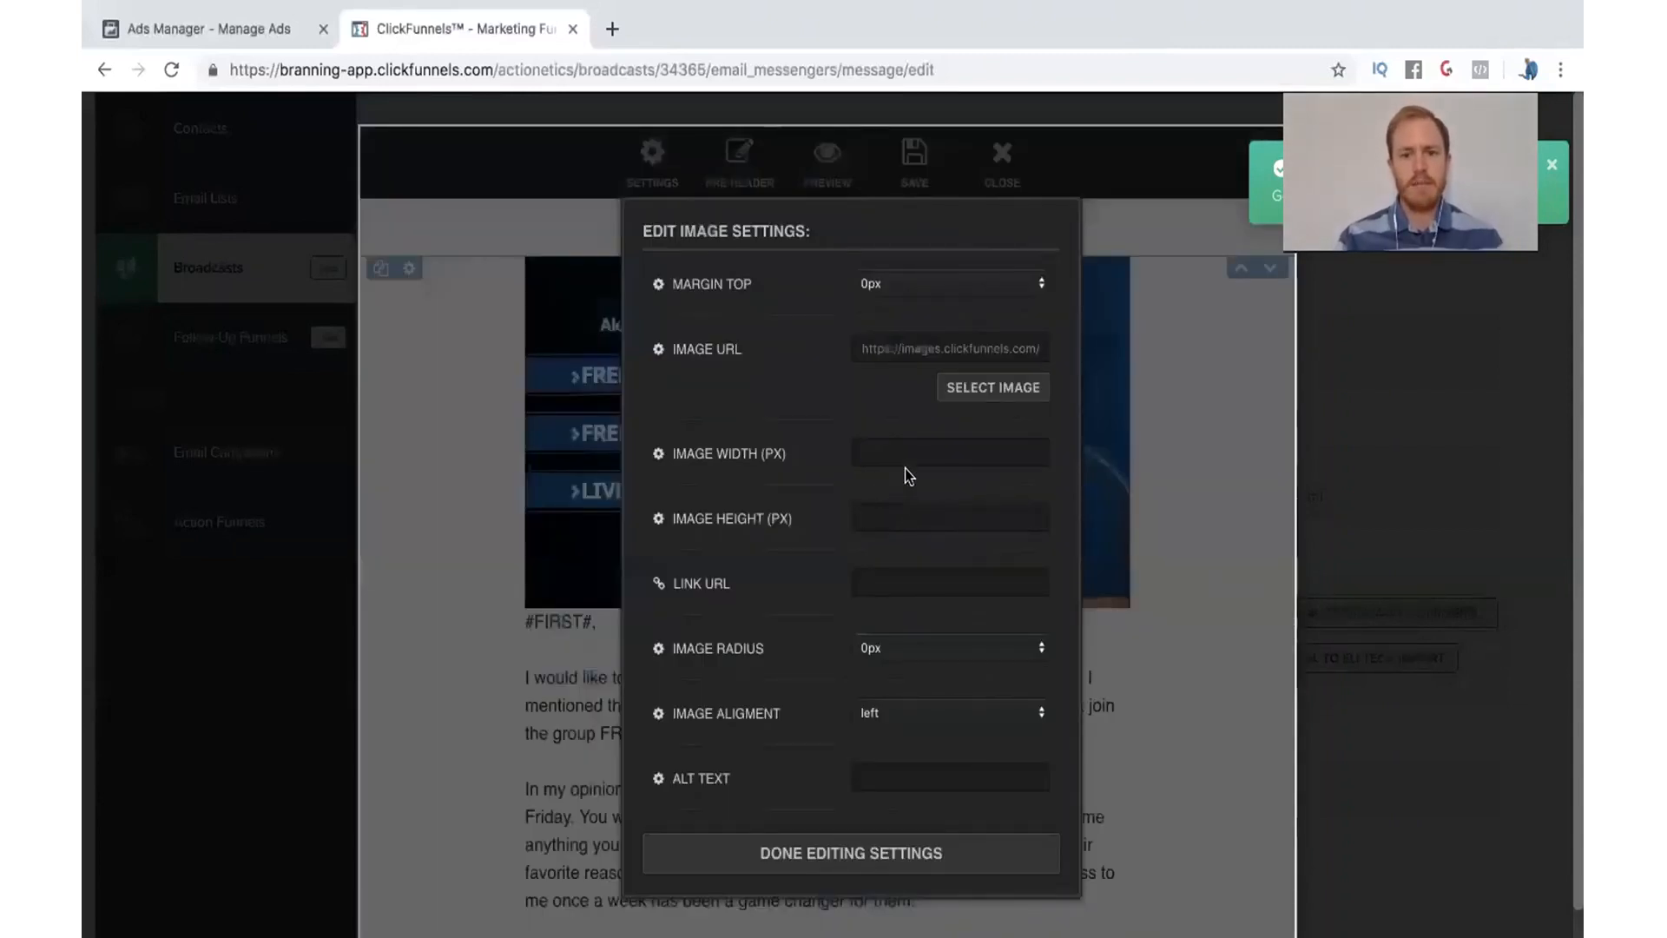
type("300")
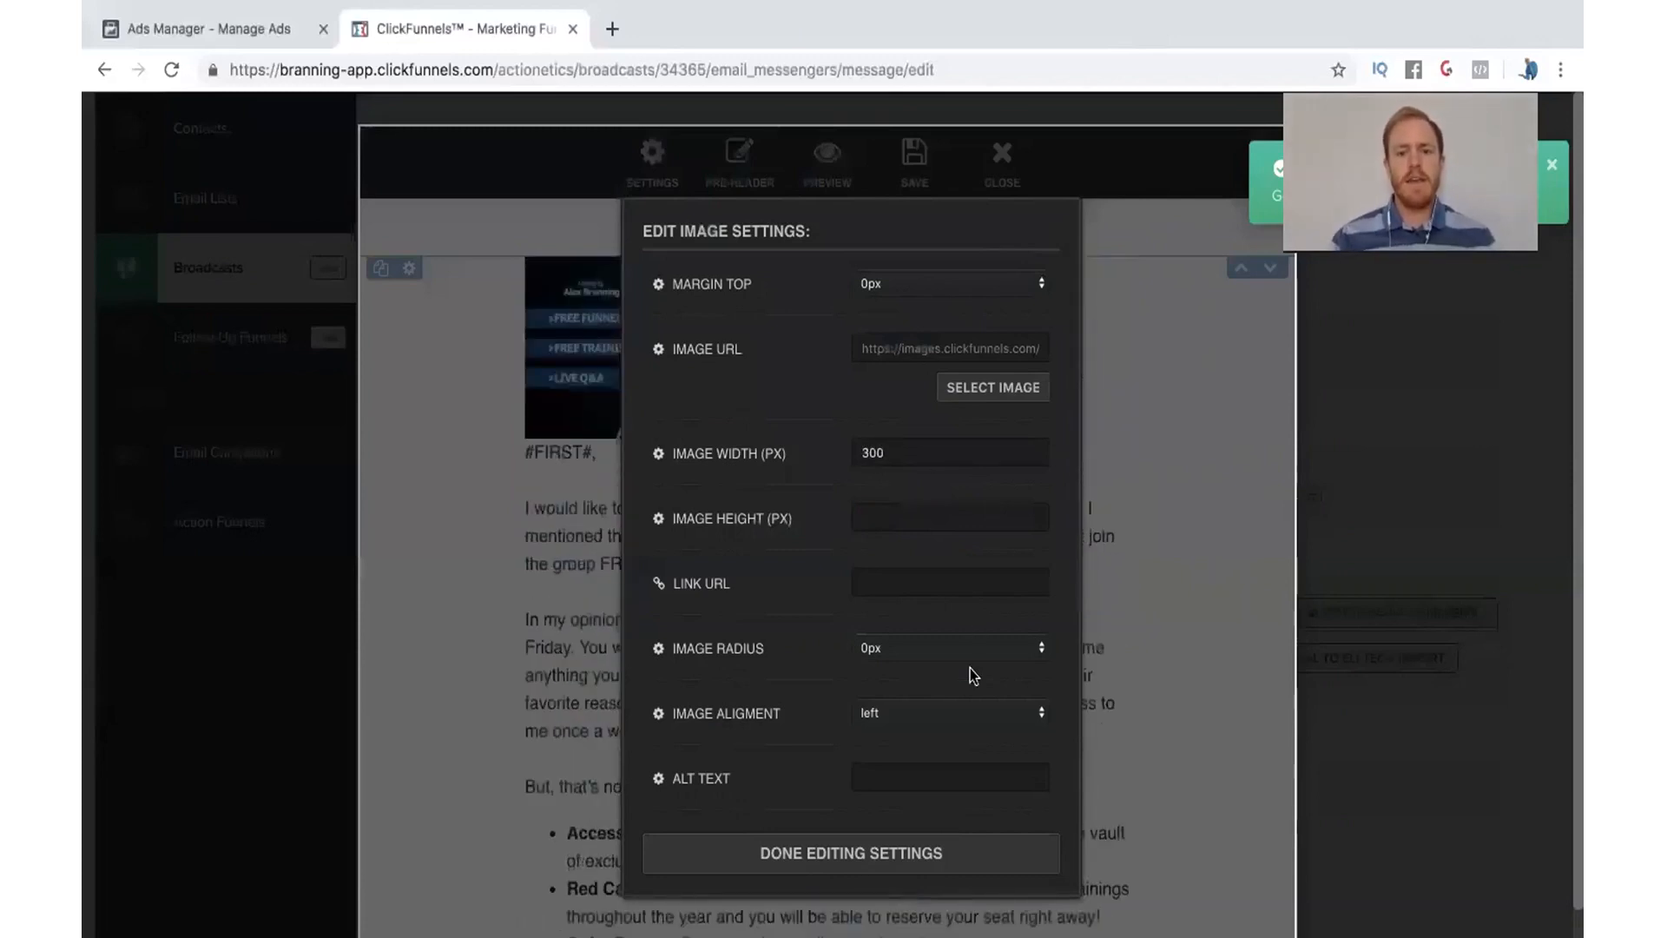
left_click(948, 712)
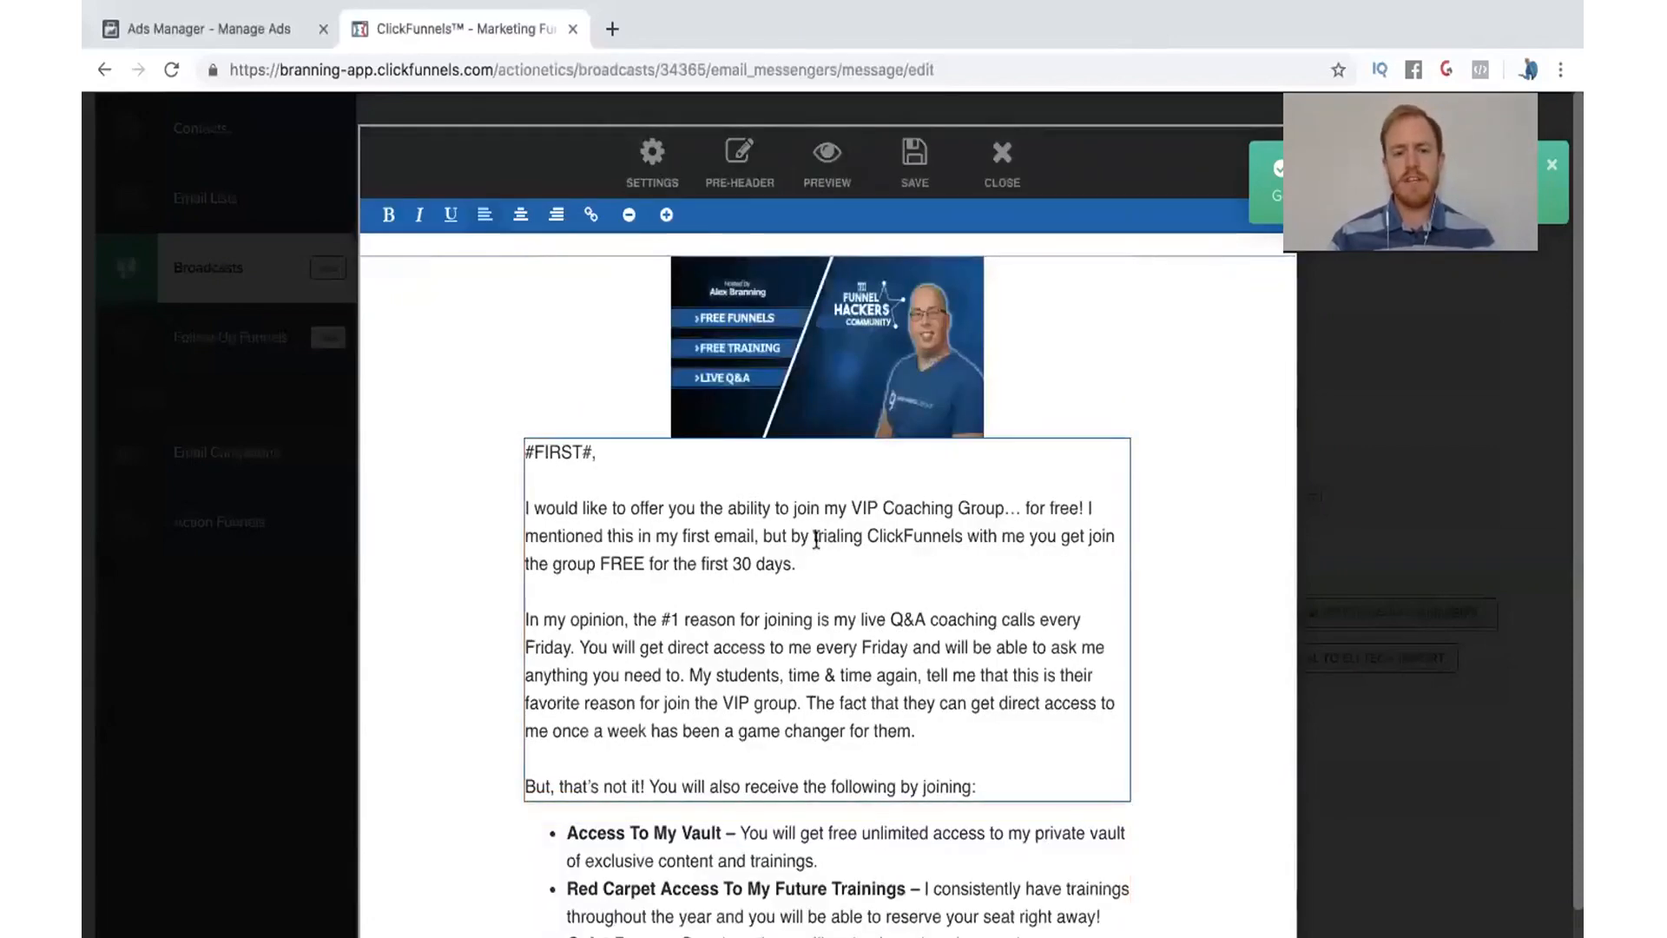
scroll("down", 3)
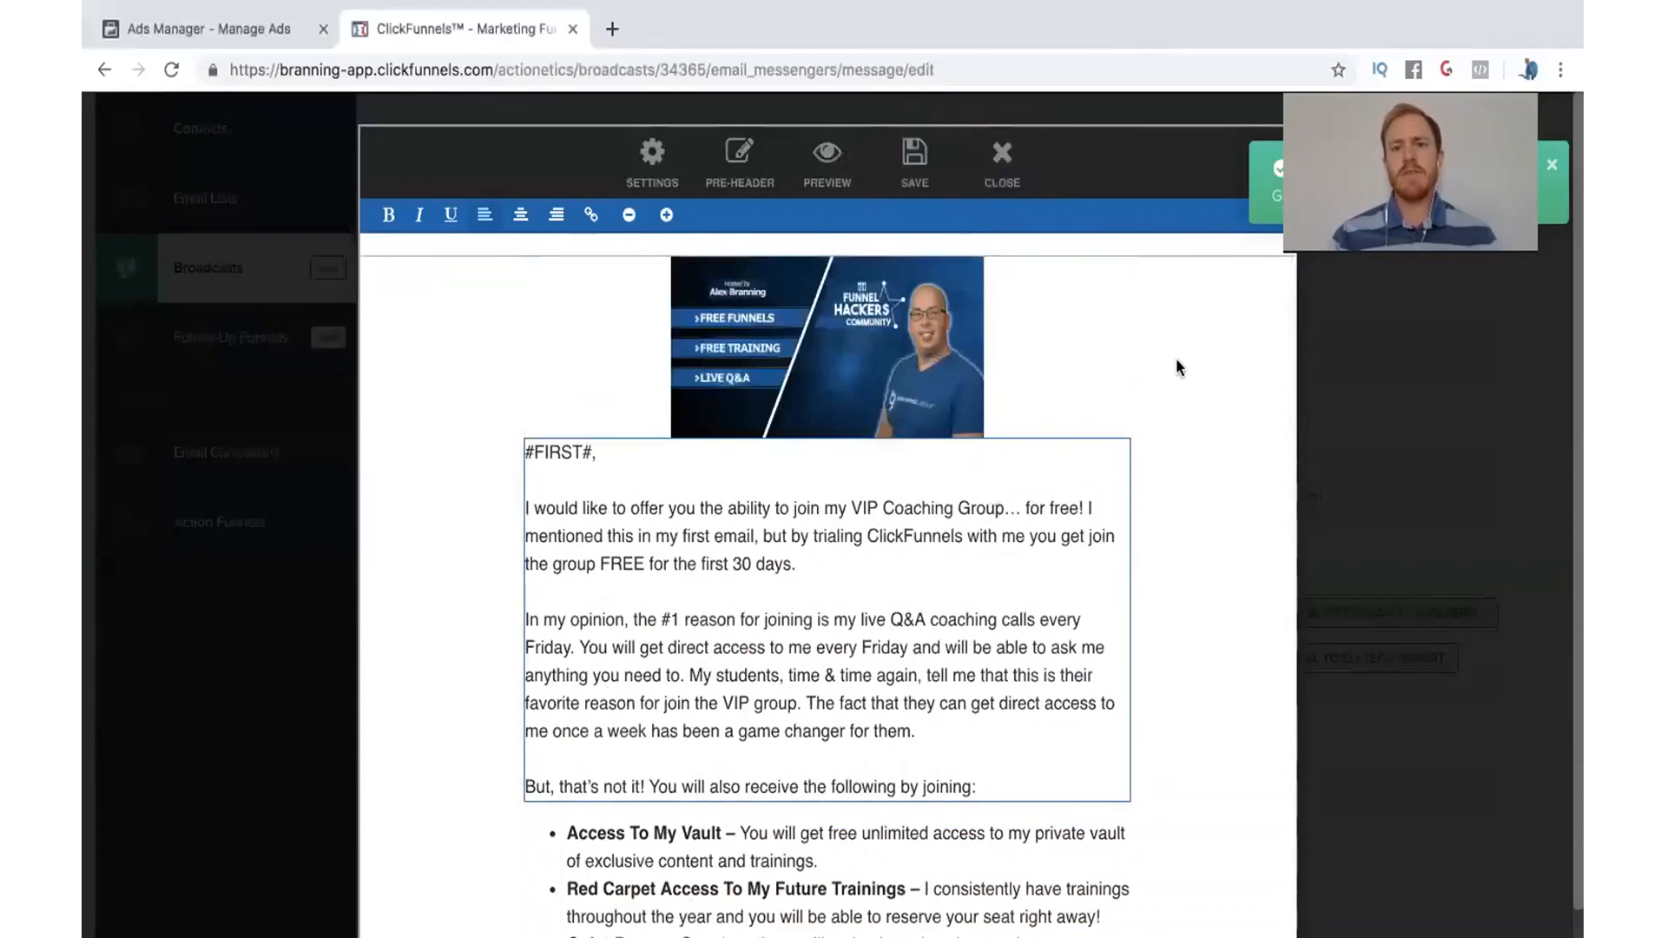
mouse_move(1061, 471)
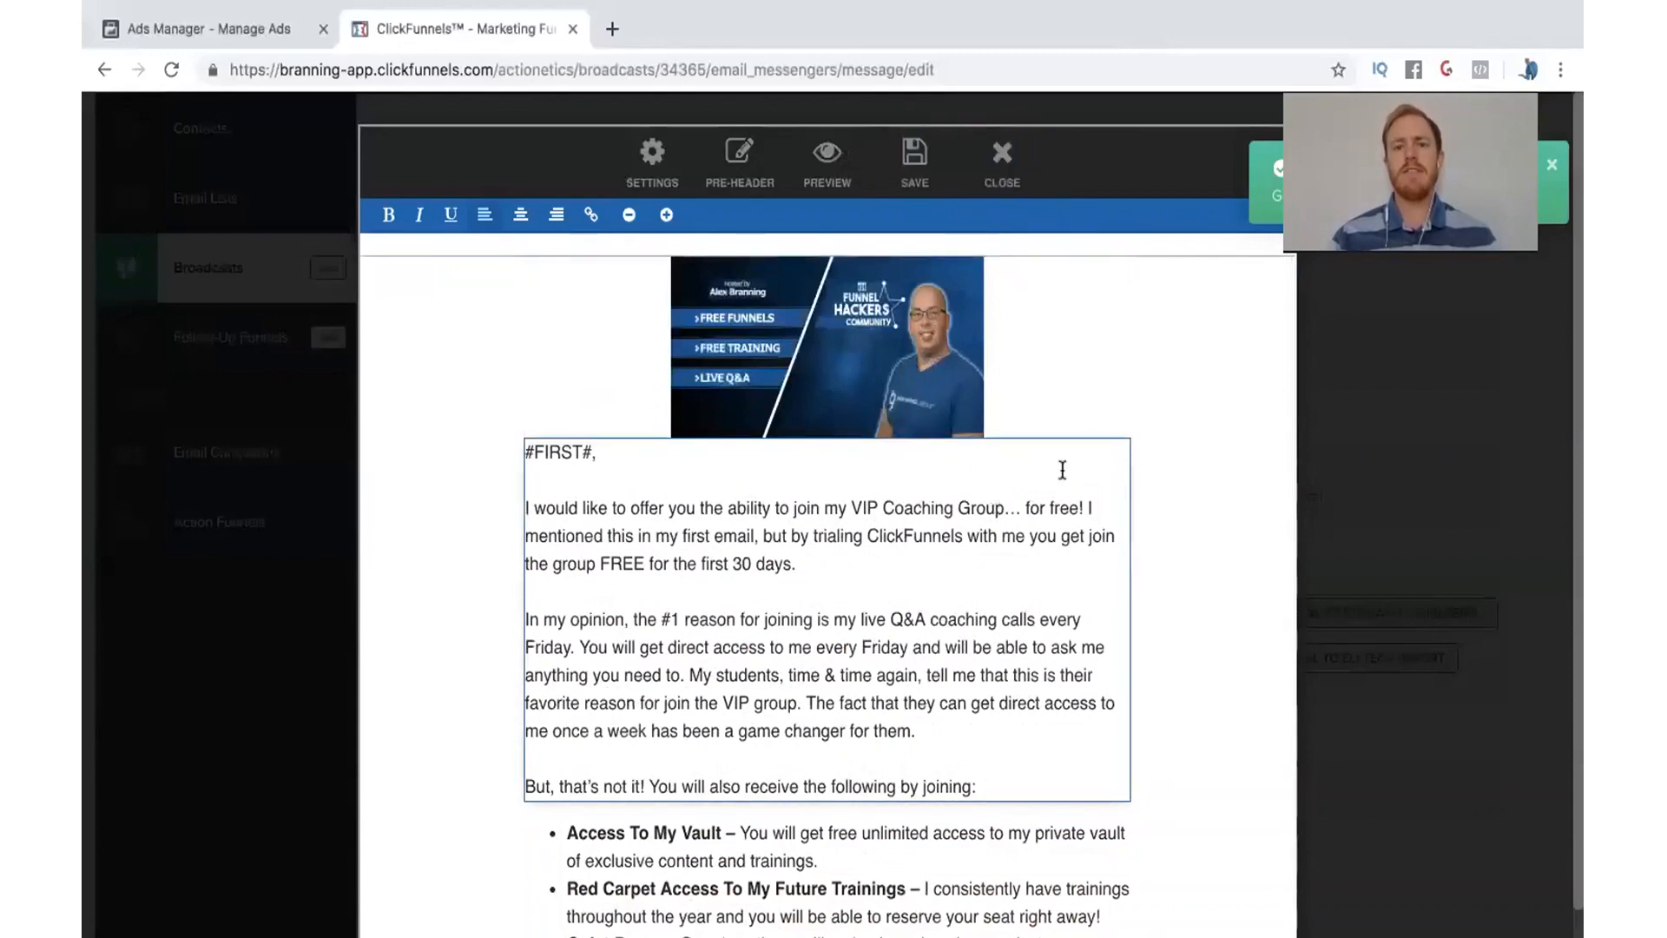
Save the edited email with its resized banner.
left_click(912, 160)
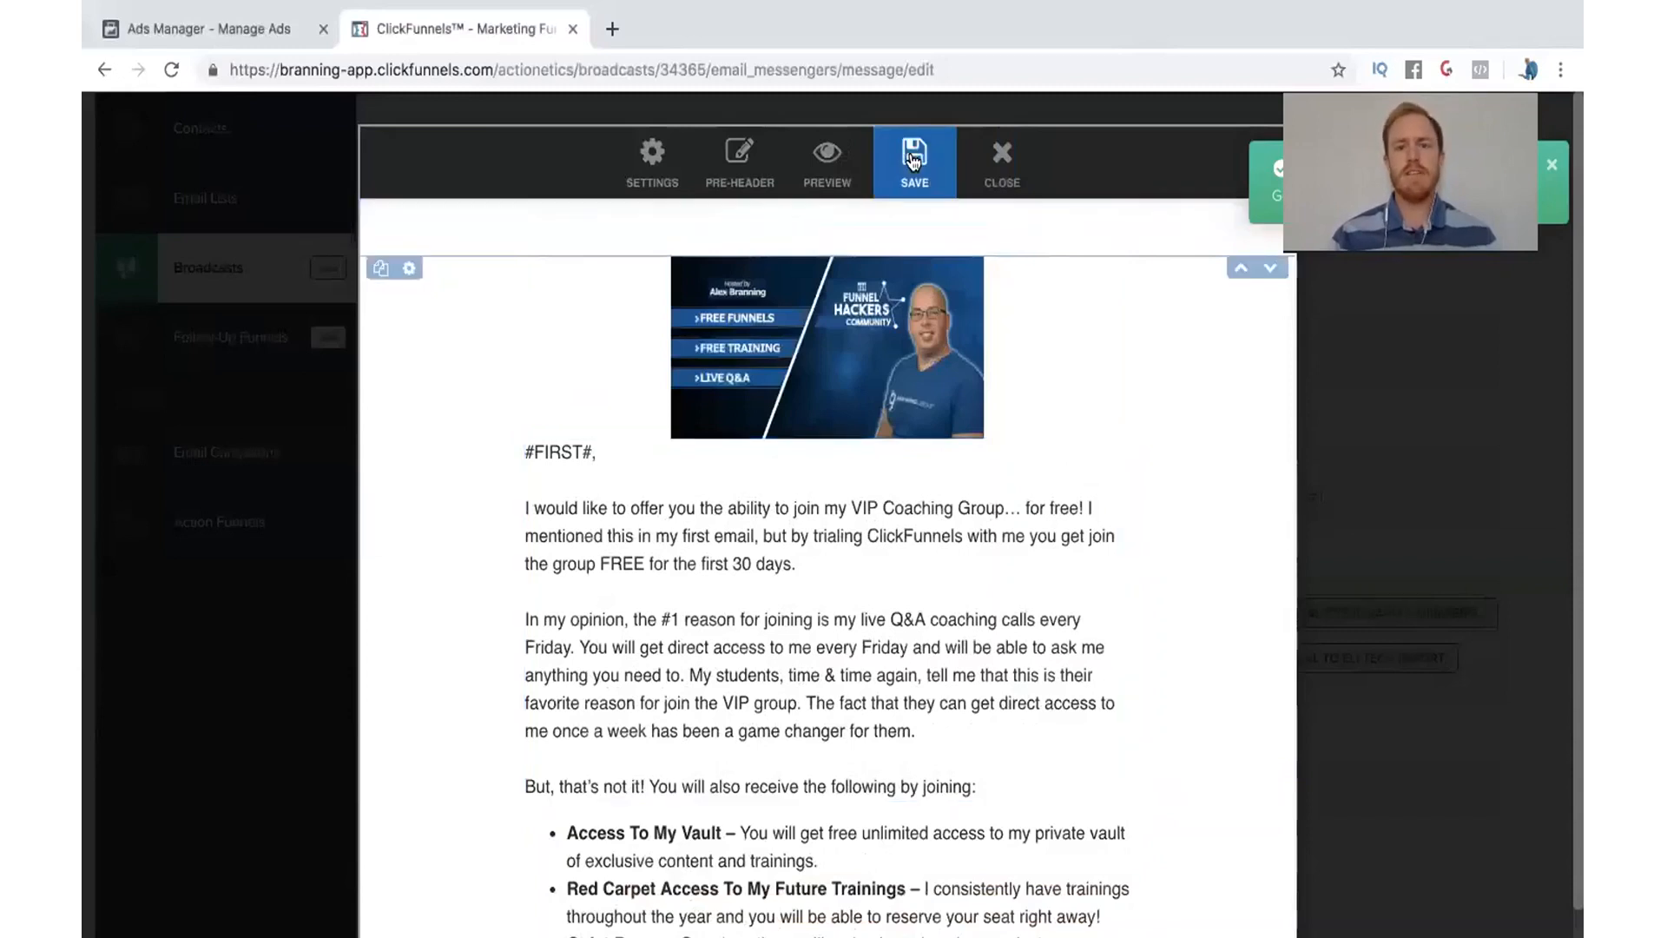
mouse_move(882, 193)
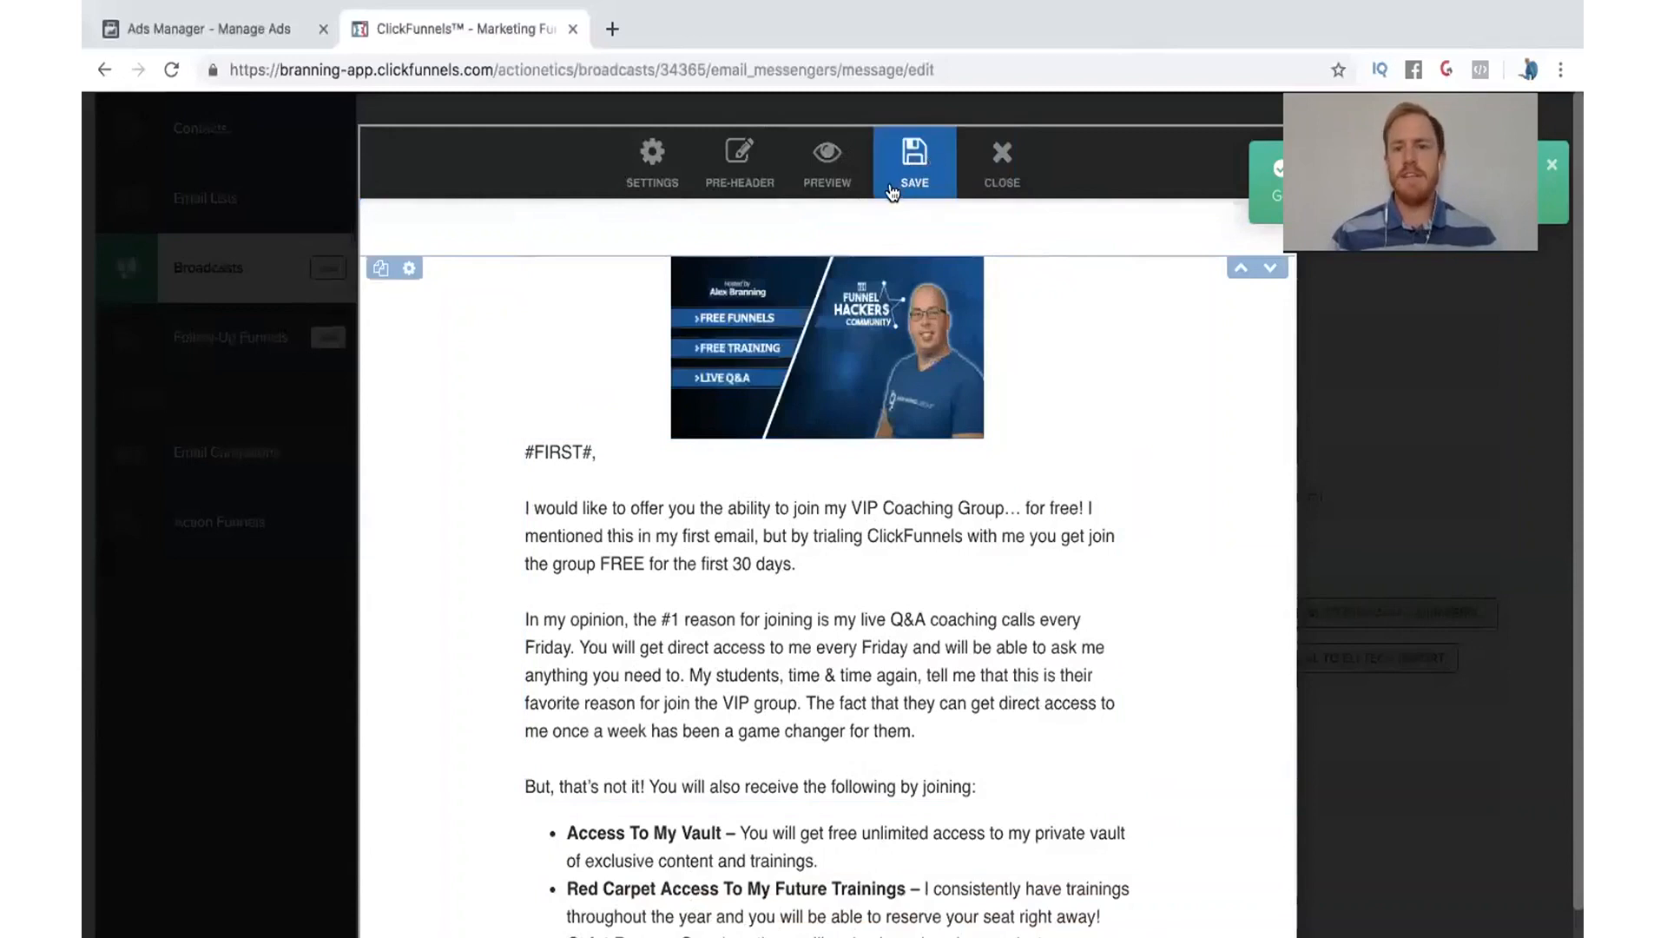
mouse_move(1001, 160)
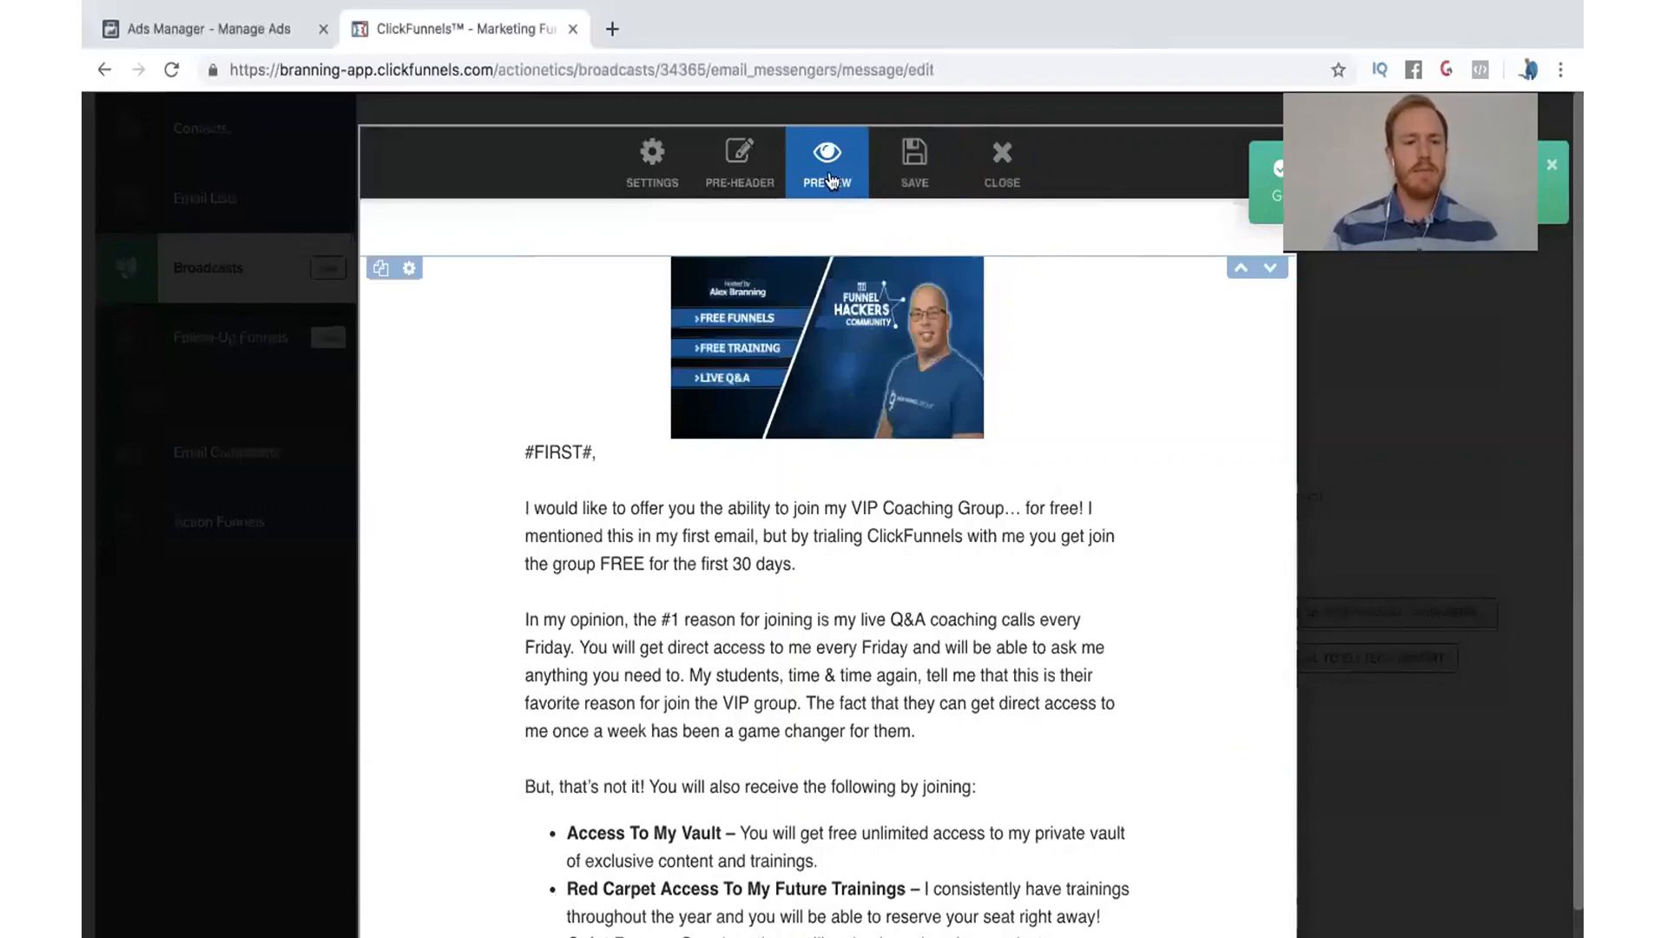
left_click(826, 162)
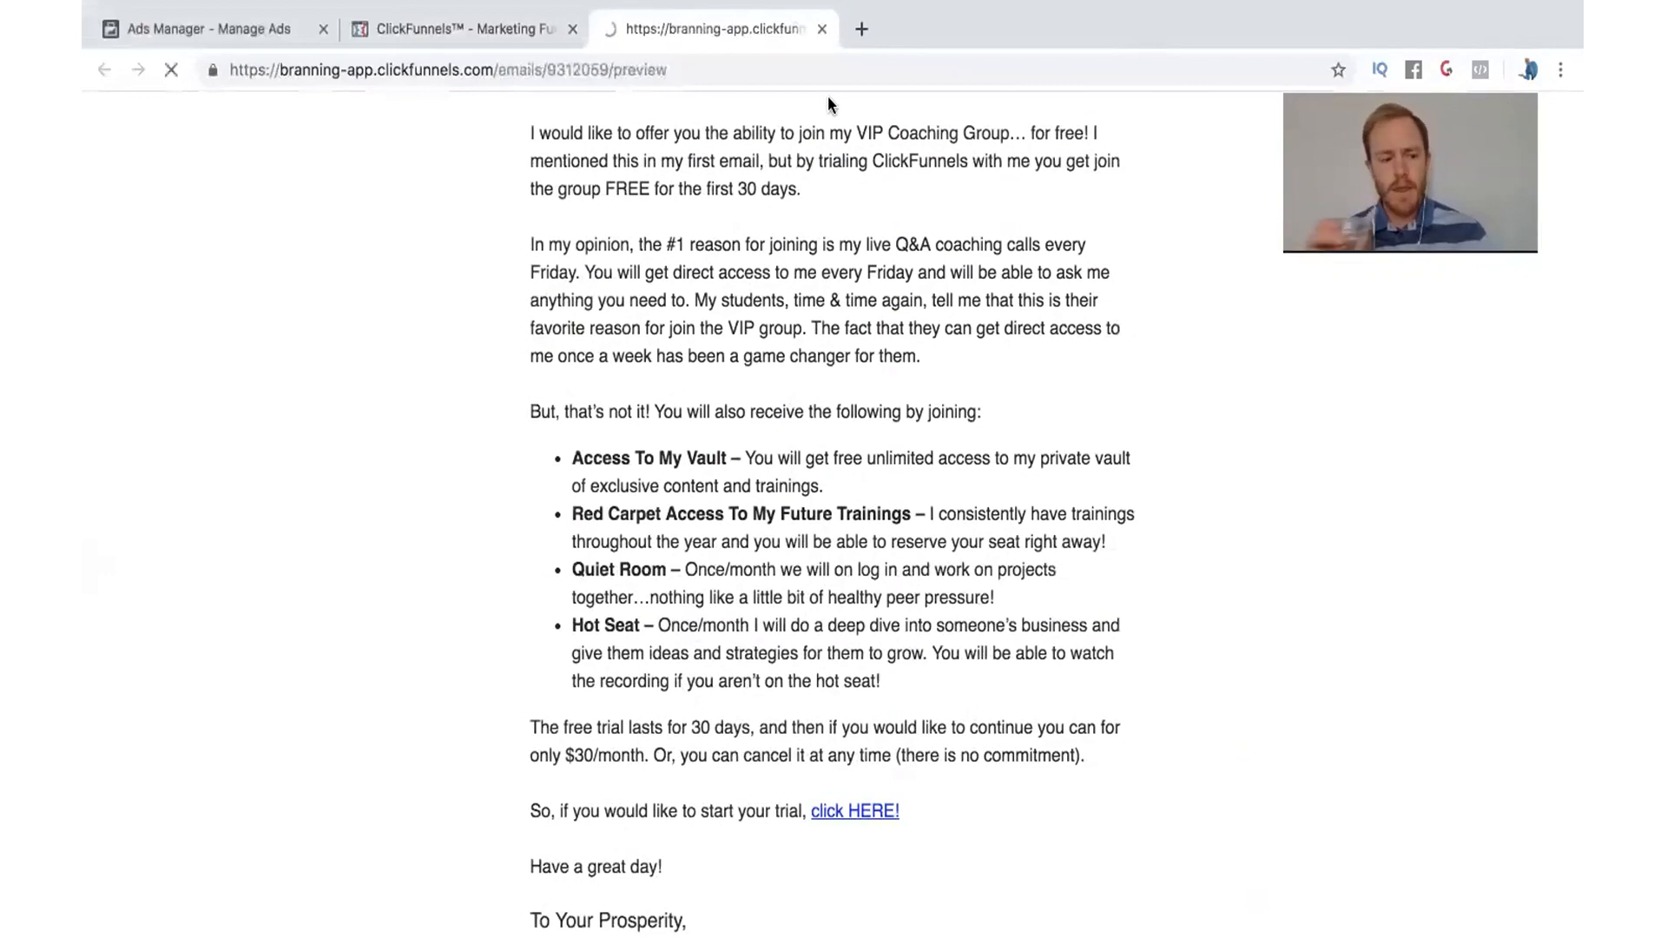
left_click(855, 811)
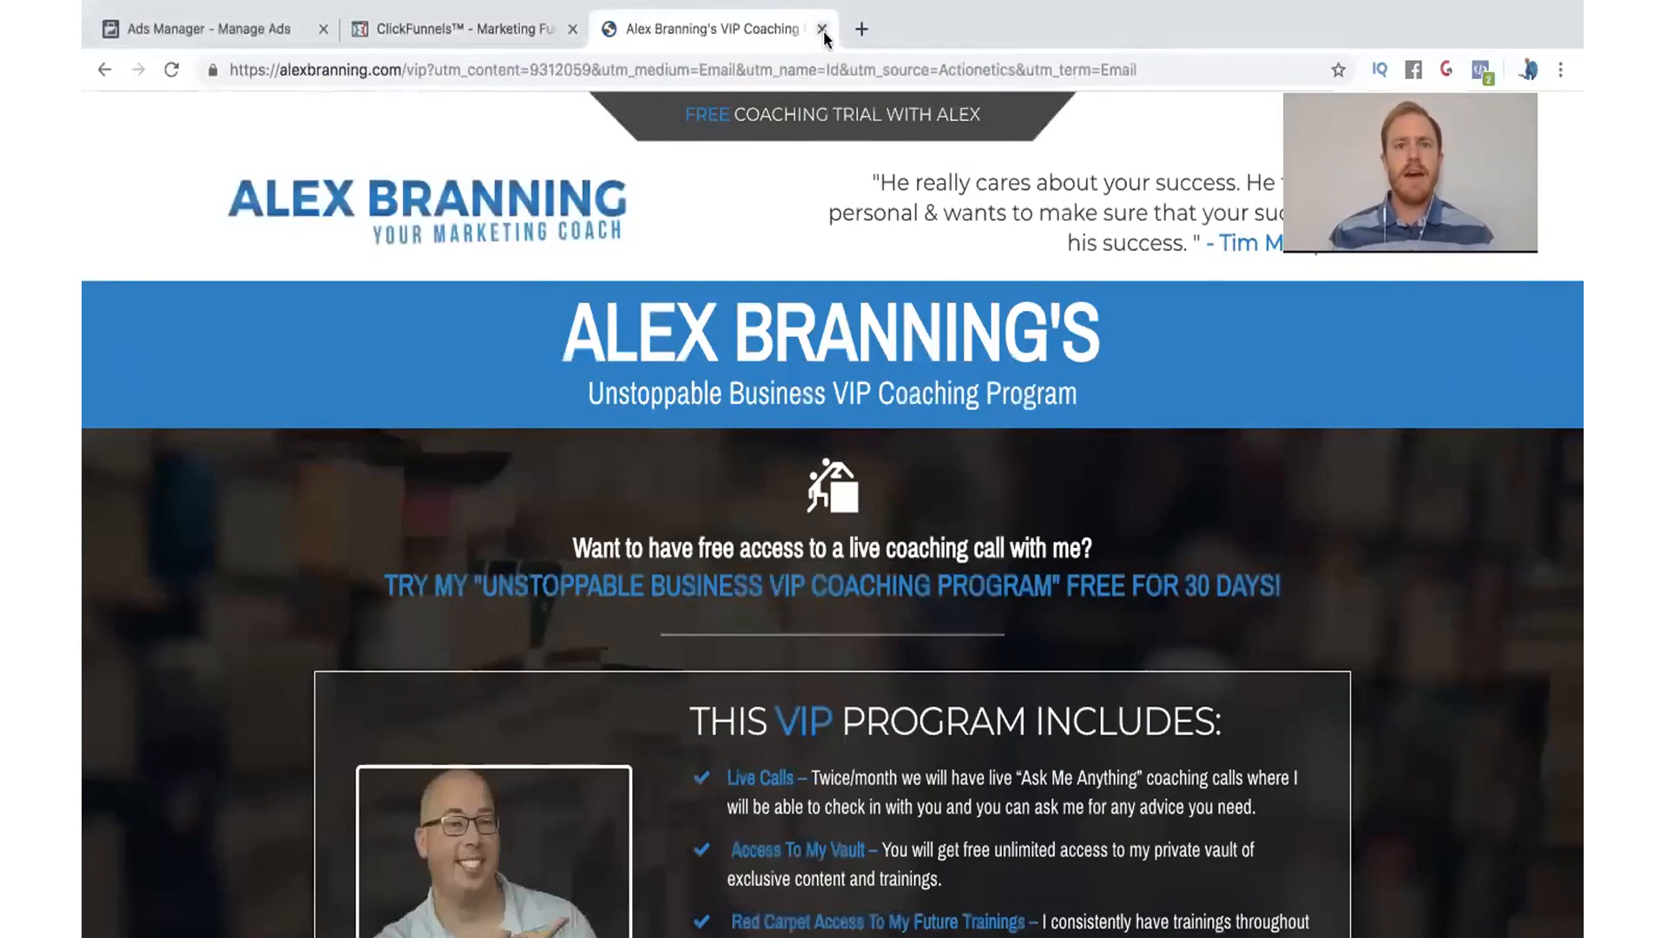
left_click(822, 30)
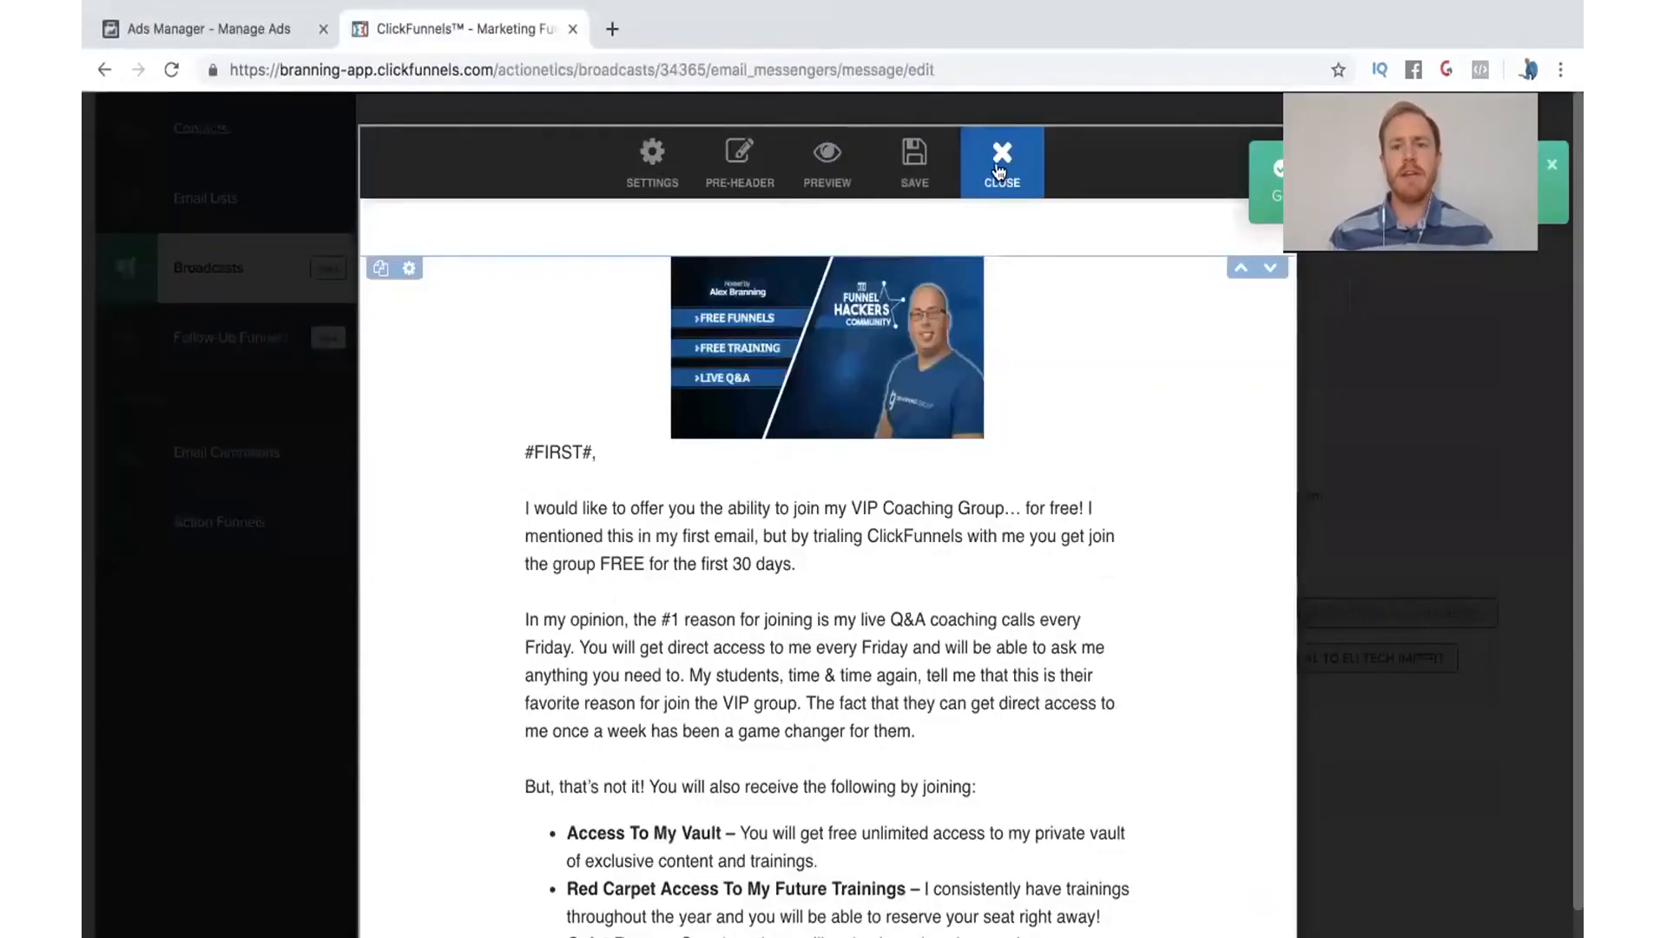
Close the email editor and advance the broadcast to the Schedule step.
left_click(914, 161)
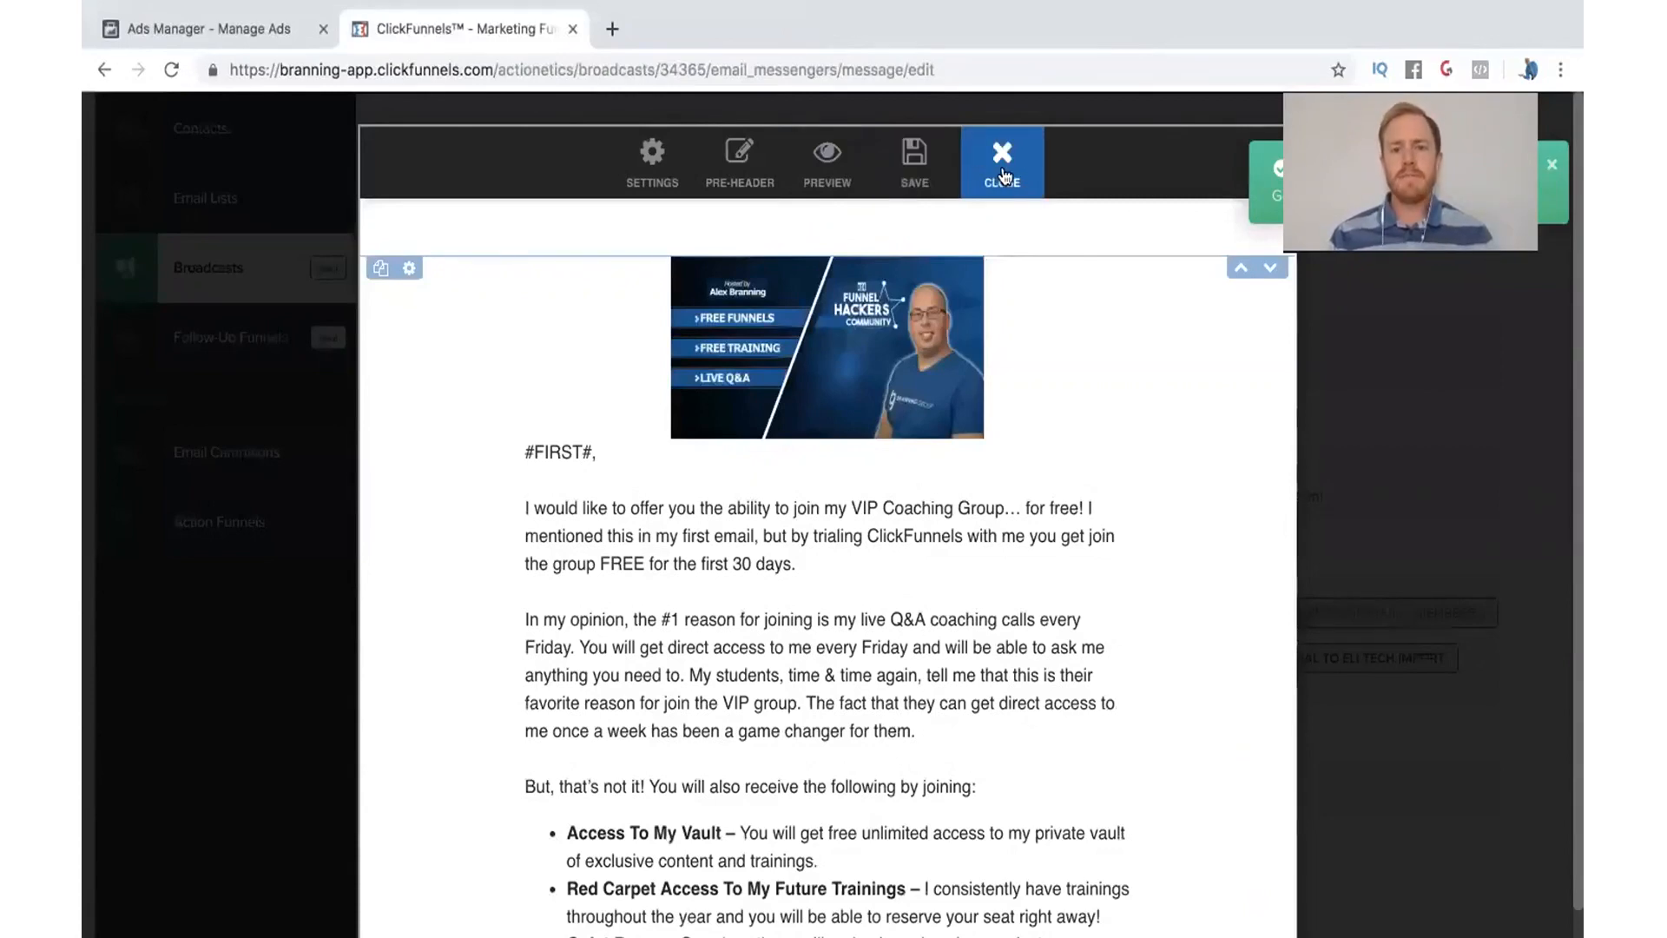
left_click(1000, 154)
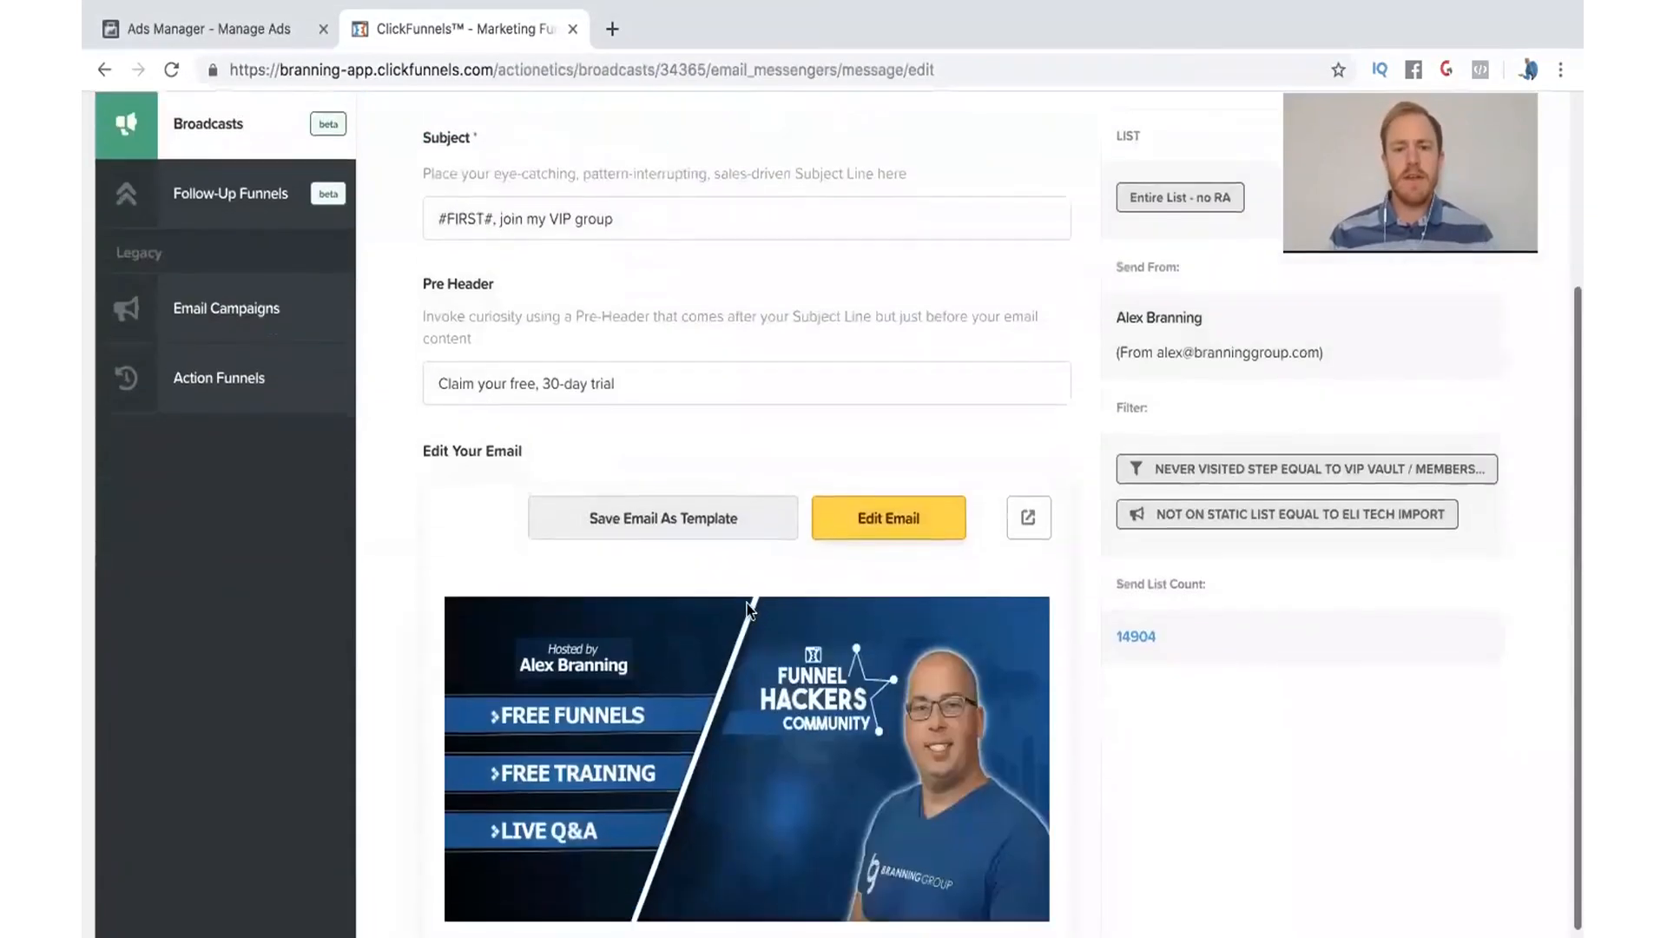
scroll("down", 3)
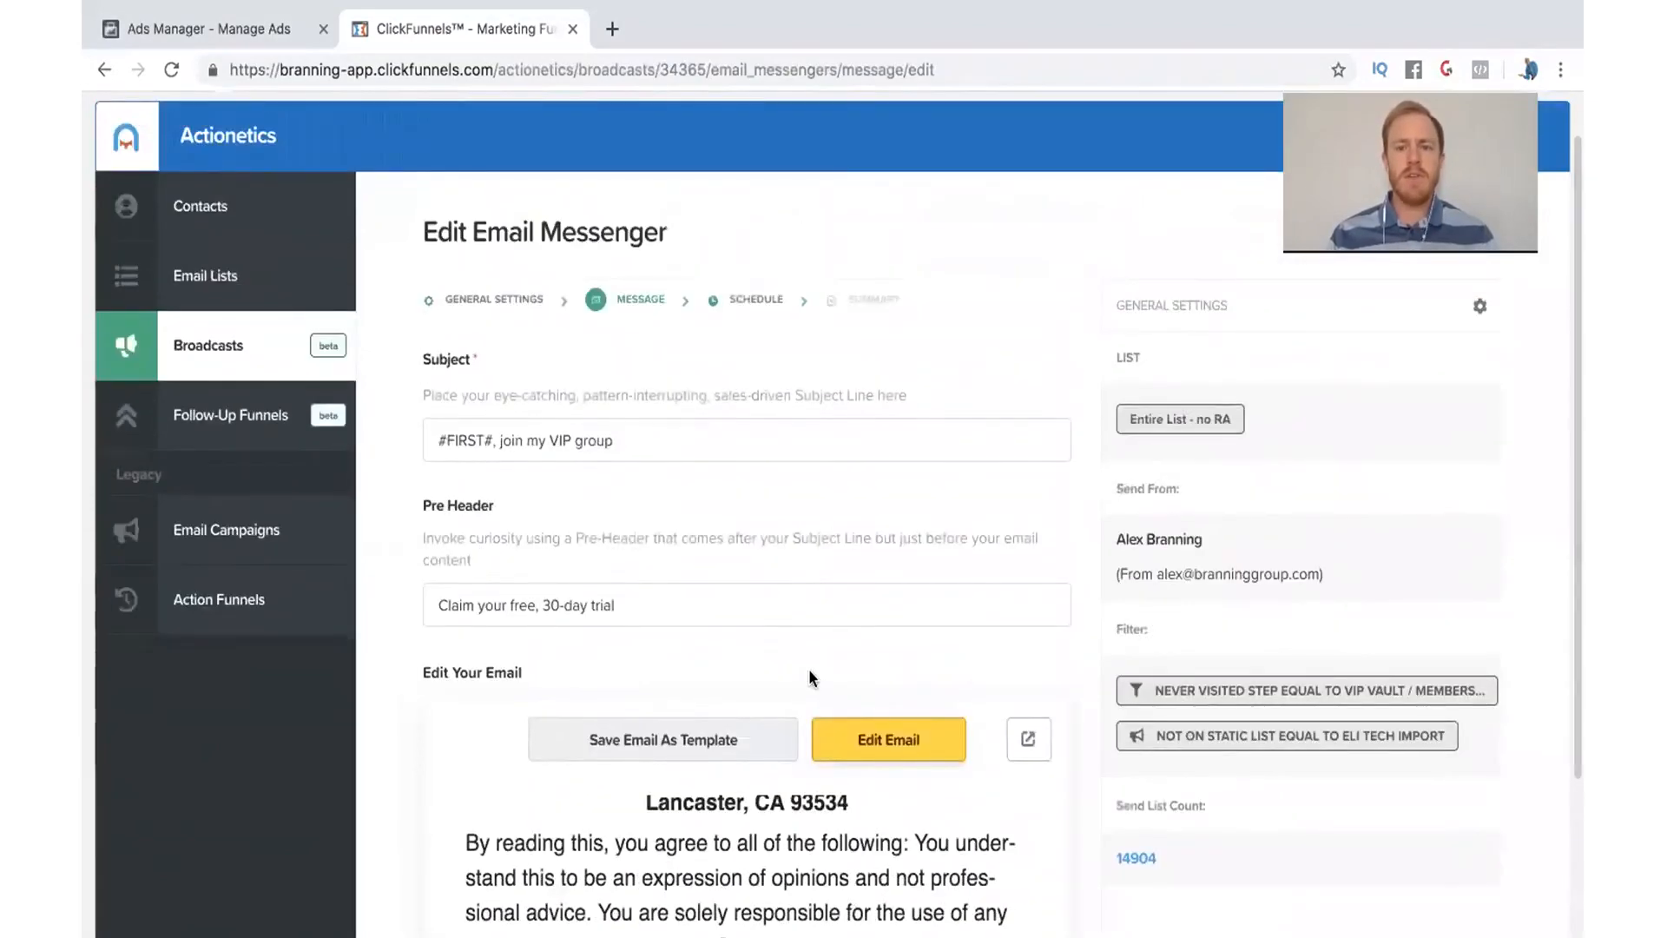
scroll("down", 3)
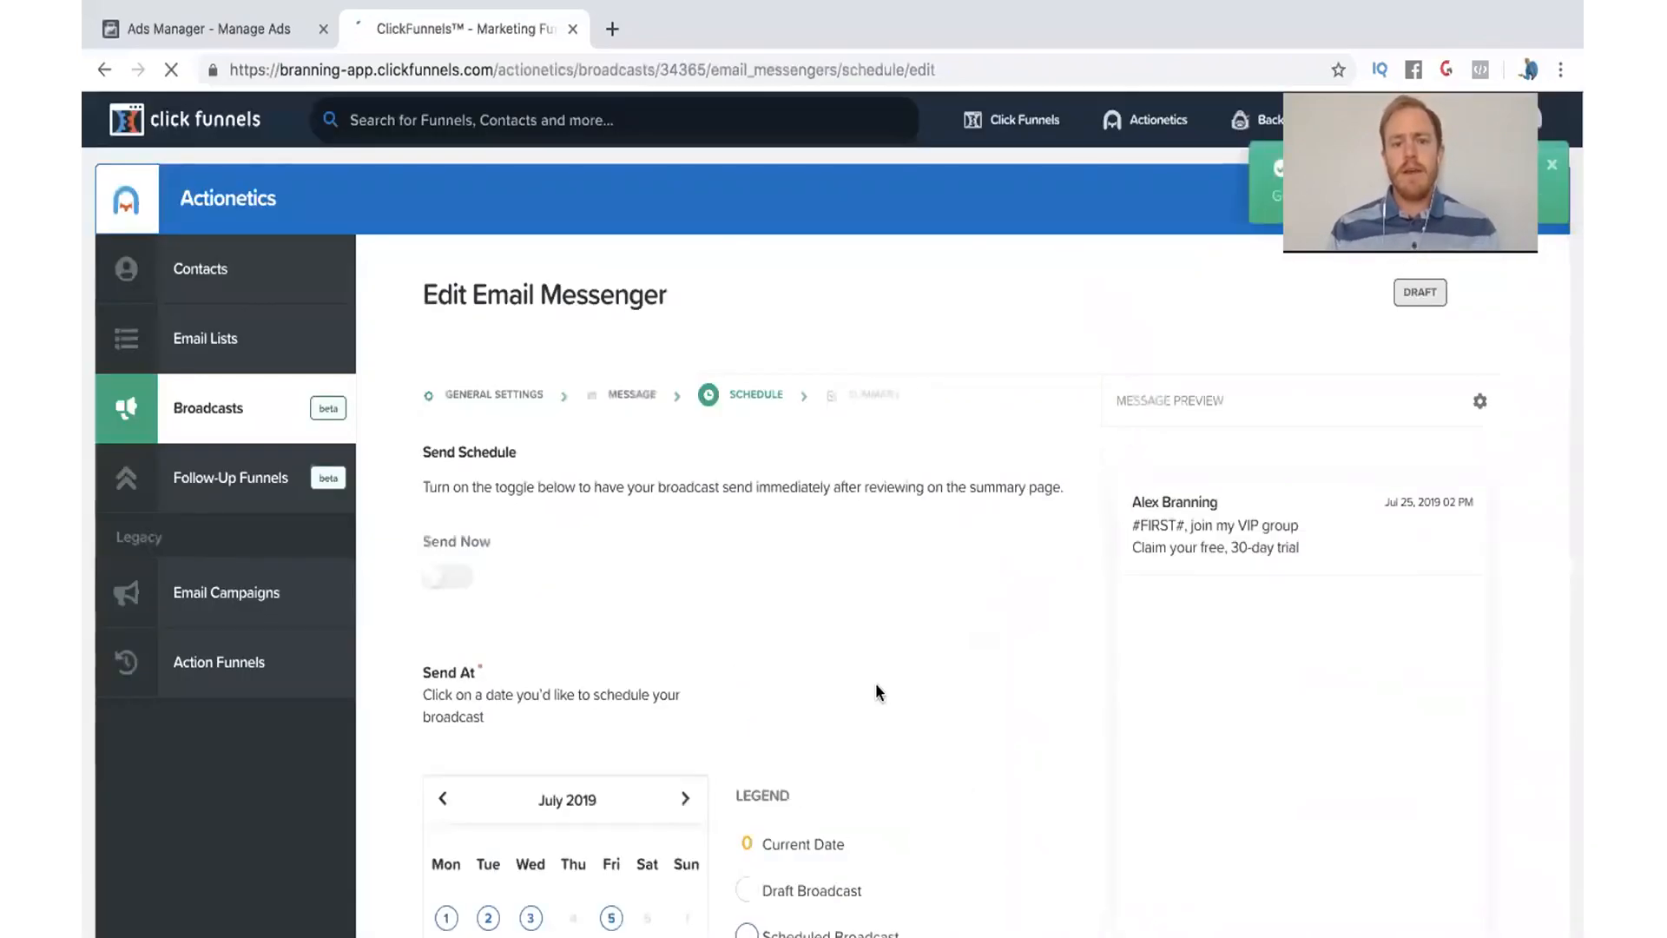
Set the send time to 09:00 AM on July 30 and continue to the broadcast summary.
scroll("down", 3)
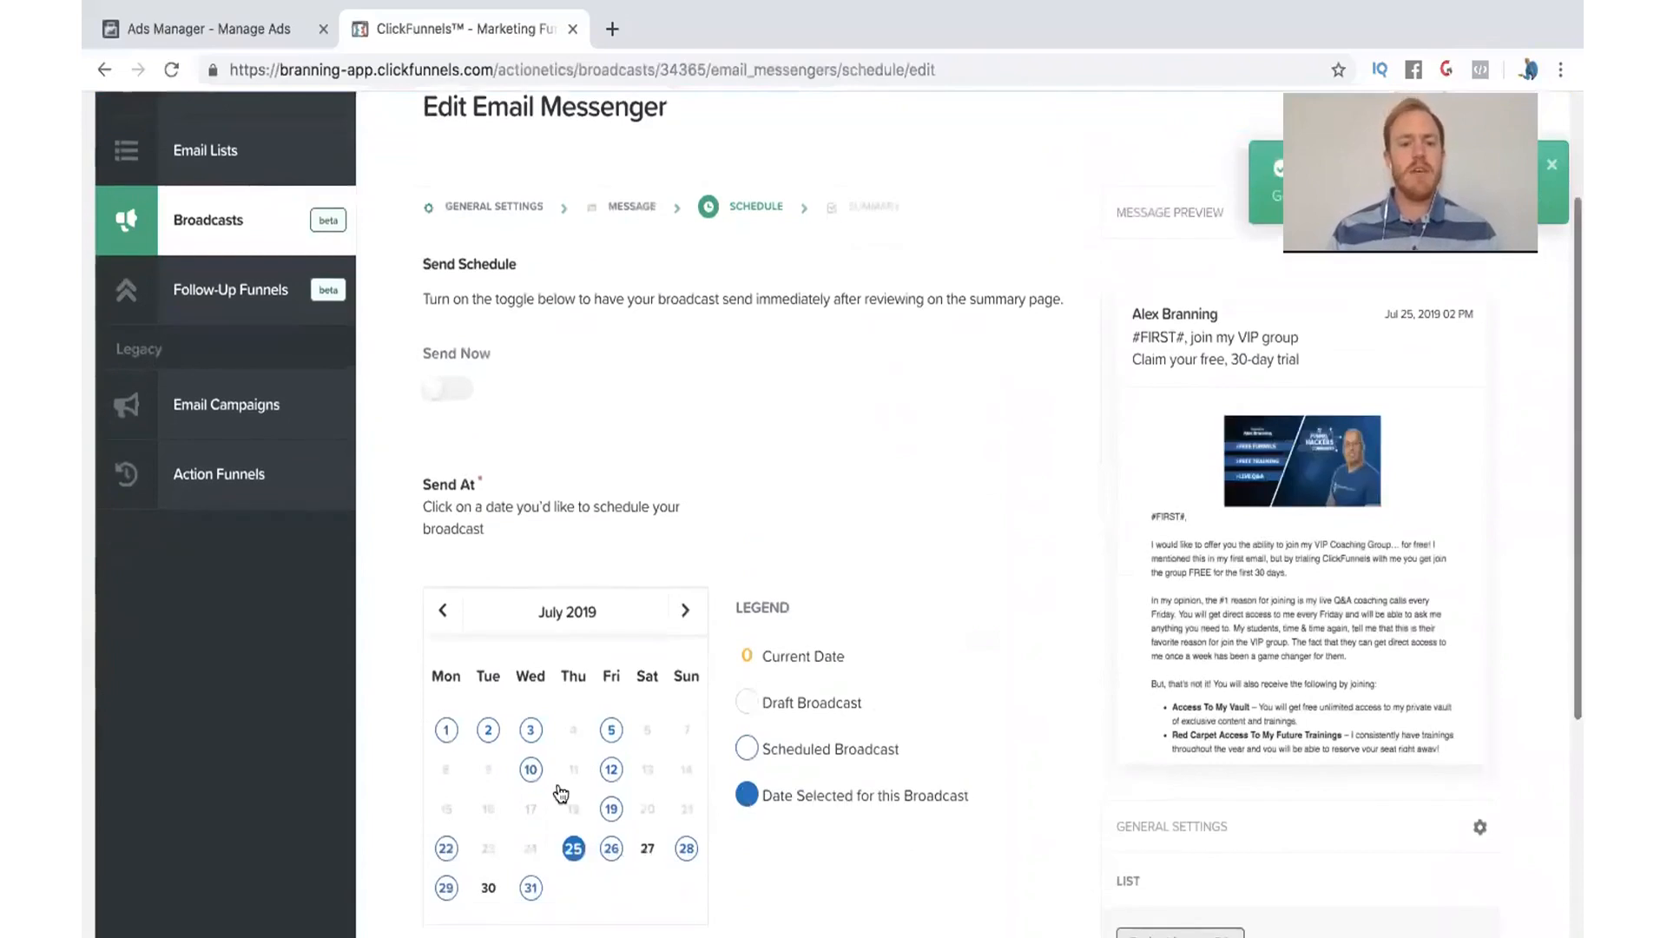
mouse_move(488, 896)
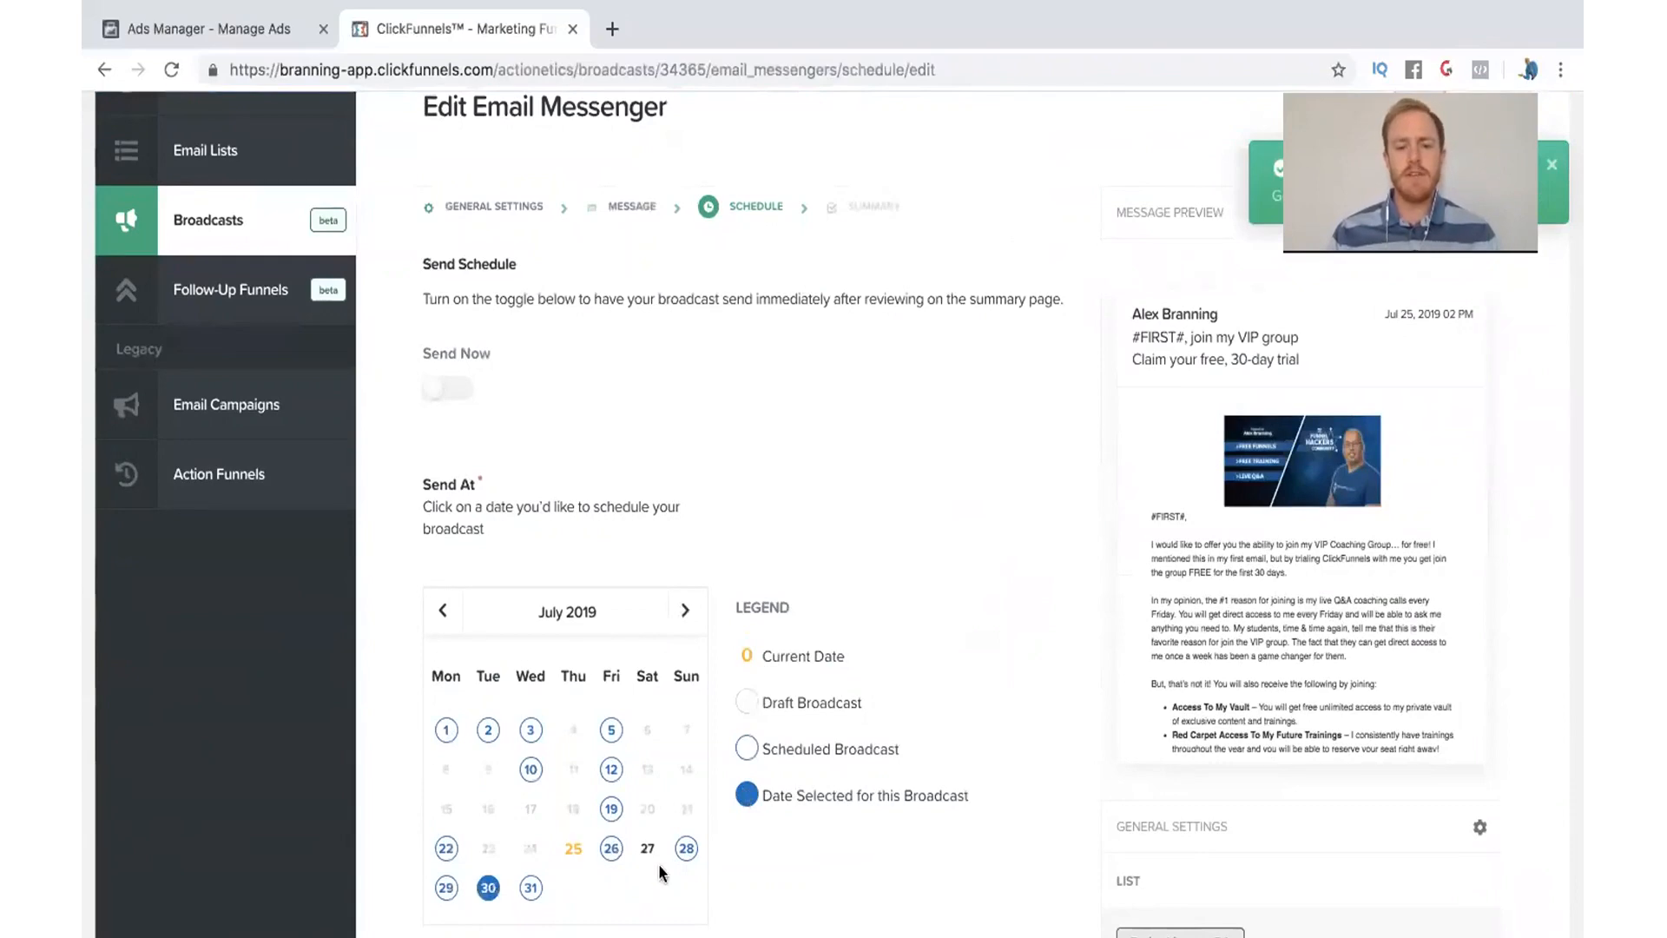
scroll("down", 3)
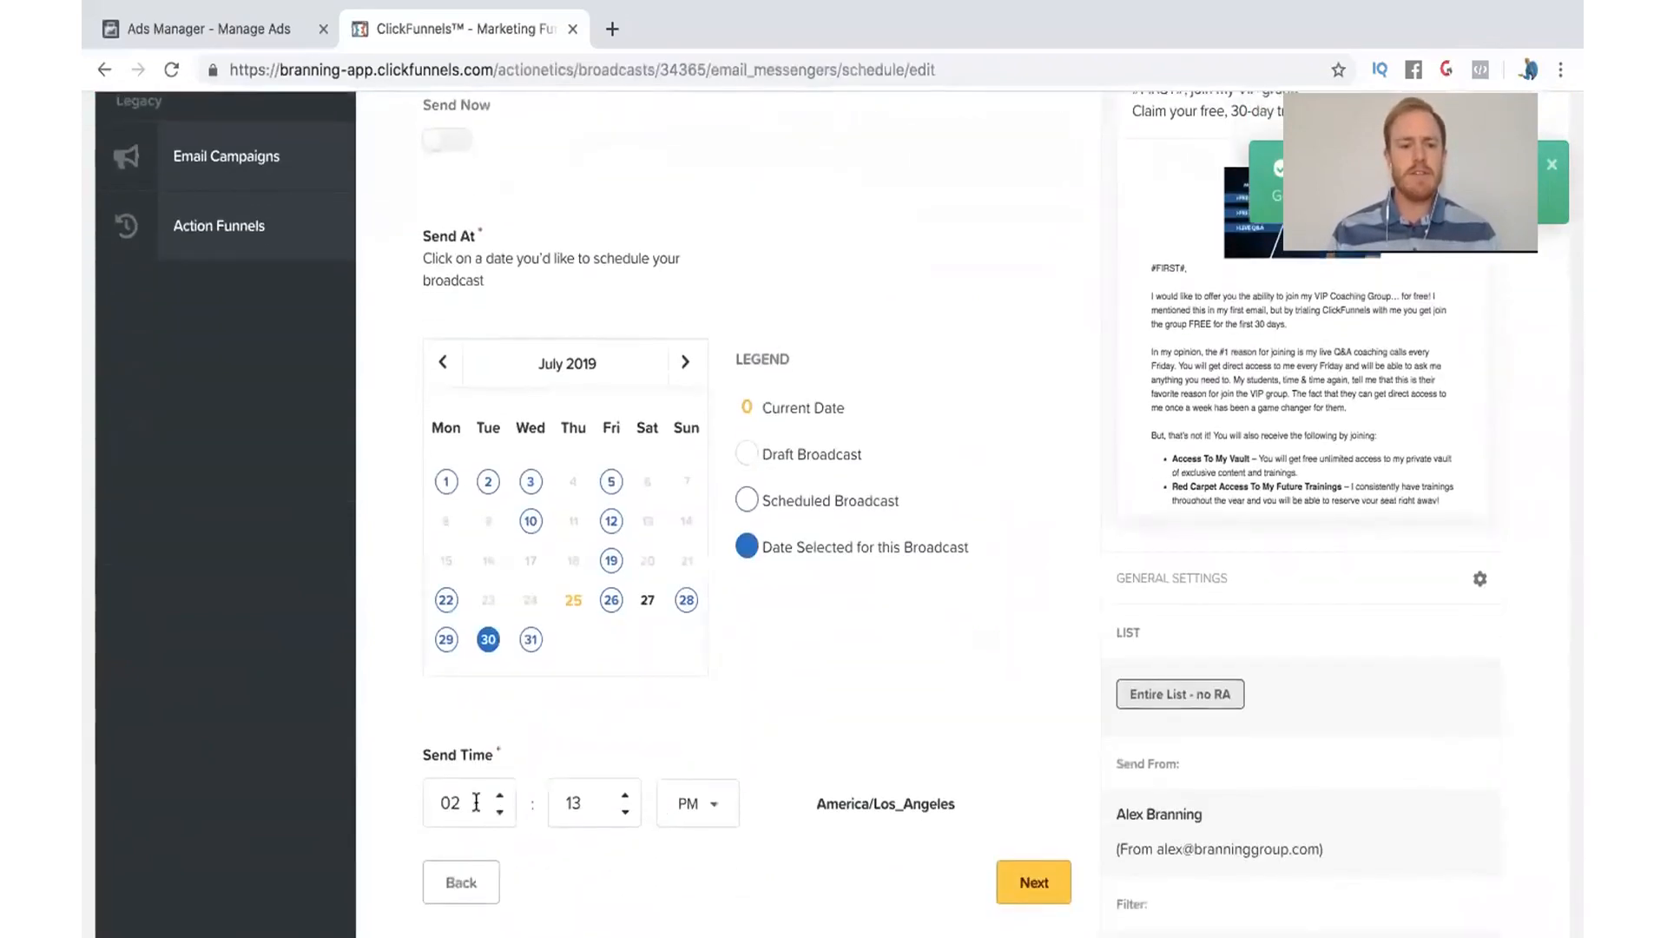
left_click(459, 802)
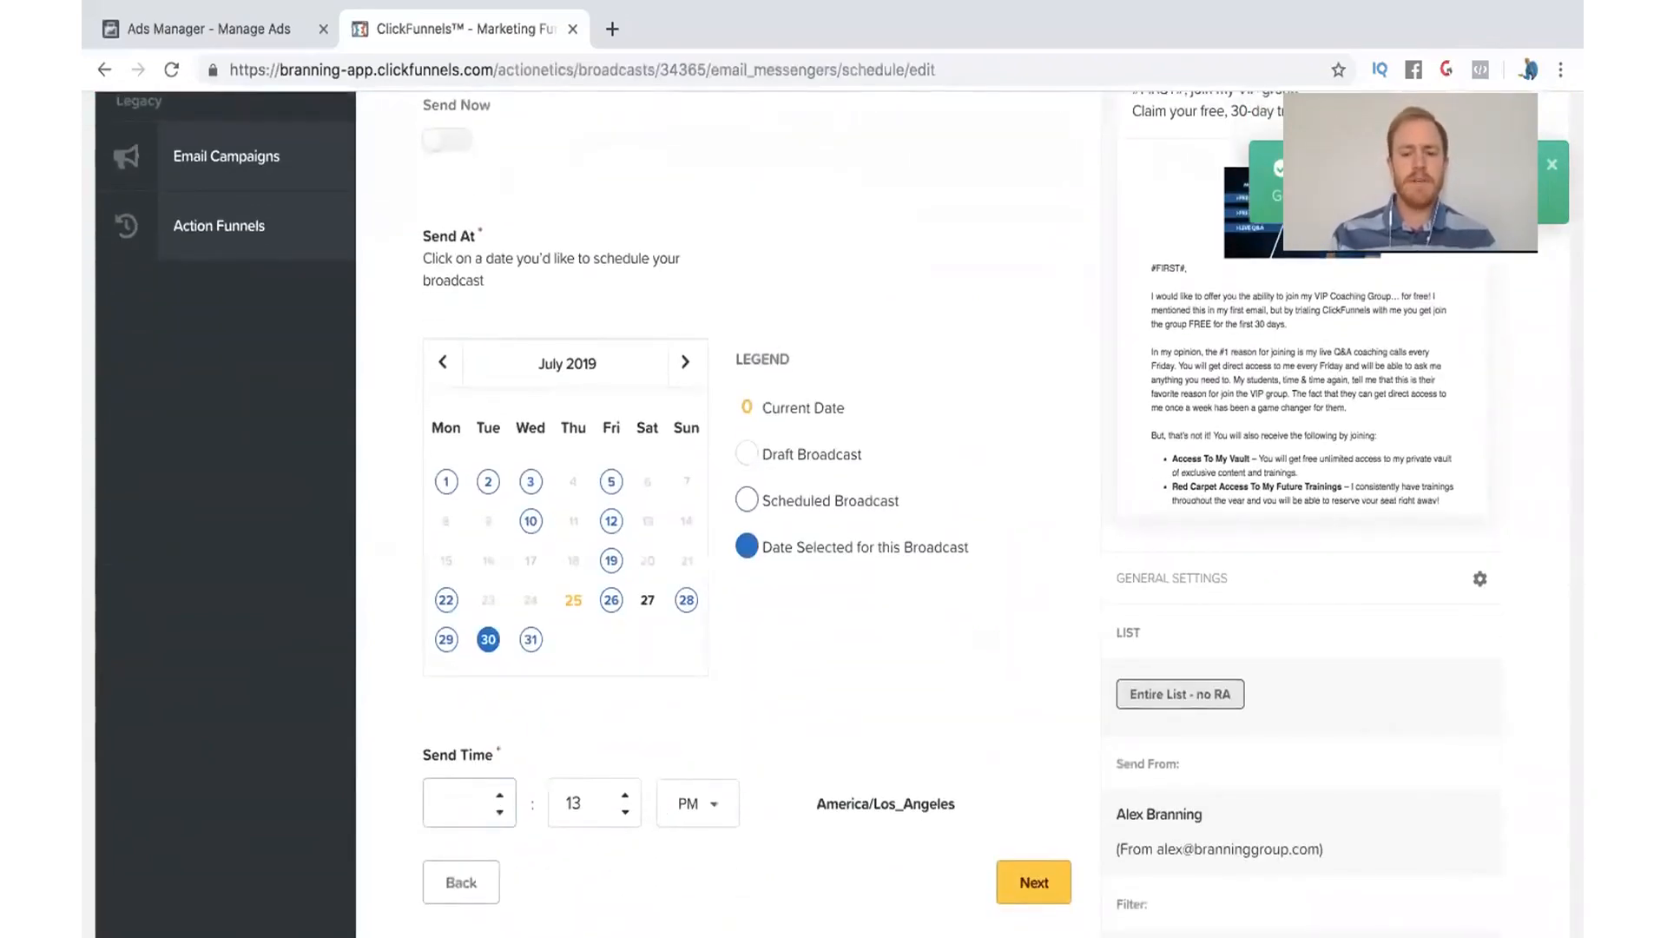
type("09")
left_click(594, 802)
type("00")
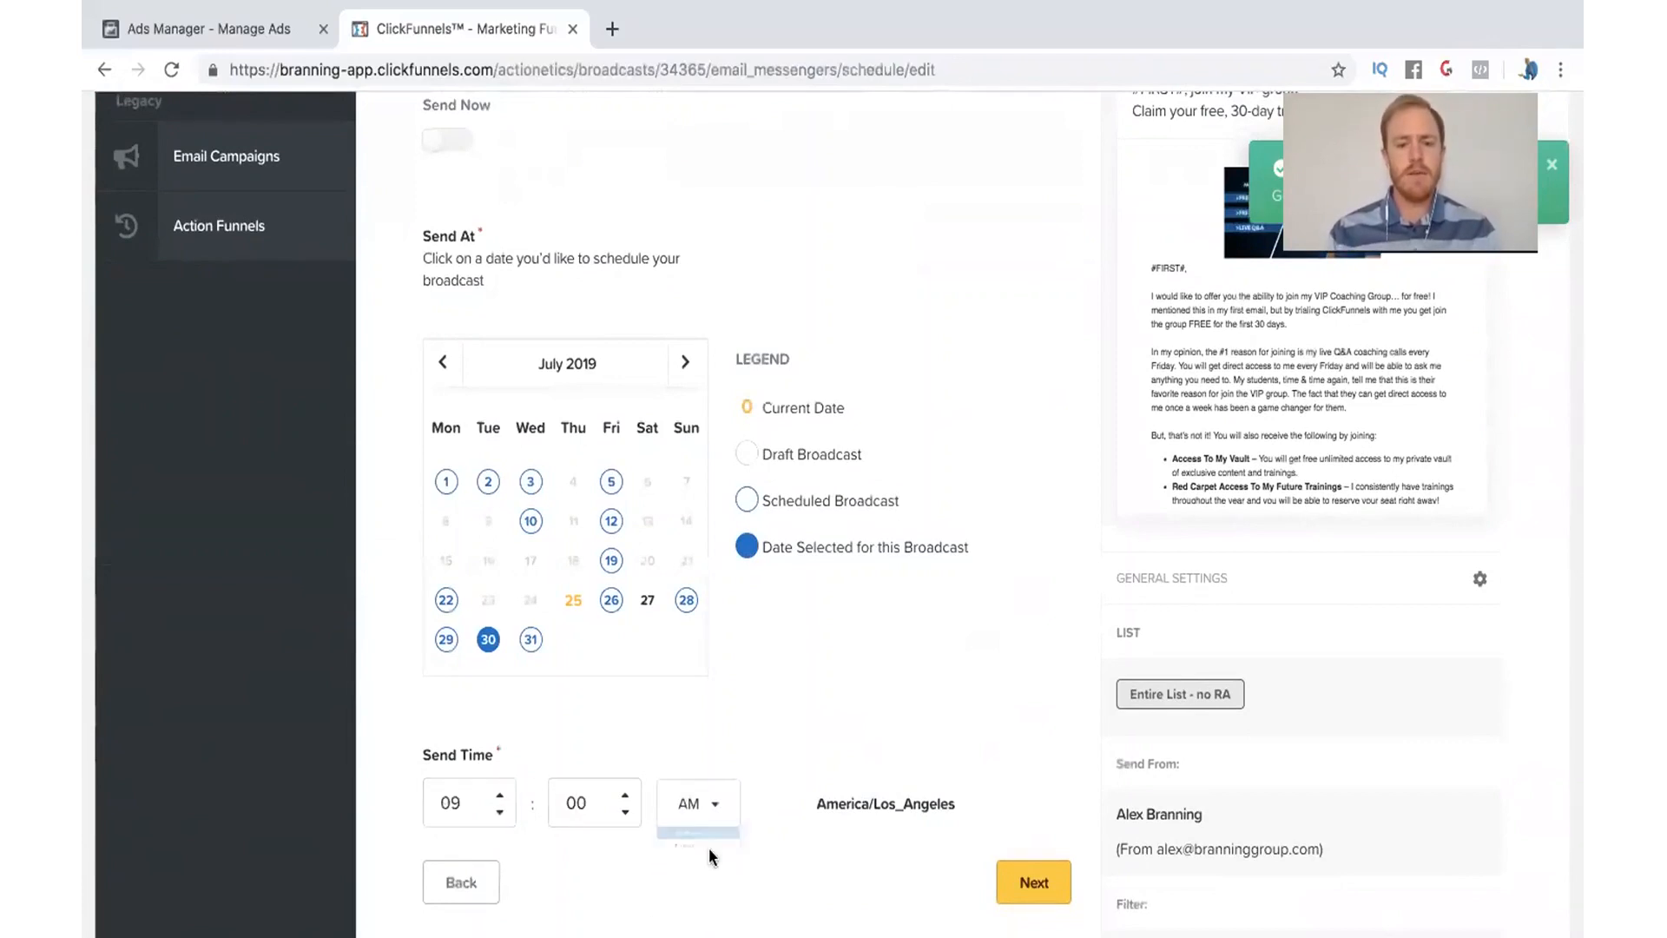
scroll("down", 3)
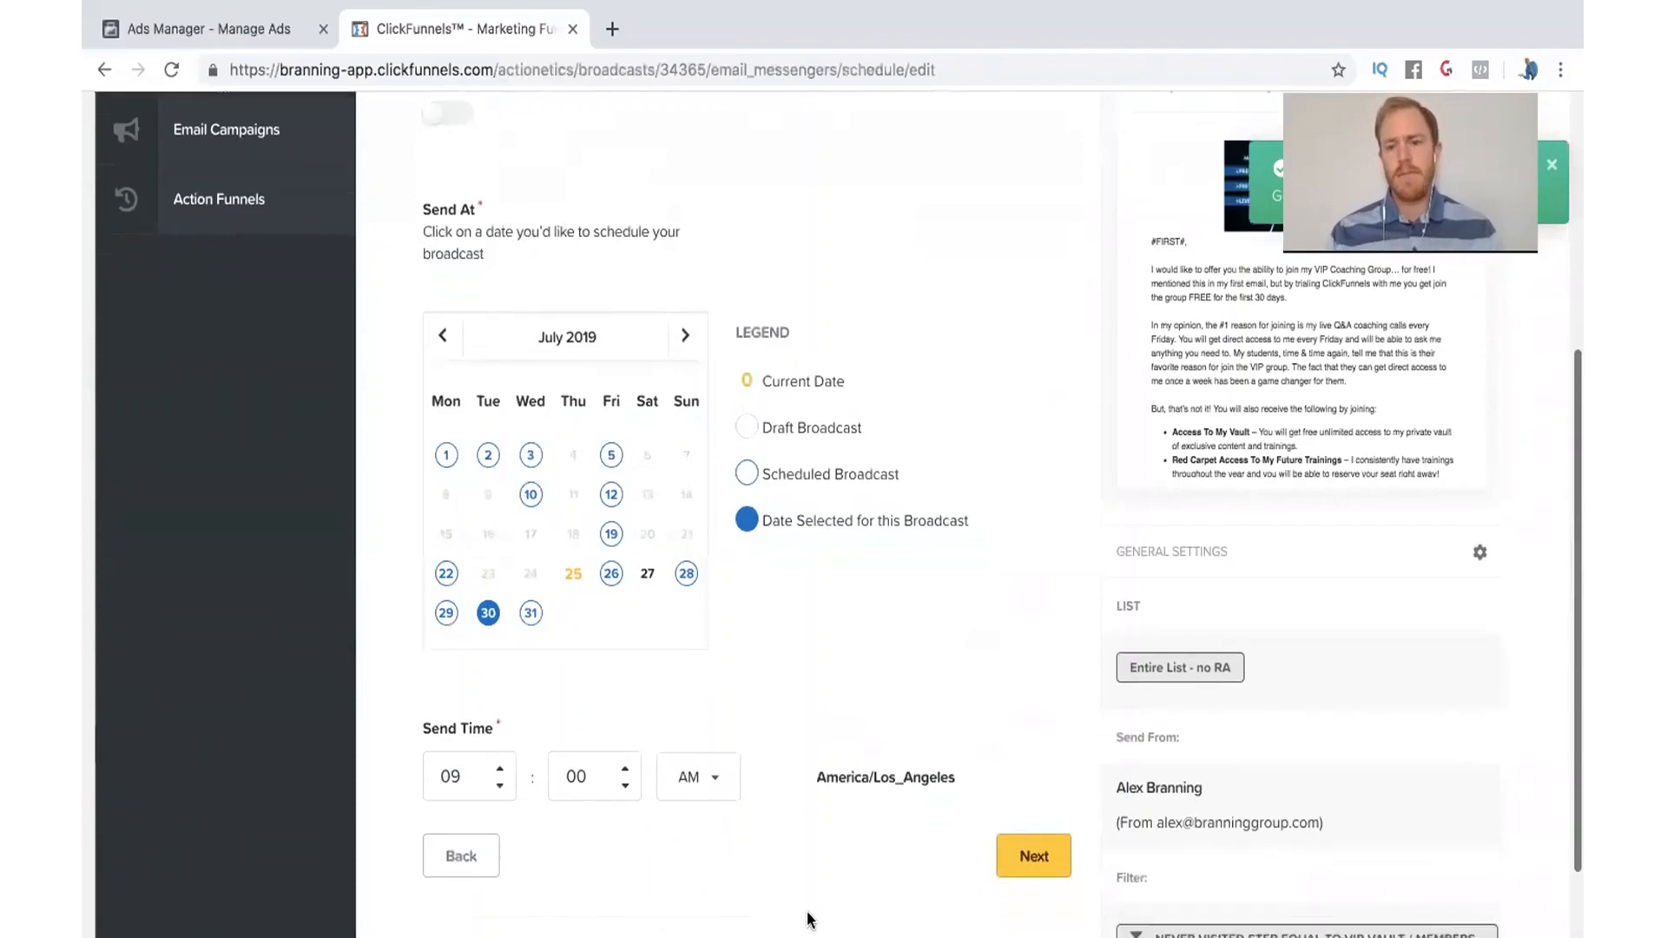
scroll("down", 3)
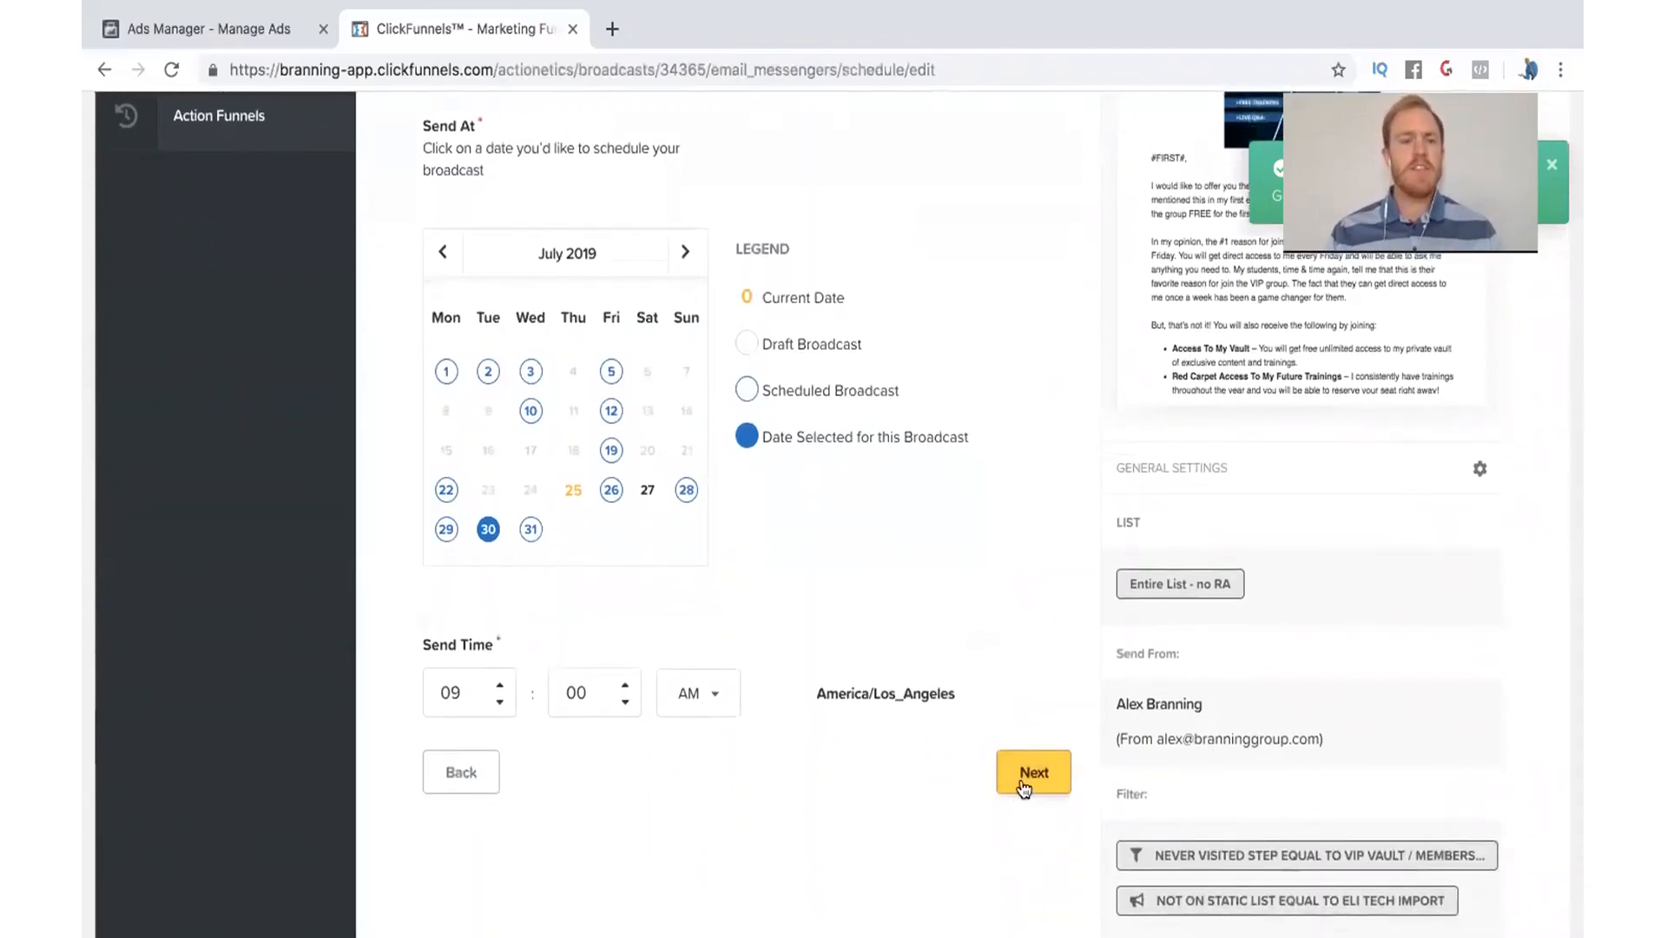
left_click(1032, 771)
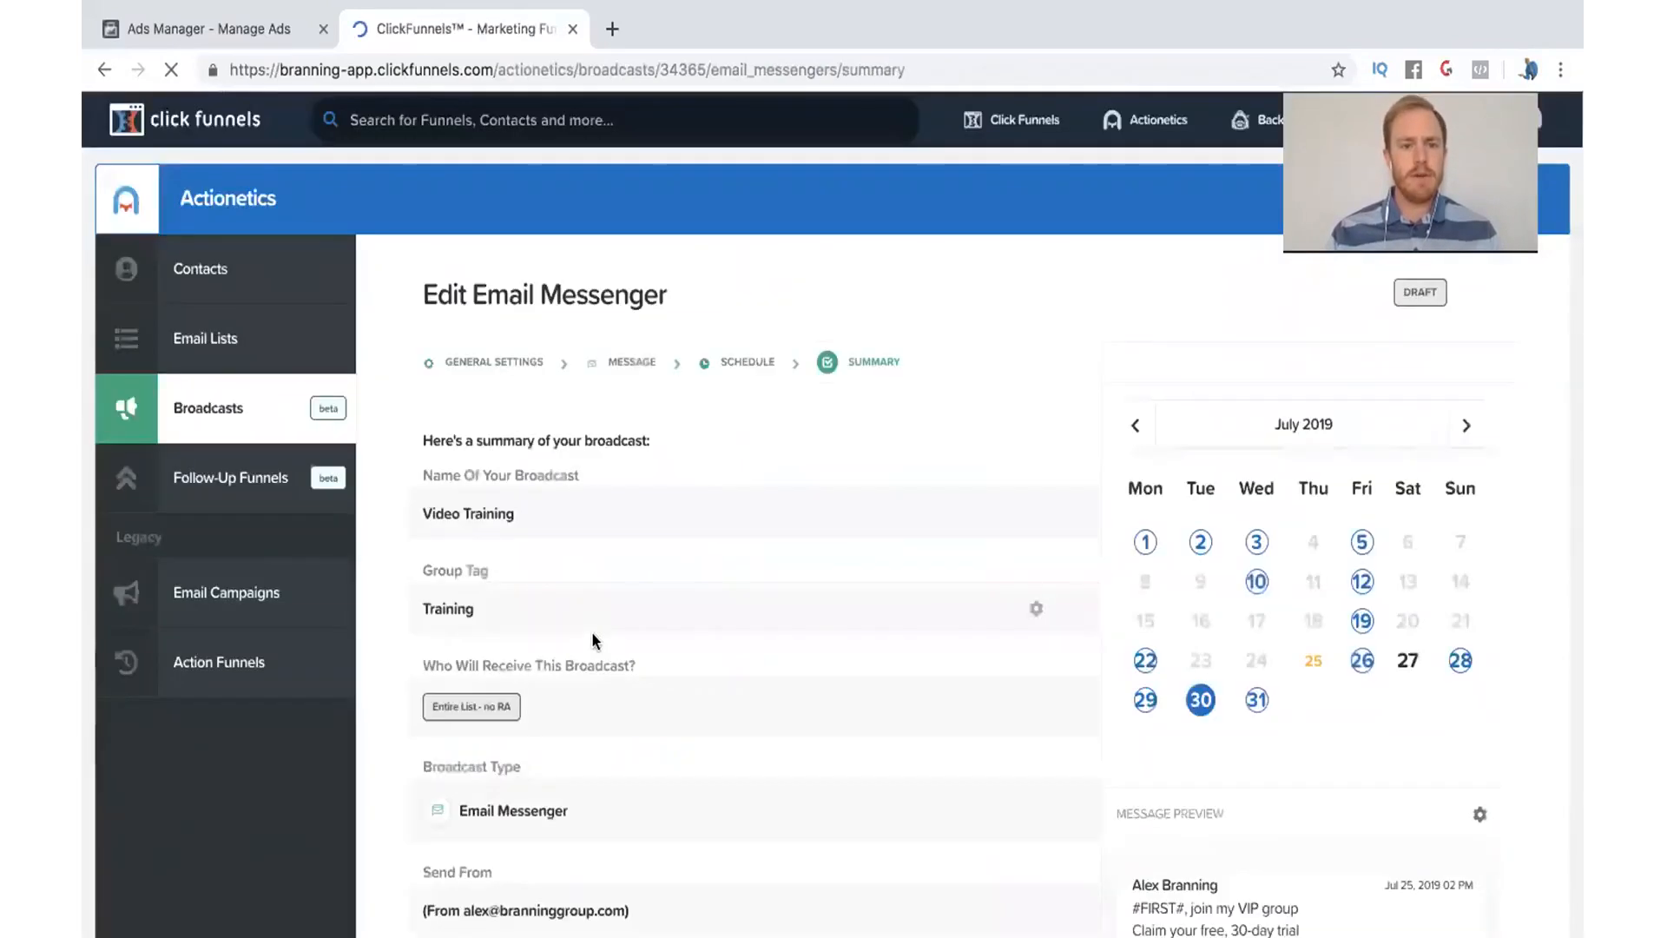
Go back to the schedule step, toggle Send Now on then off so the July 30 Send At date remains.
scroll("down", 3)
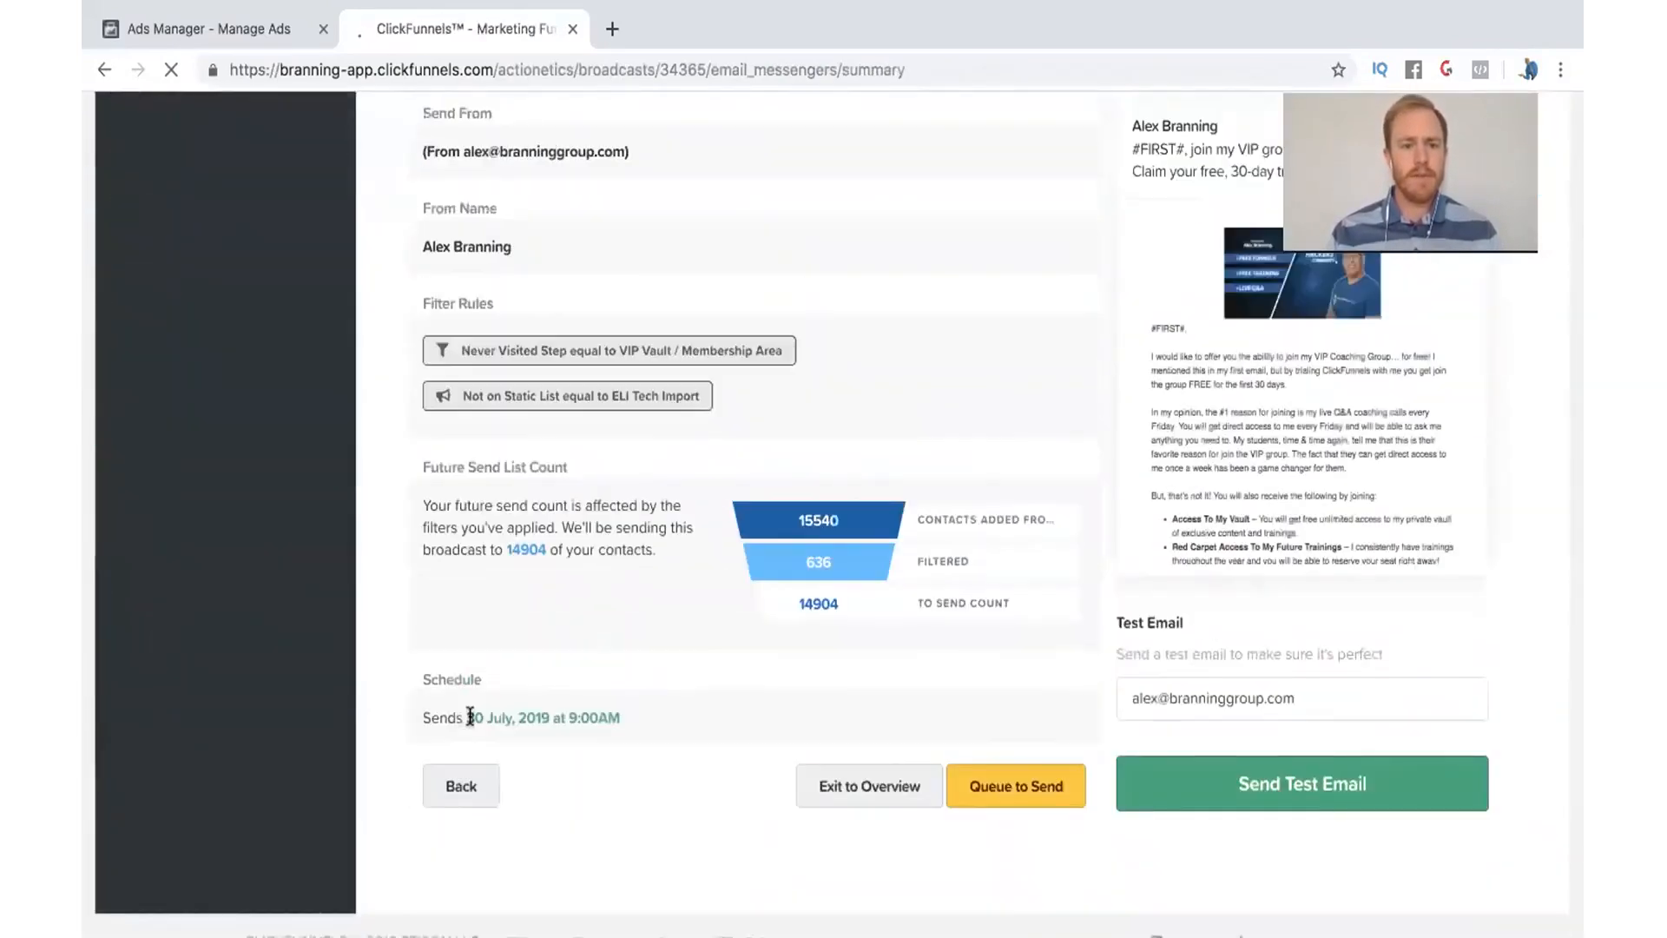
left_click(460, 785)
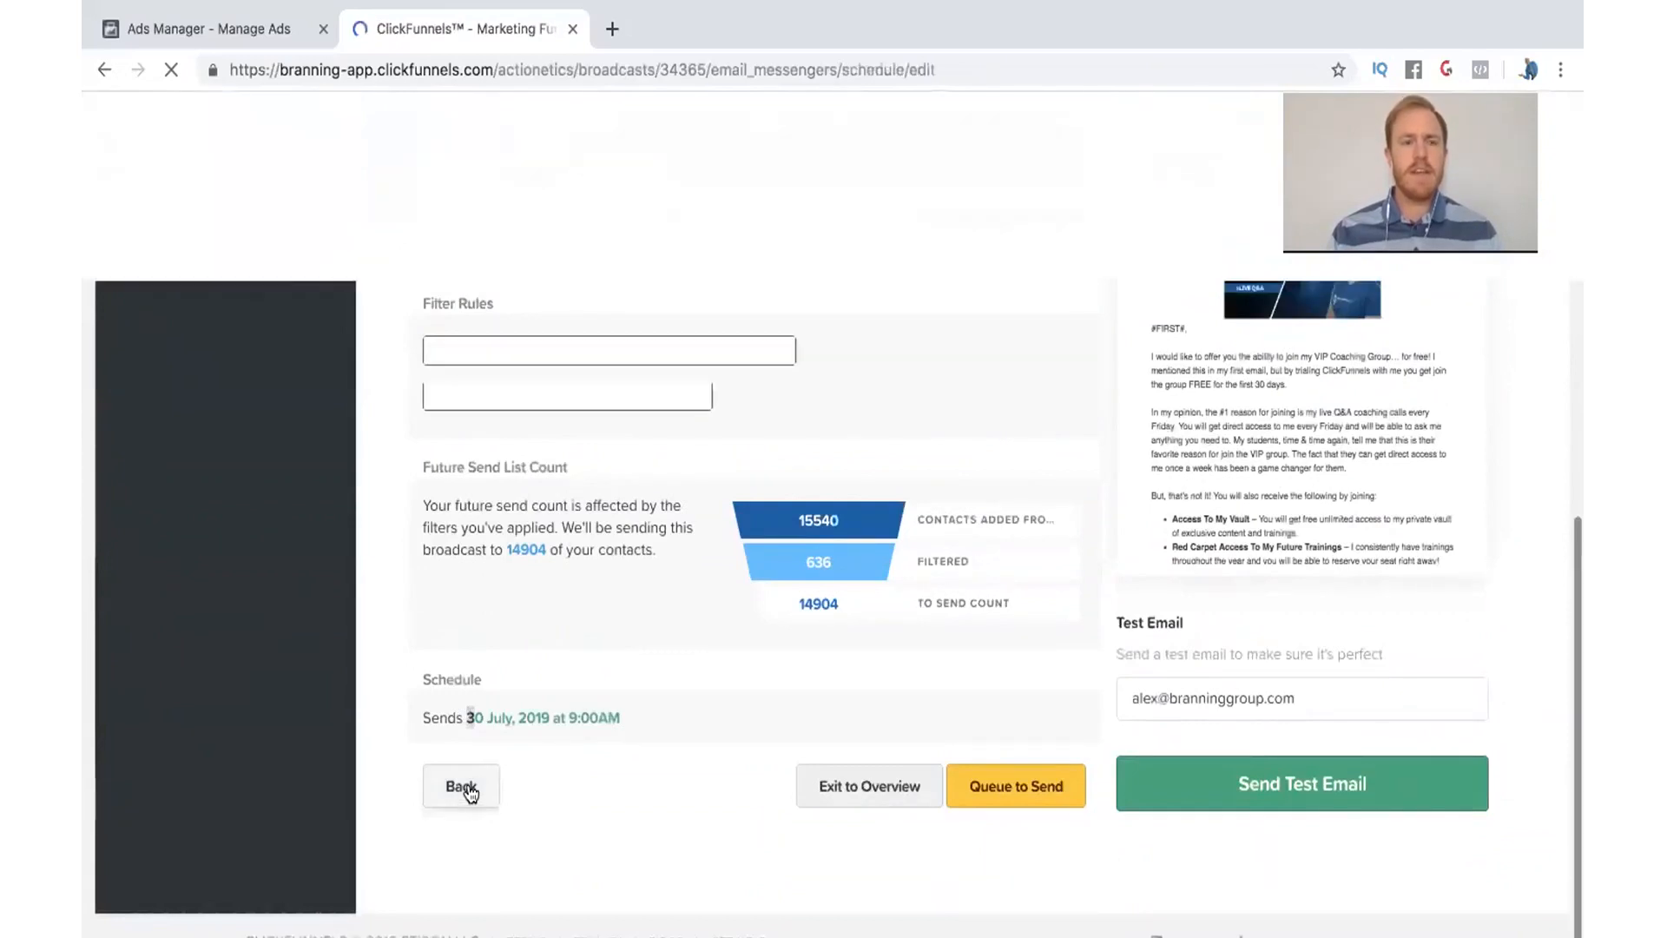
left_click(461, 785)
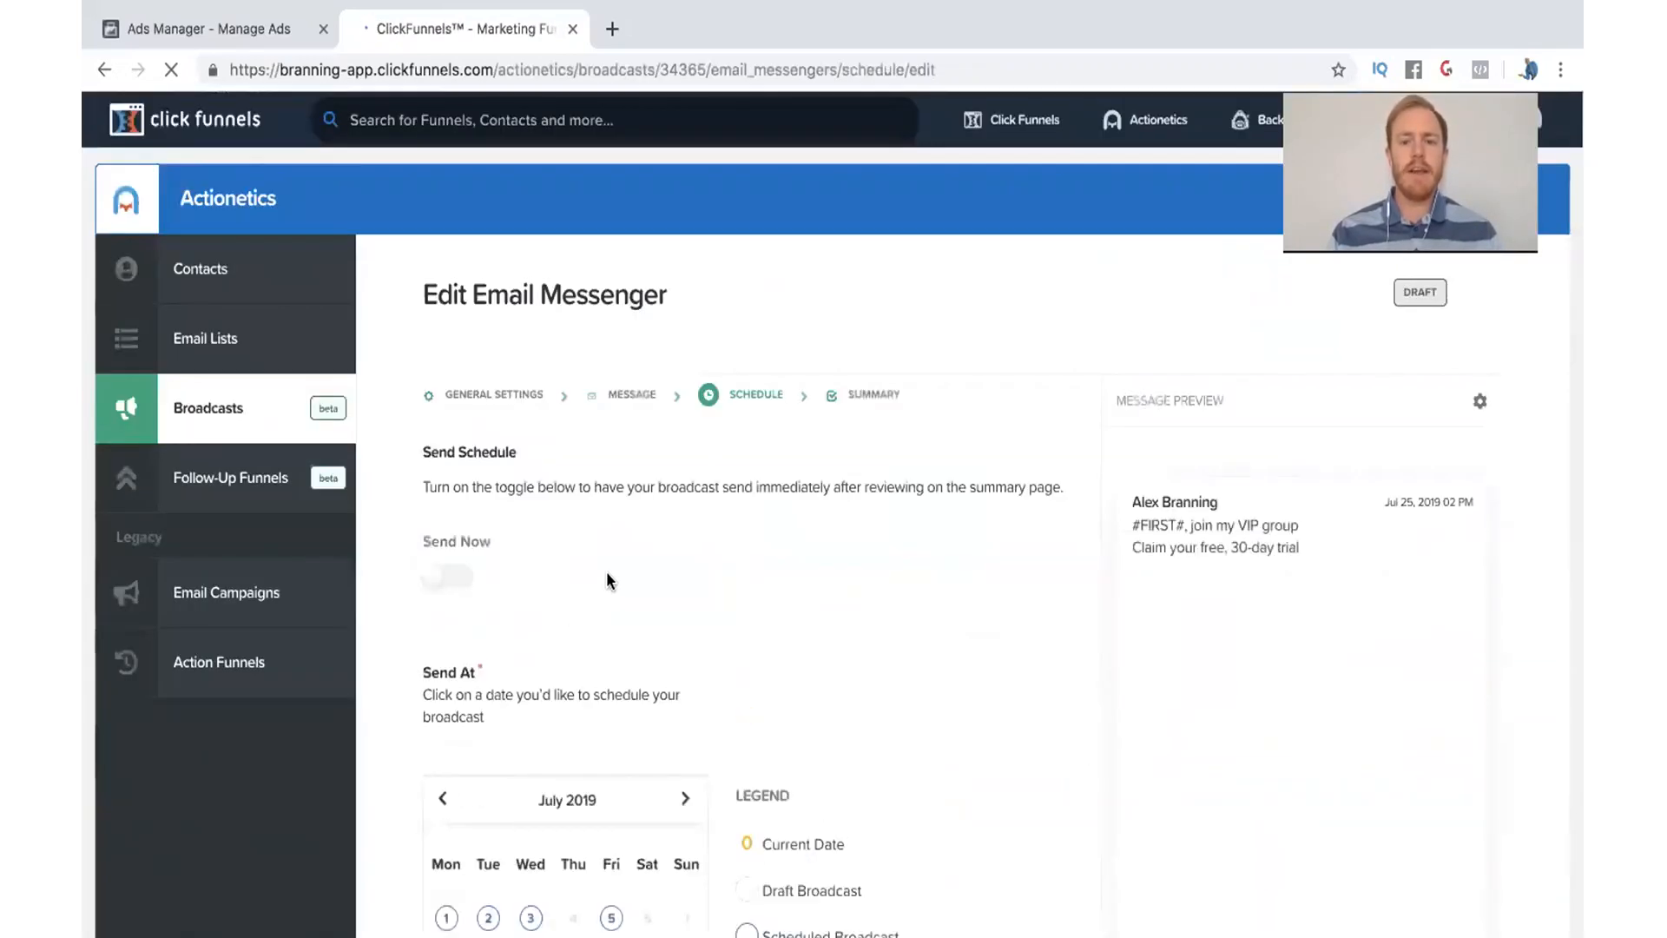
left_click(448, 516)
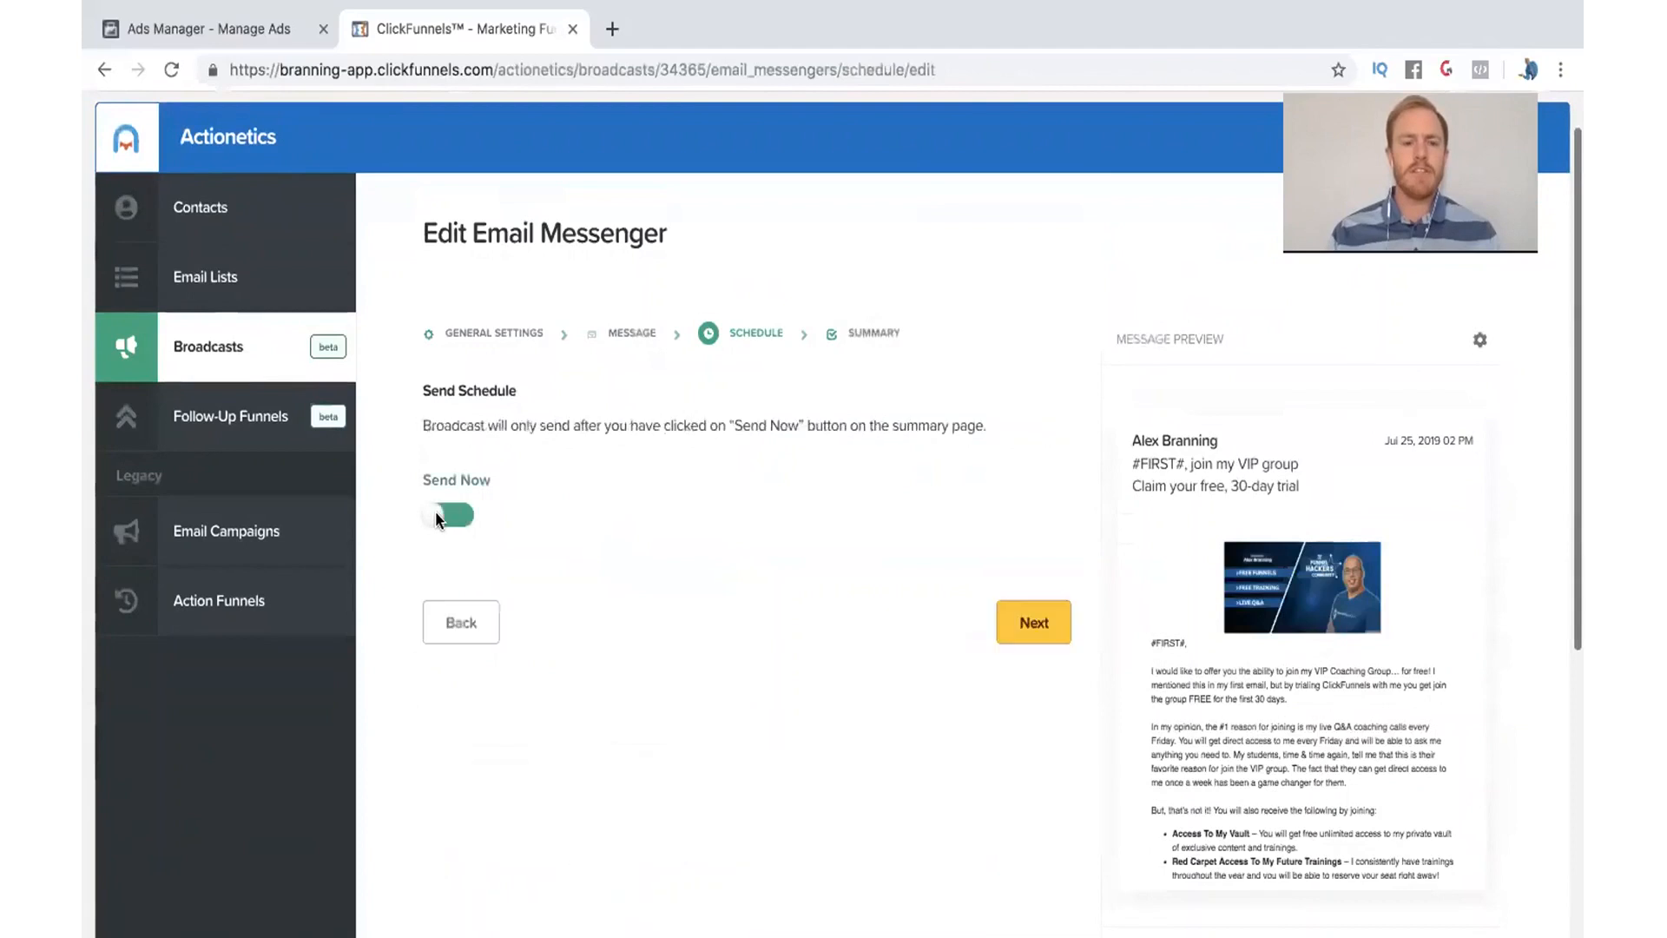
left_click(448, 515)
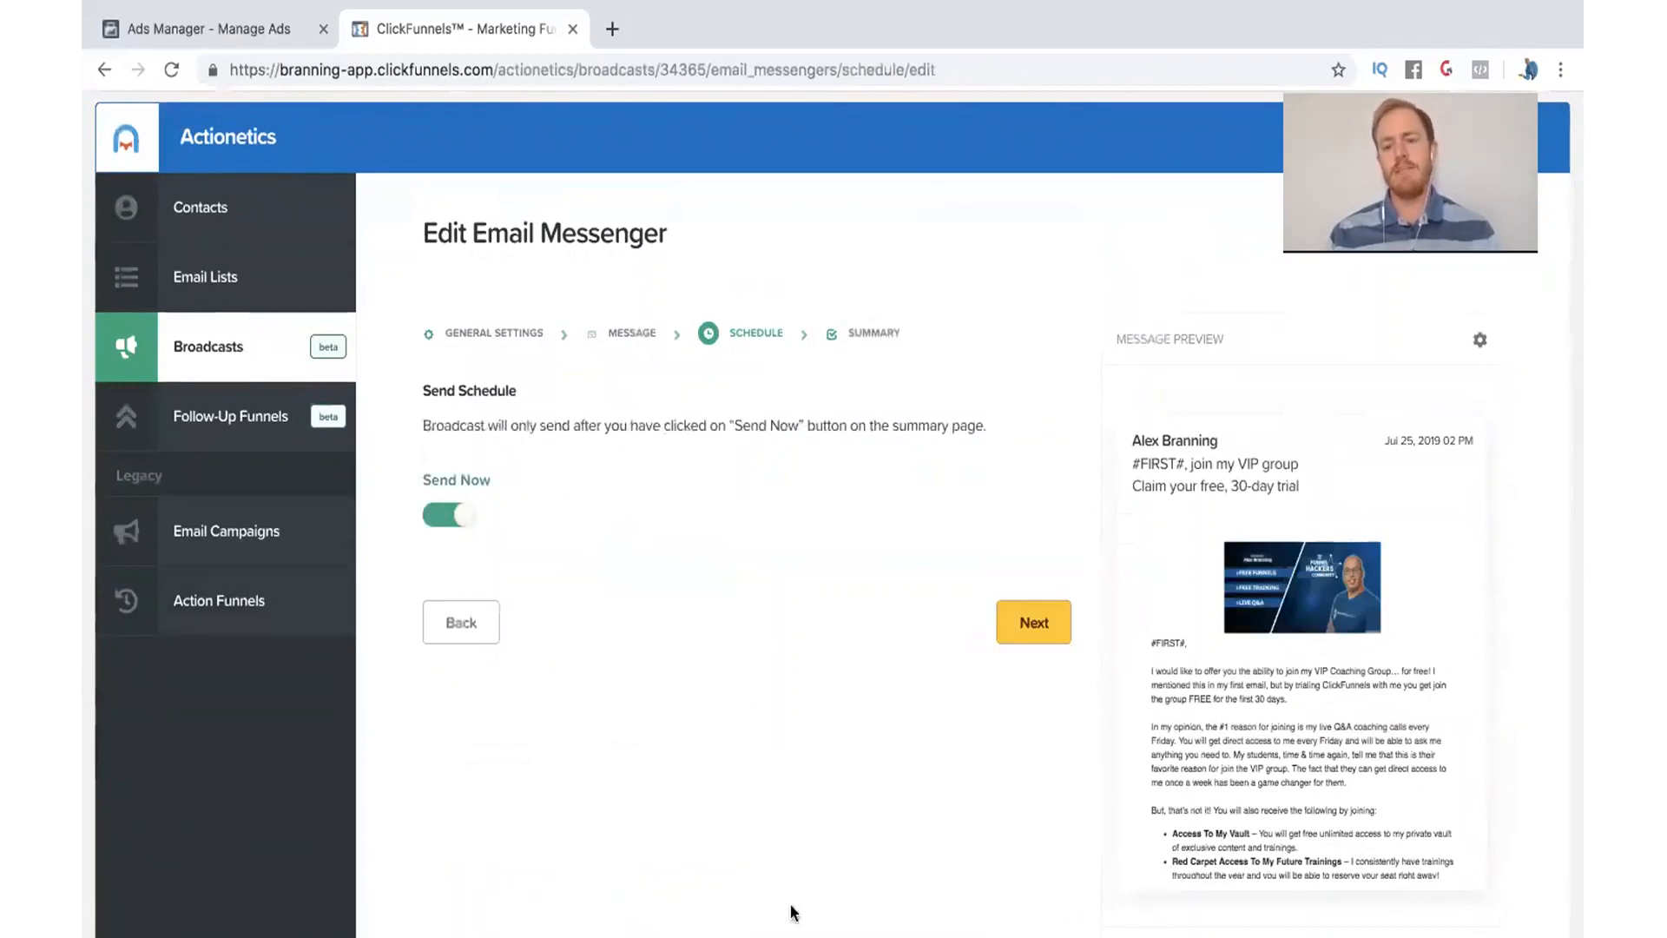
left_click(448, 515)
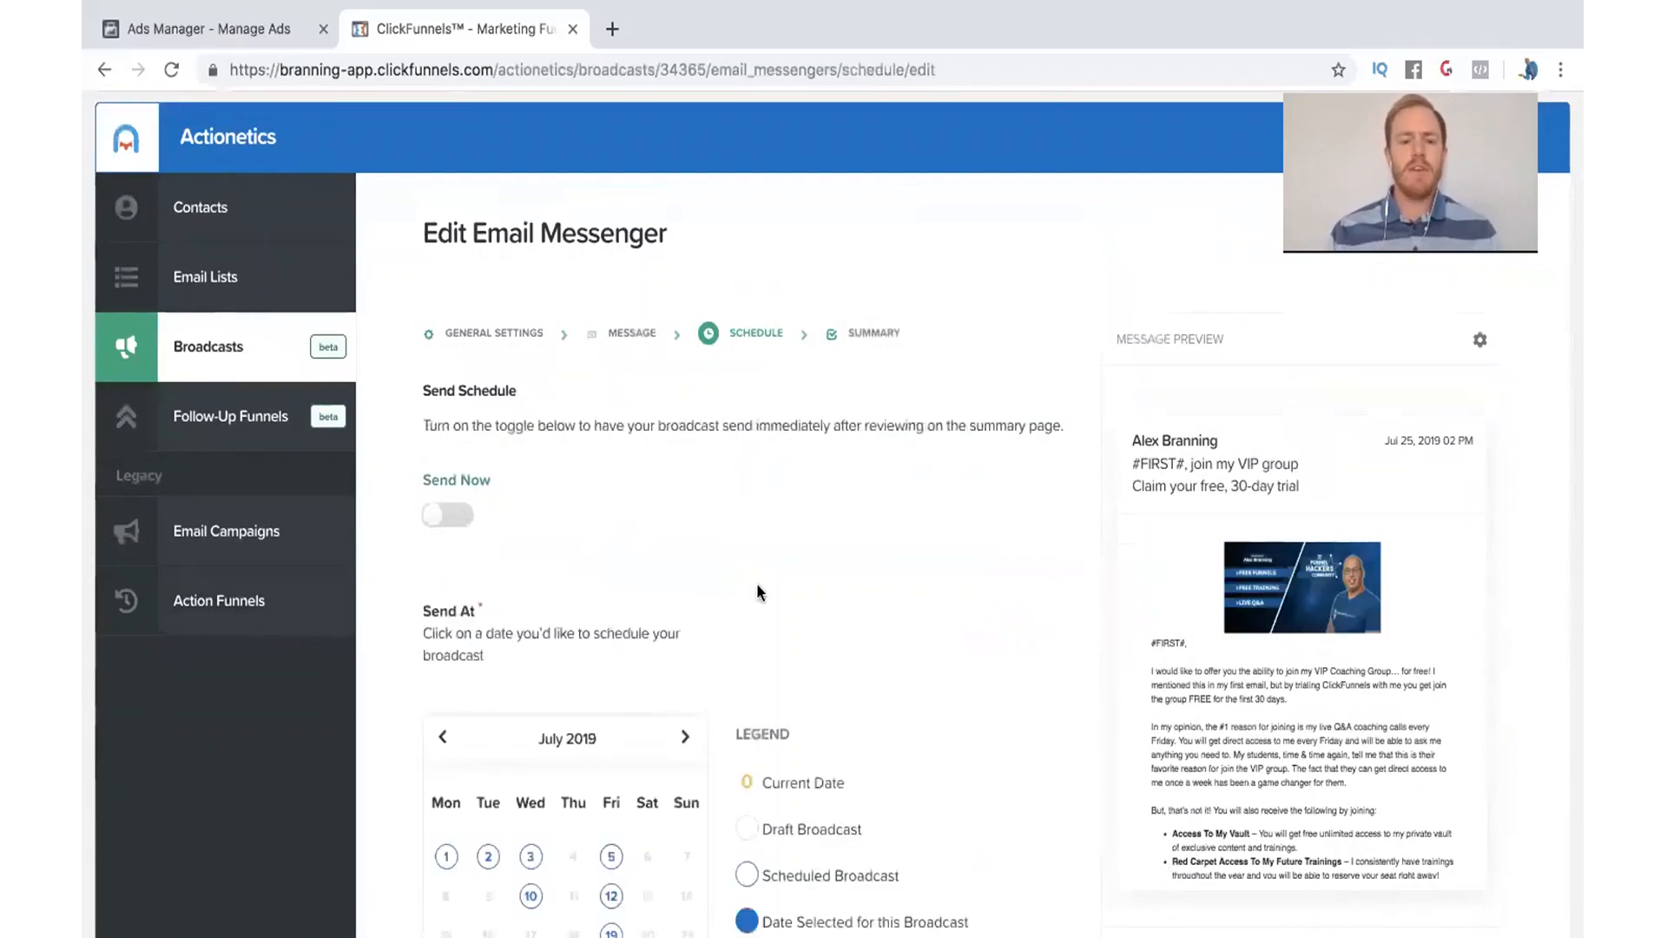
scroll("down", 3)
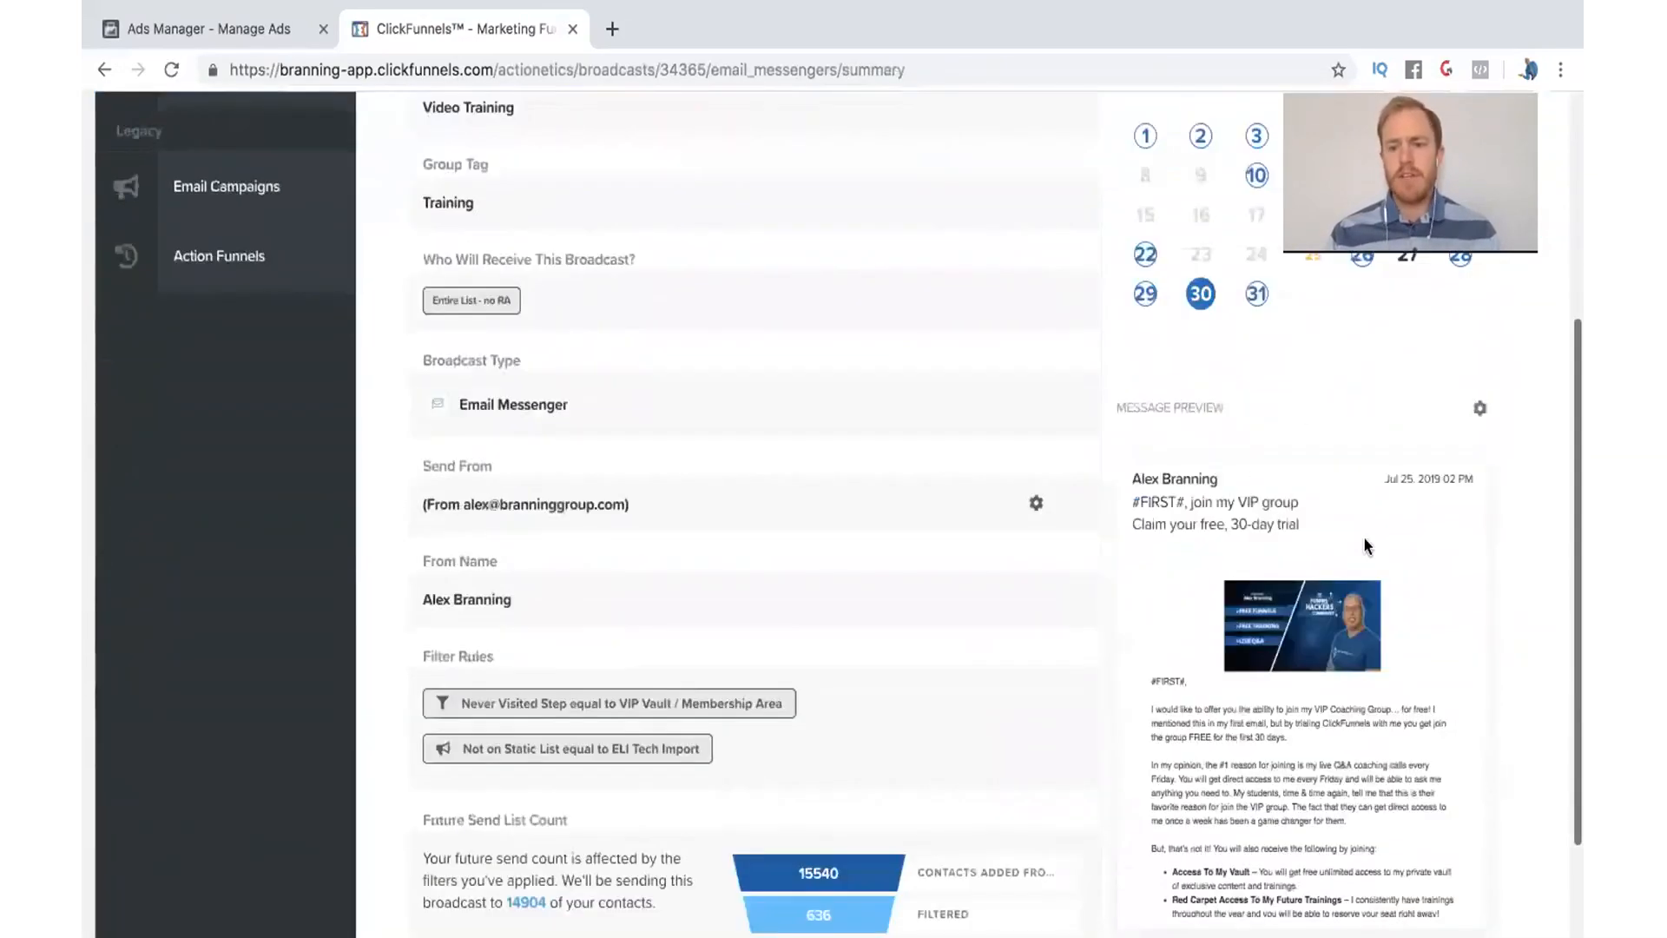
Queue the Video Training broadcast to send 30 July 2019 at 2:14 PM to 14904 contacts.
scroll("down", 3)
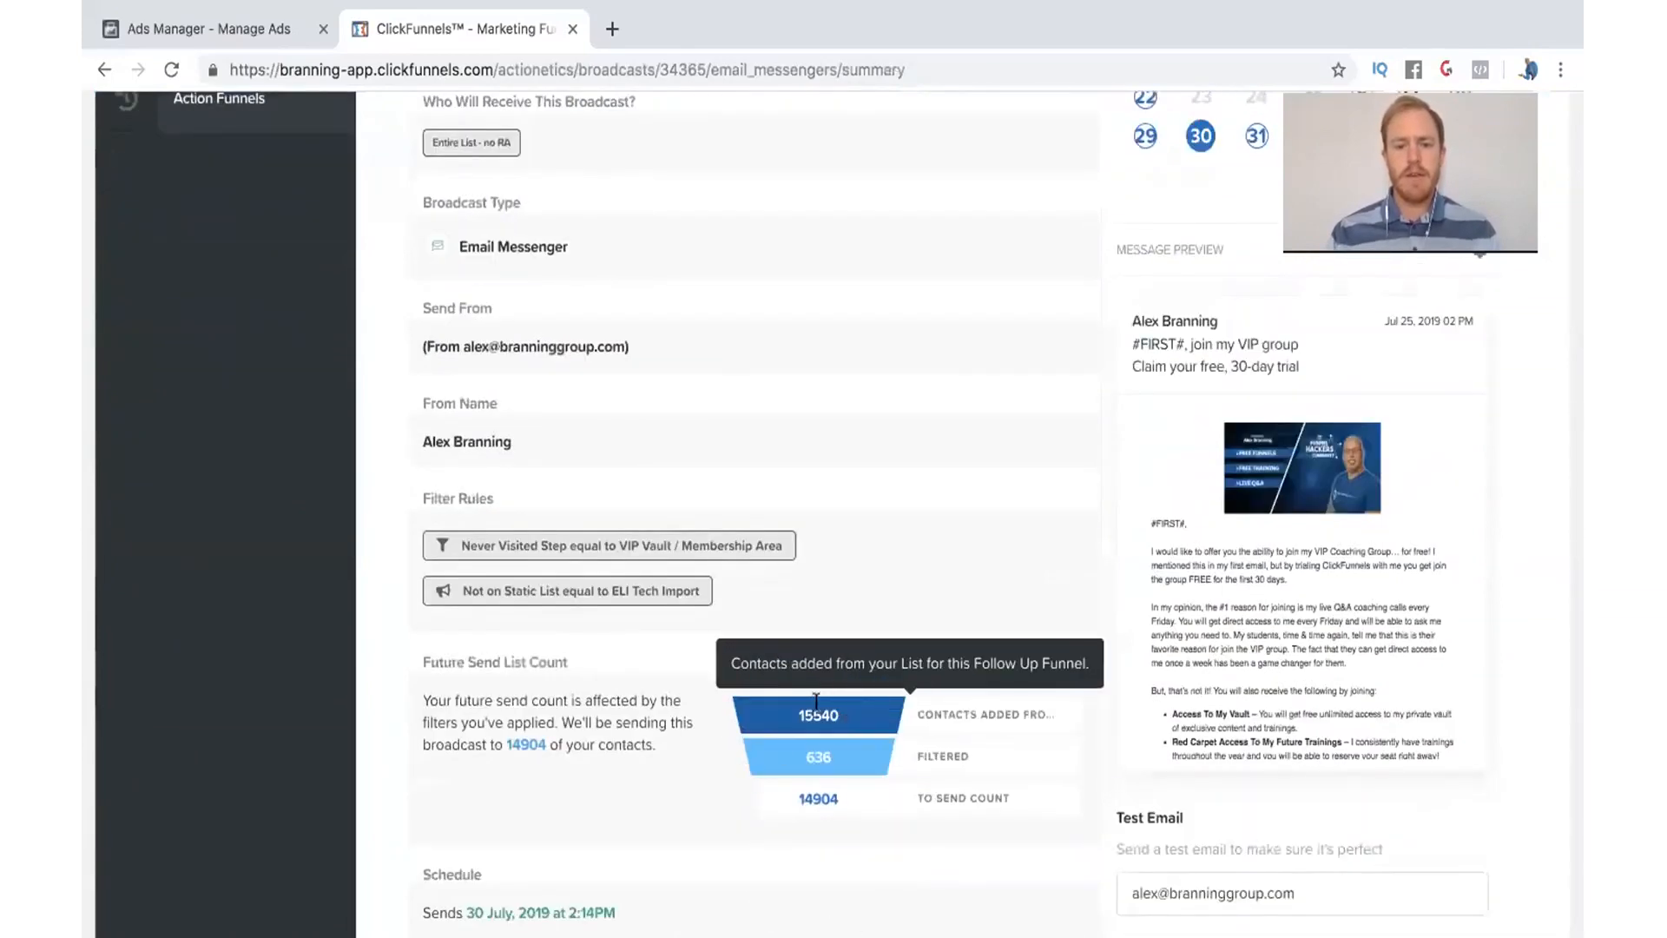
mouse_move(868, 808)
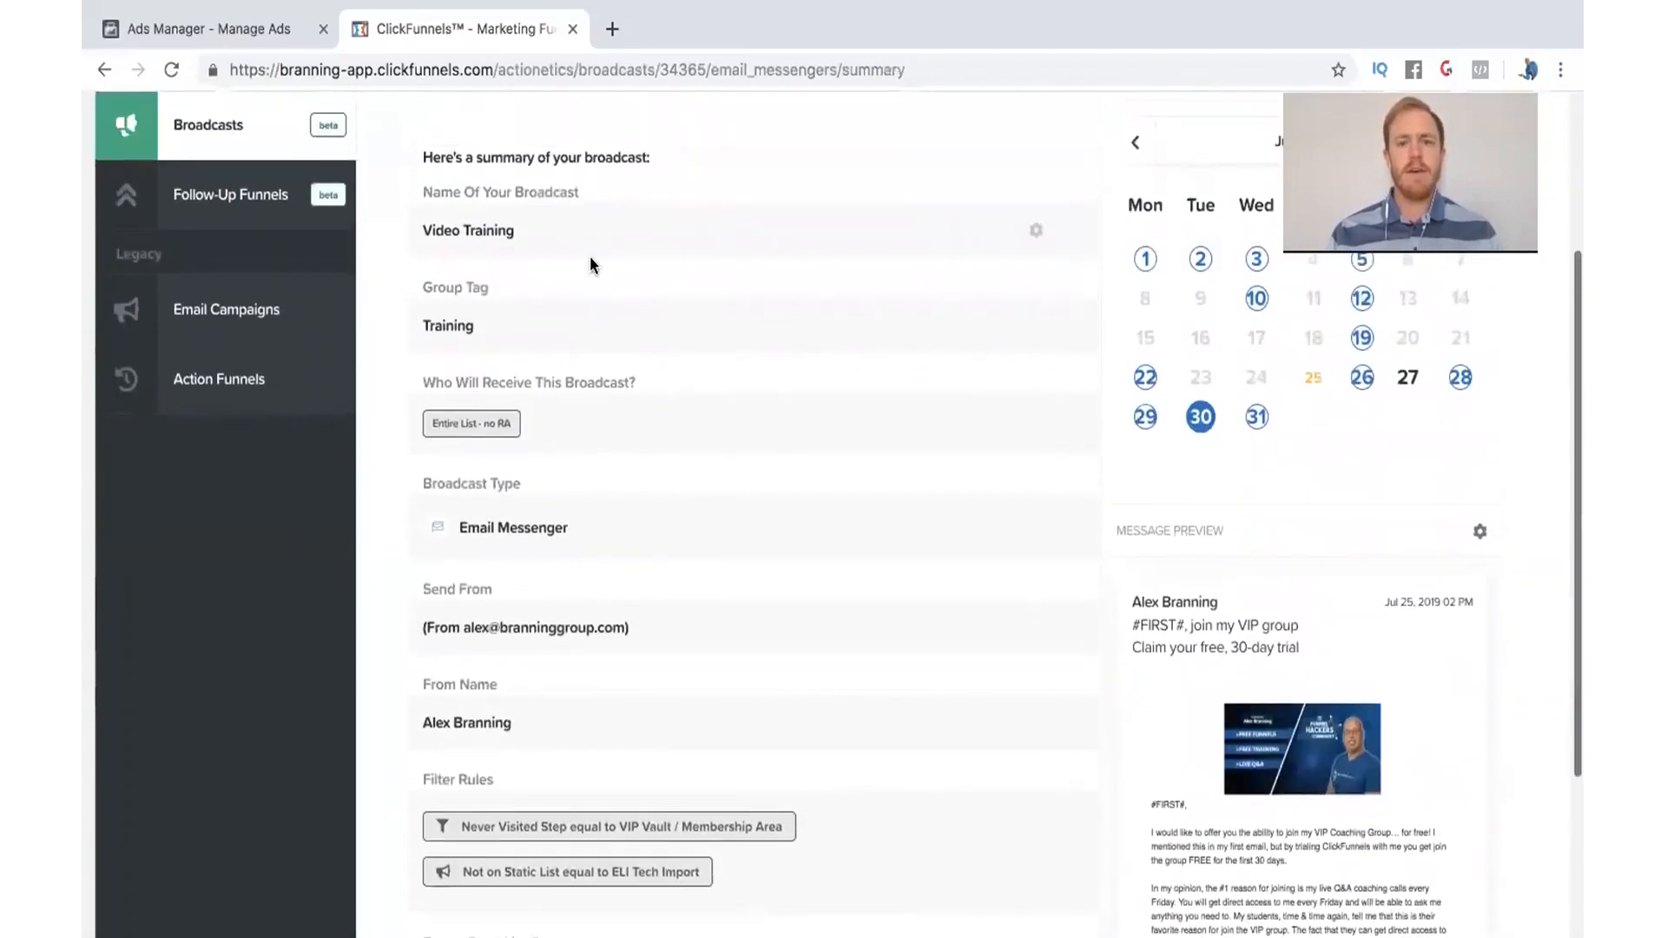
scroll("down", 3)
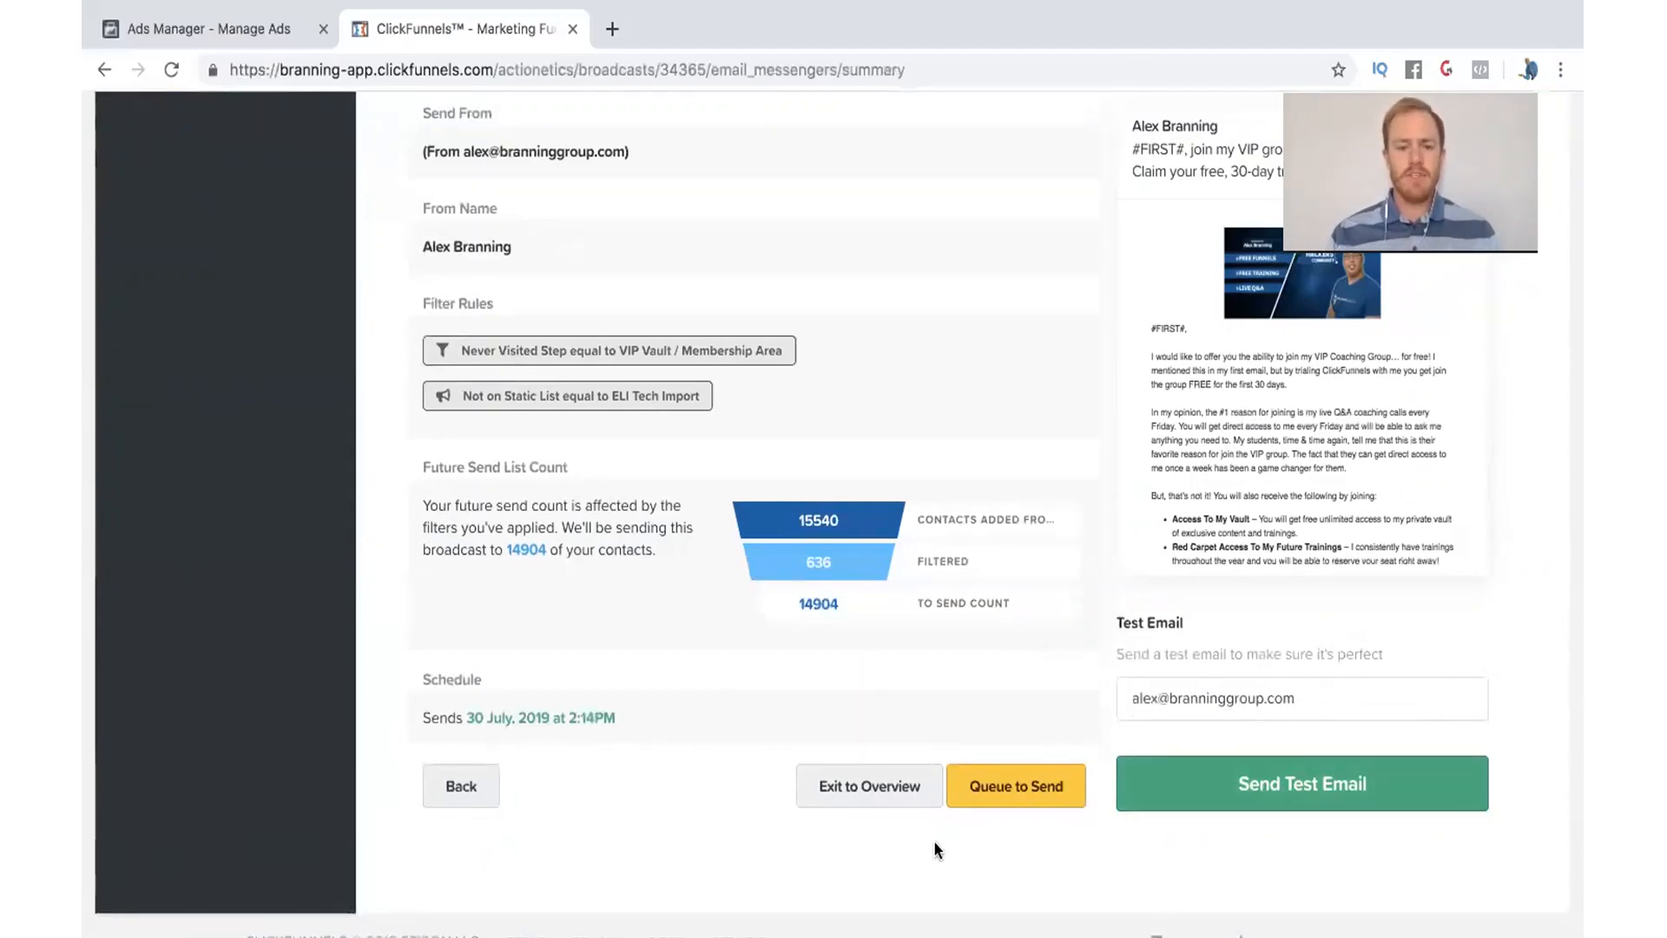
mouse_move(1005, 799)
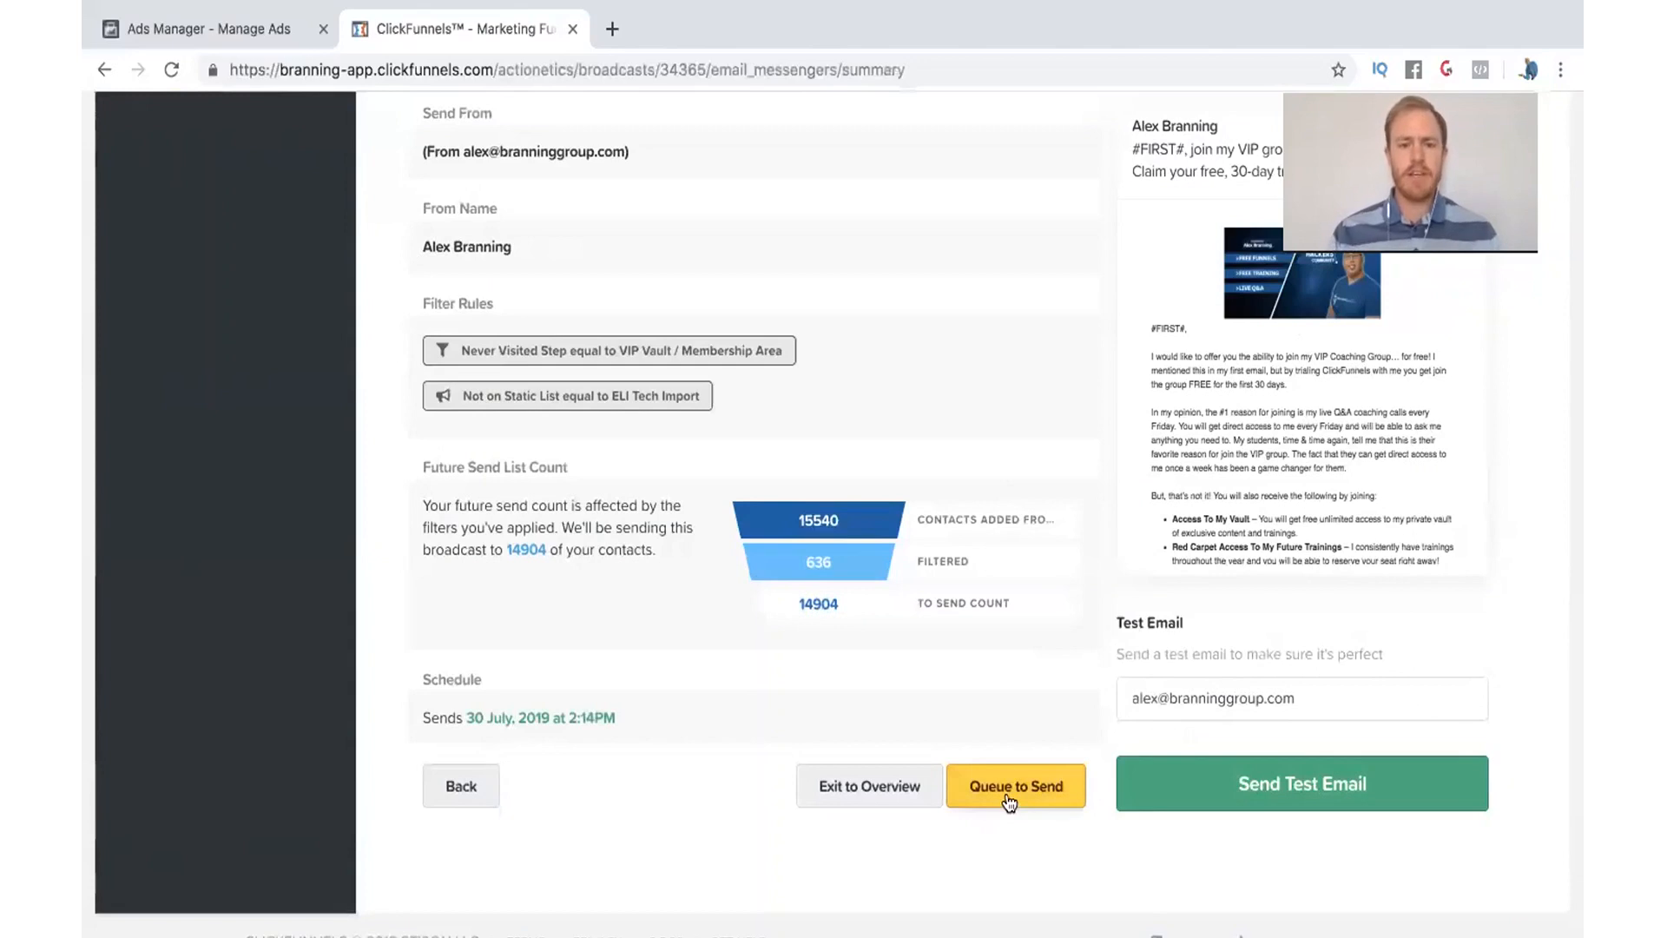
left_click(1014, 785)
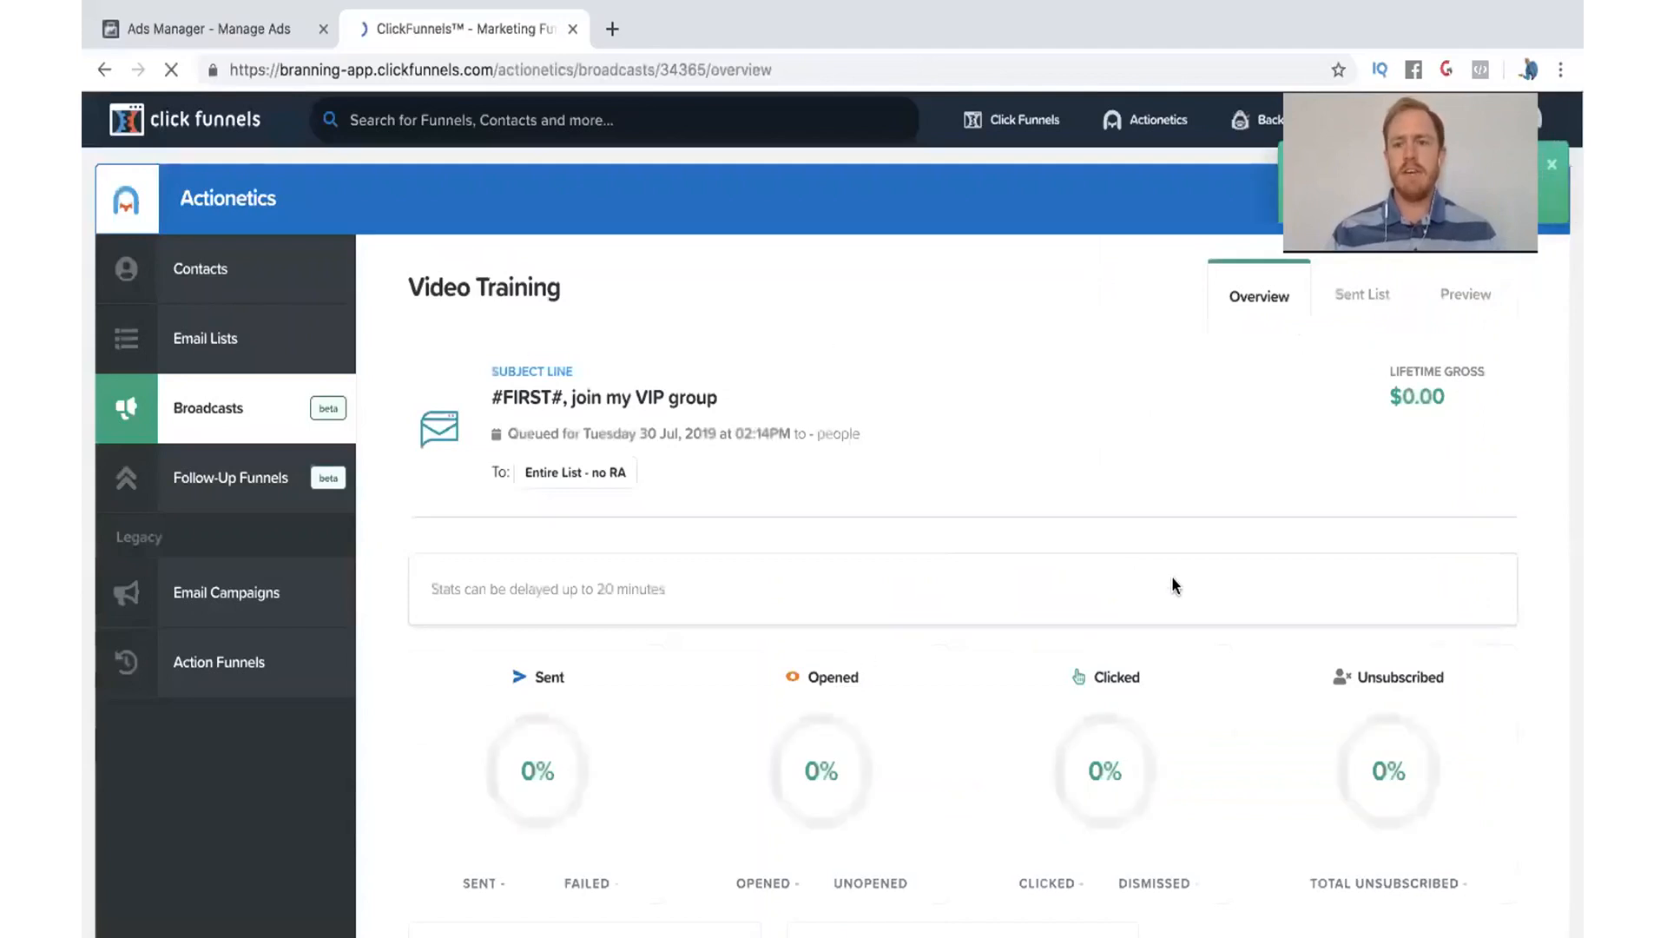
Review the queued broadcast's overview stats and return to the My Broadcasts list.
scroll("down", 3)
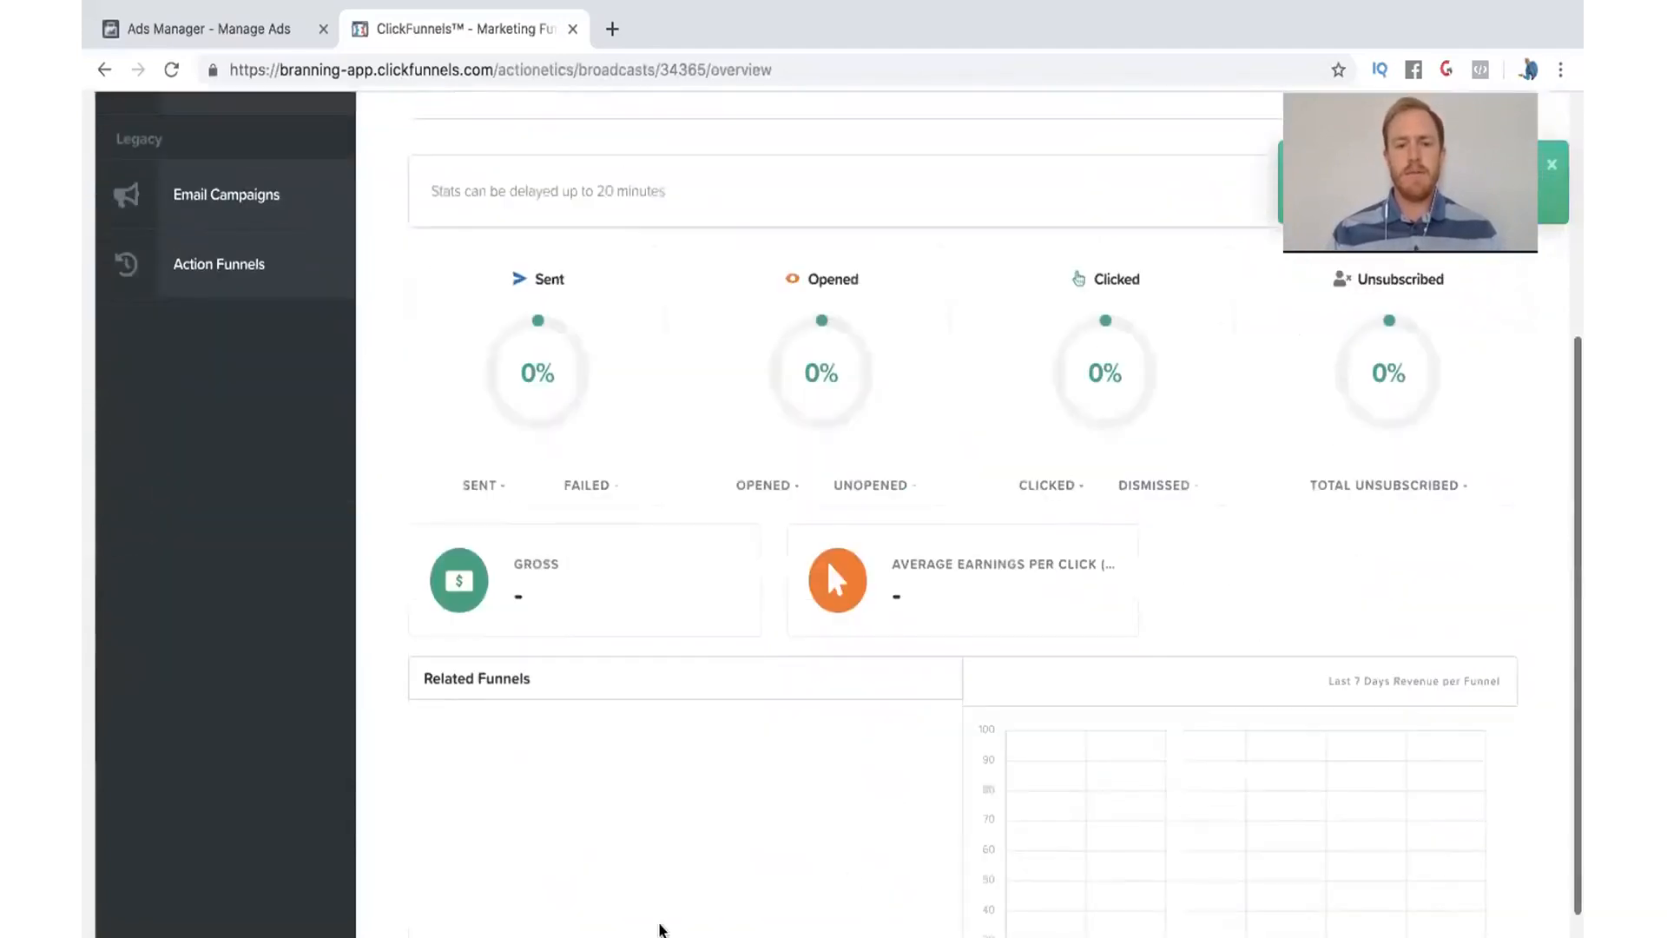
scroll("up", 3)
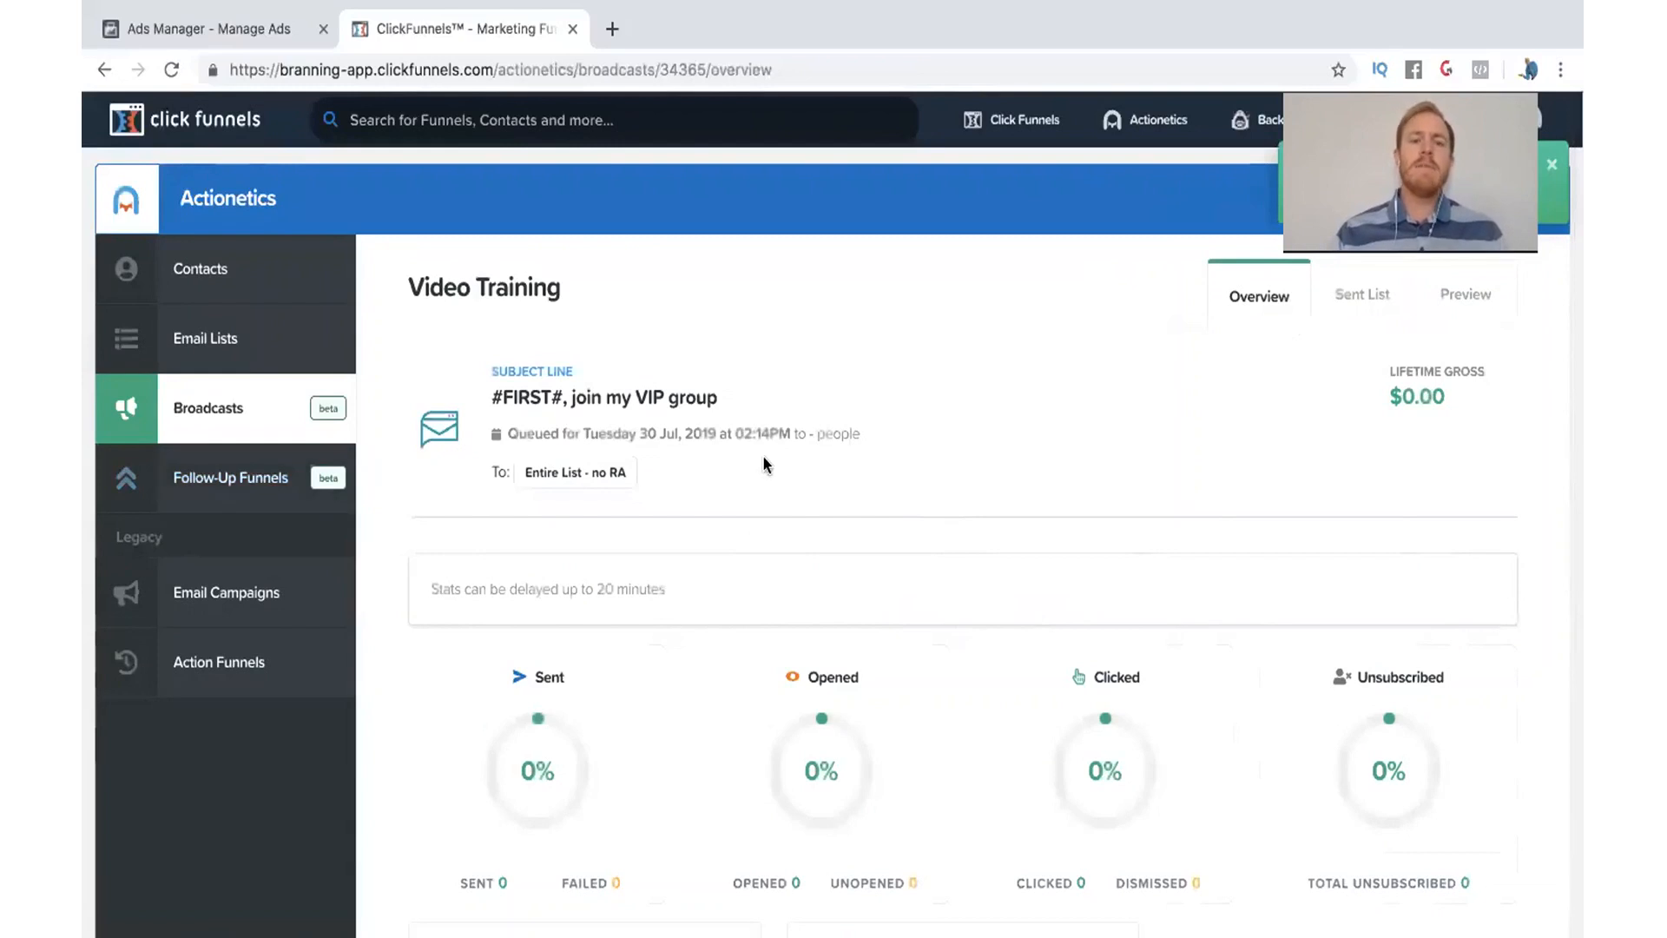
left_click(208, 408)
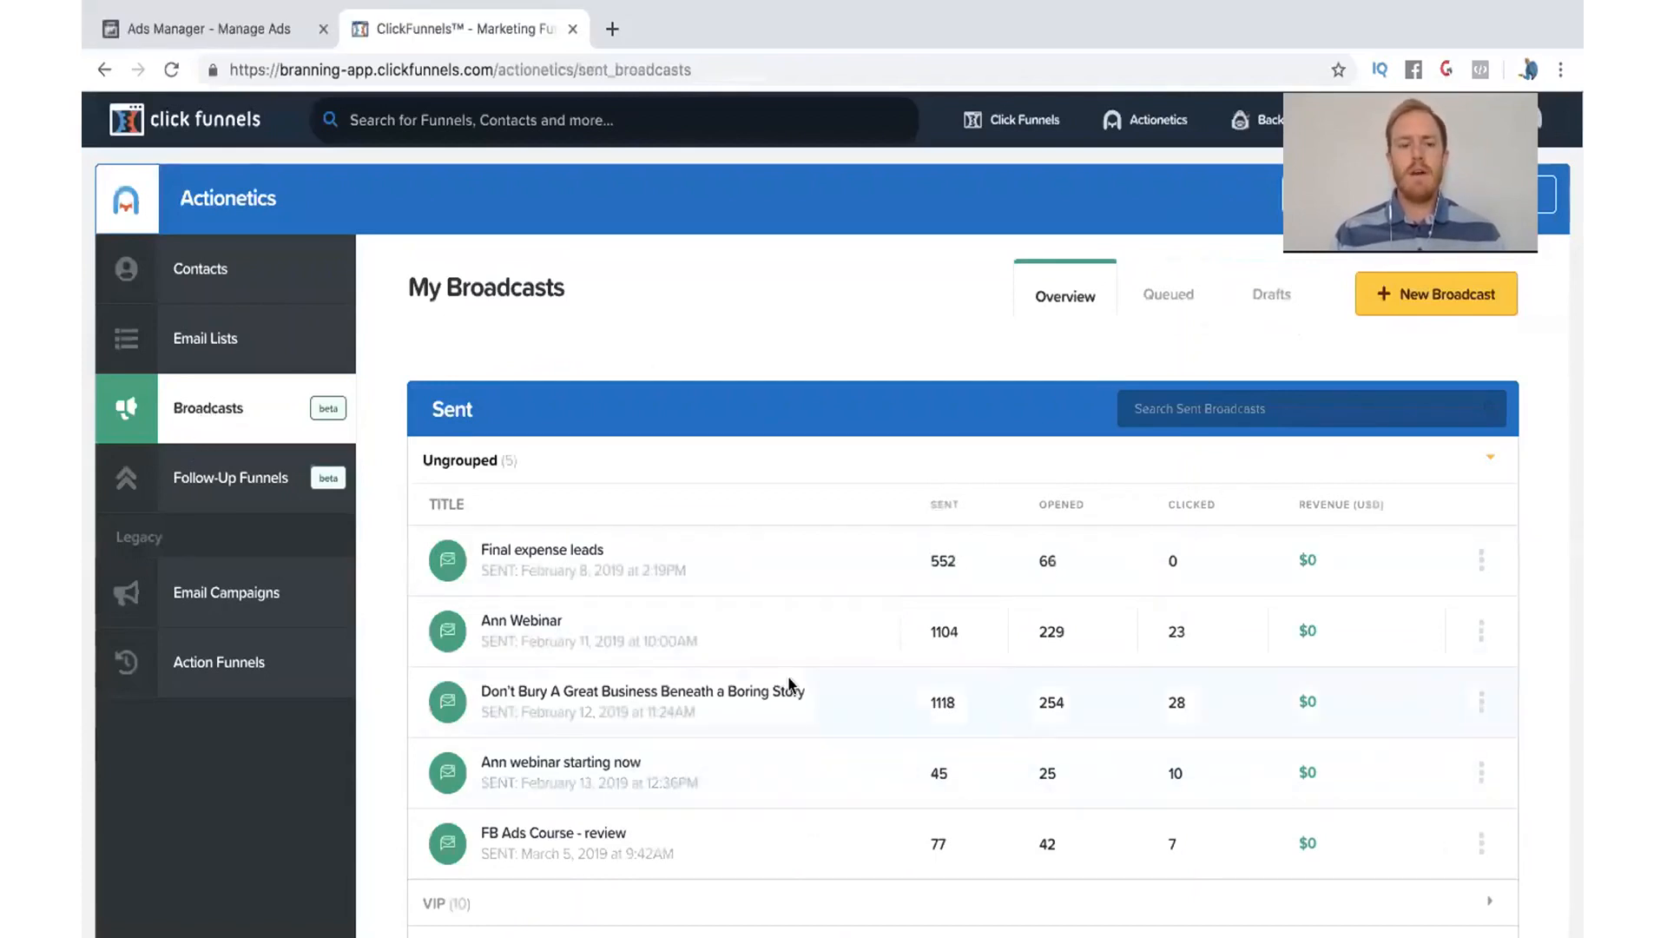
Switch between the Queued and Drafts tabs, ending on the Queued broadcasts list.
scroll("down", 3)
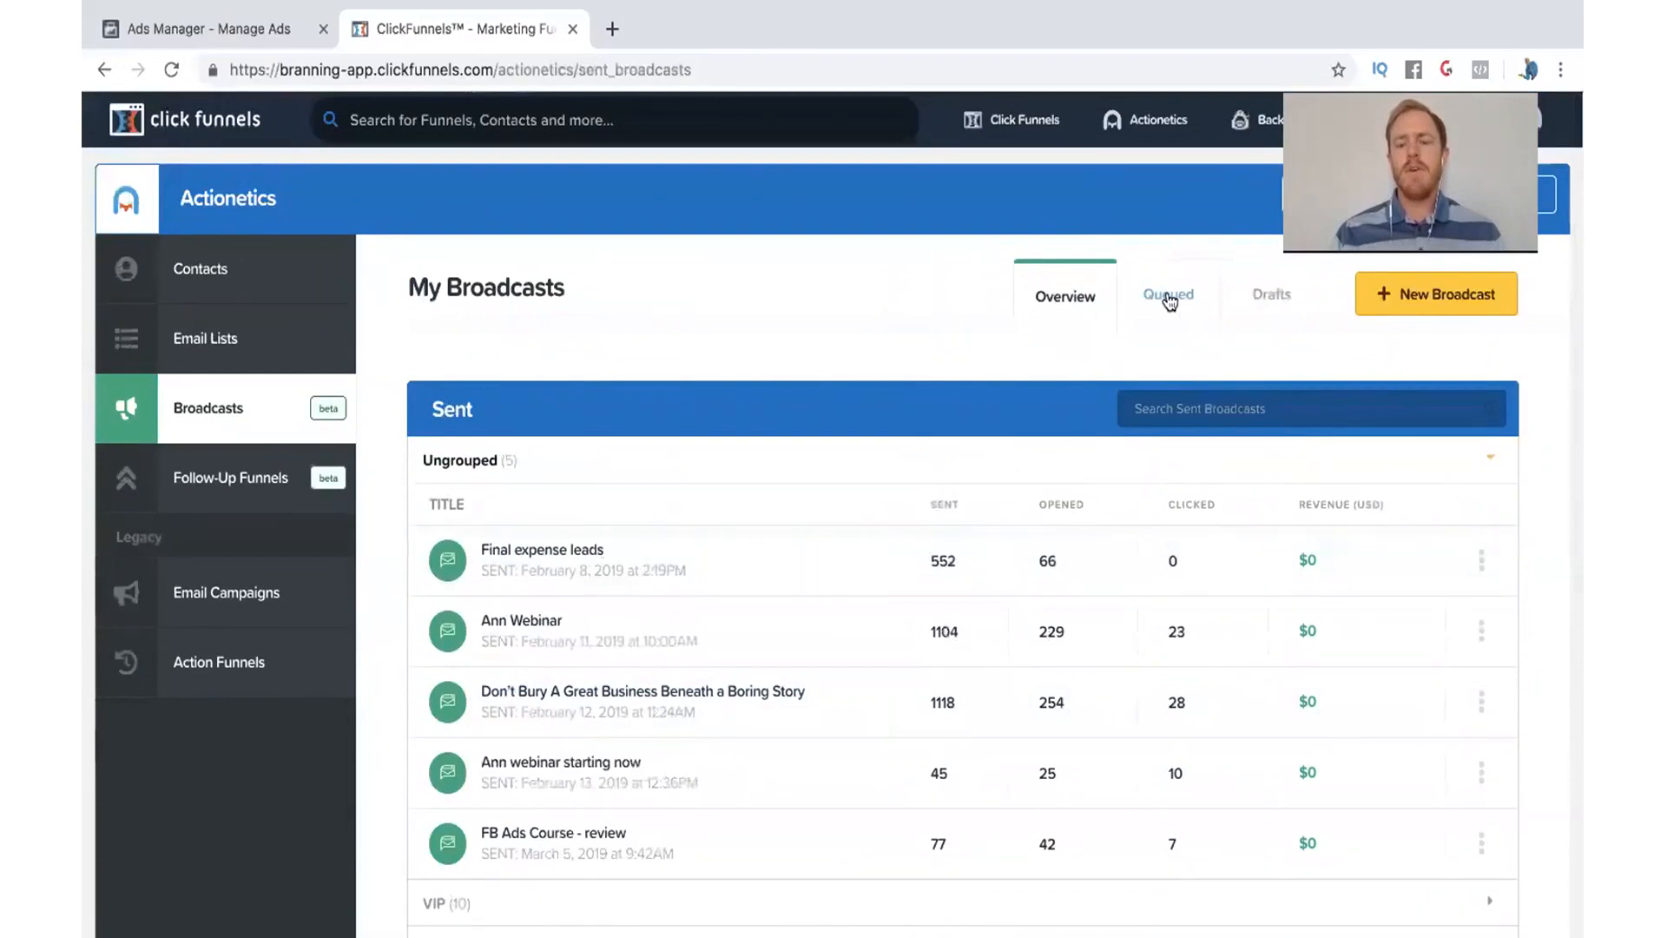
left_click(1167, 295)
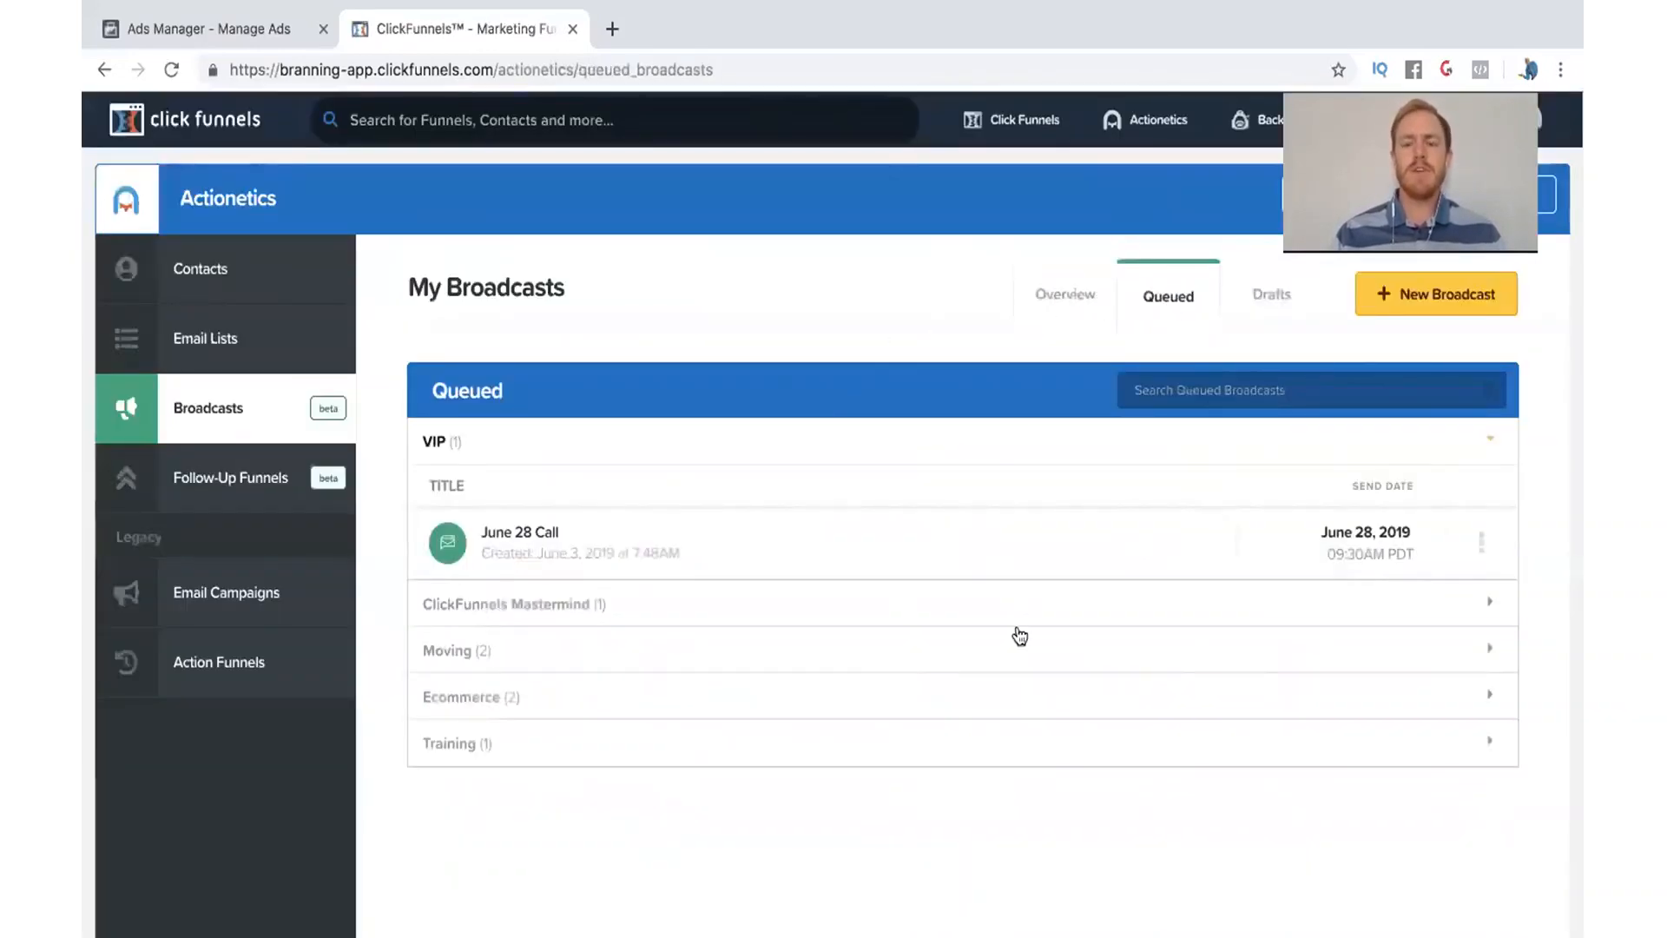
left_click(1272, 295)
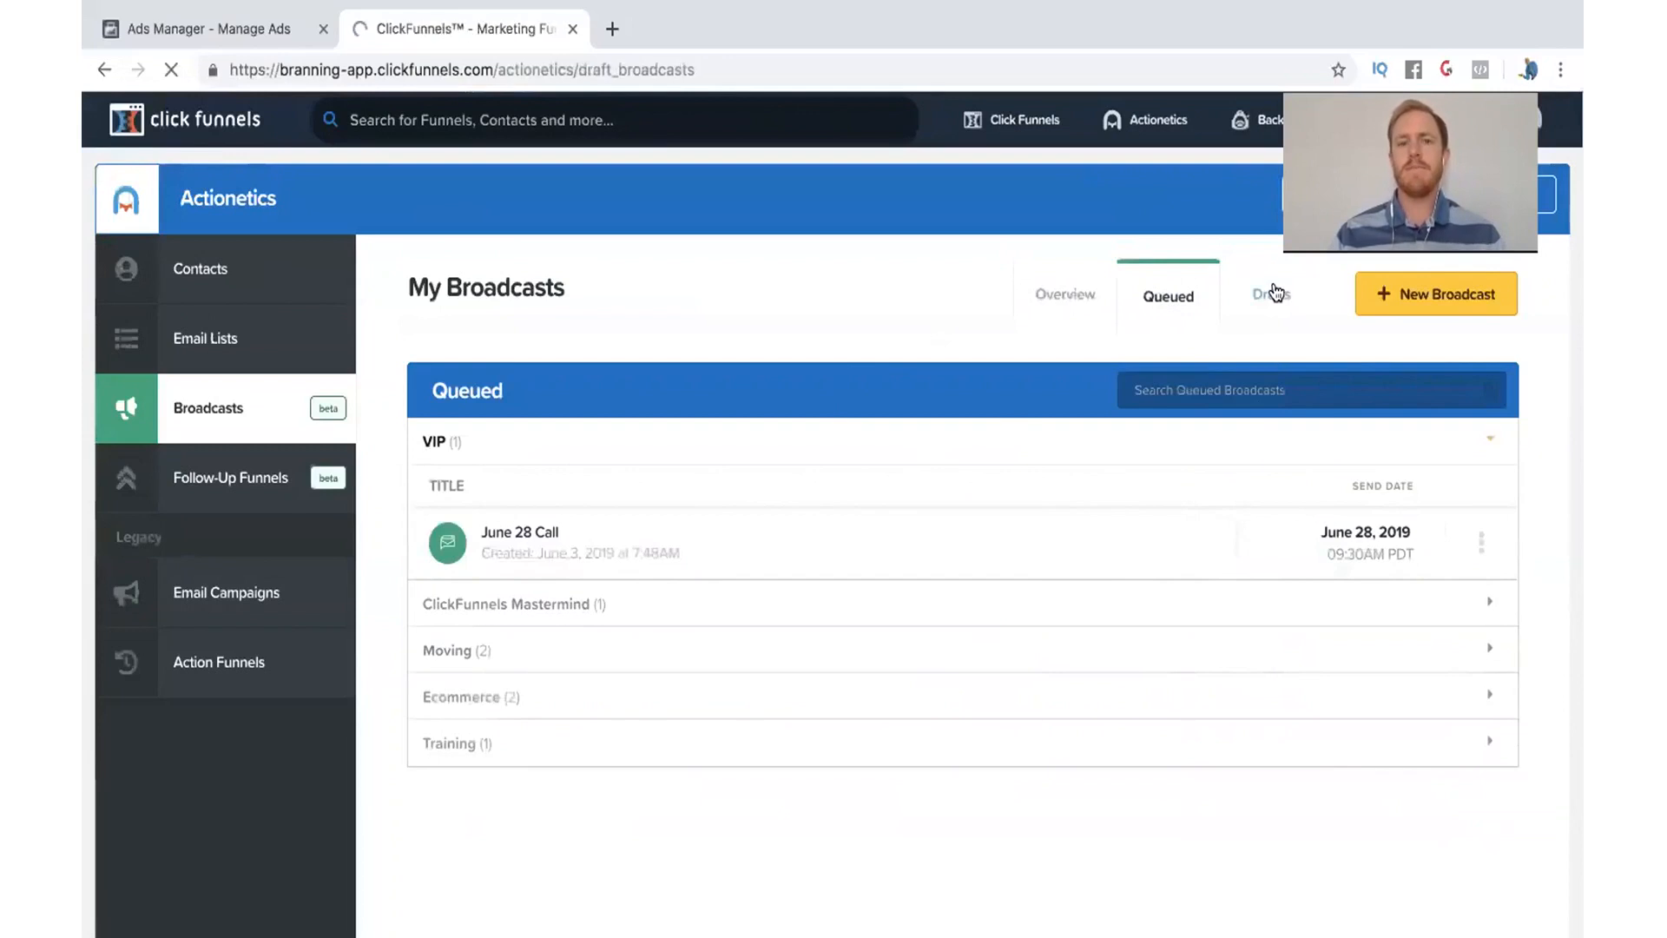
left_click(1270, 295)
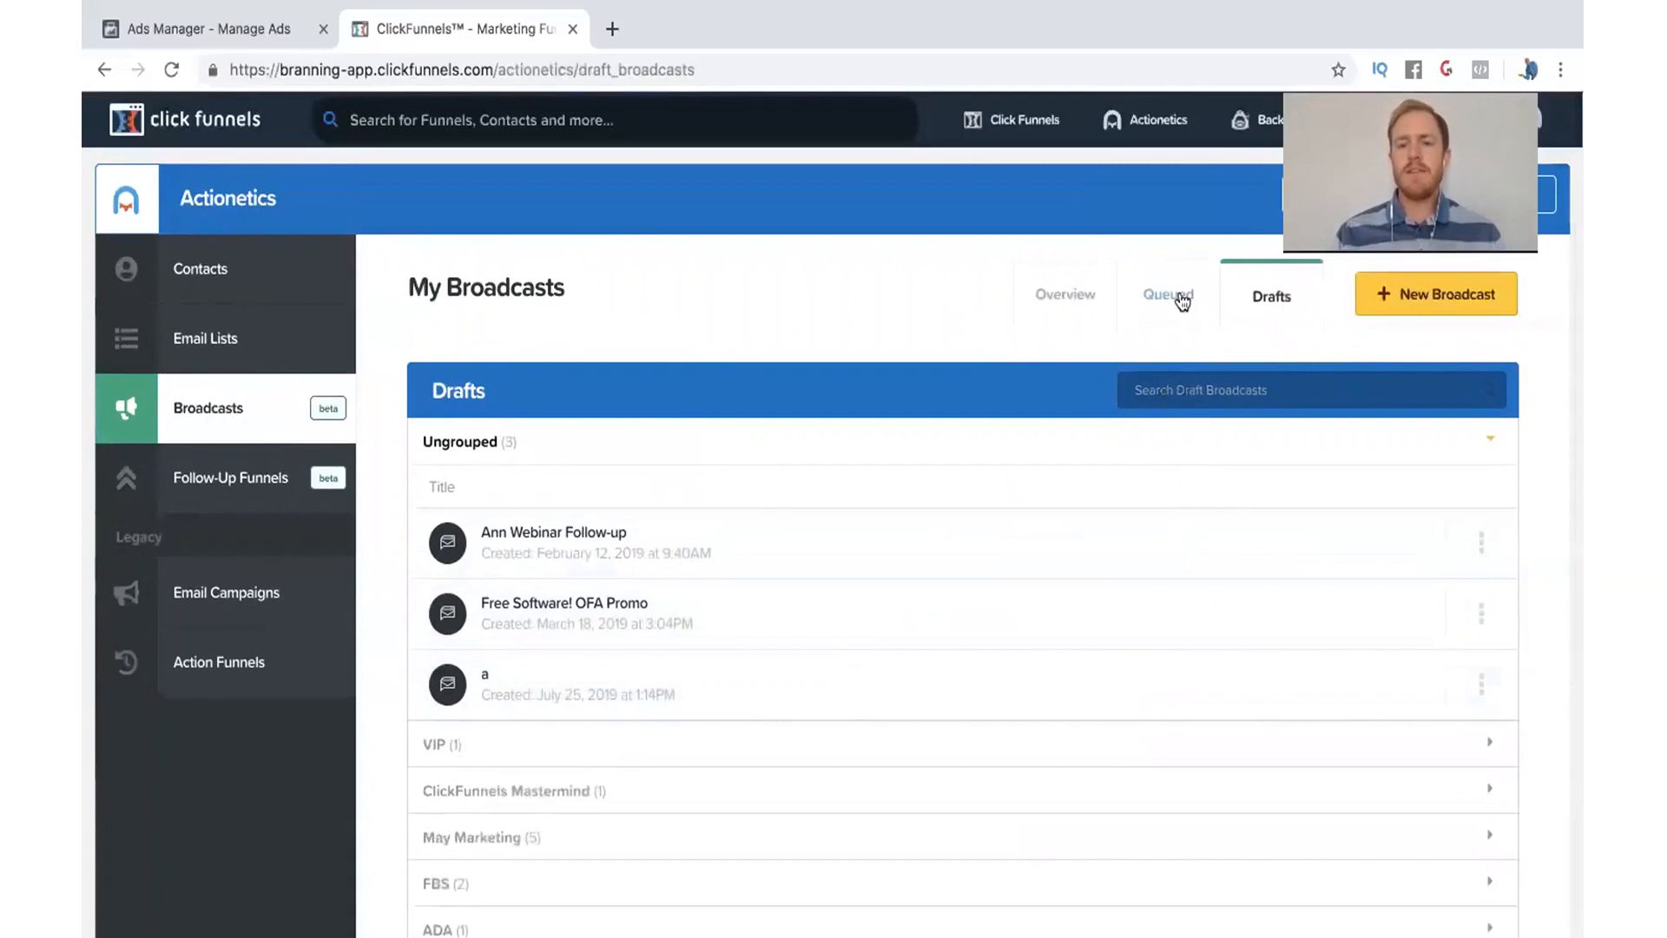
left_click(1167, 295)
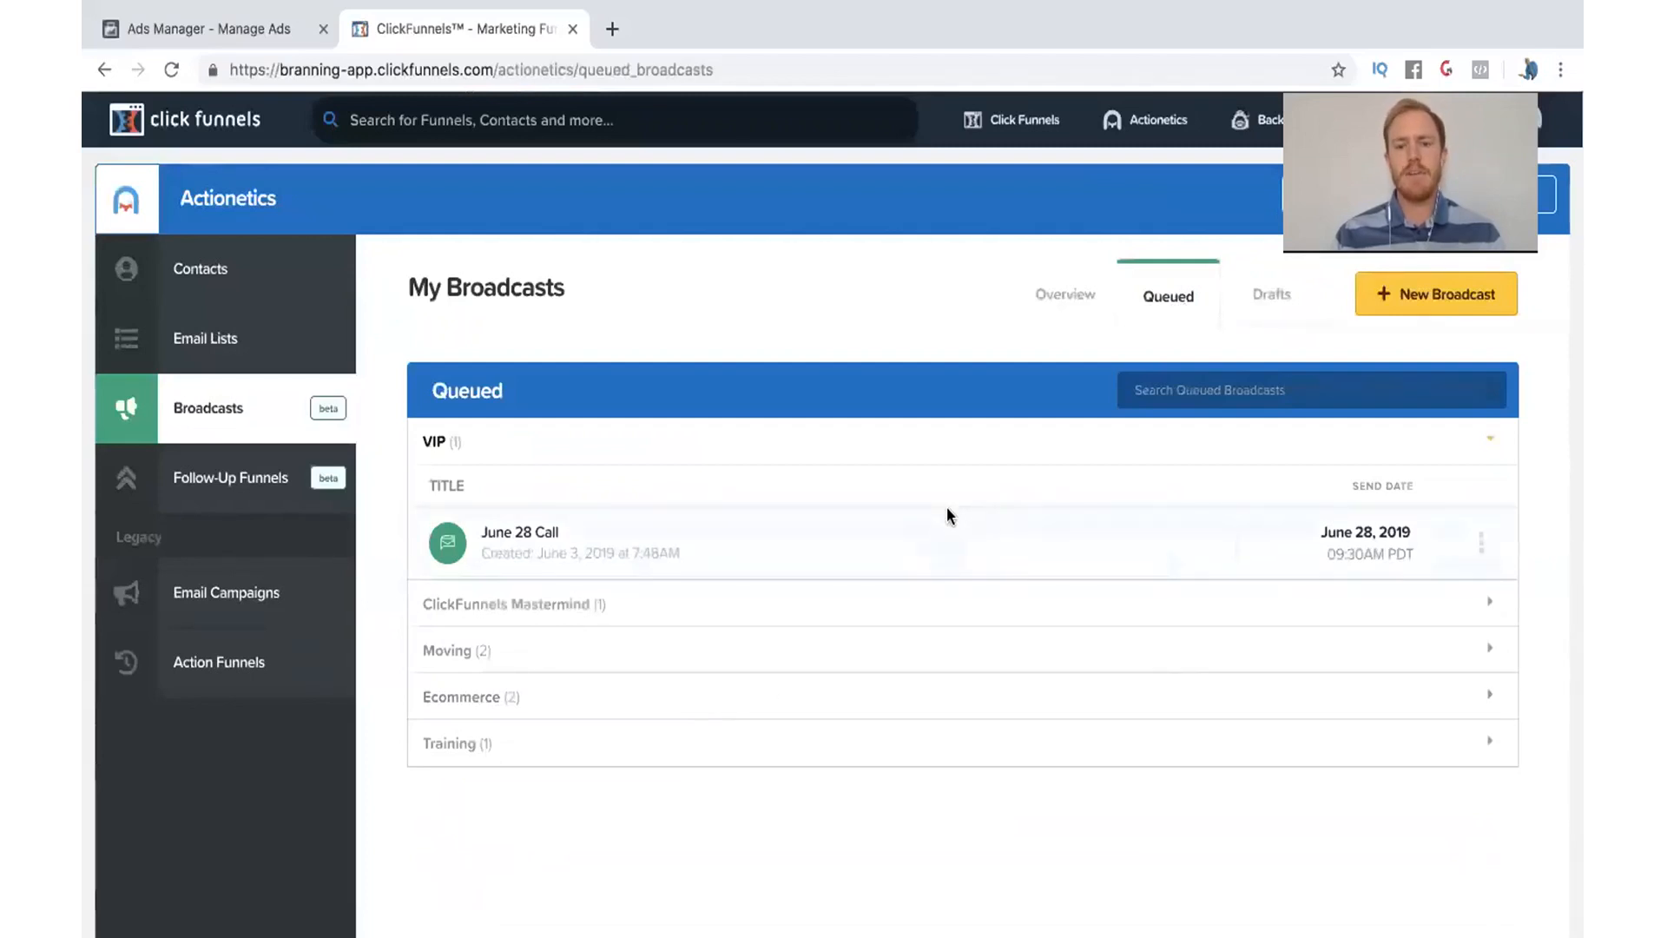
mouse_move(1068, 799)
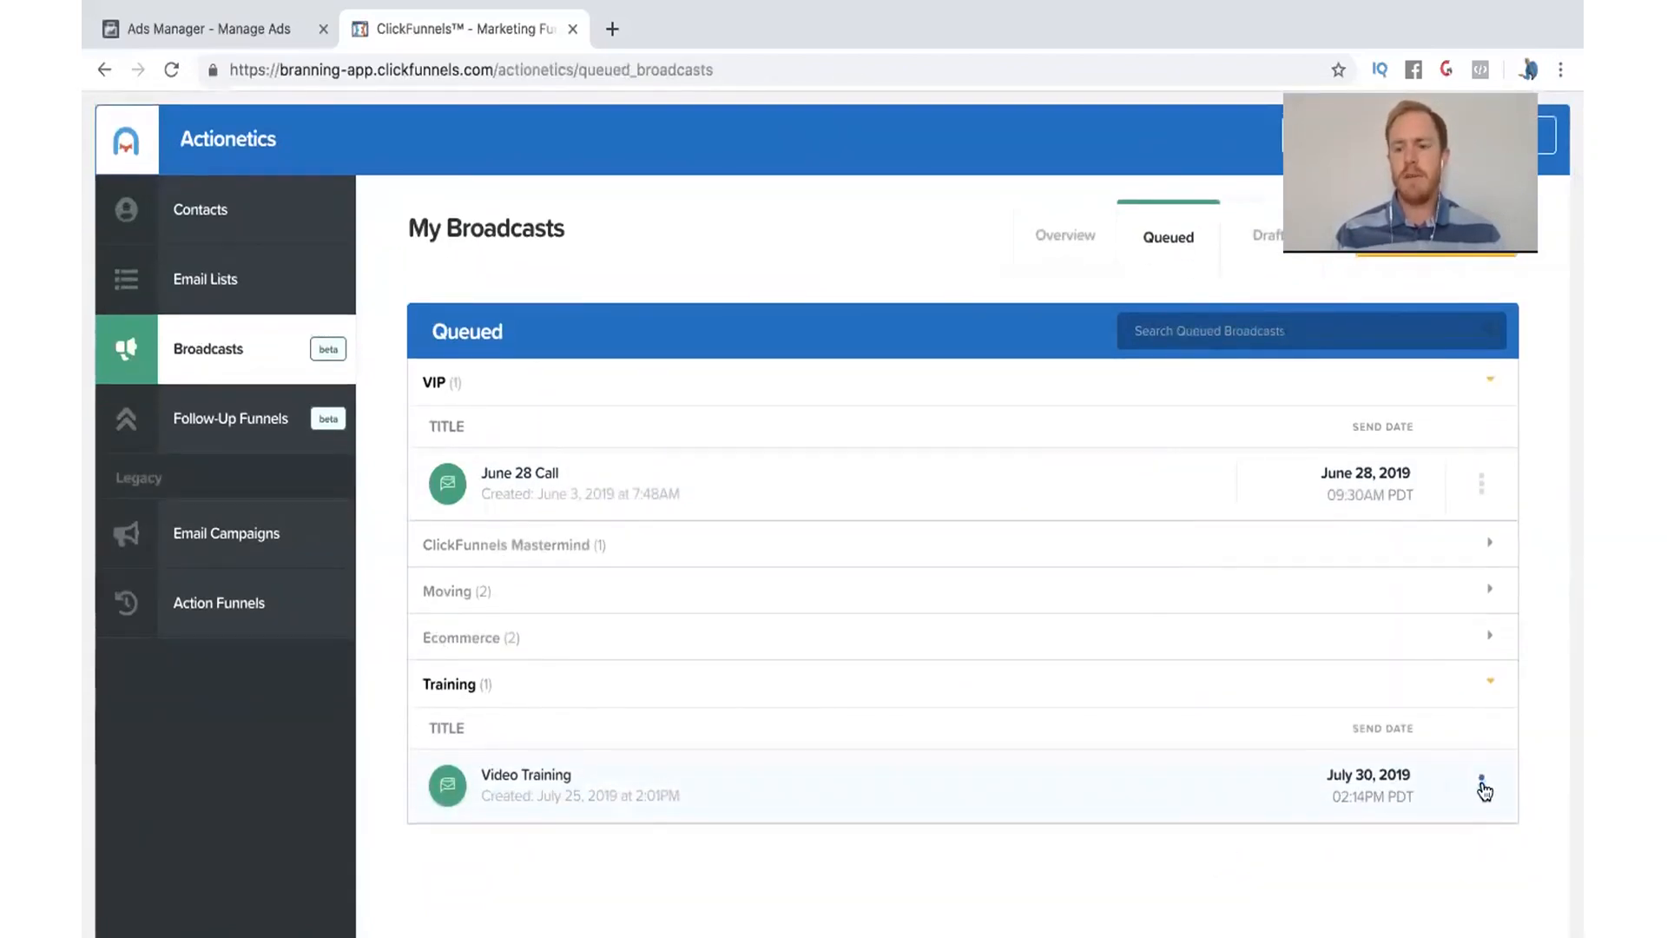
mouse_move(495, 764)
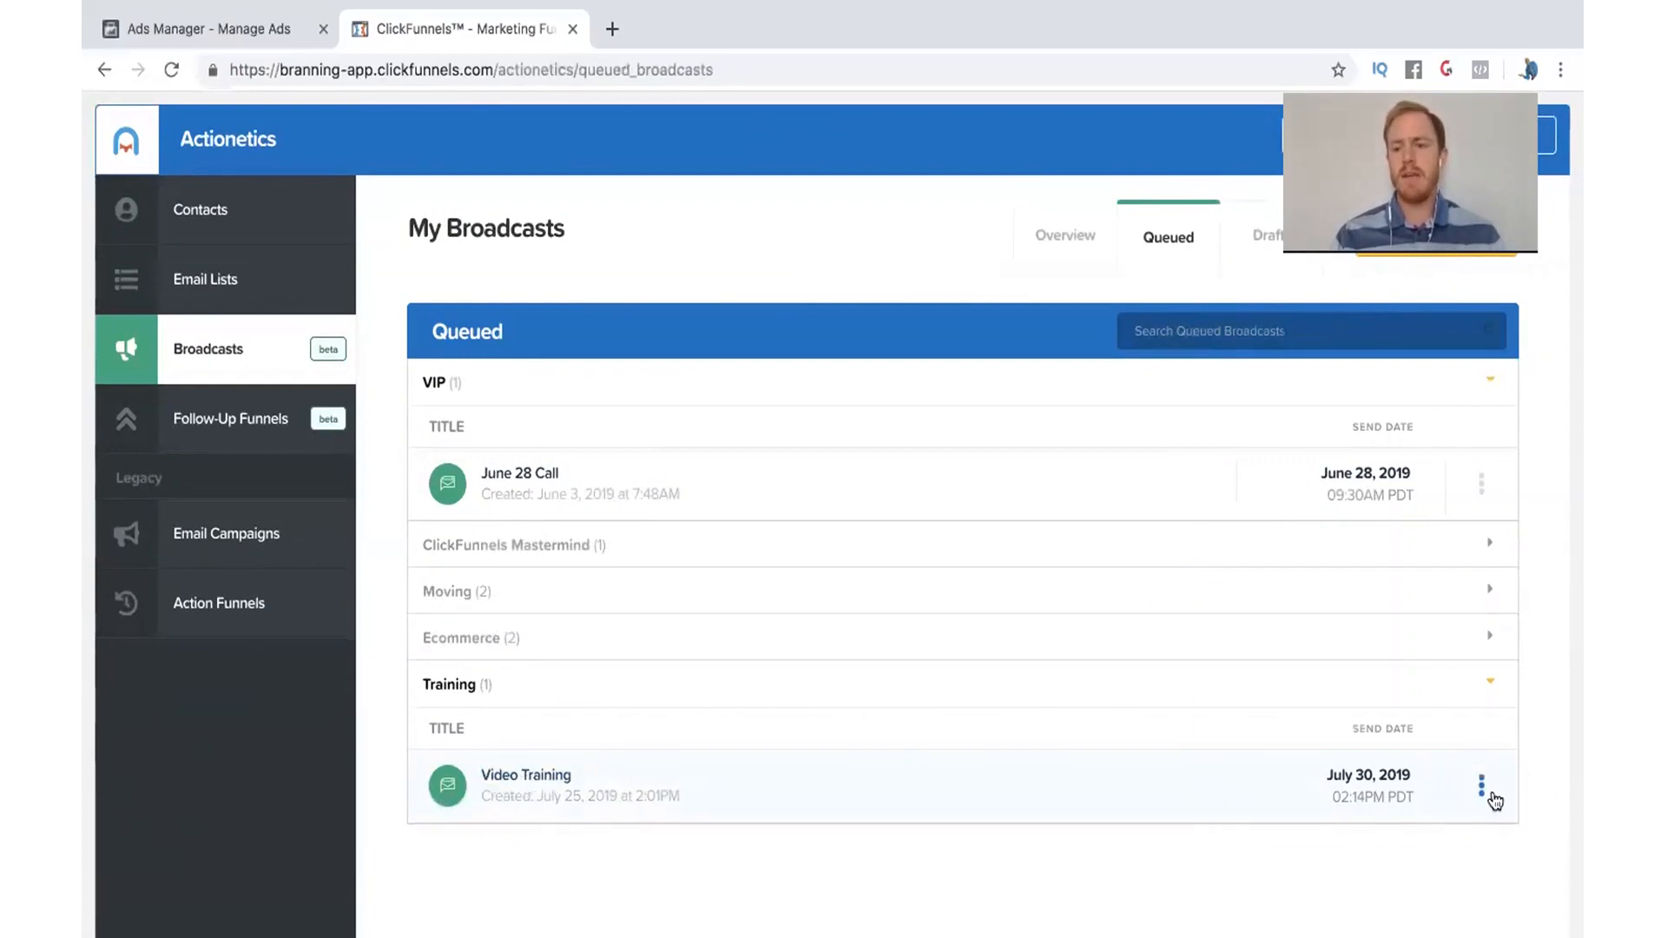
Move the queued Video Training broadcast back to Drafts from its options menu.
left_click(1482, 786)
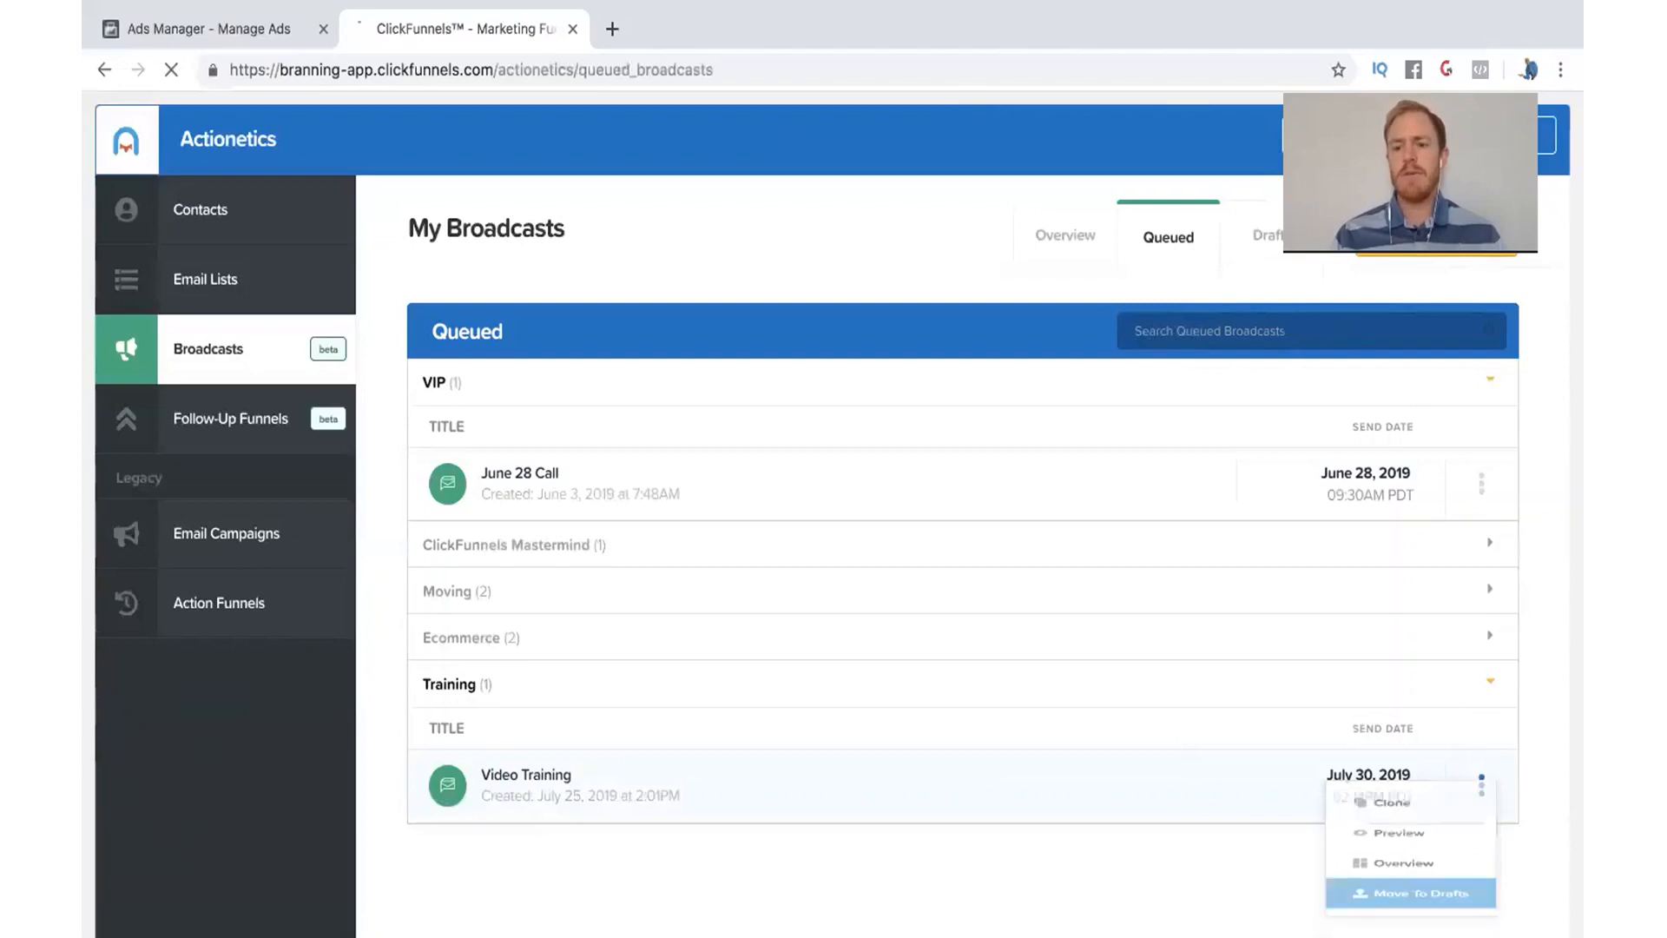
left_click(1410, 893)
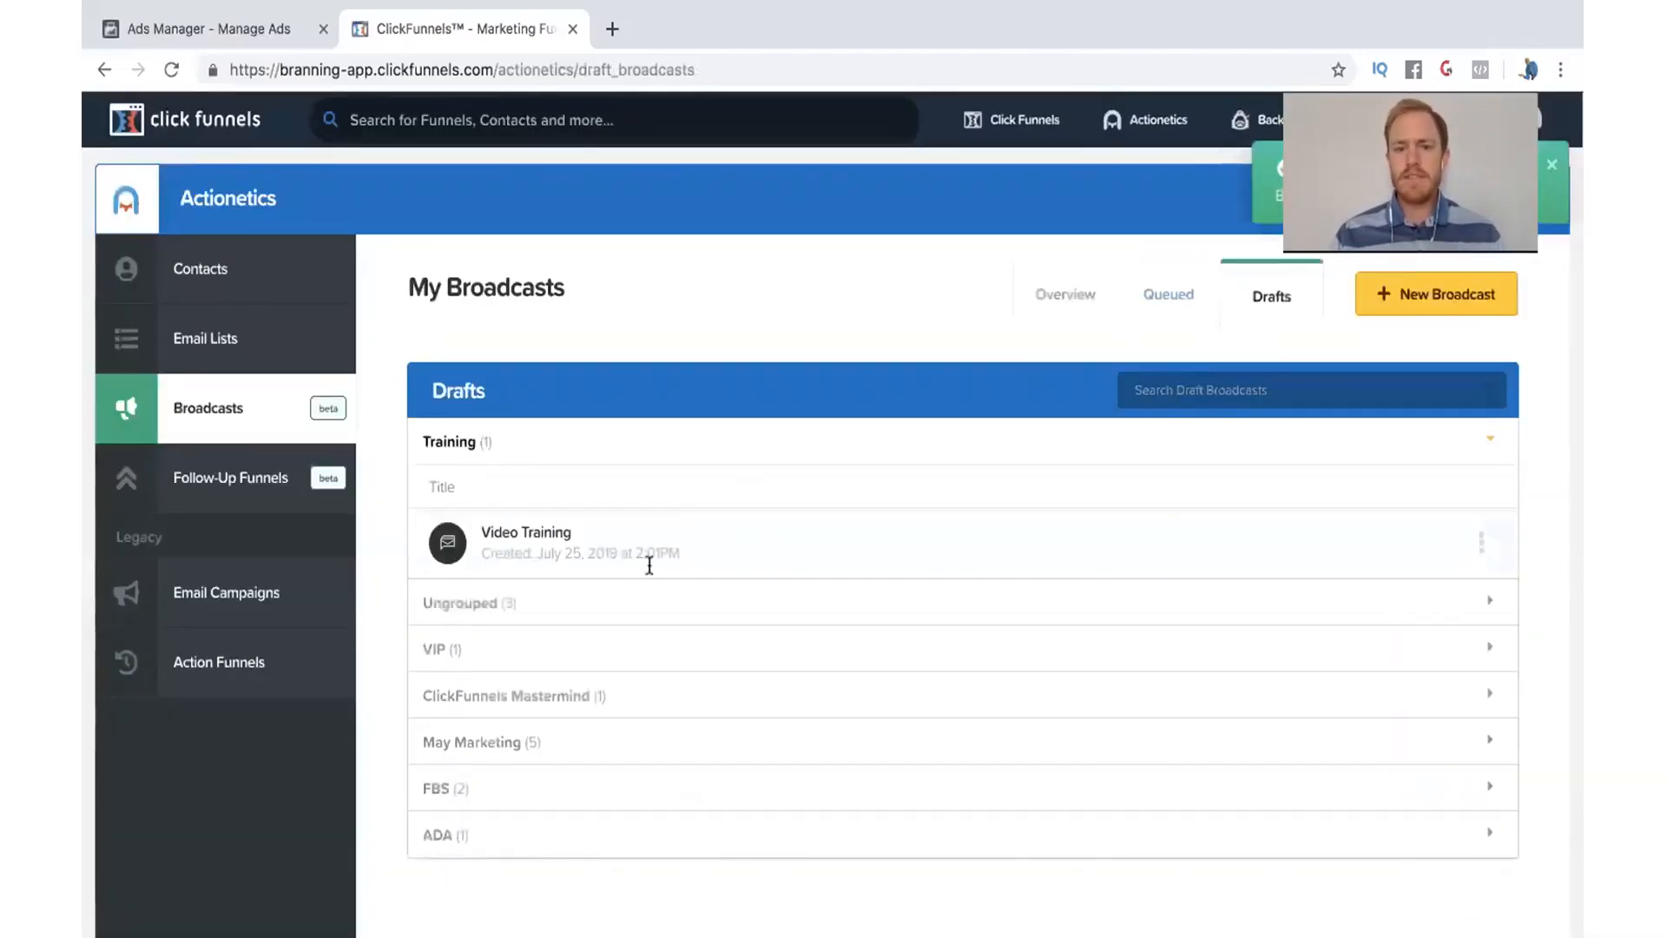
Open the Video Training draft in the Edit Email Messenger settings page.
left_click(1481, 541)
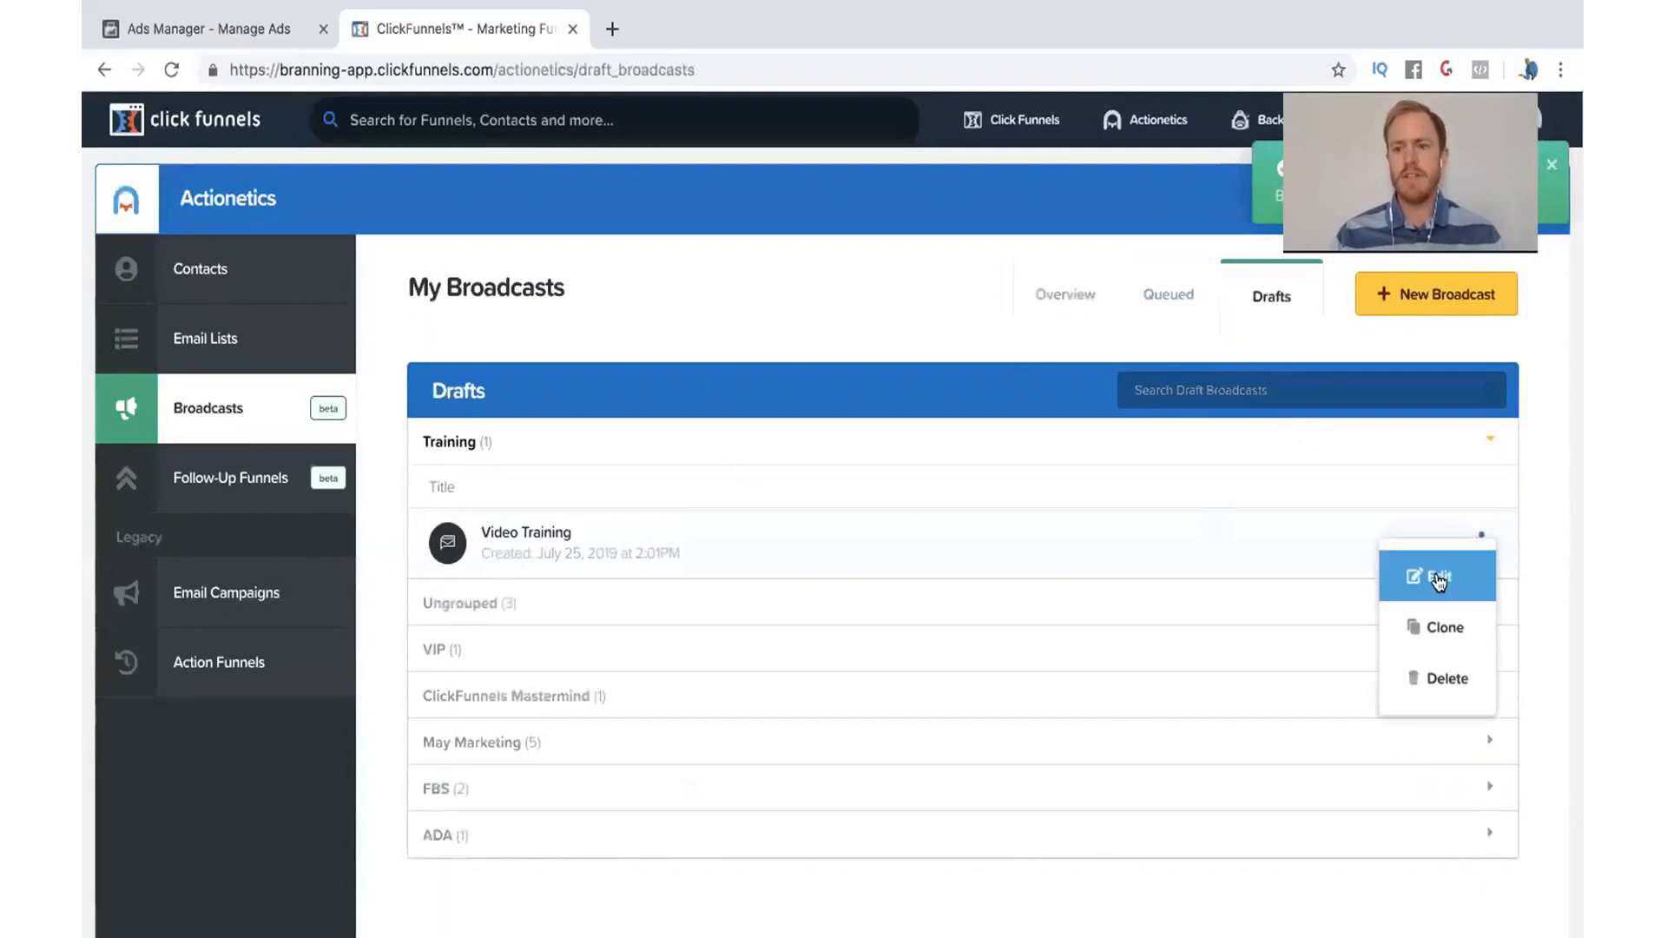
left_click(1436, 575)
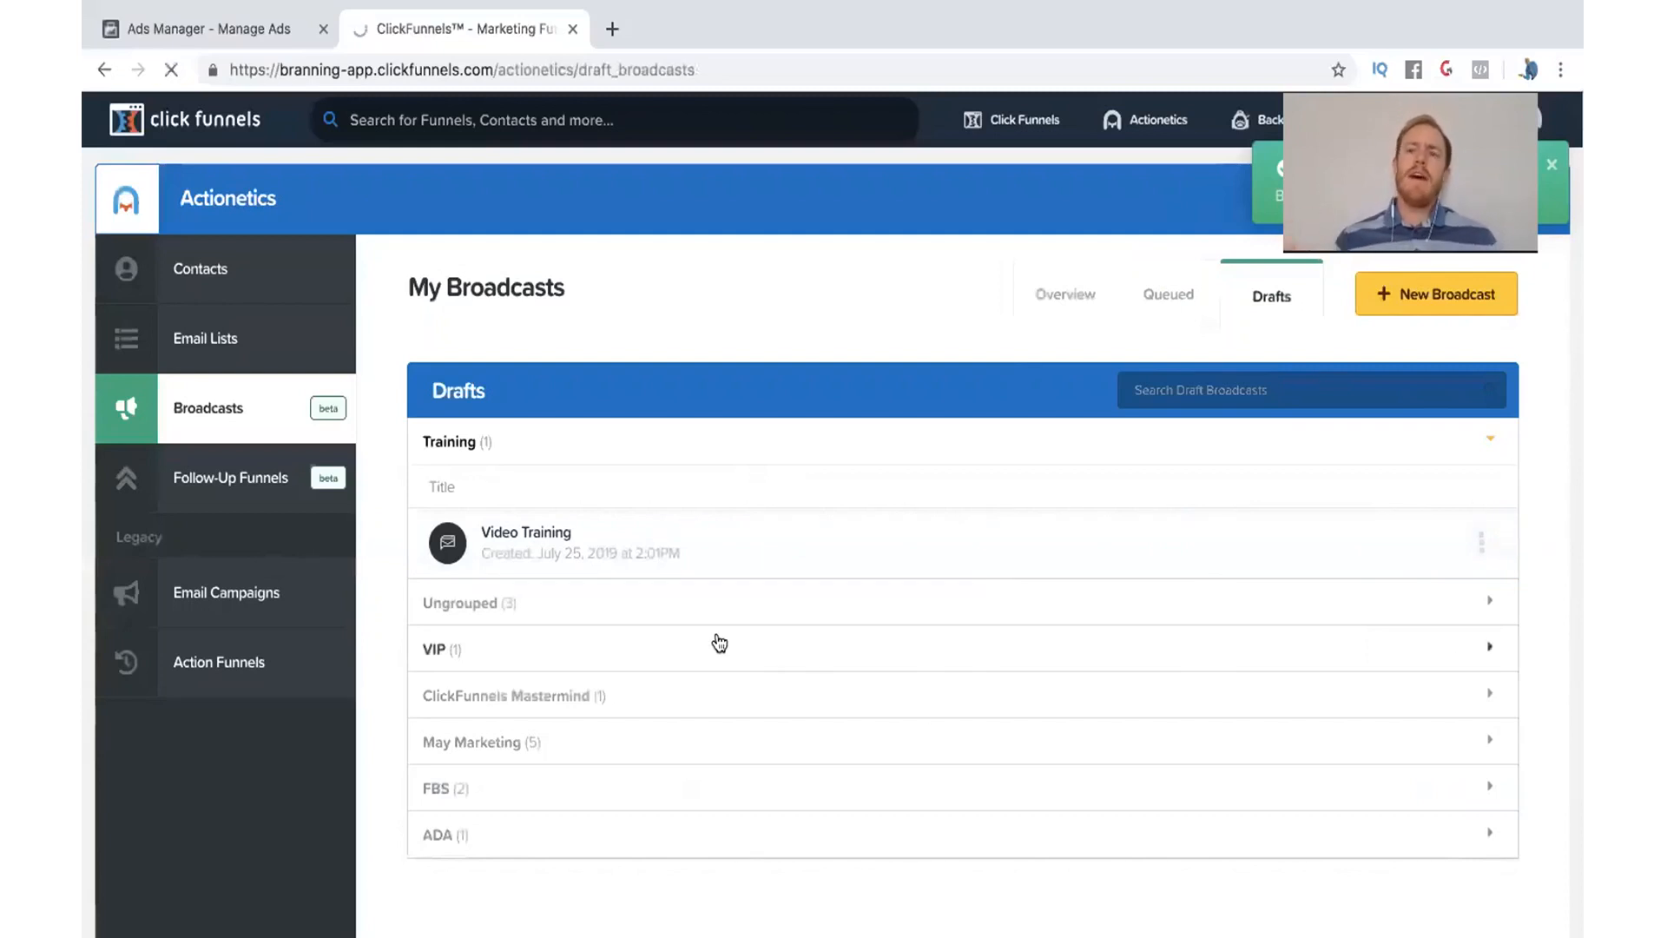
left_click(525, 542)
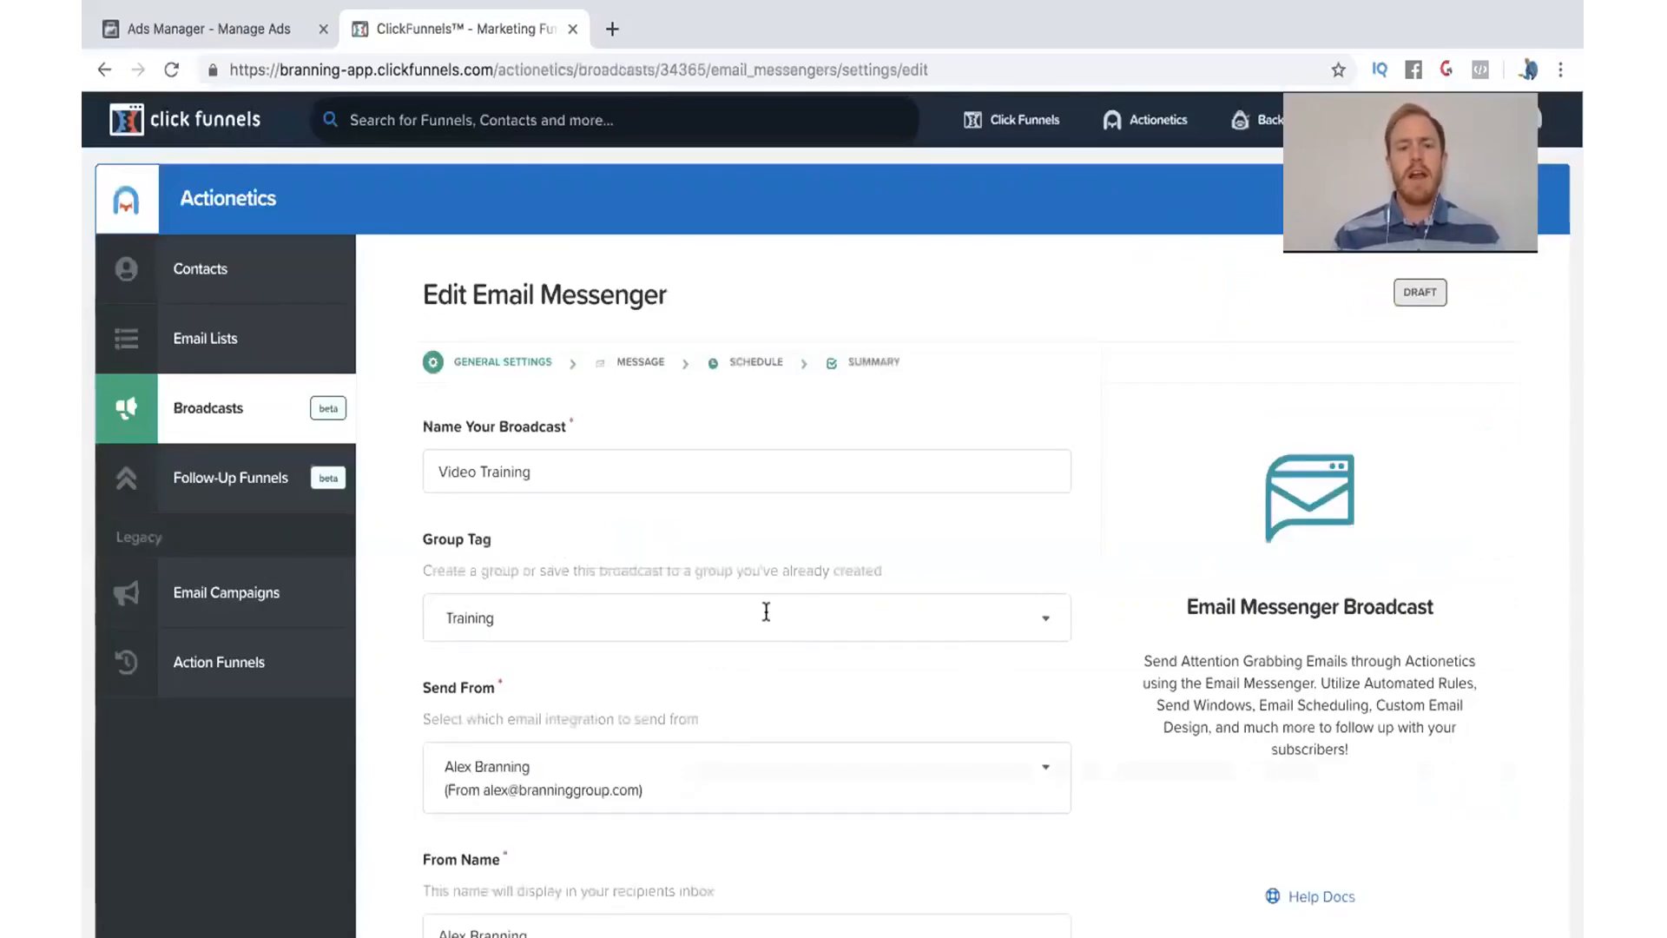
mouse_move(803, 688)
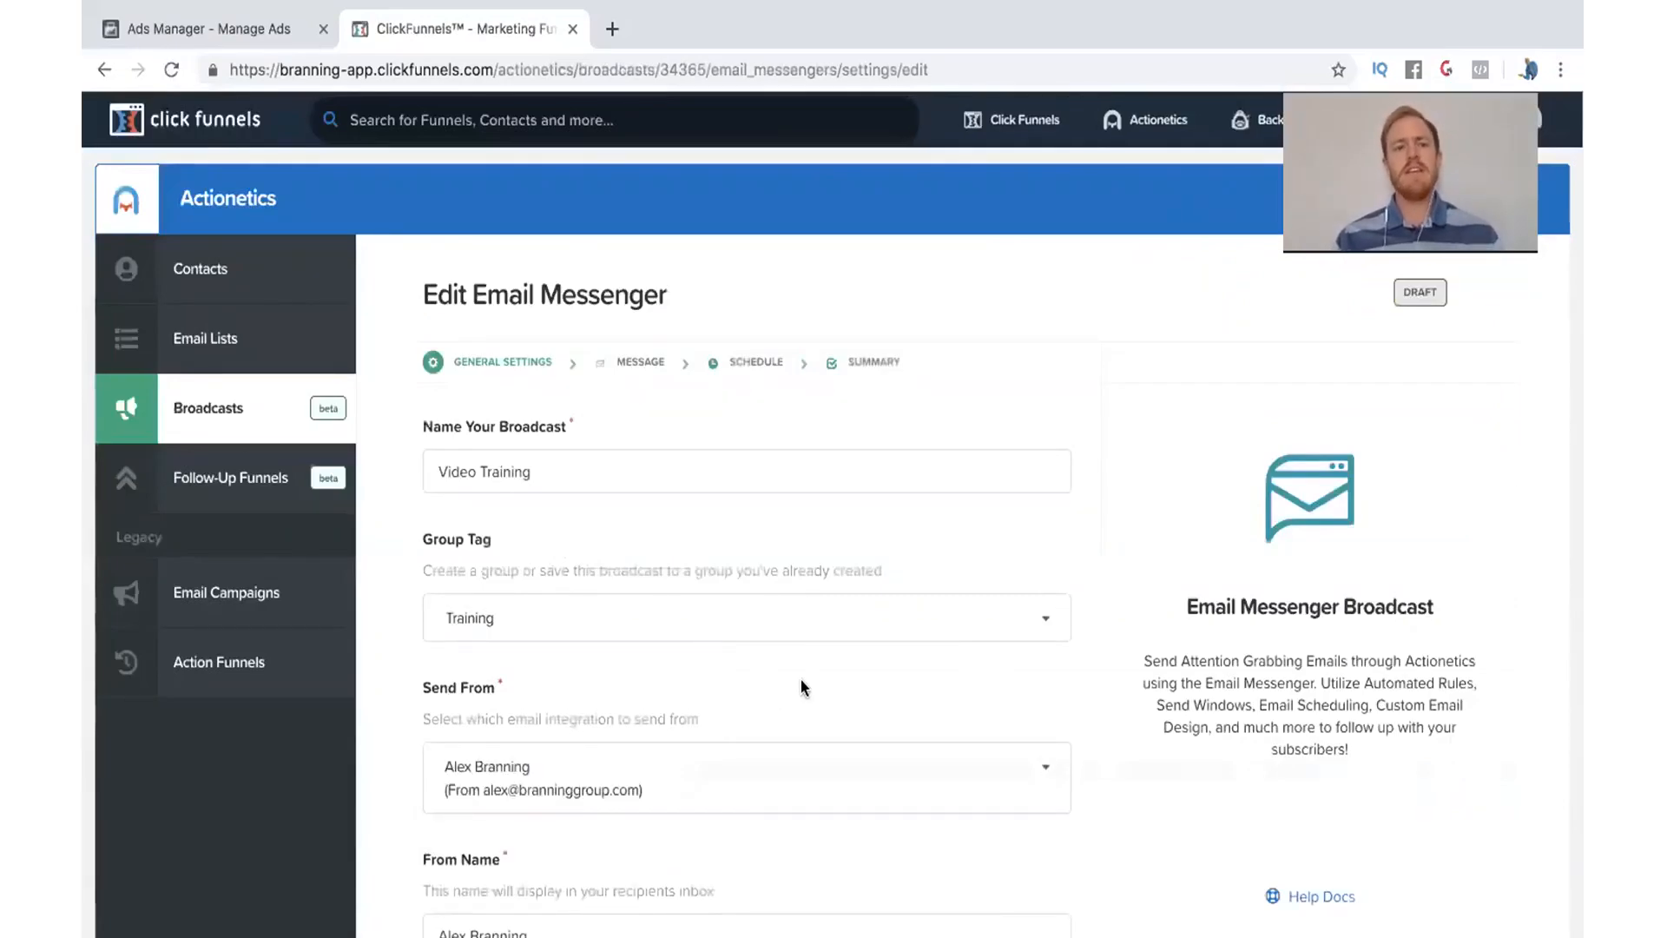